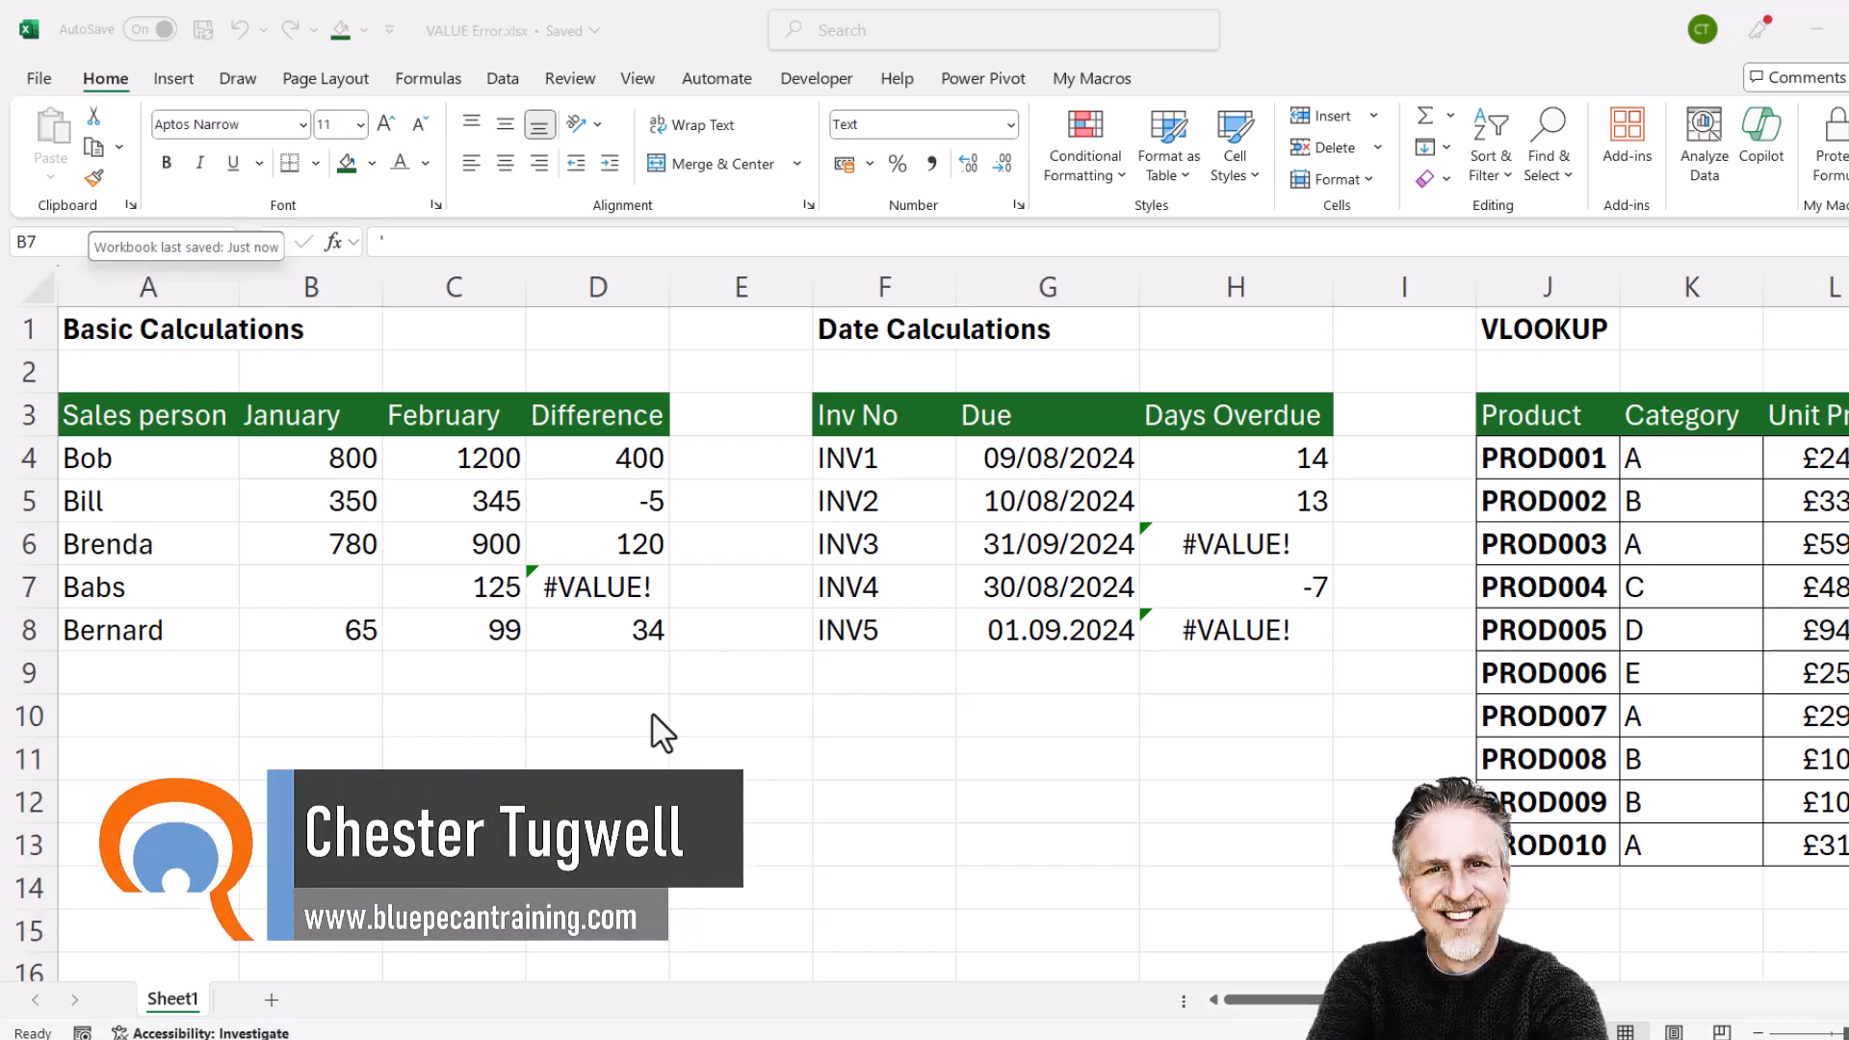
mouse_move(1298, 707)
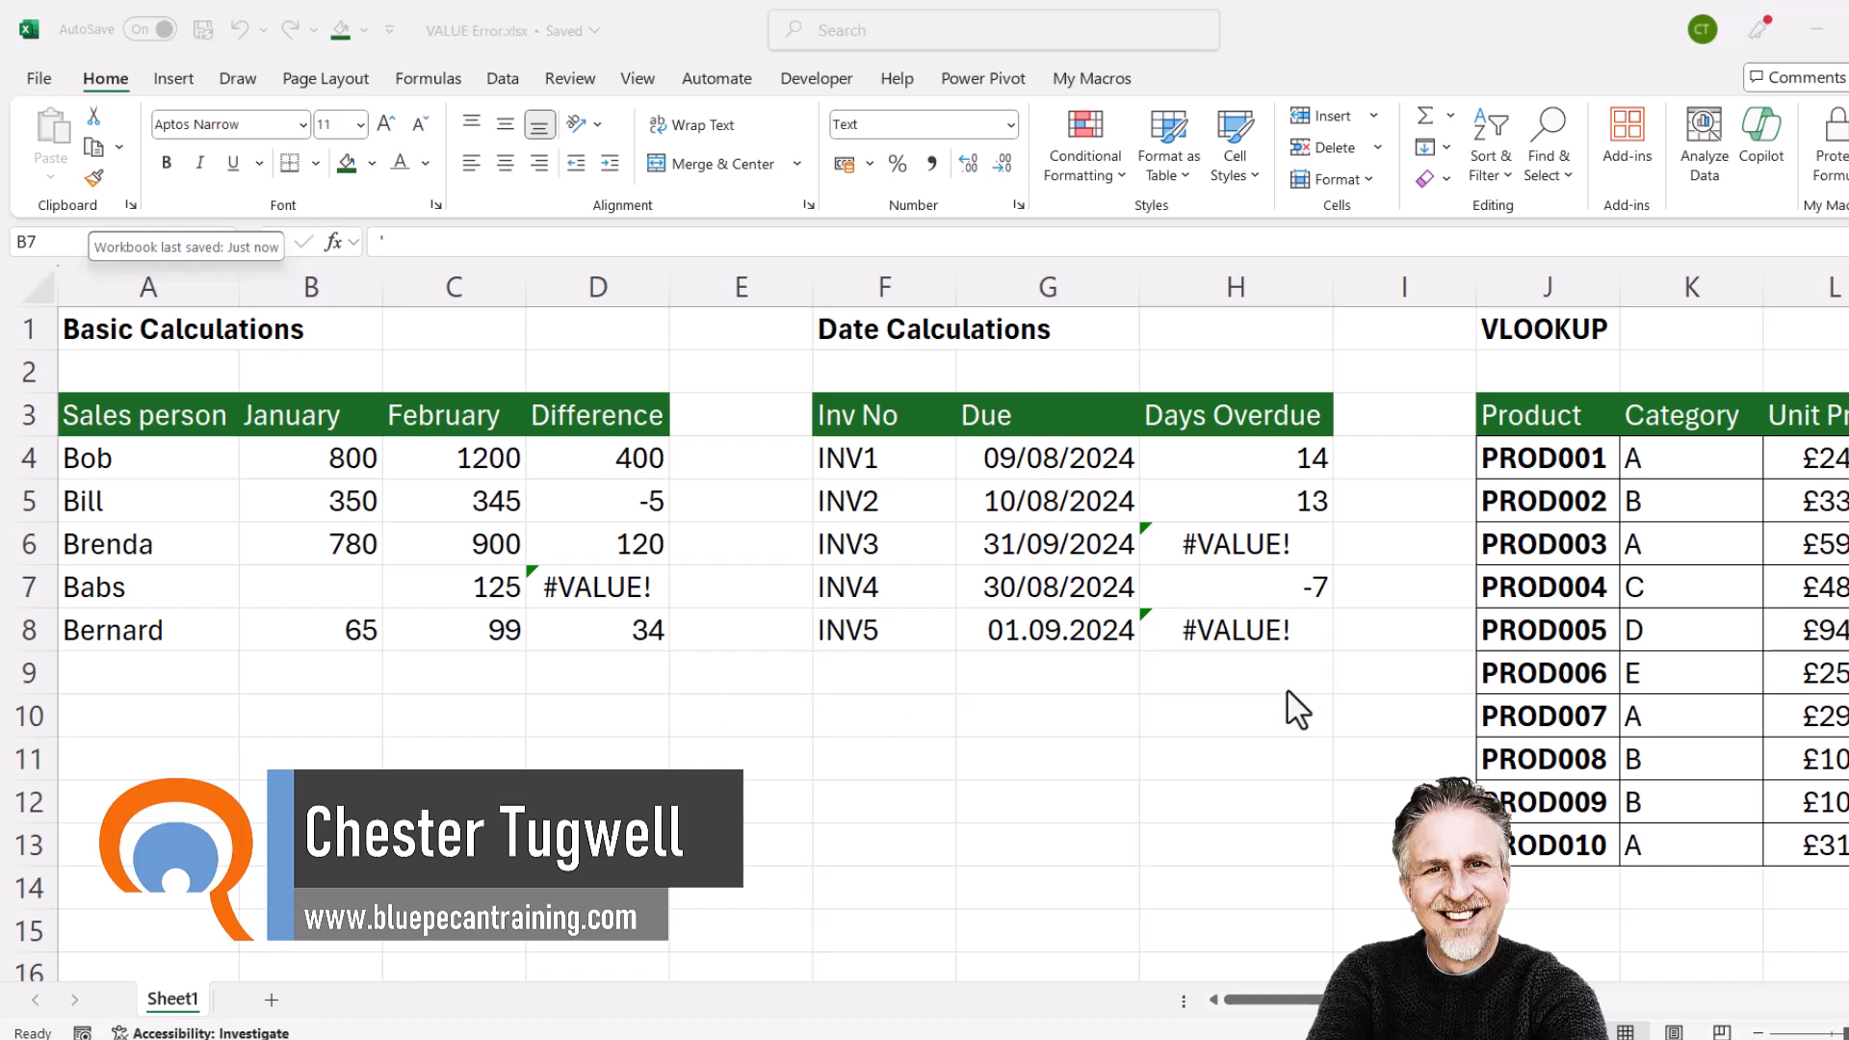
mouse_move(1145, 695)
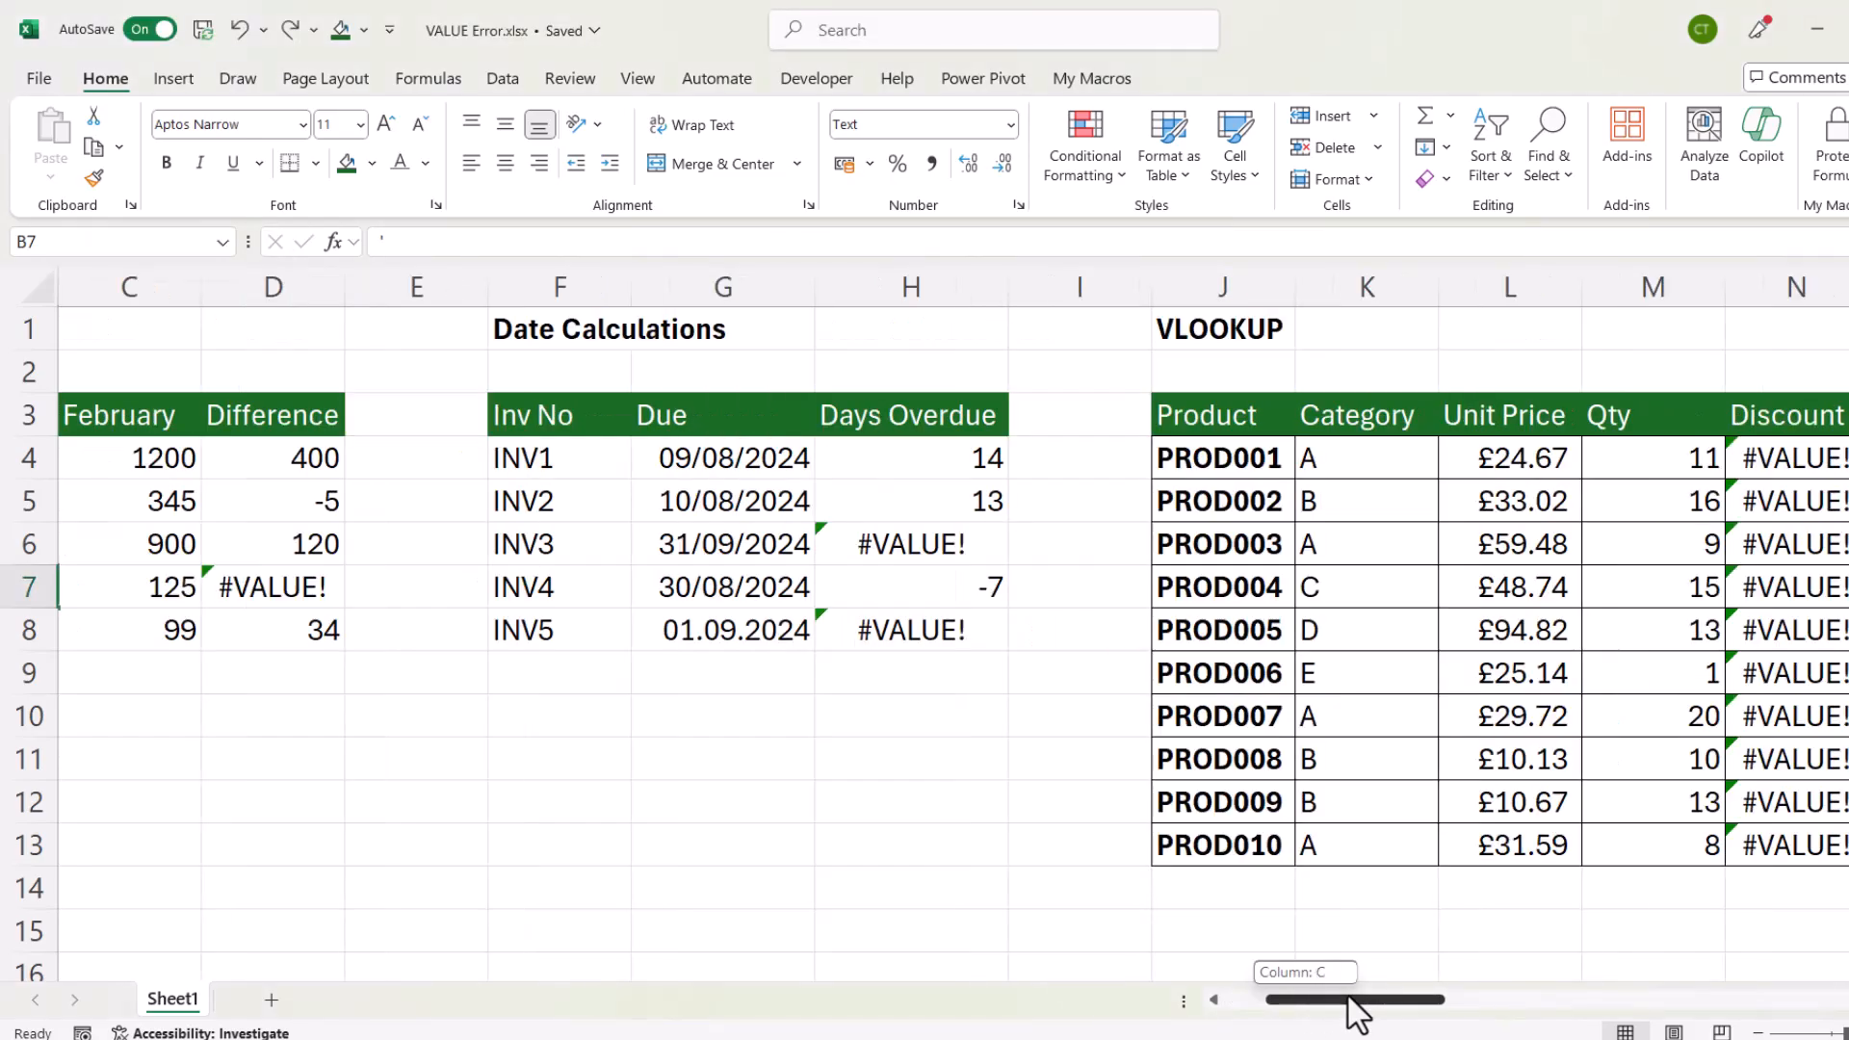
- Scroll across the sheet and type an apostrophe and 'No sal' into cells
scroll("right", 3)
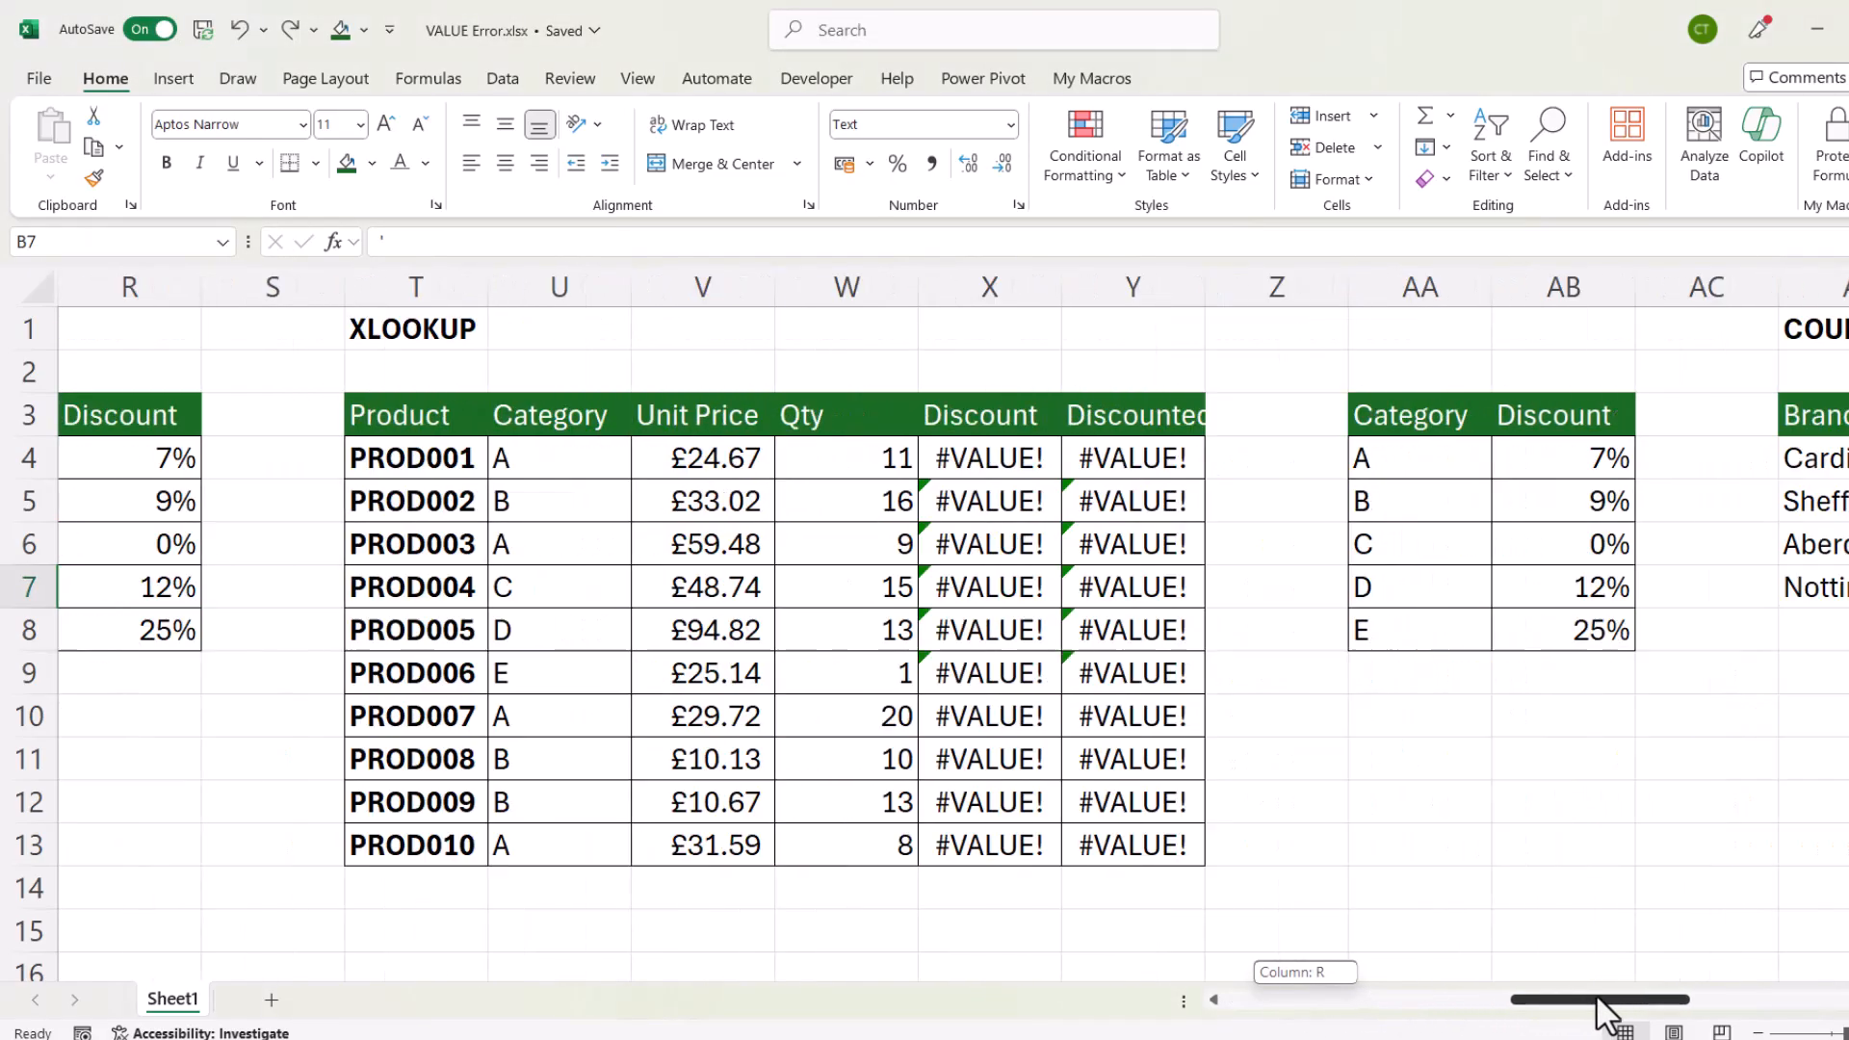
scroll("right", 3)
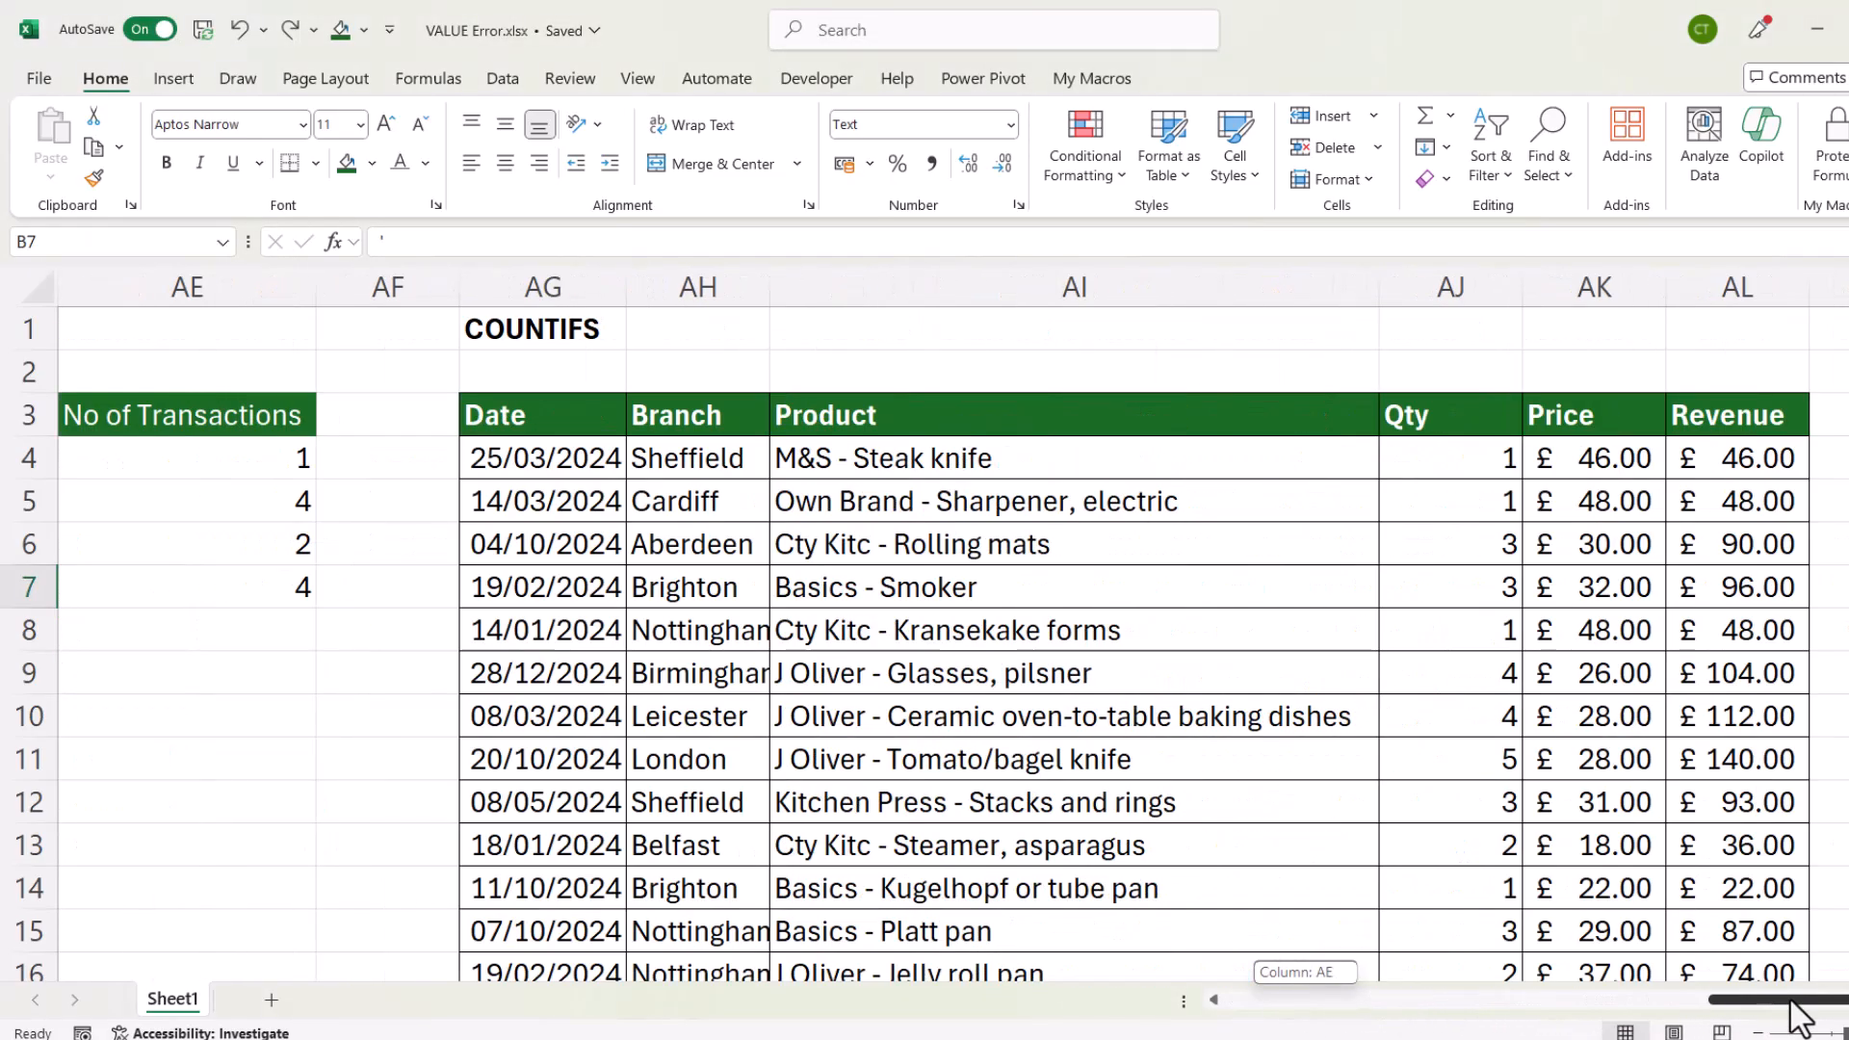
scroll("left", 3)
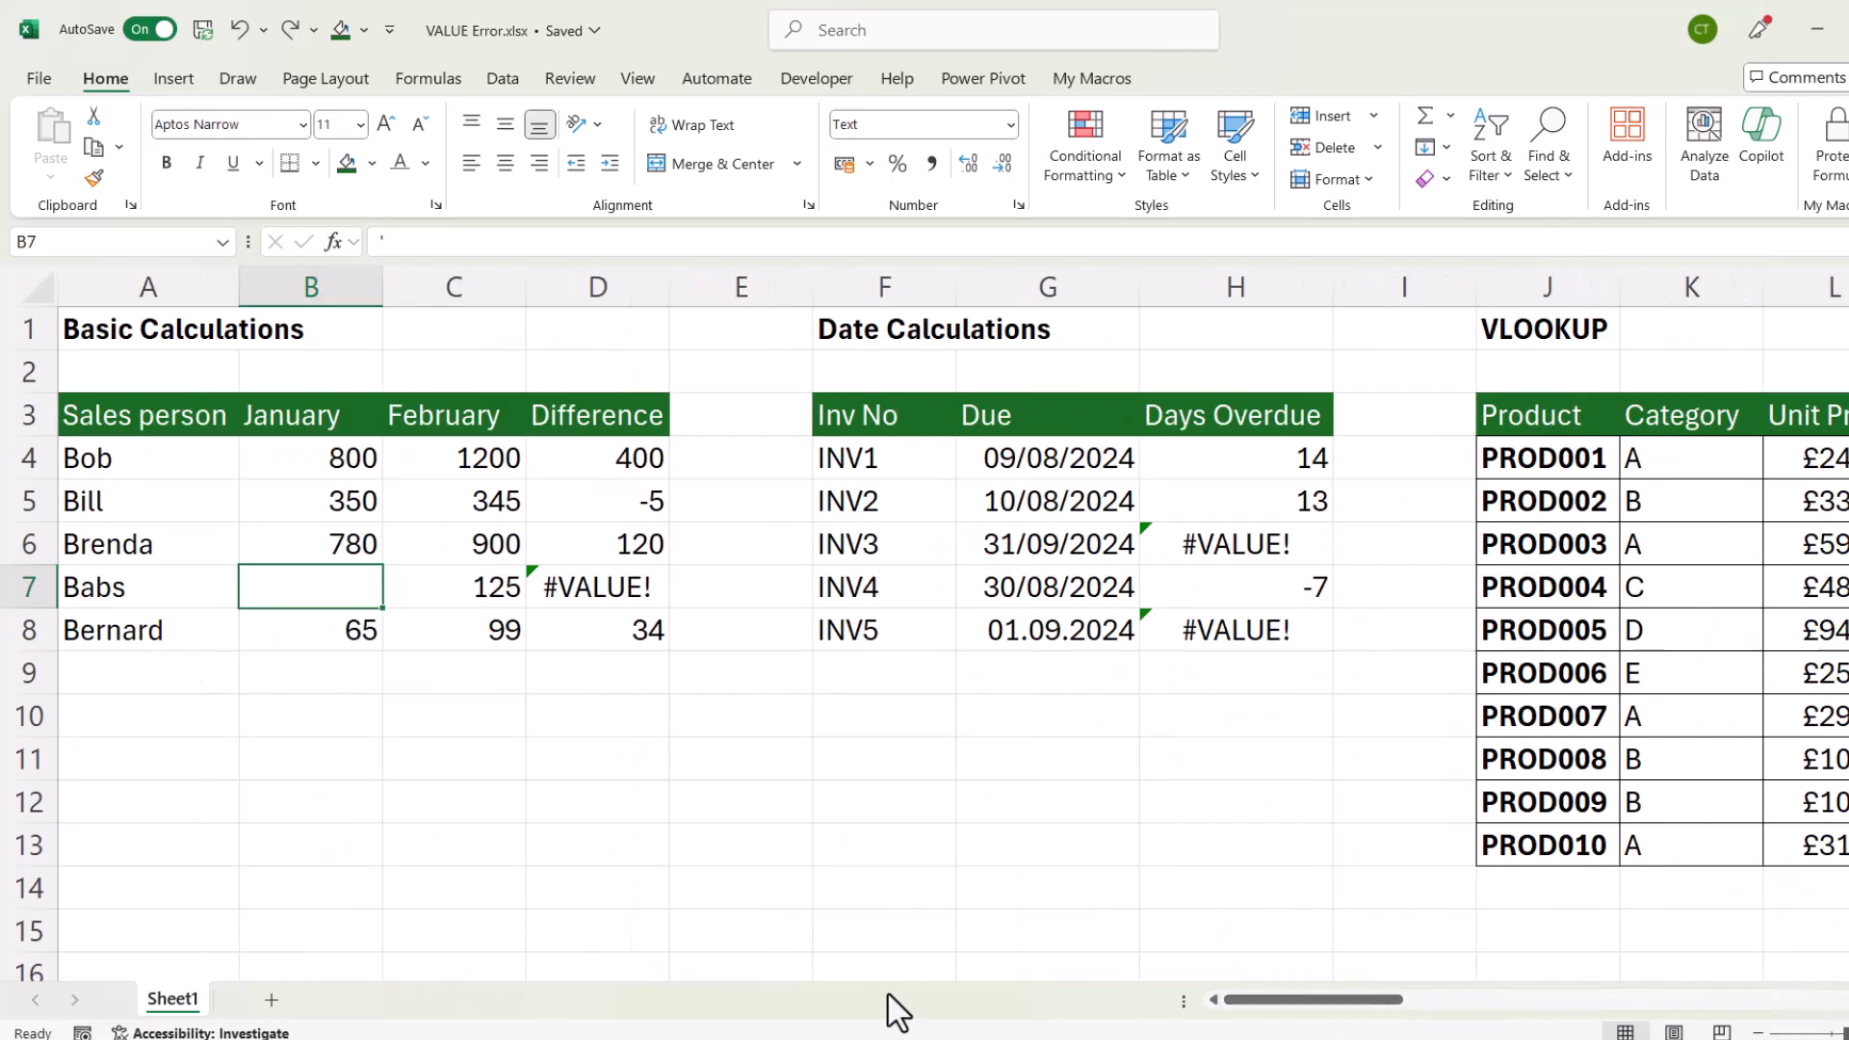
mouse_move(895, 966)
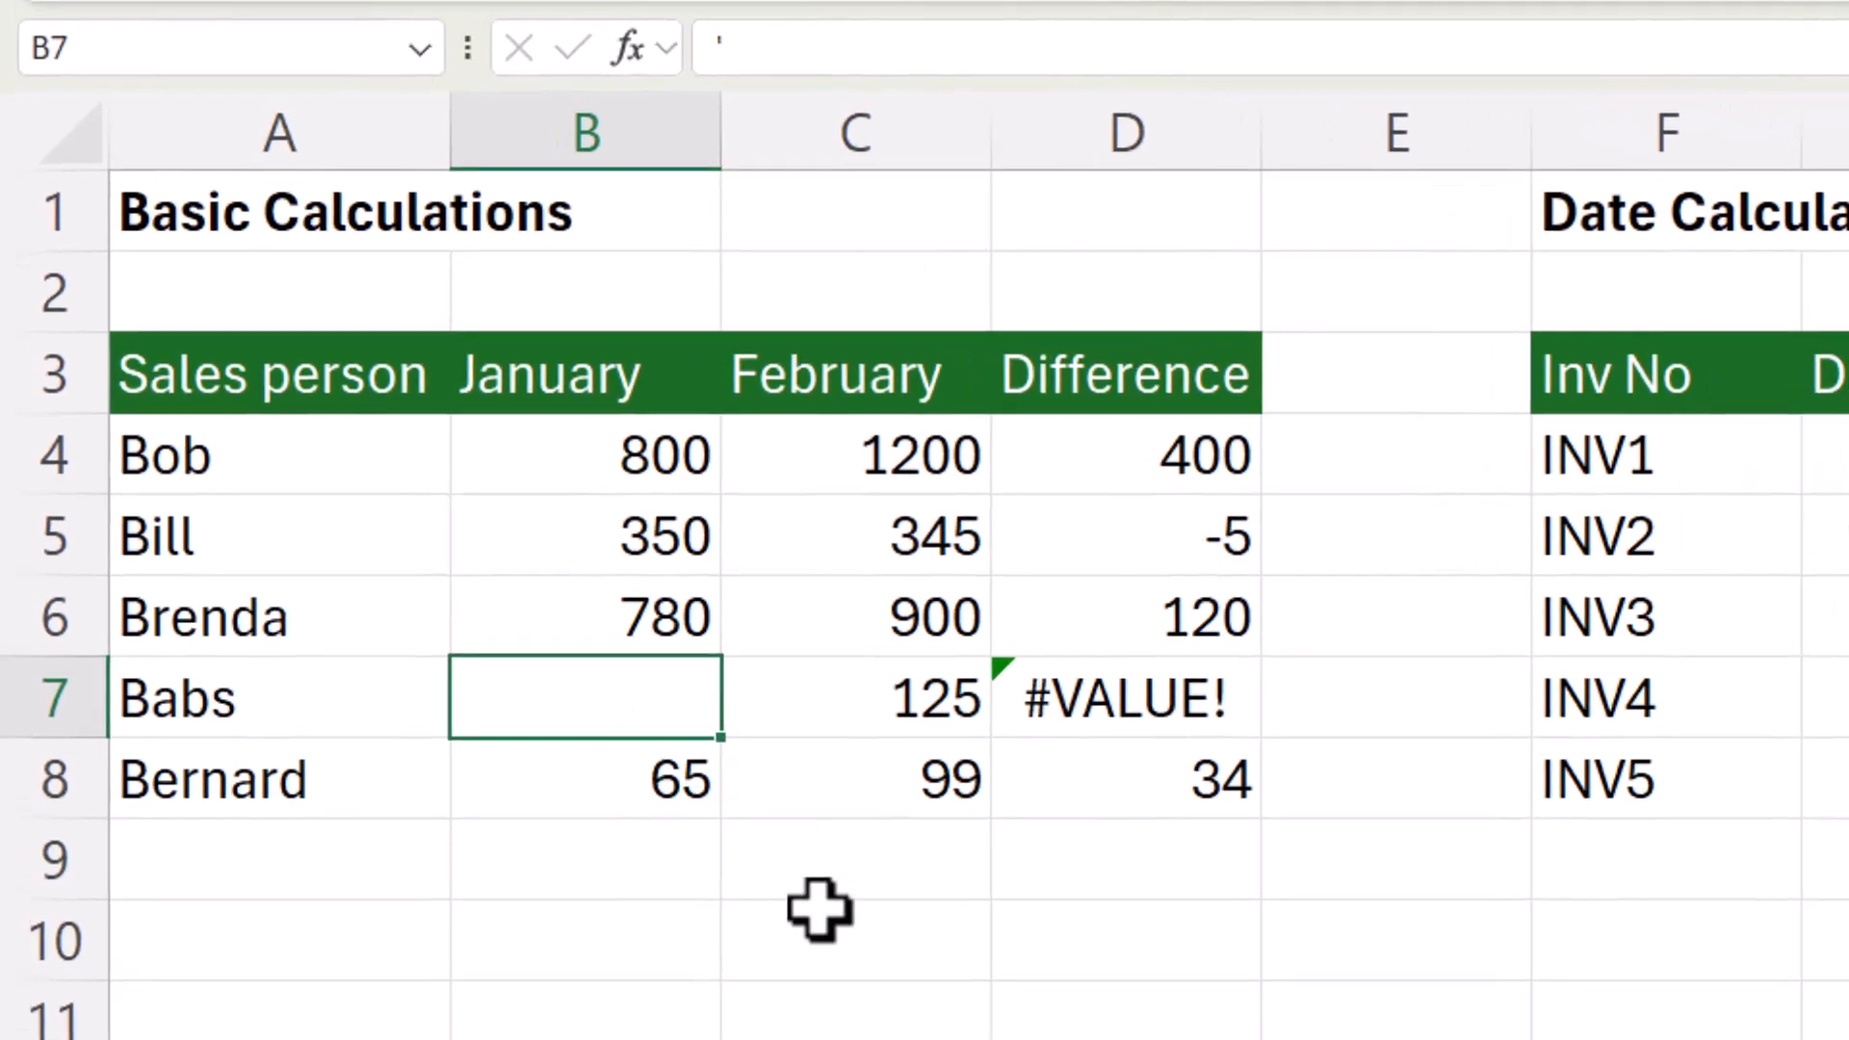
mouse_move(755, 458)
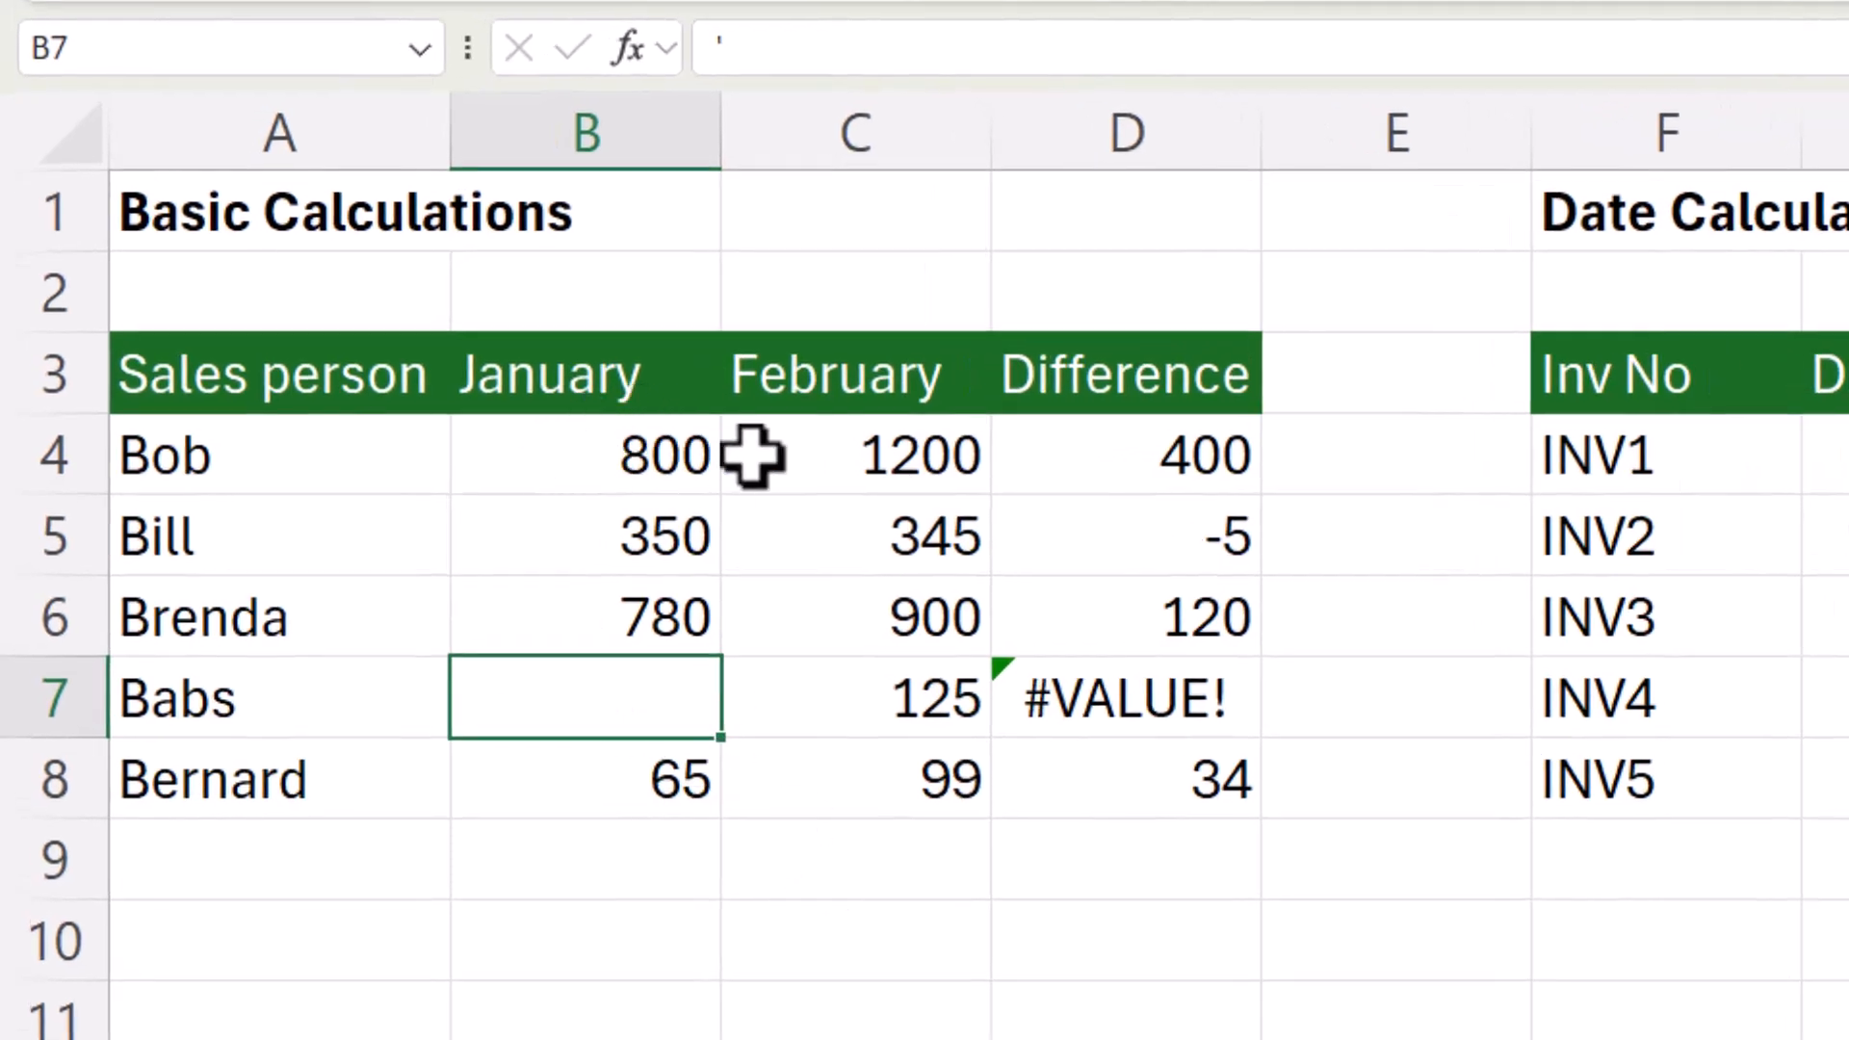
mouse_move(673, 507)
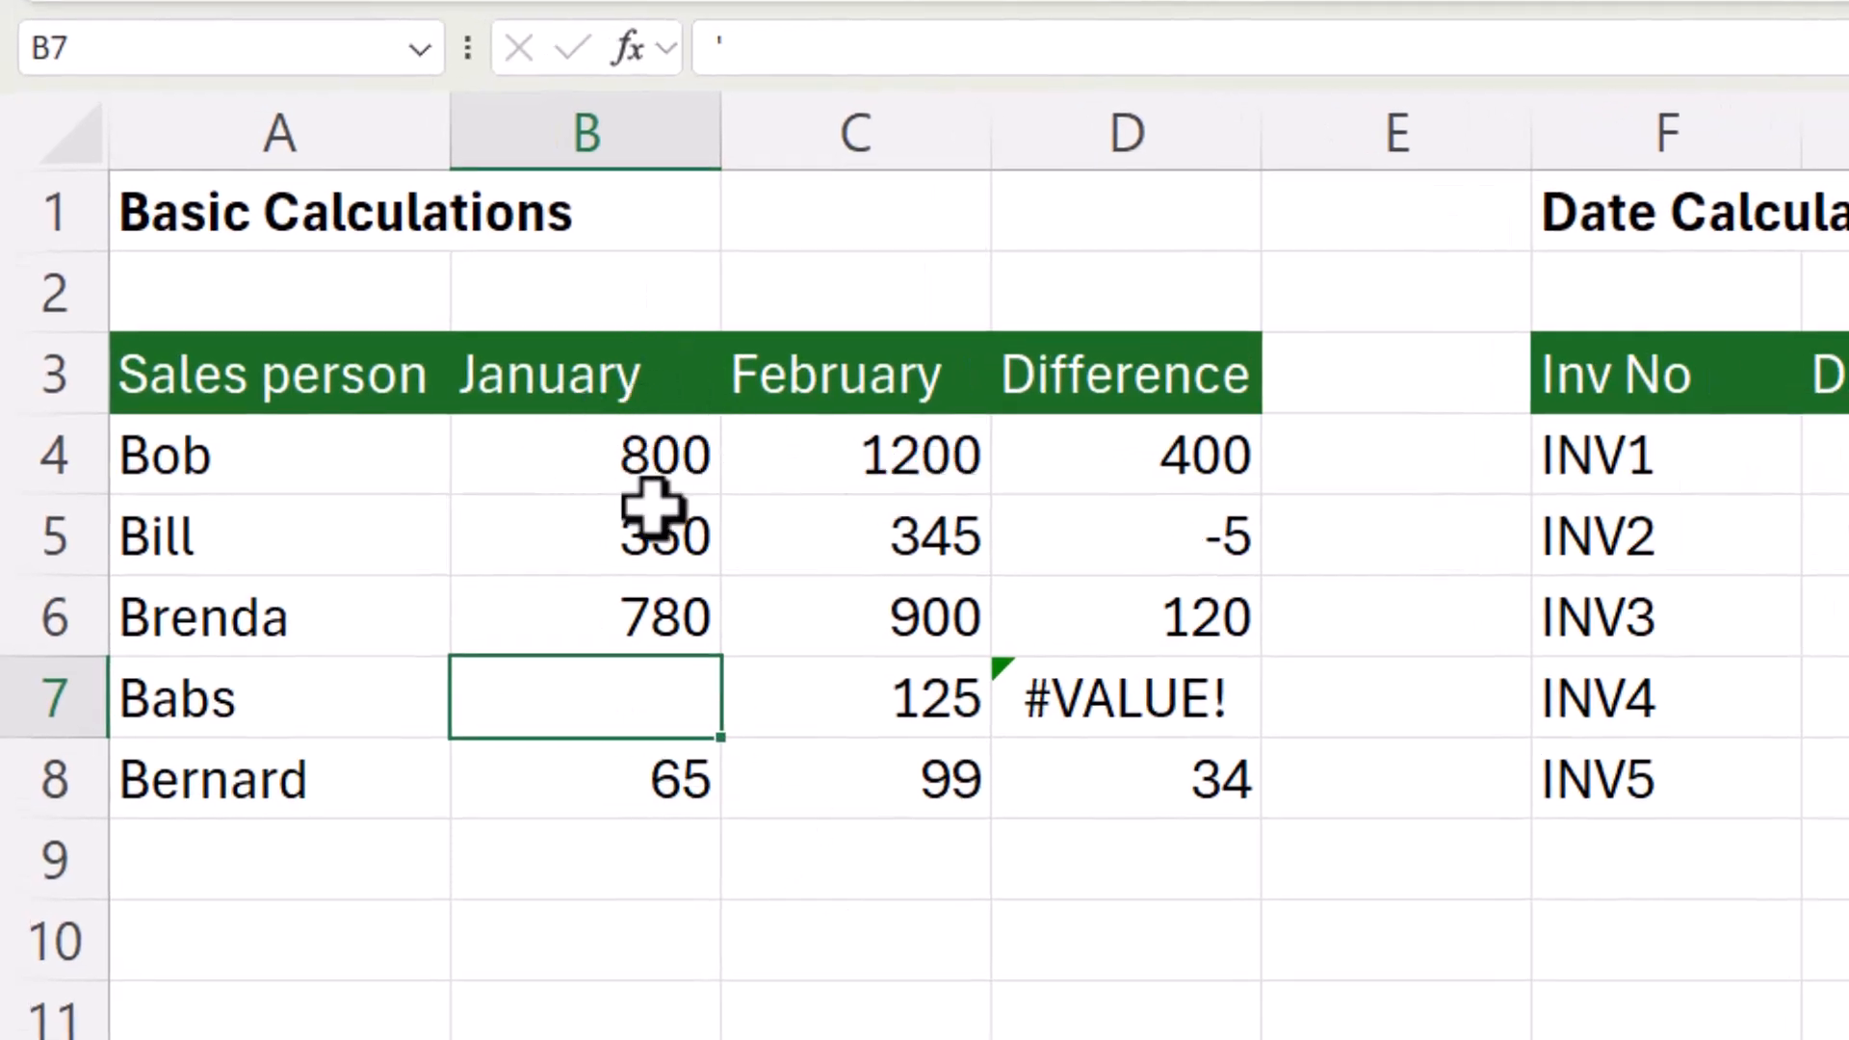
mouse_move(1015, 696)
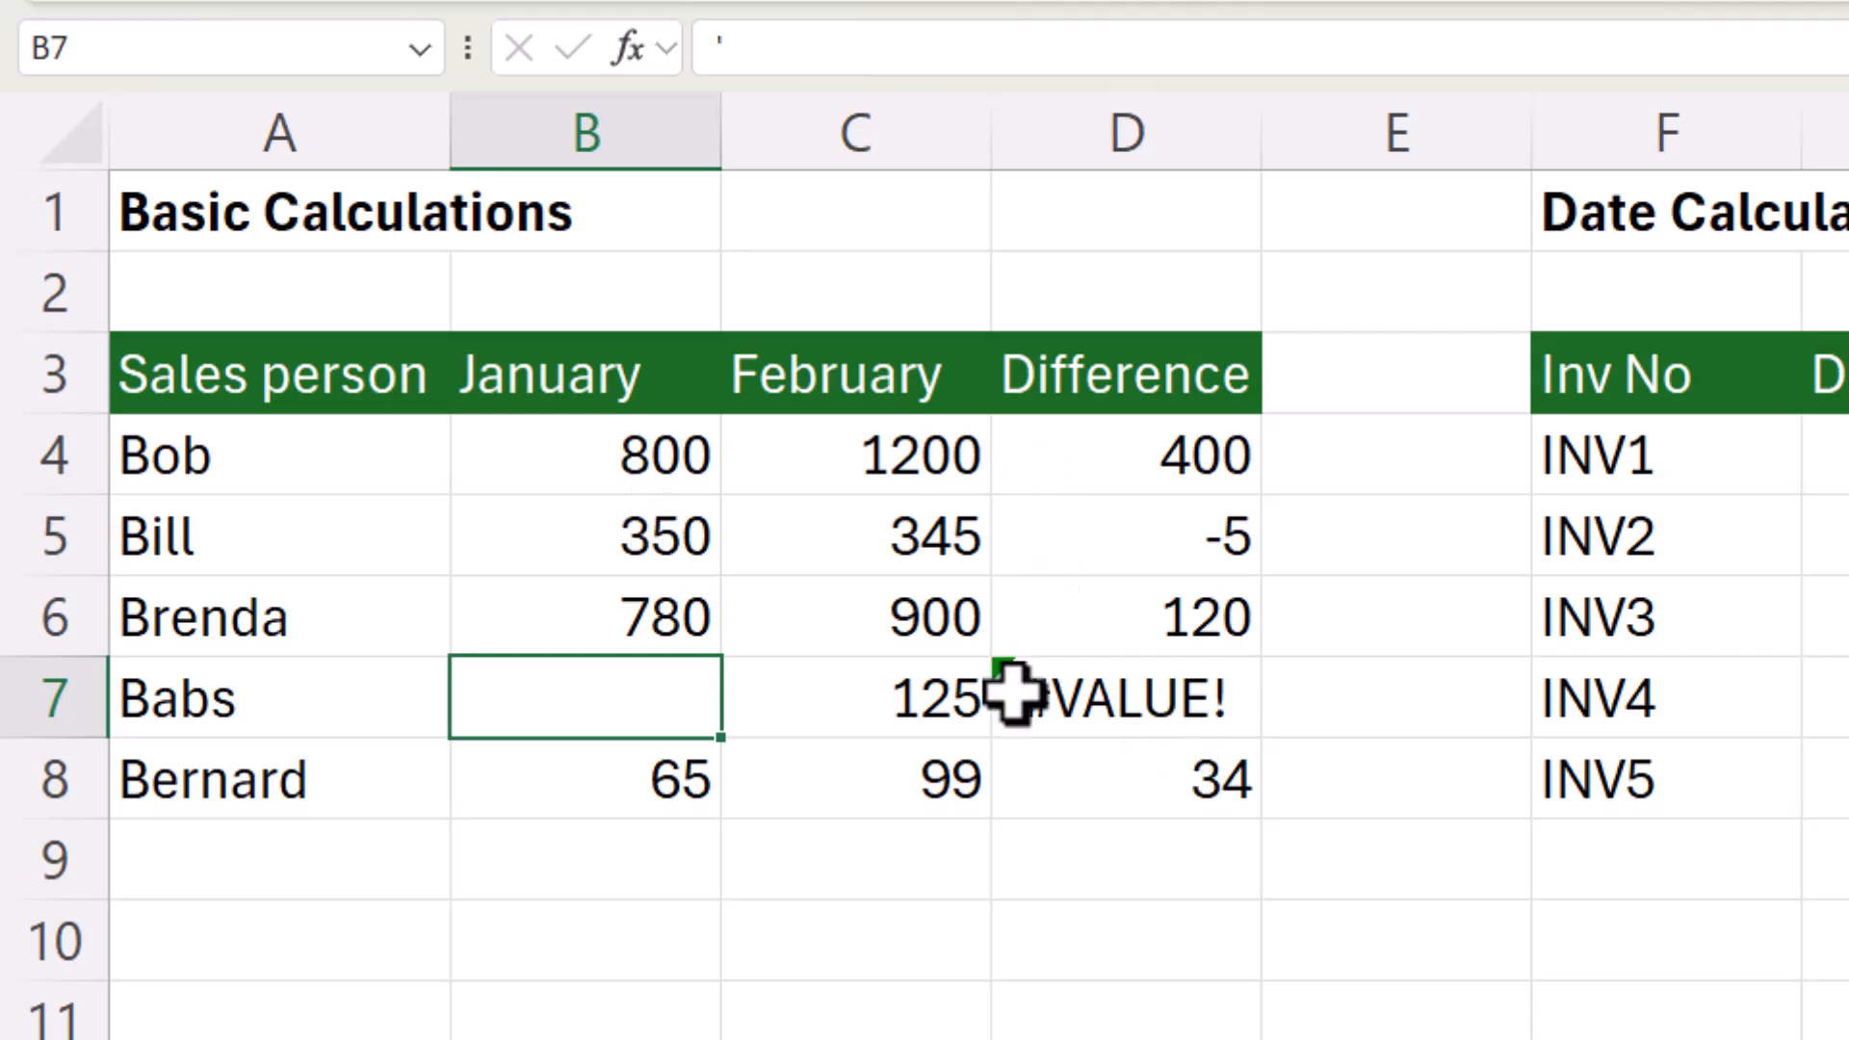
mouse_move(884, 708)
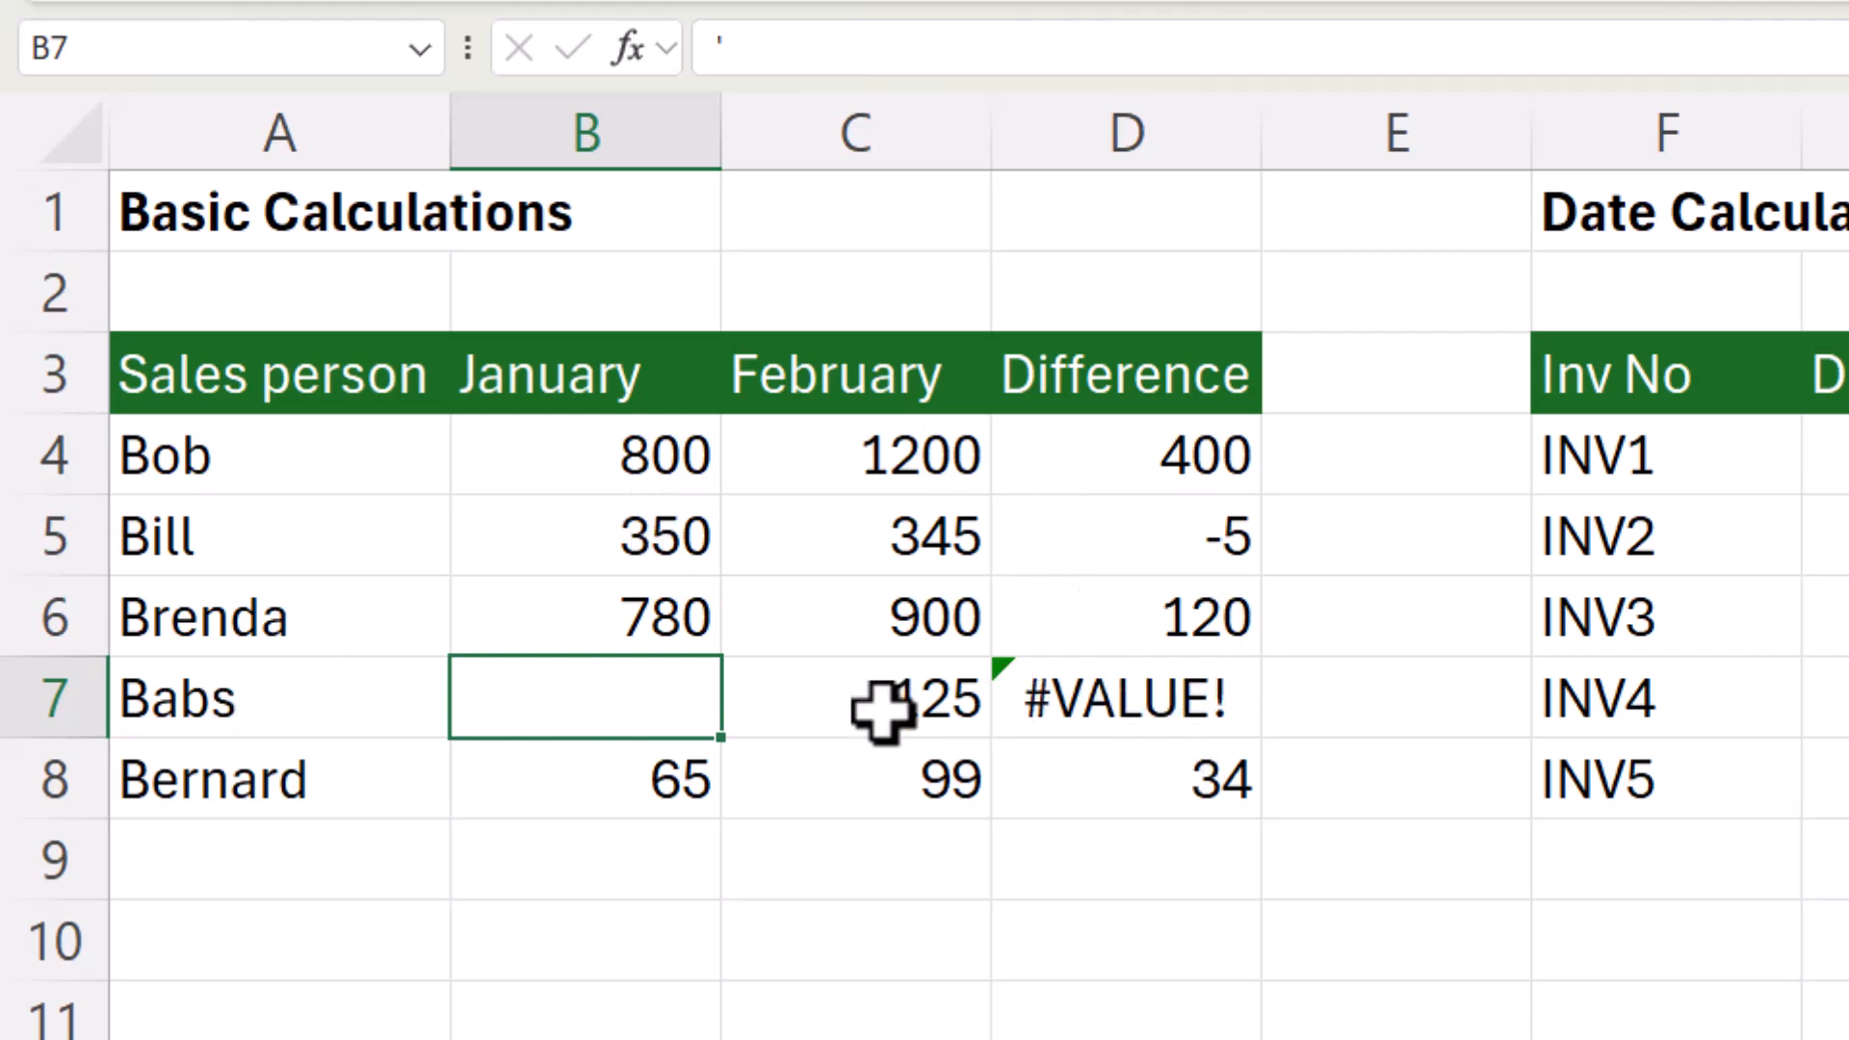
mouse_move(1215, 707)
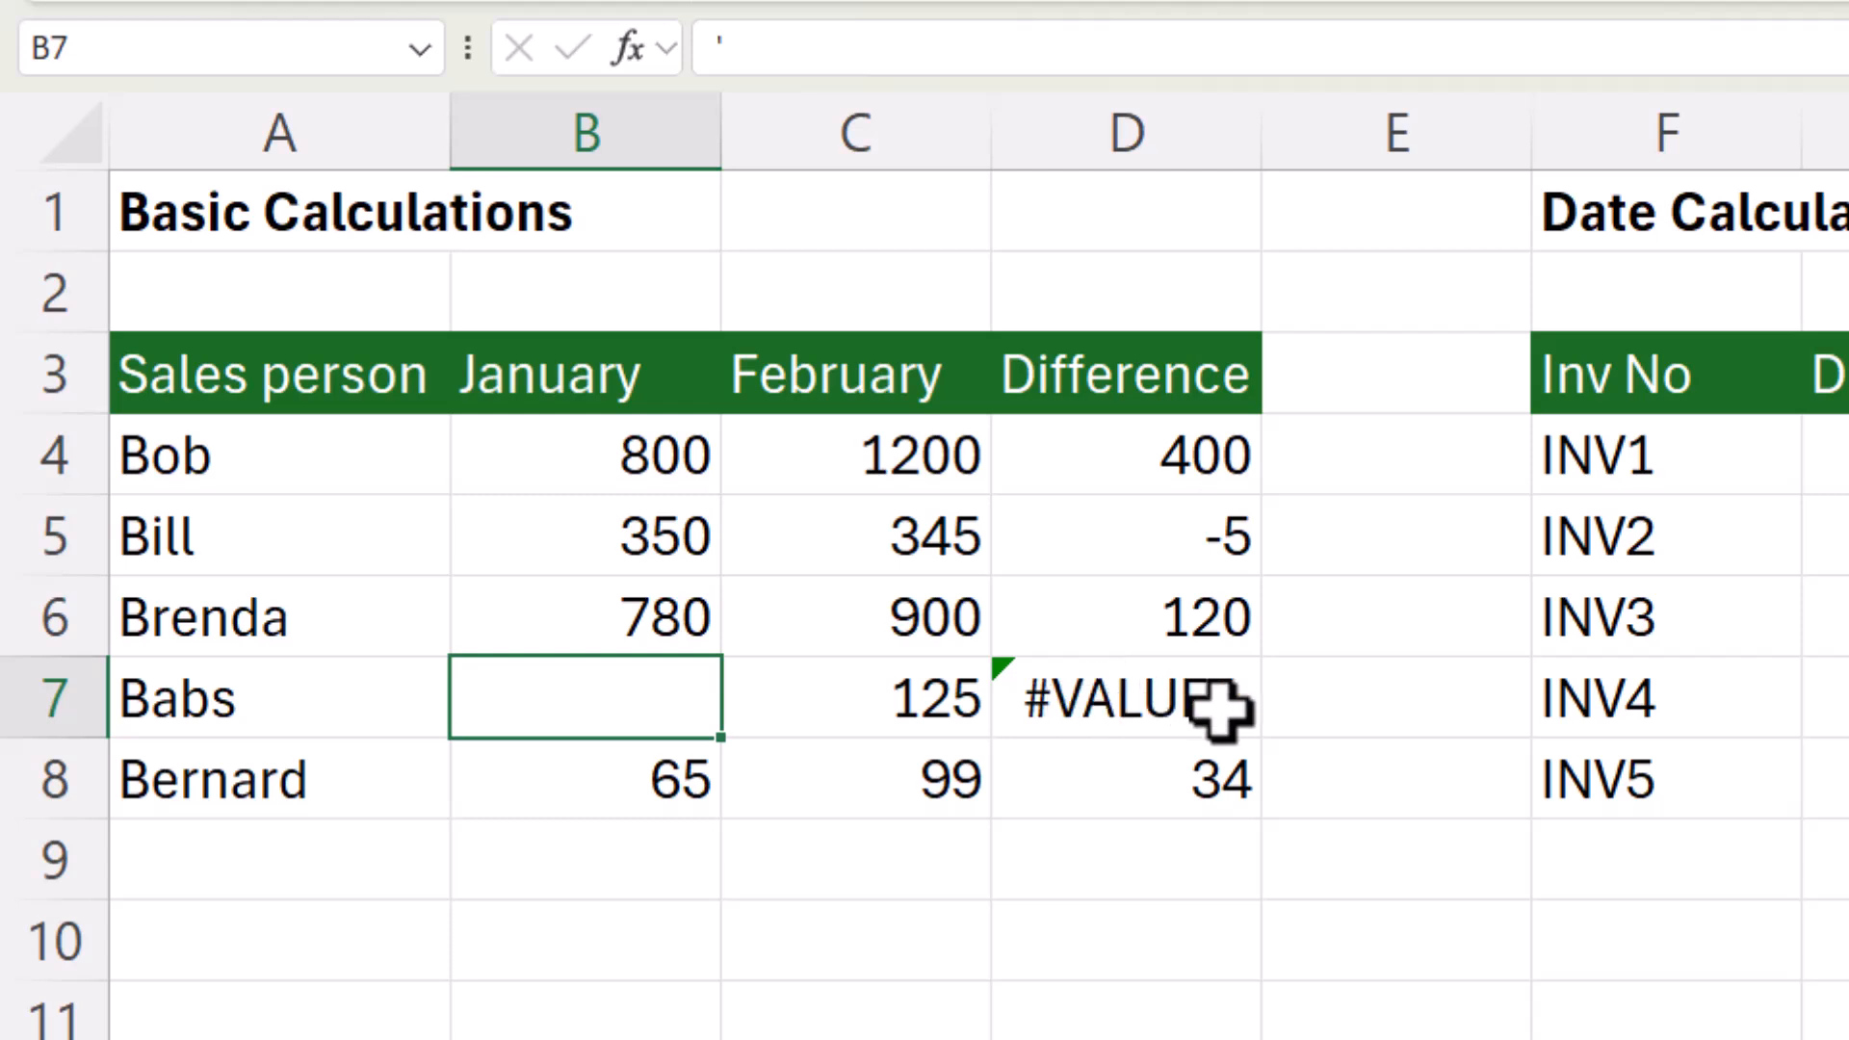
mouse_move(555, 725)
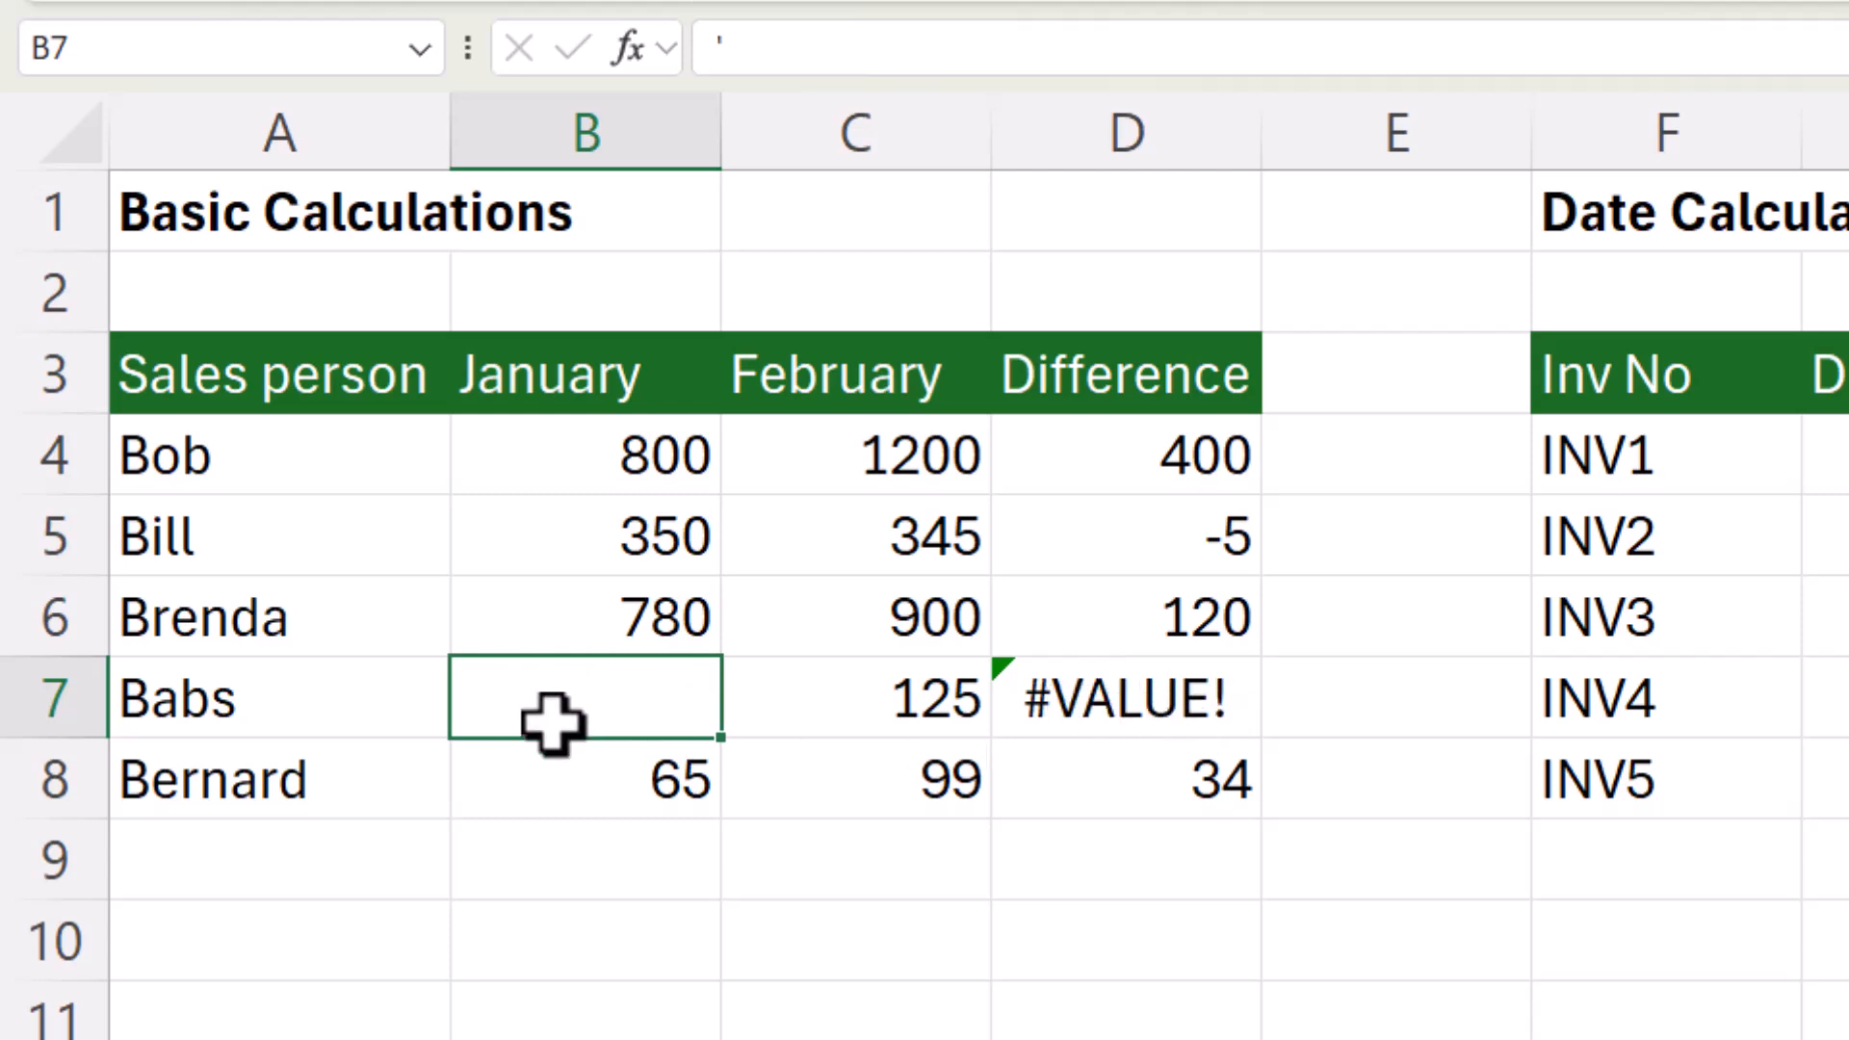
type("'")
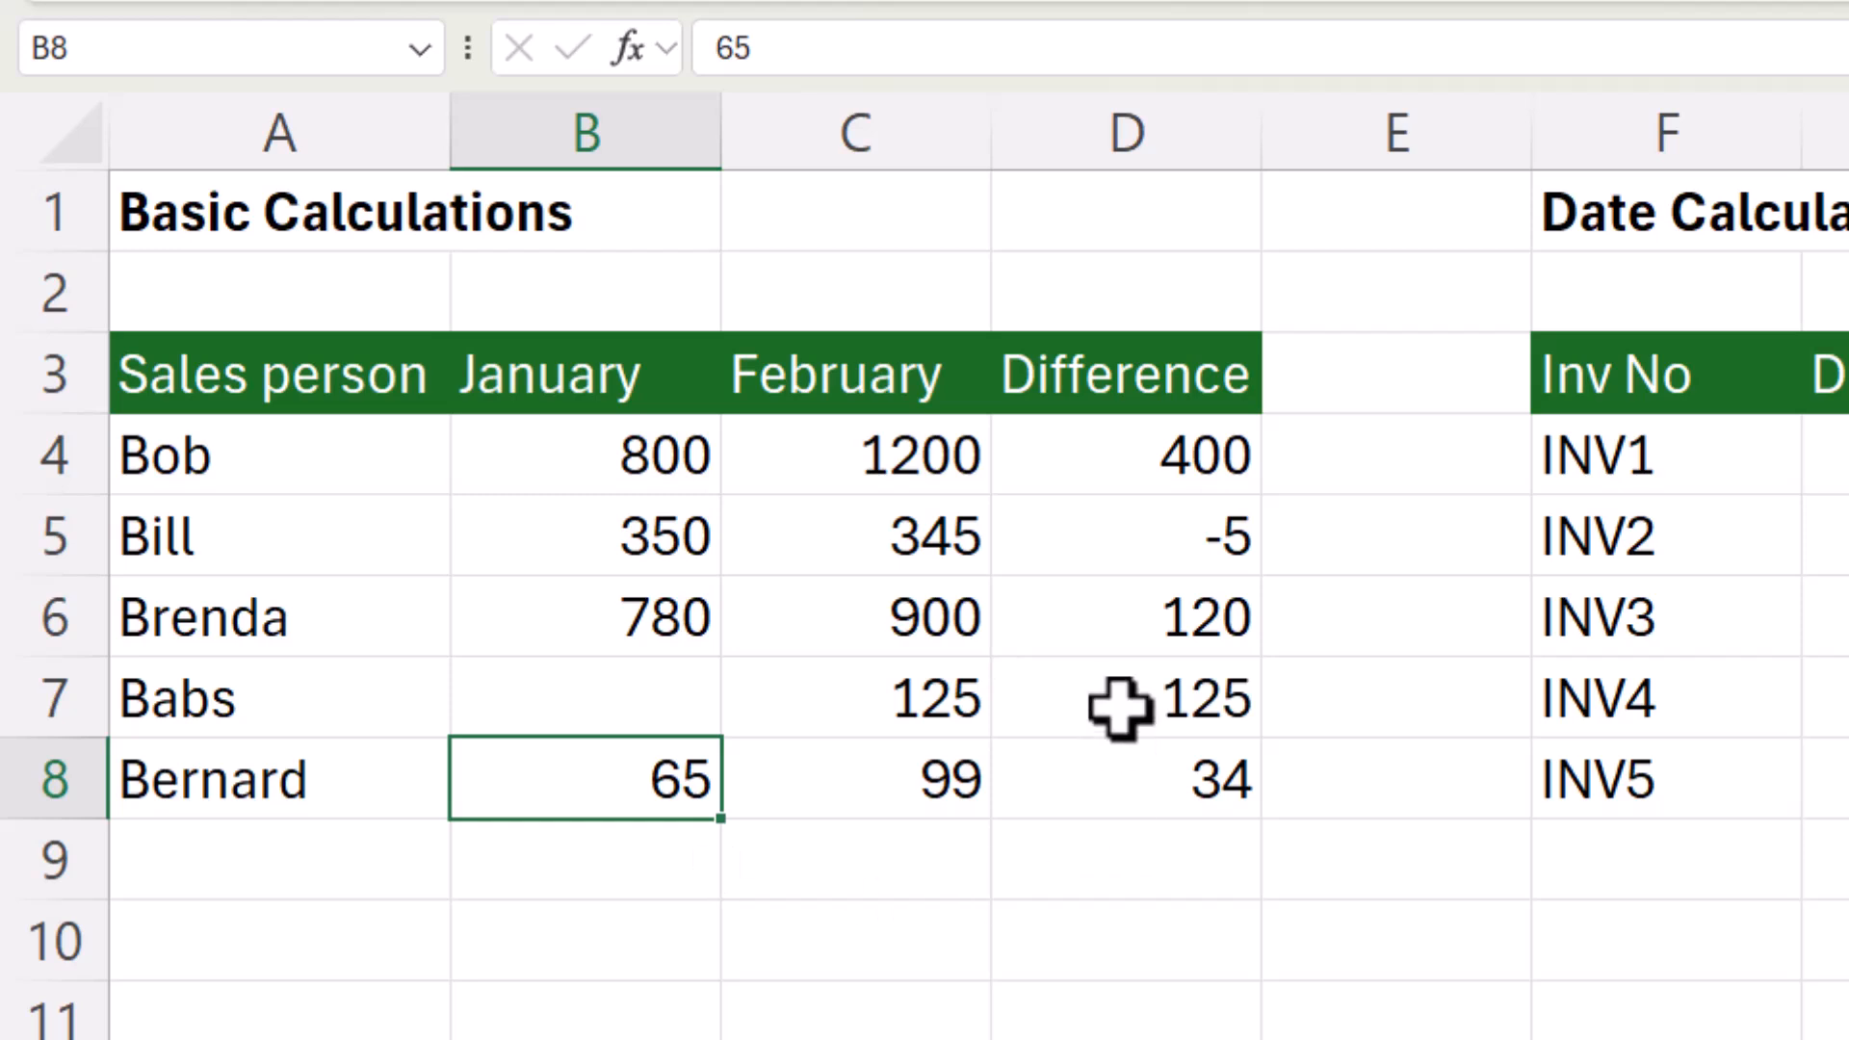
mouse_move(991, 713)
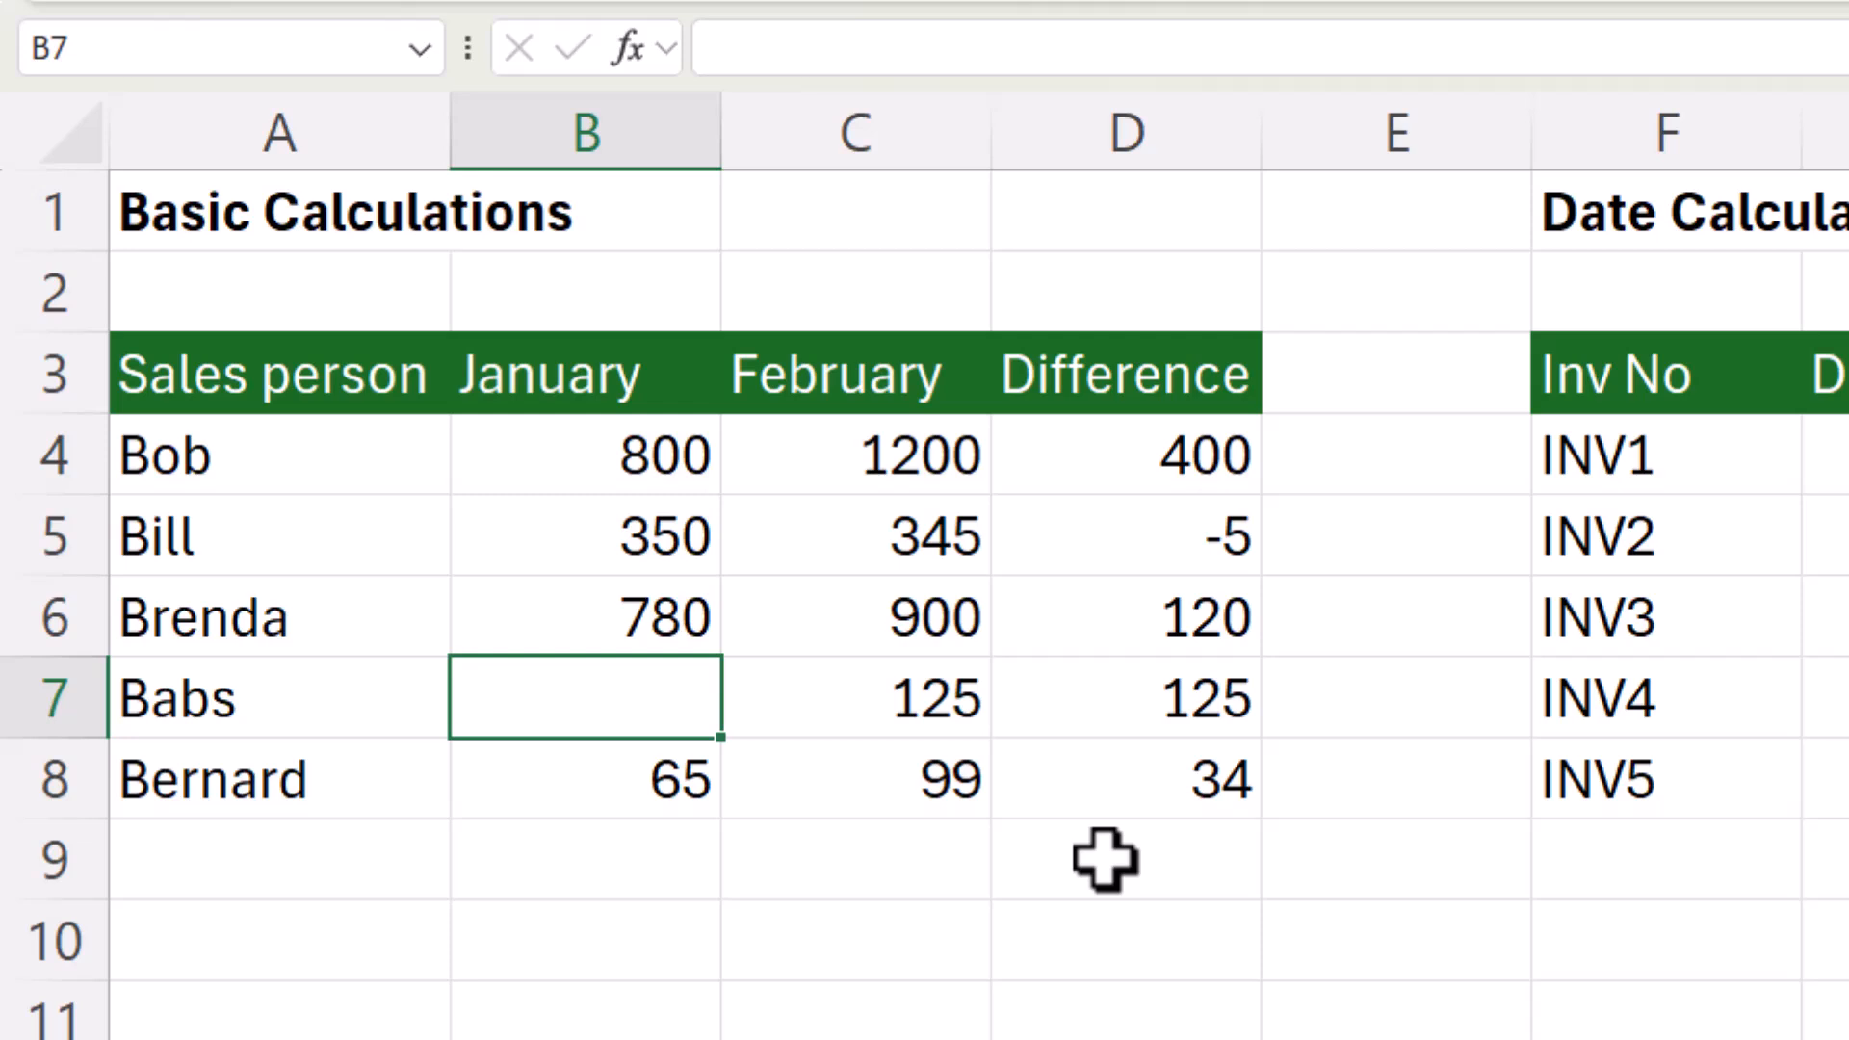
type("No sal")
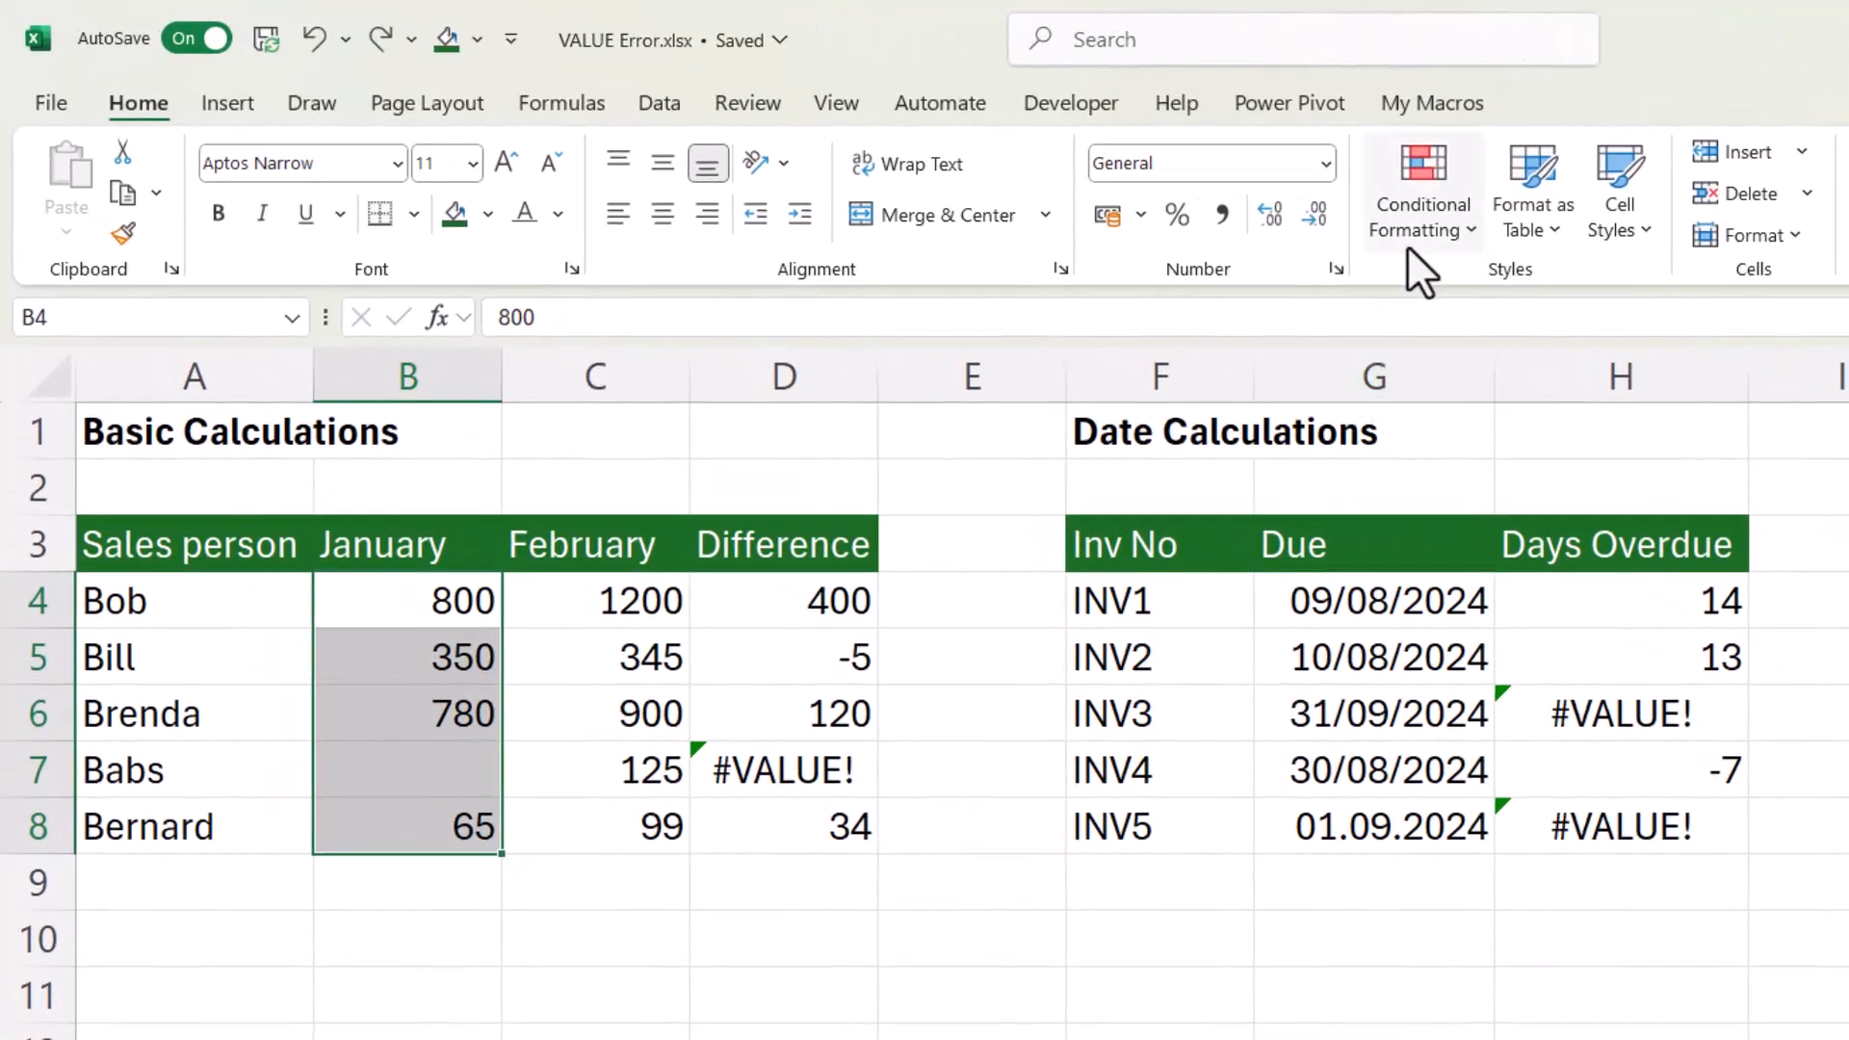
mouse_move(1067, 130)
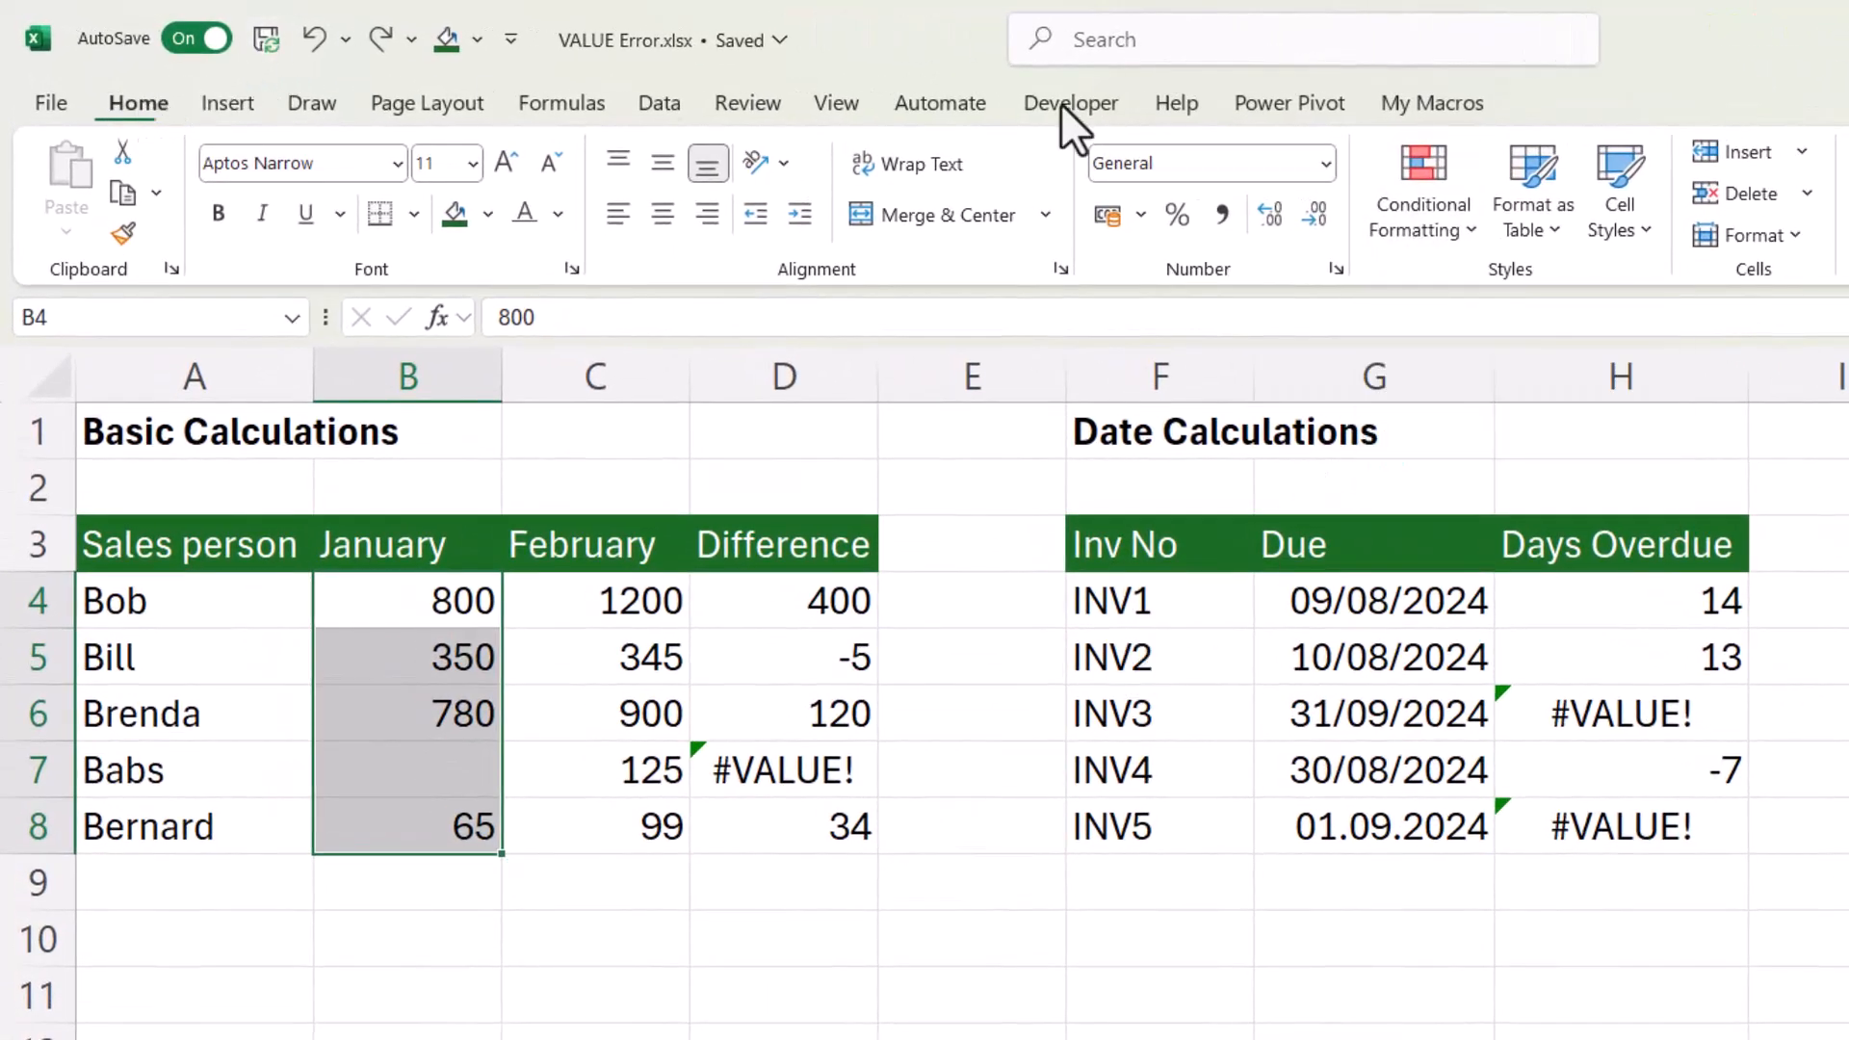
- Add a conditional formatting rule =ISTEXT(B4) with a green fill to the January column
left_click(1422, 191)
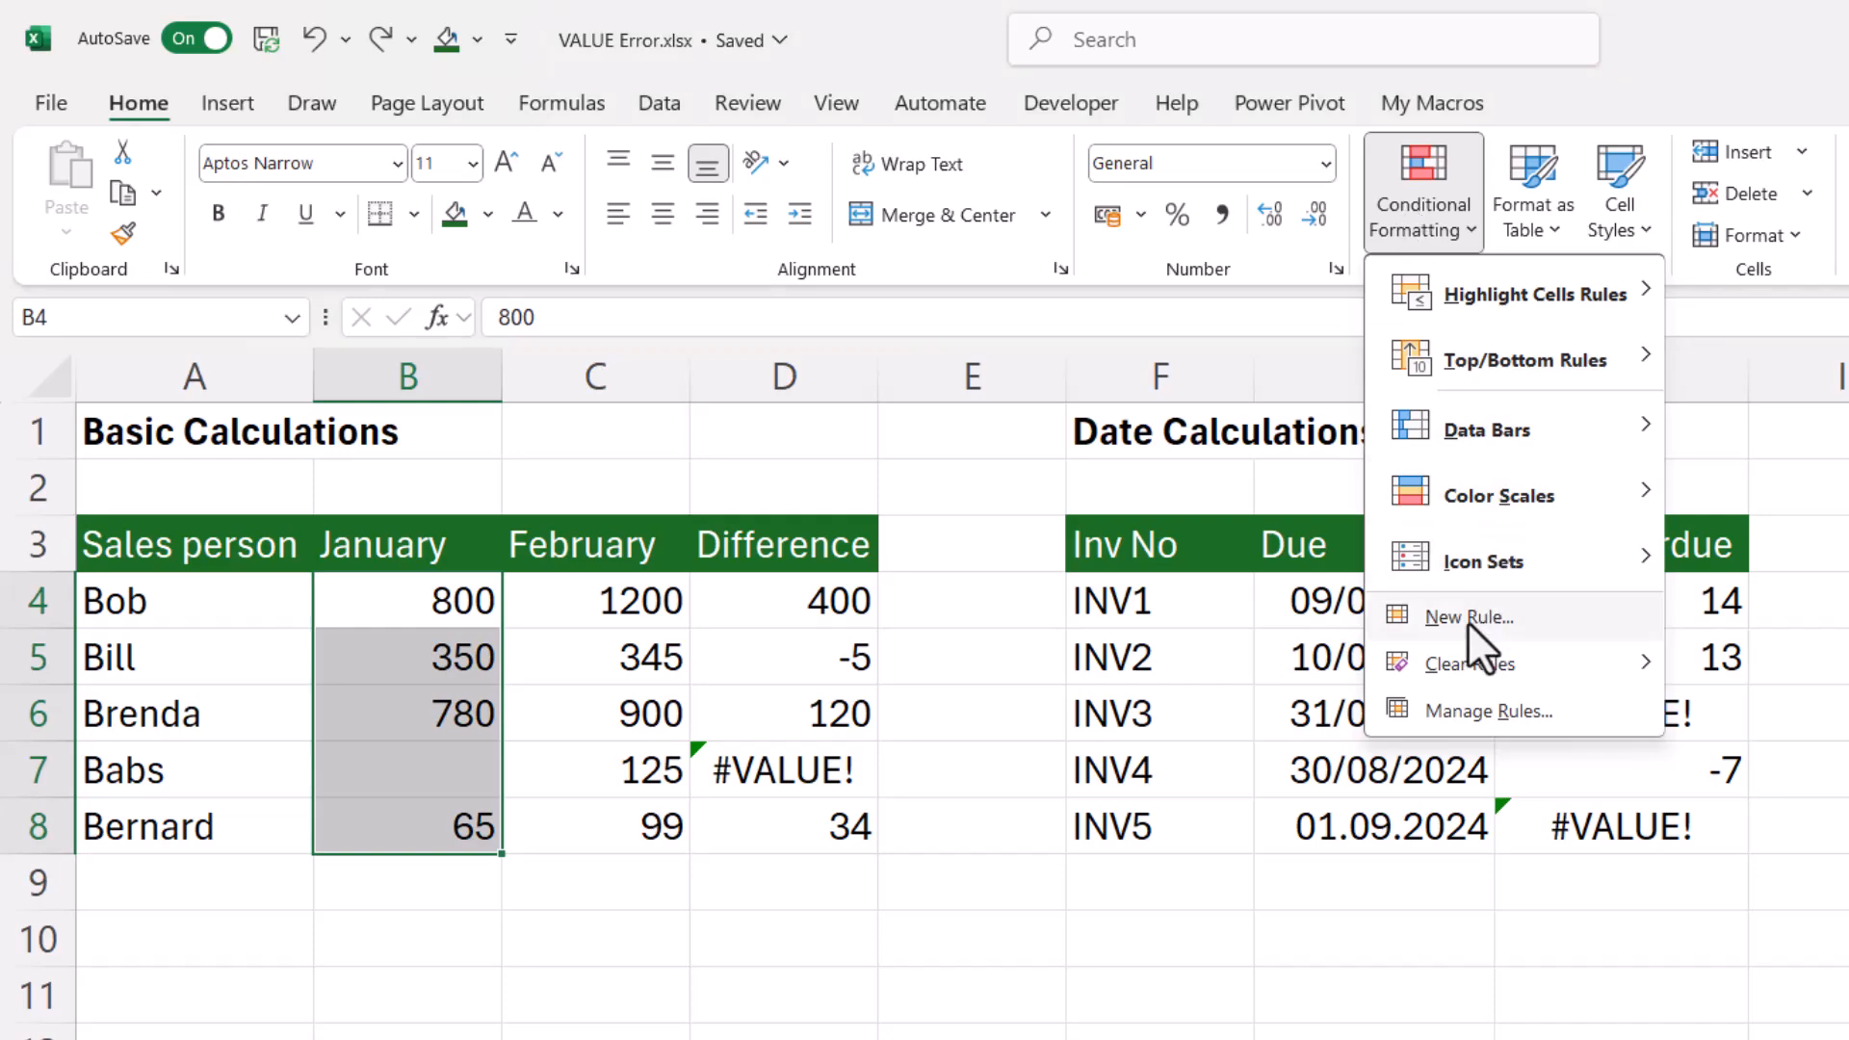
left_click(1466, 615)
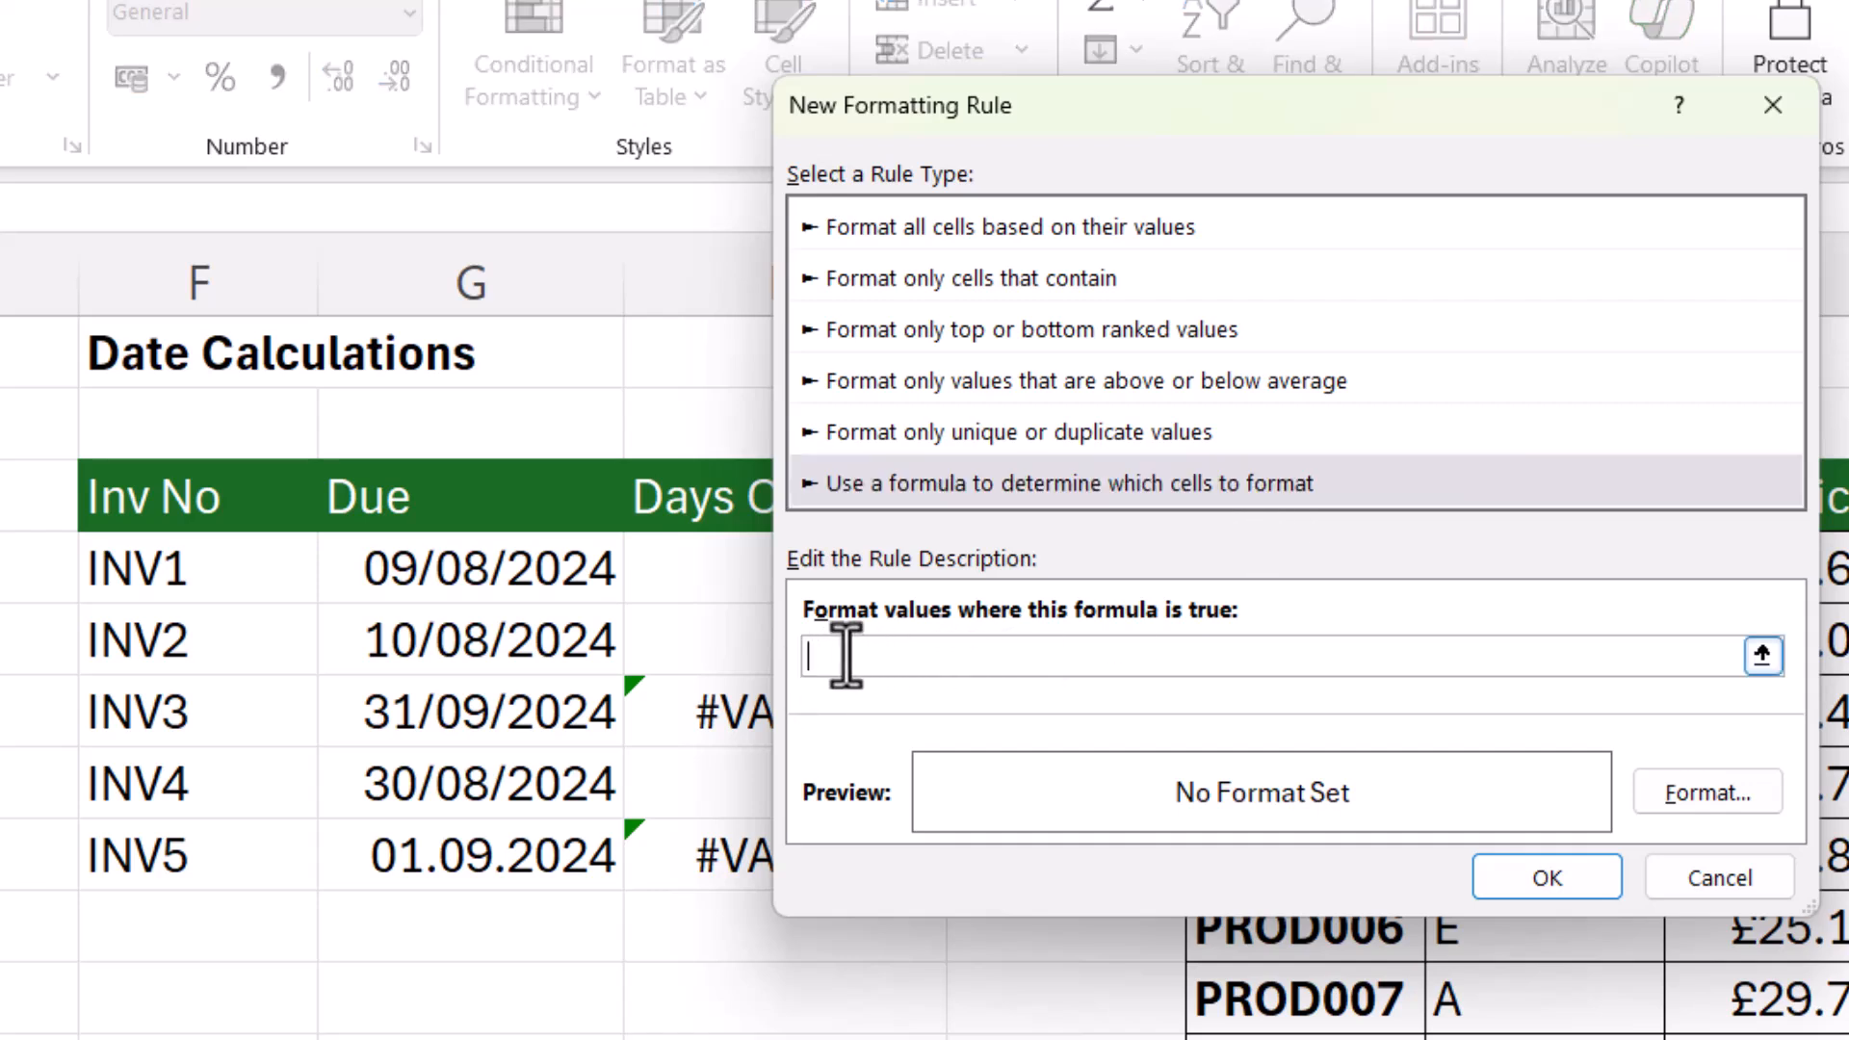
type("=")
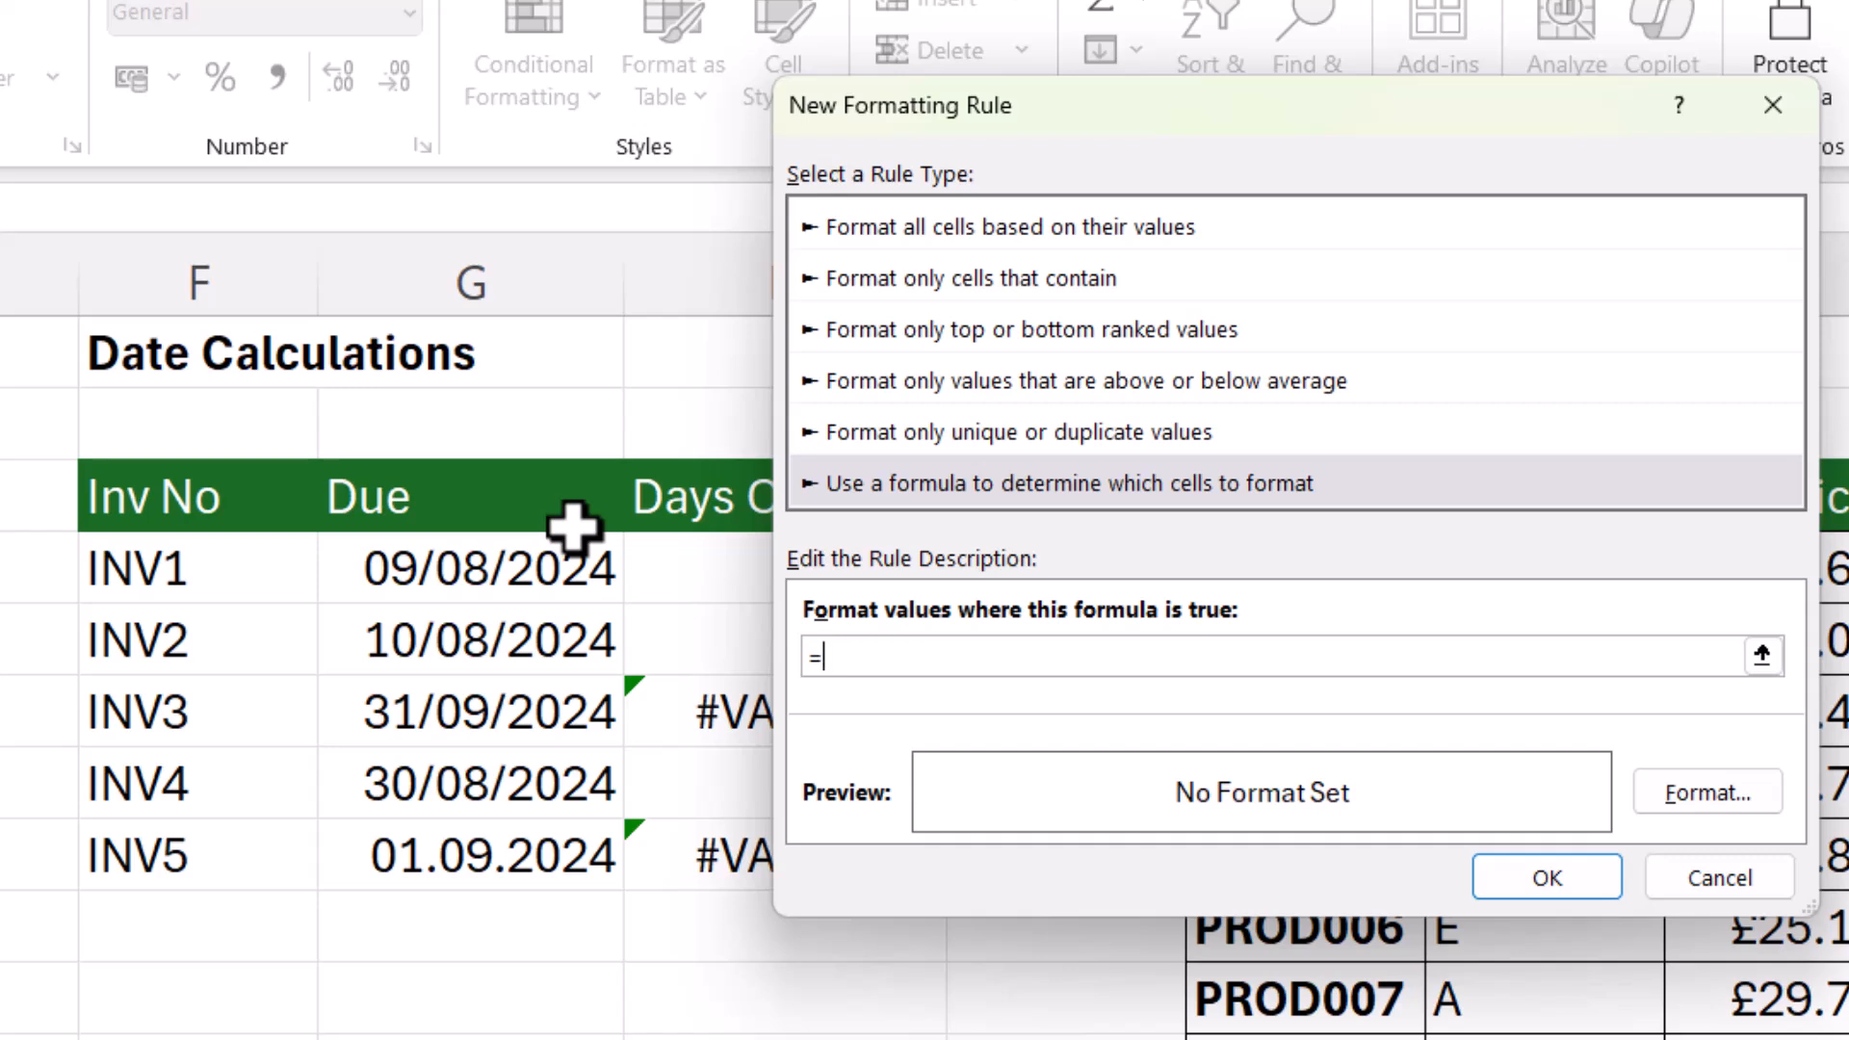
type("ISTEX")
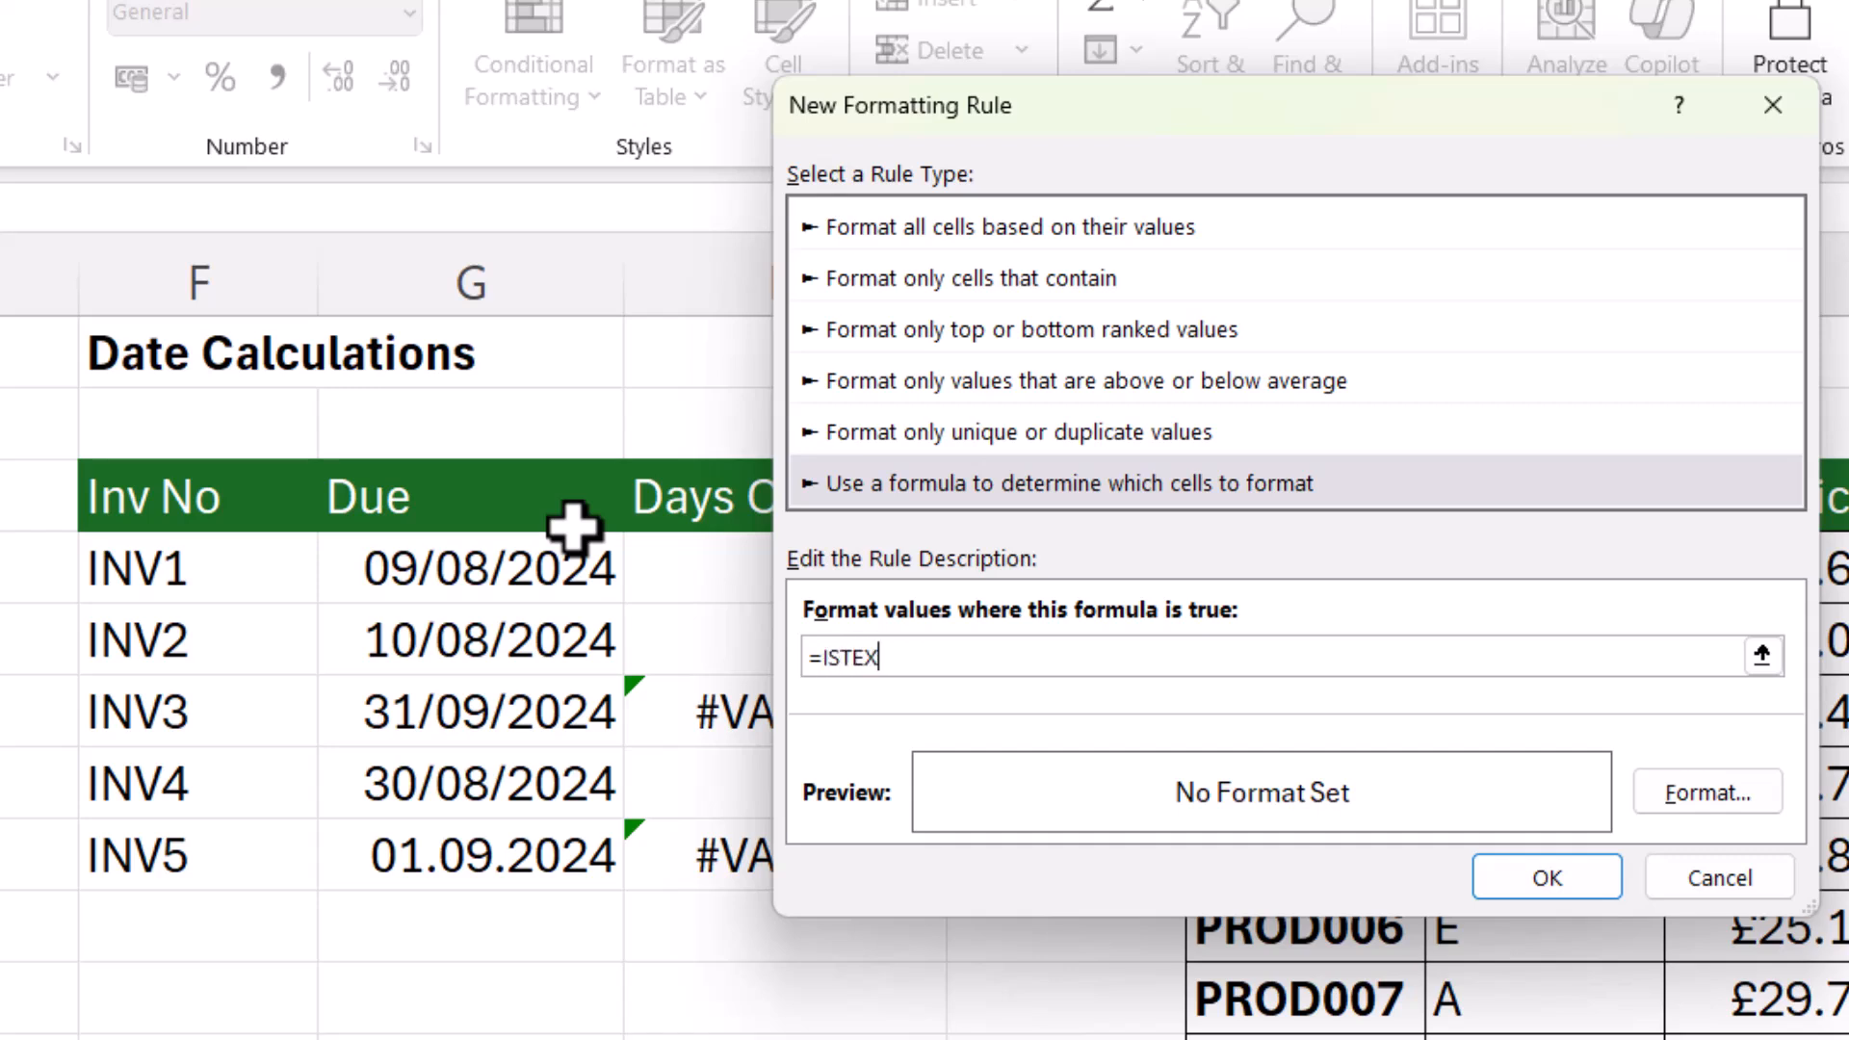
type("T(")
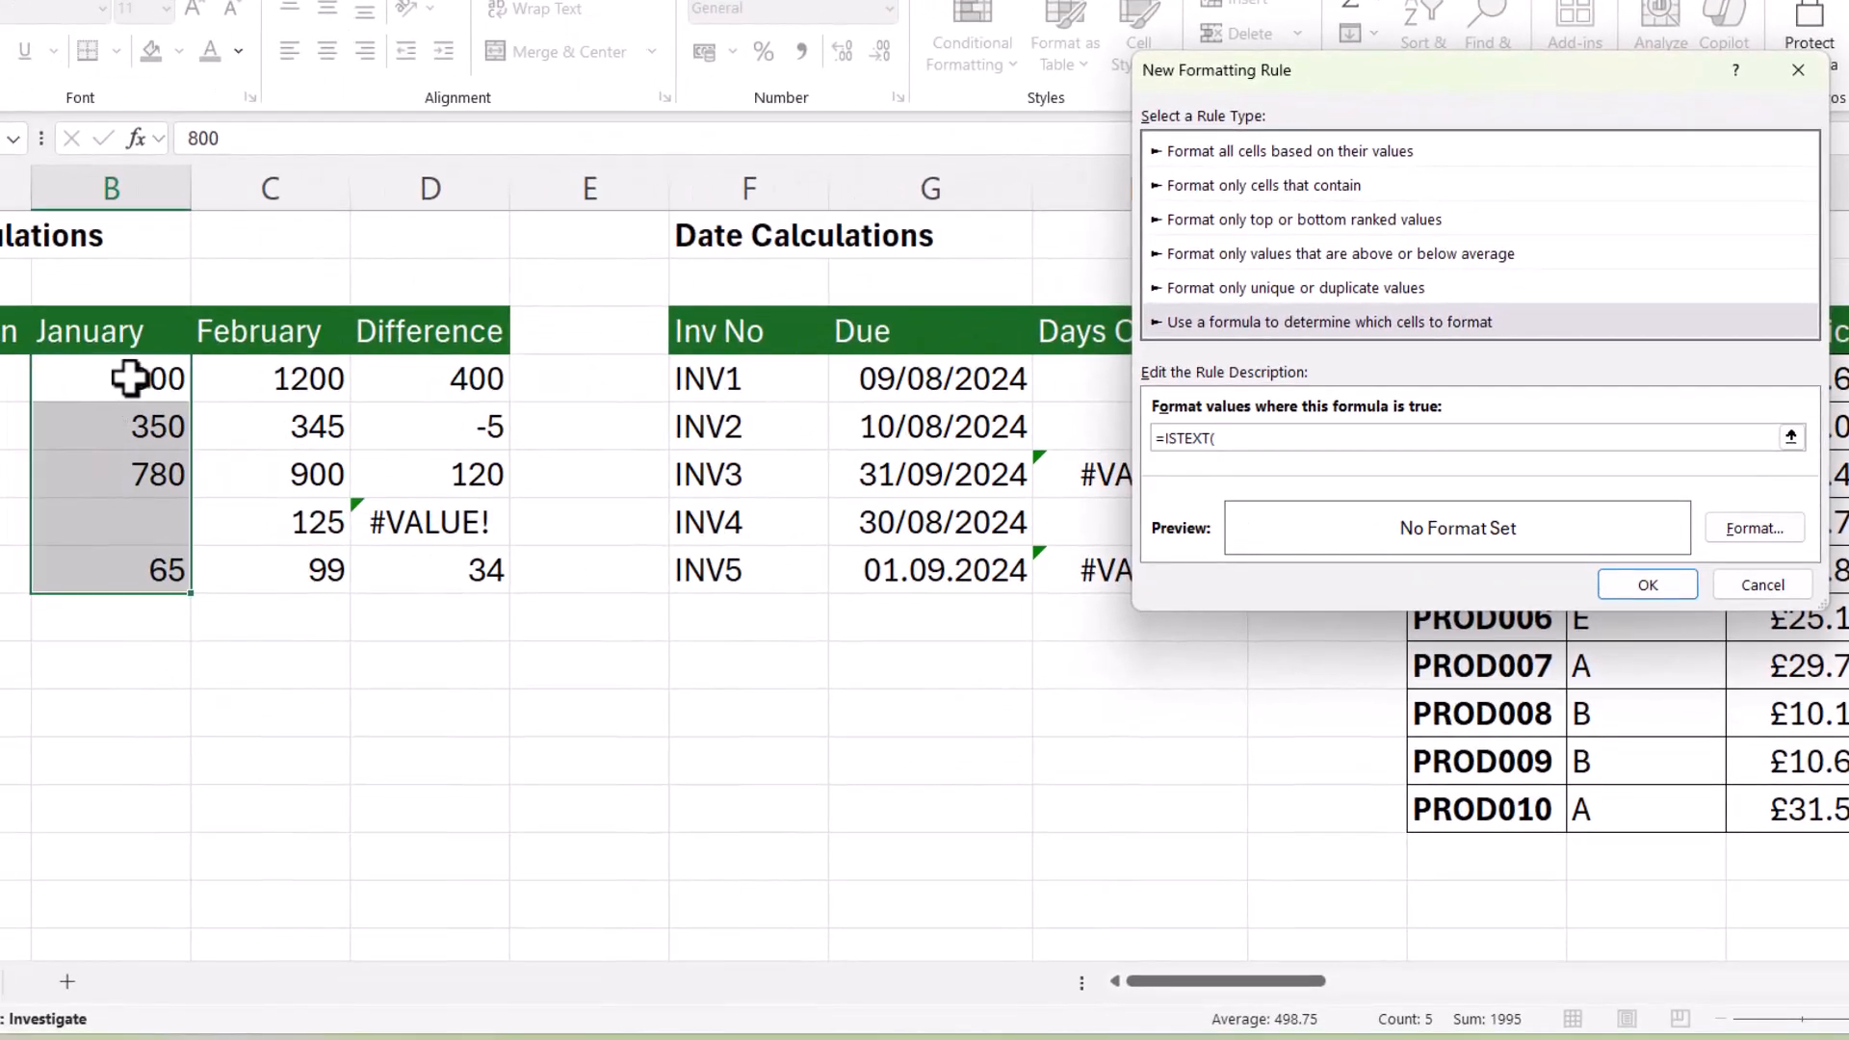
mouse_move(543, 677)
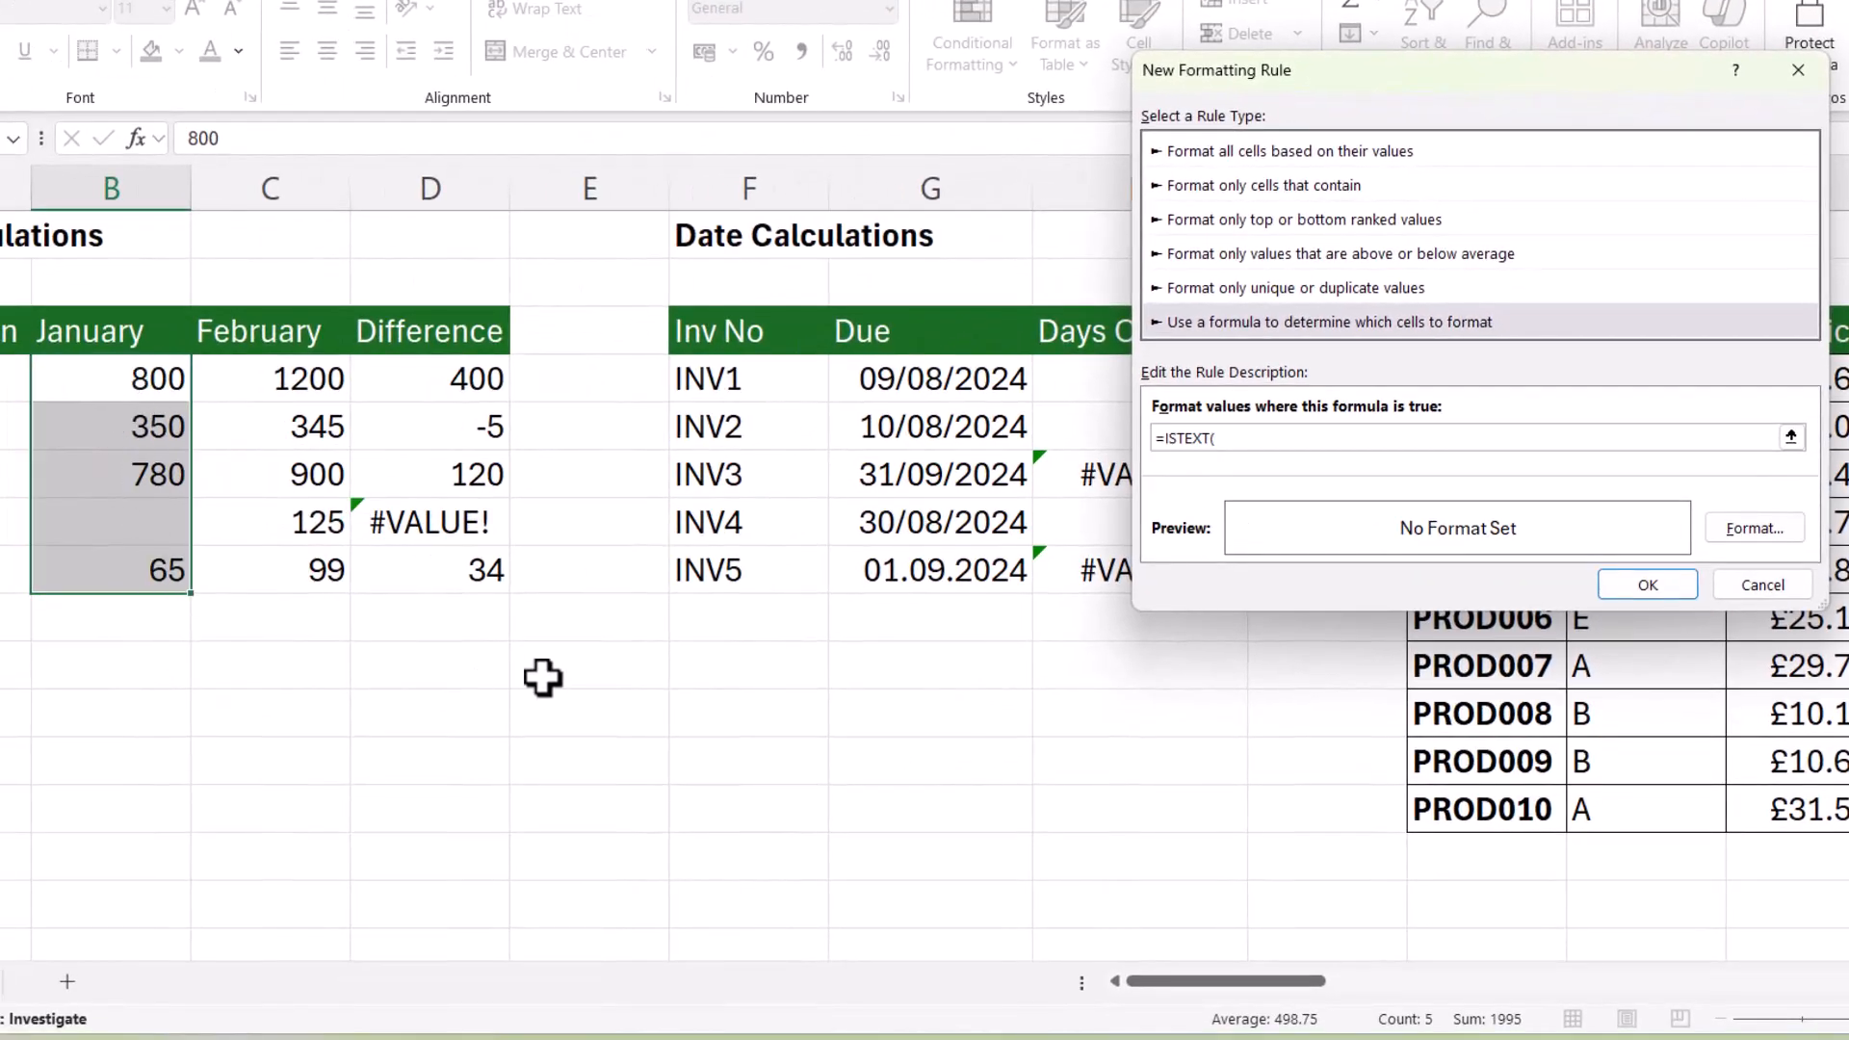
type("B4")
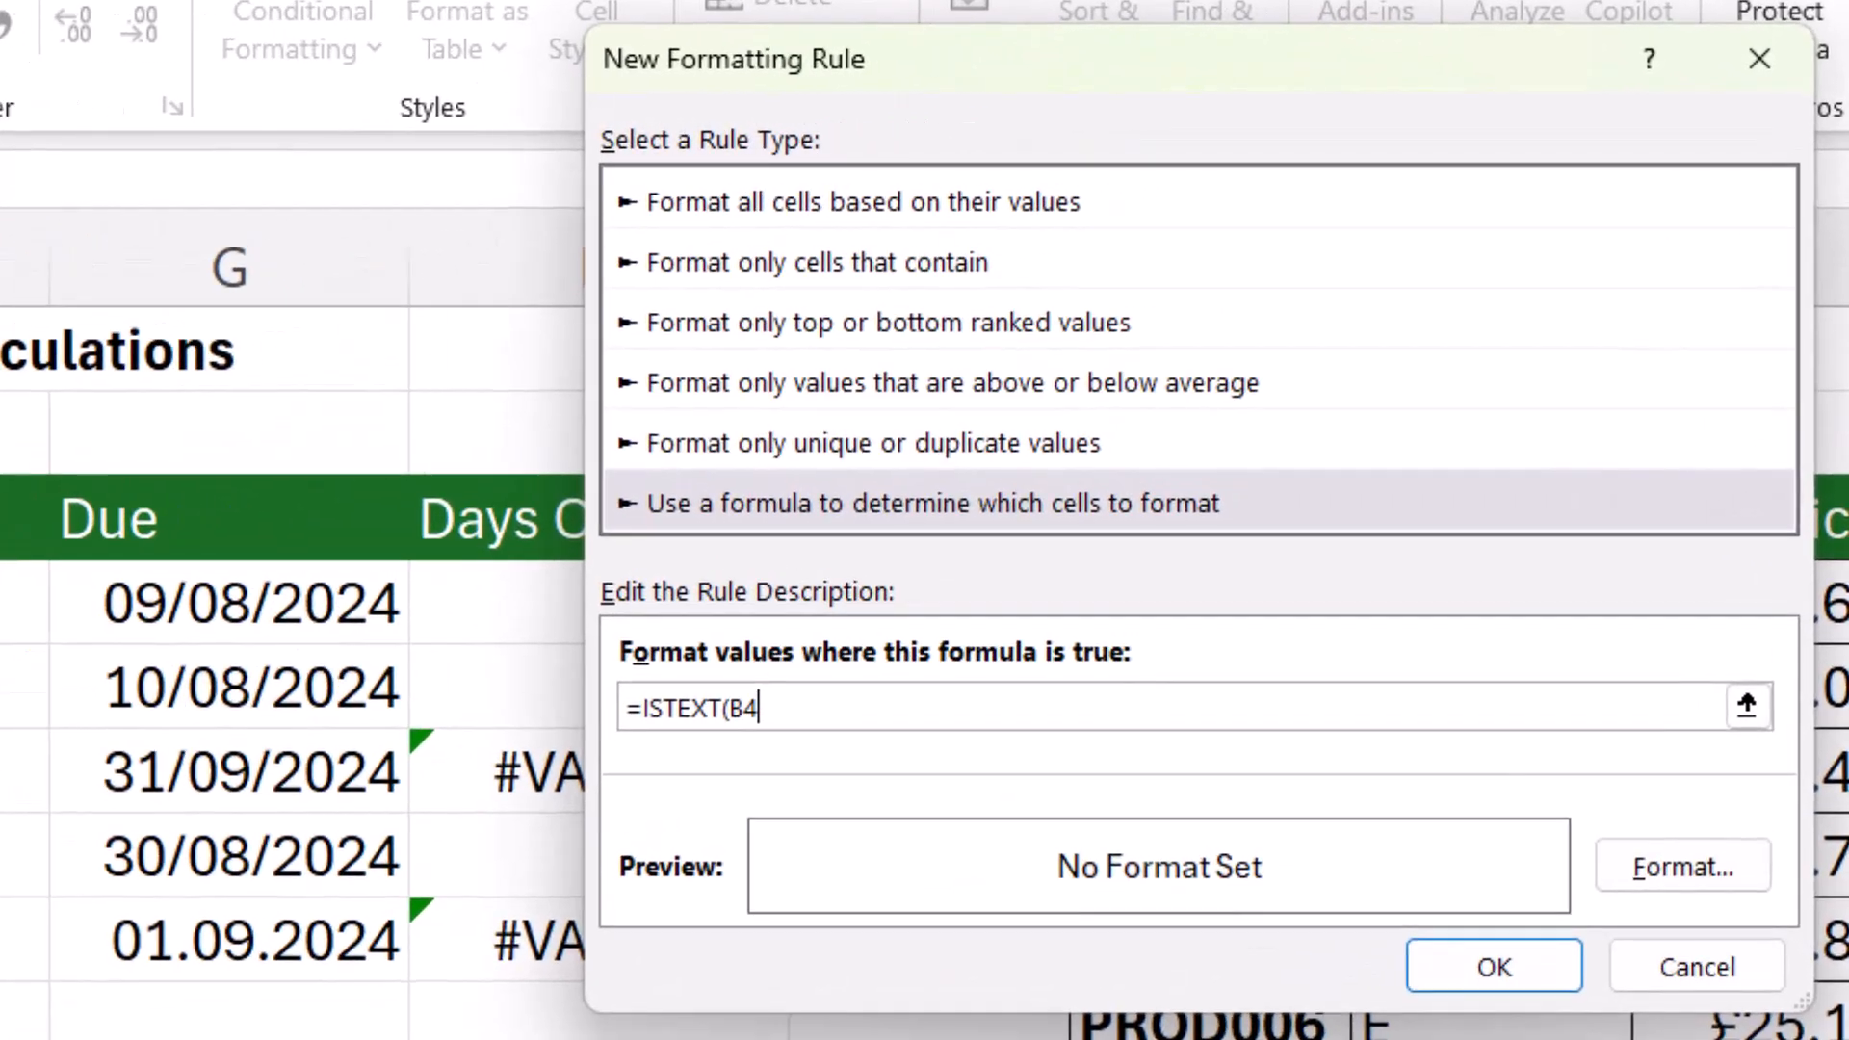
type(")")
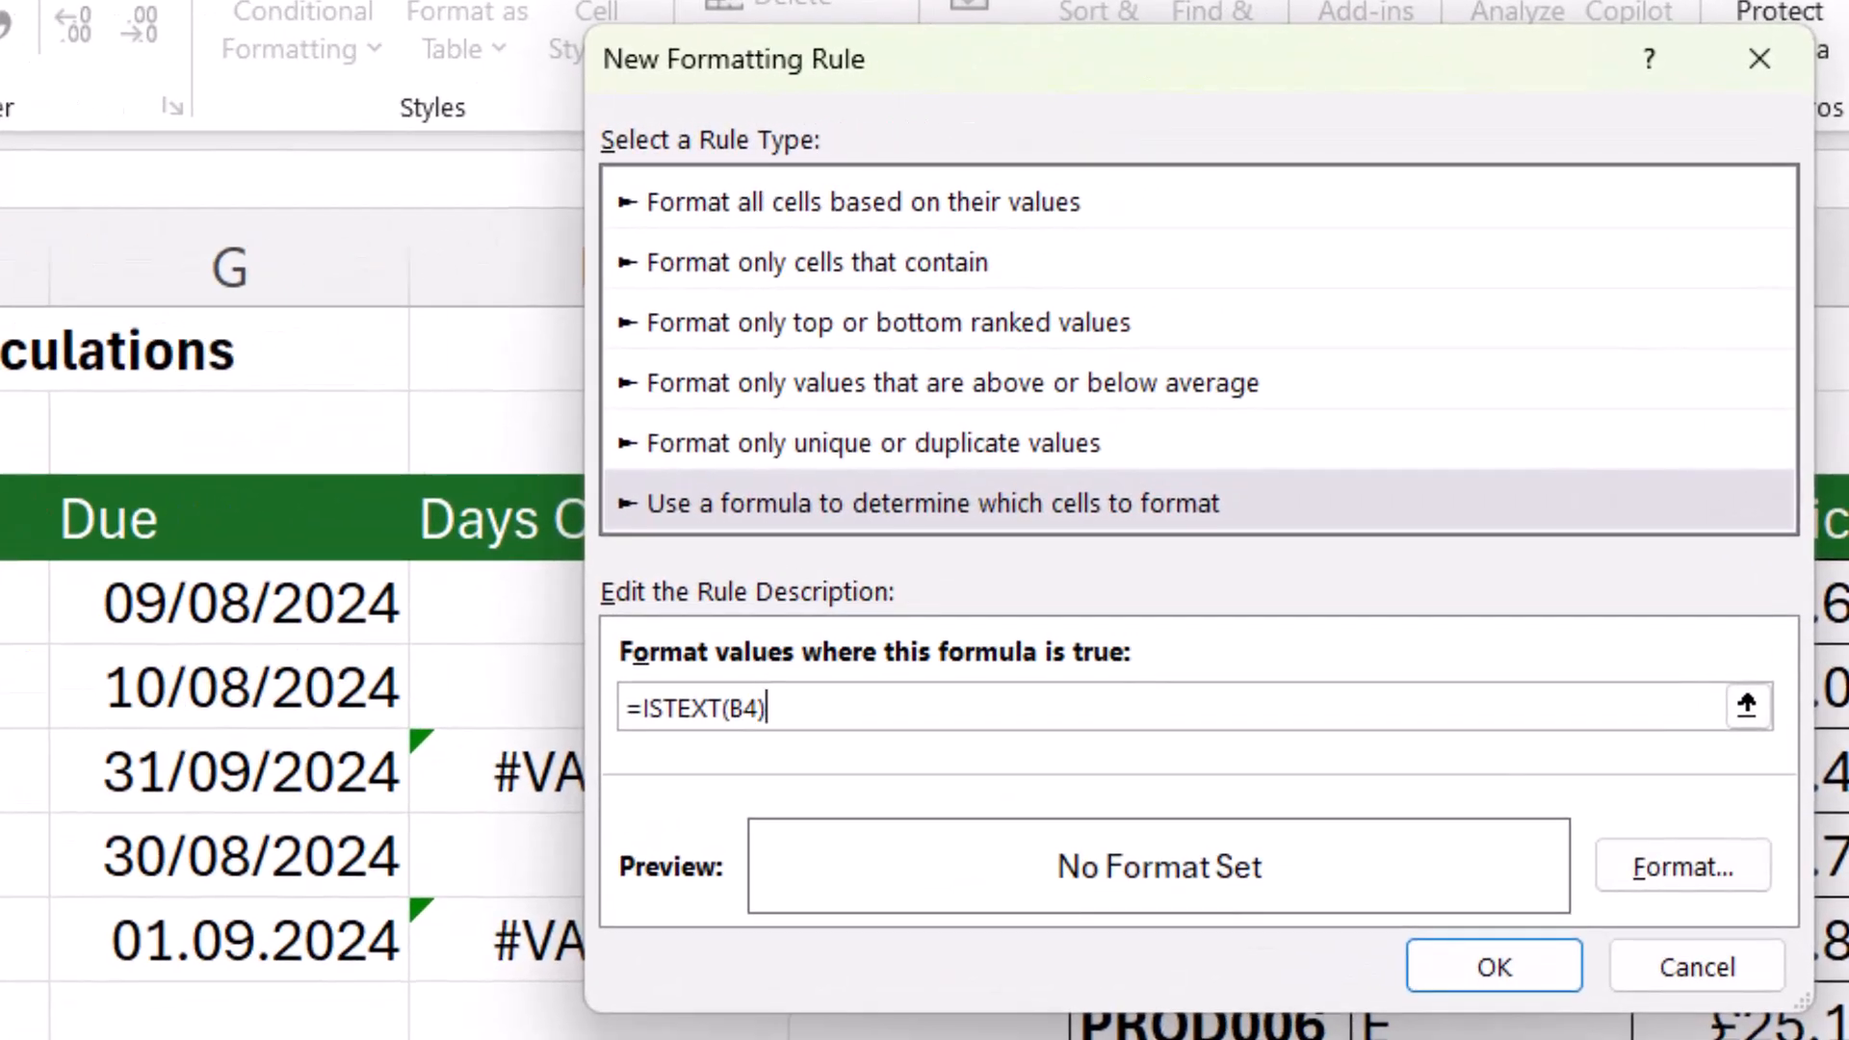
left_click(1682, 867)
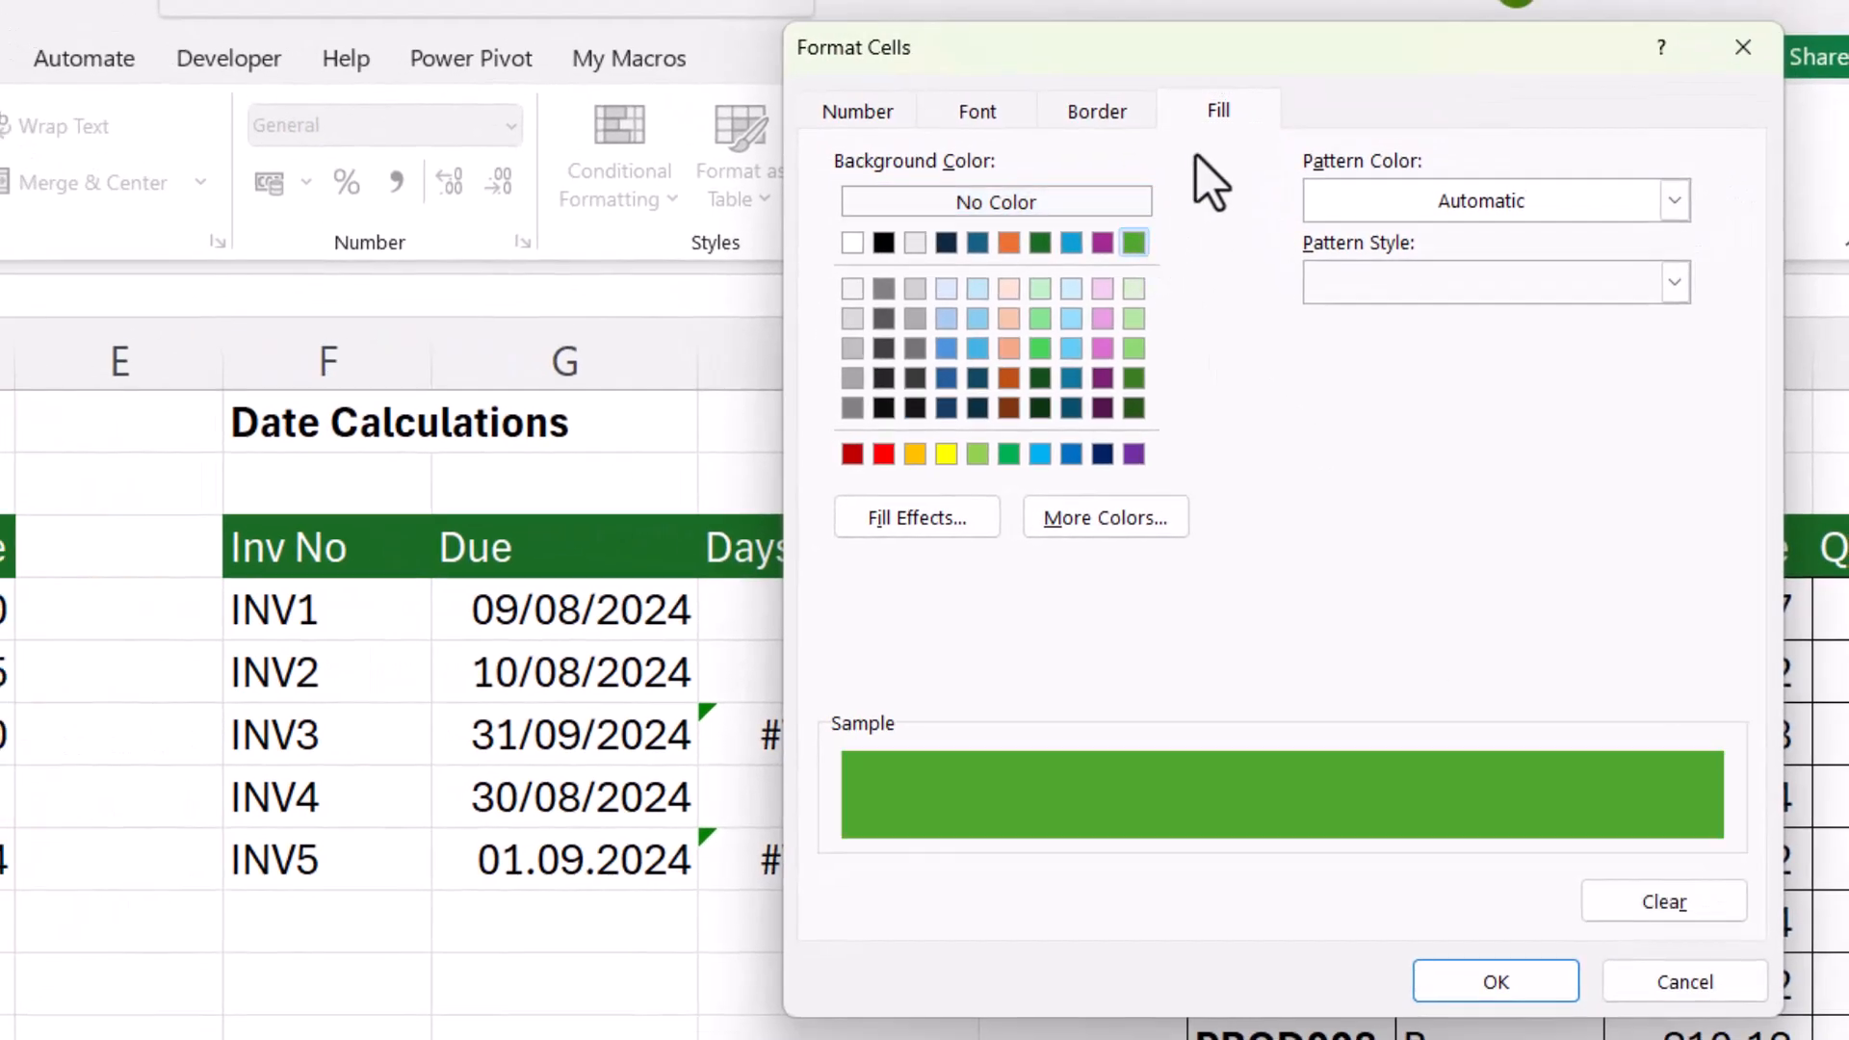
left_click(1494, 980)
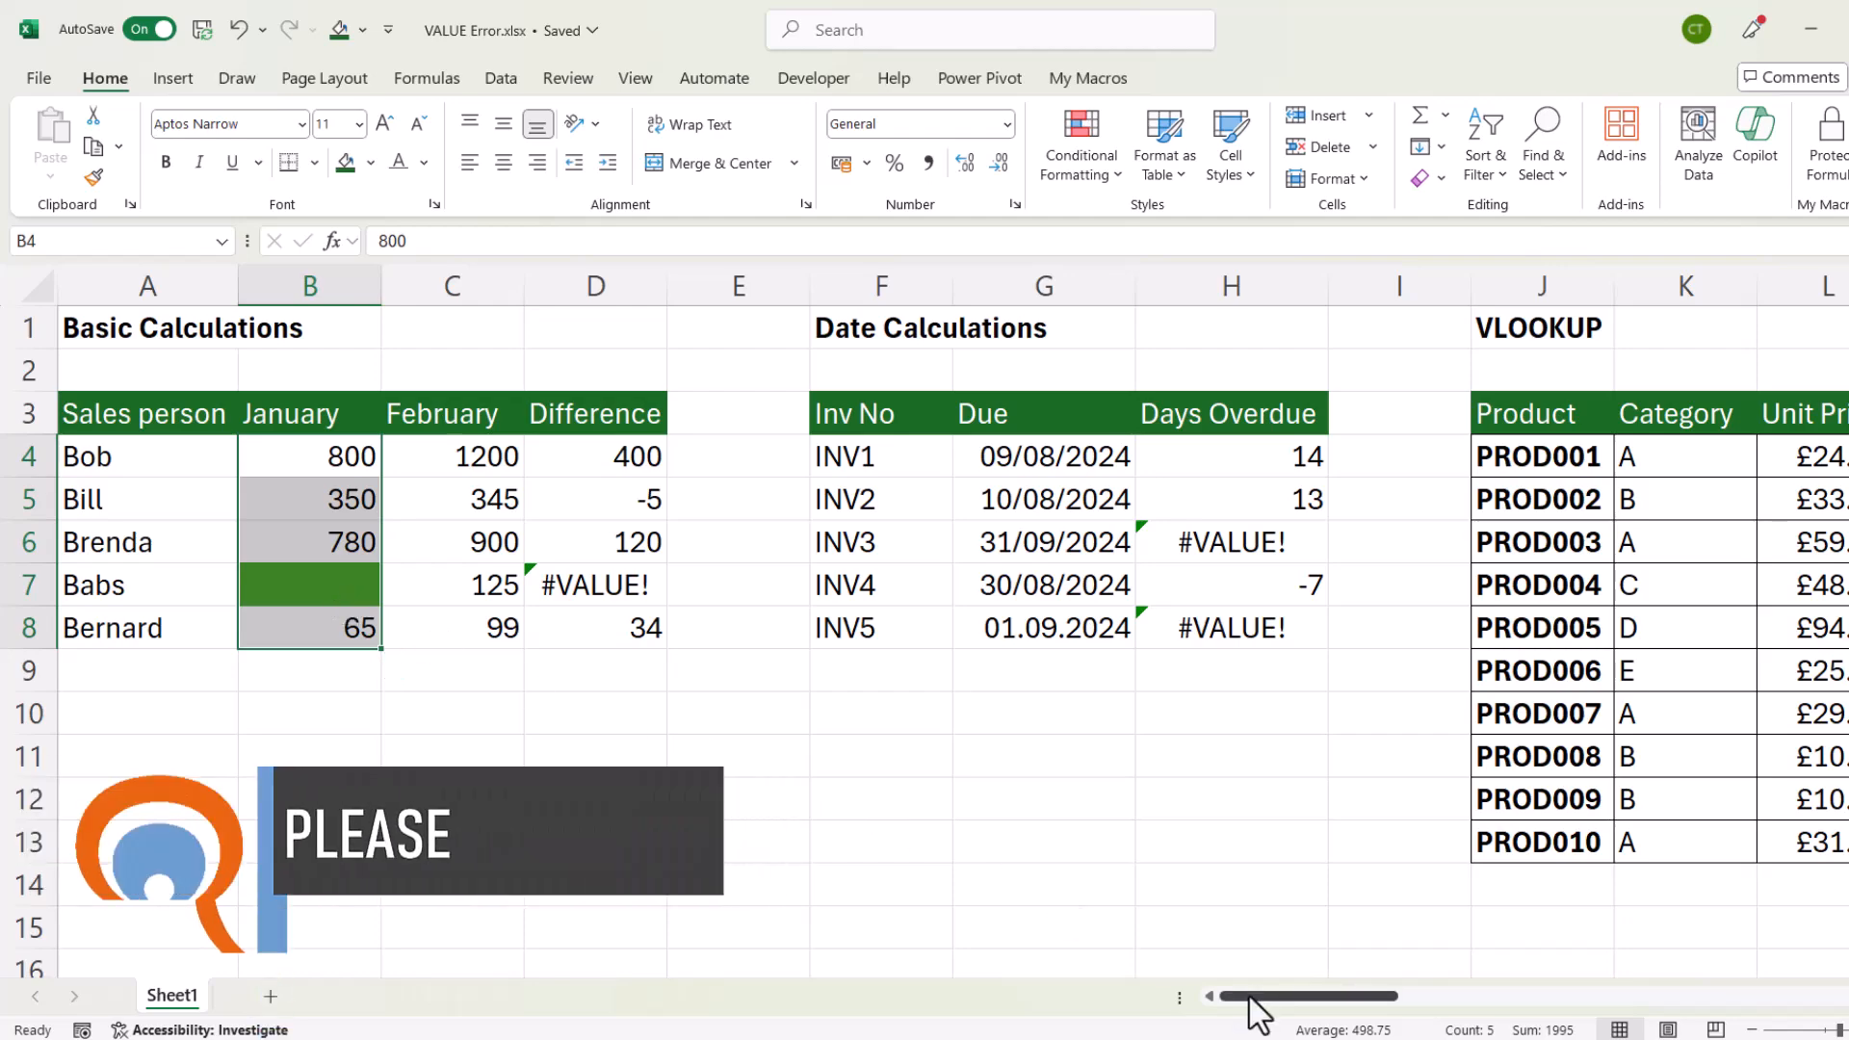
scroll("right", 3)
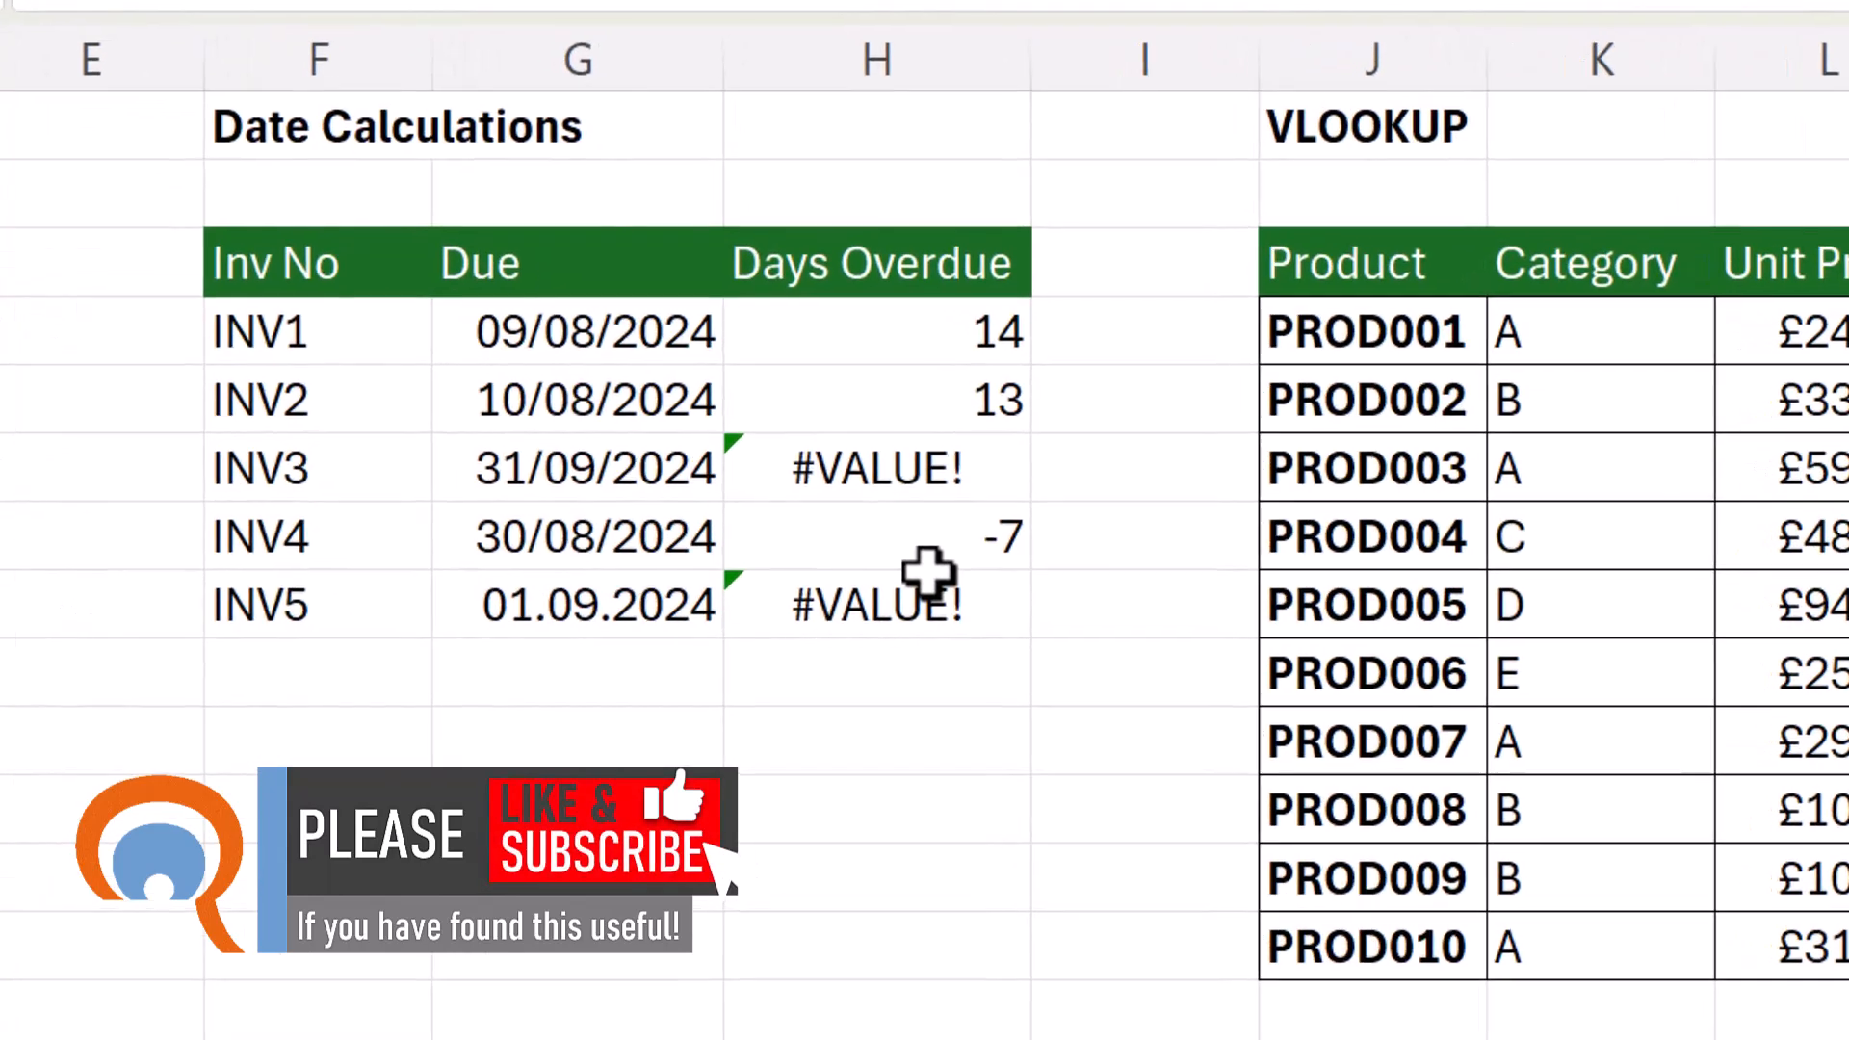
mouse_move(767, 708)
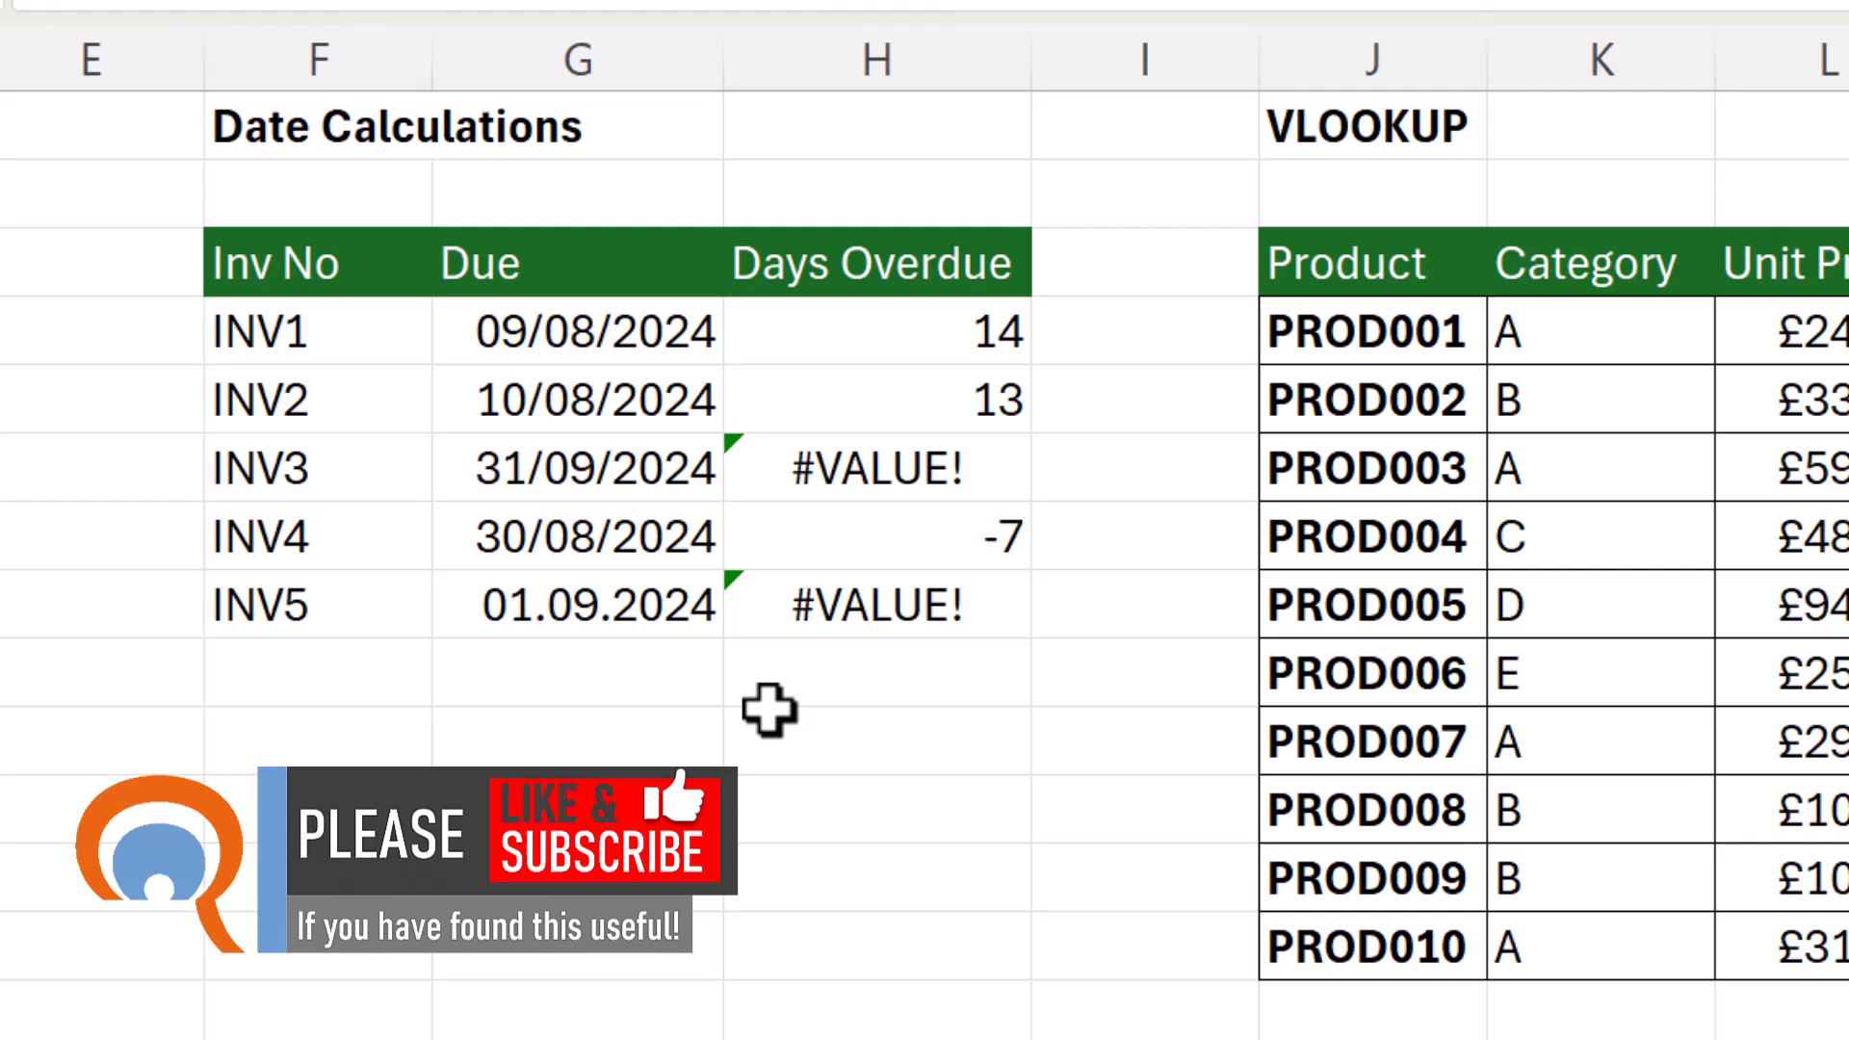
left_click(577, 467)
type("0")
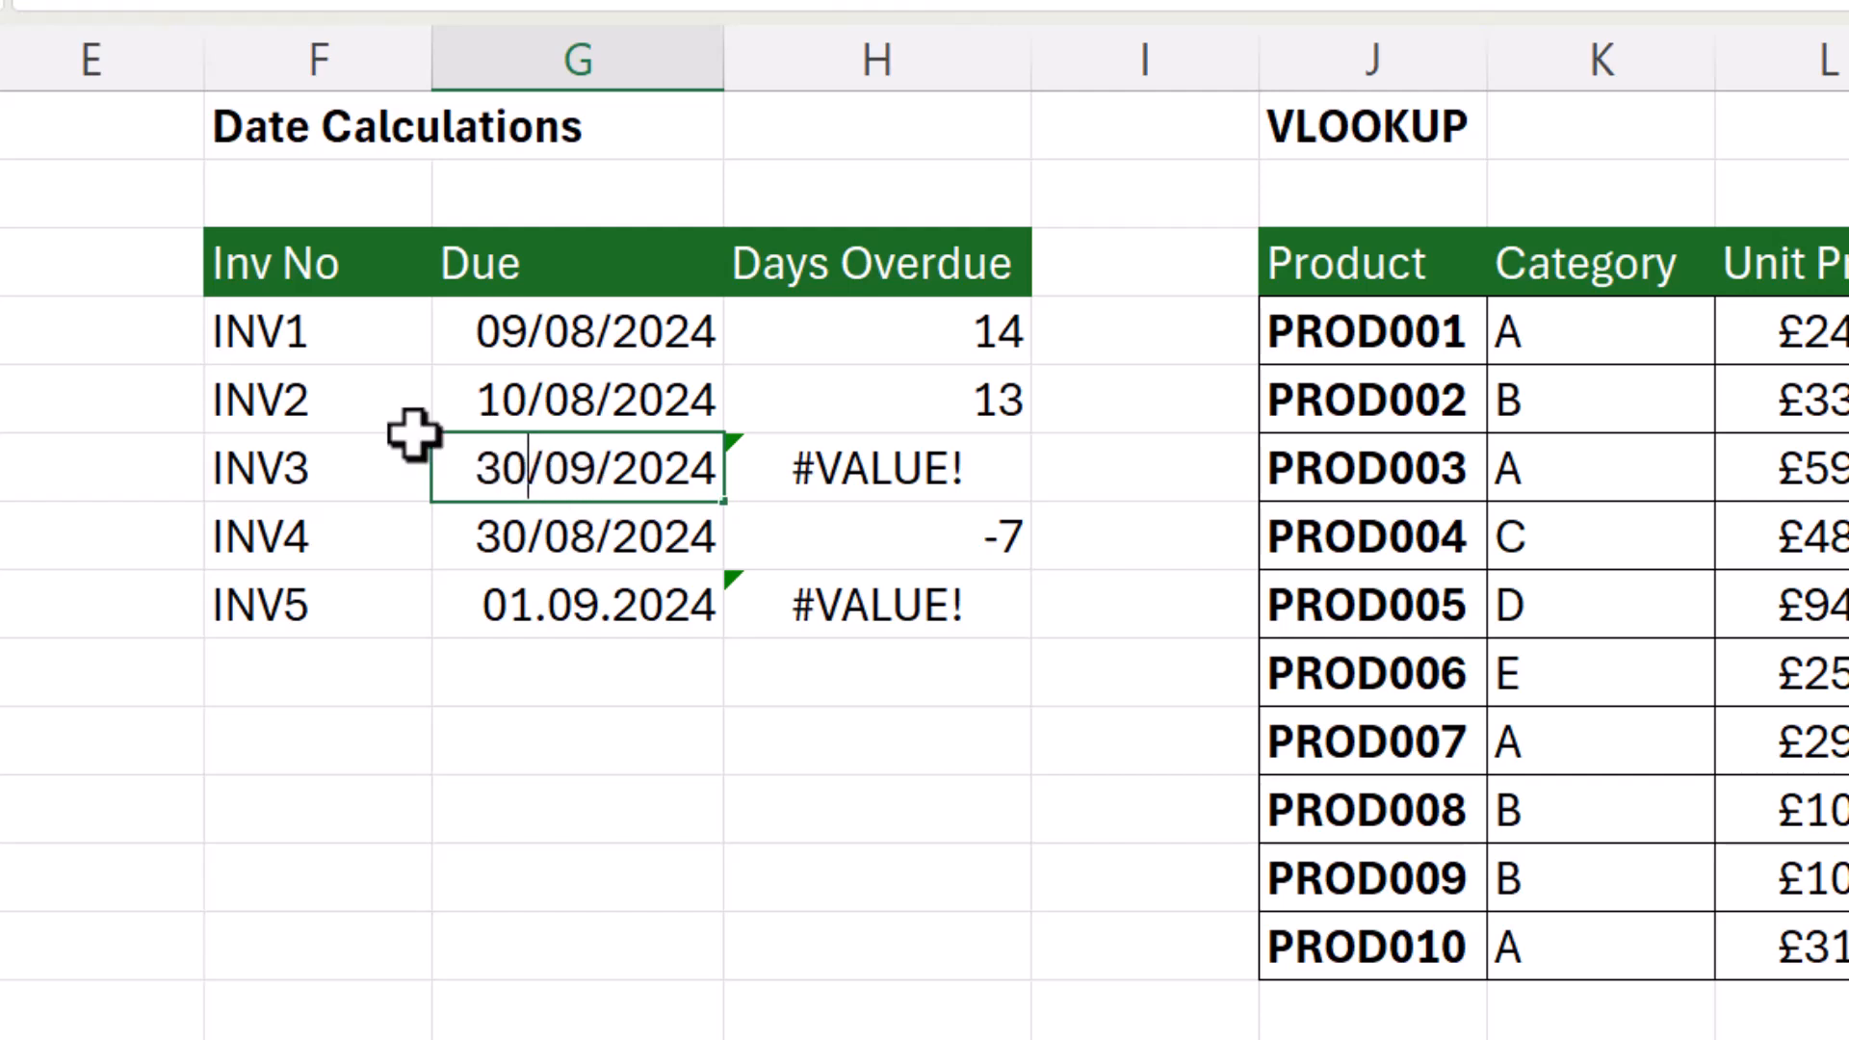
key("Return")
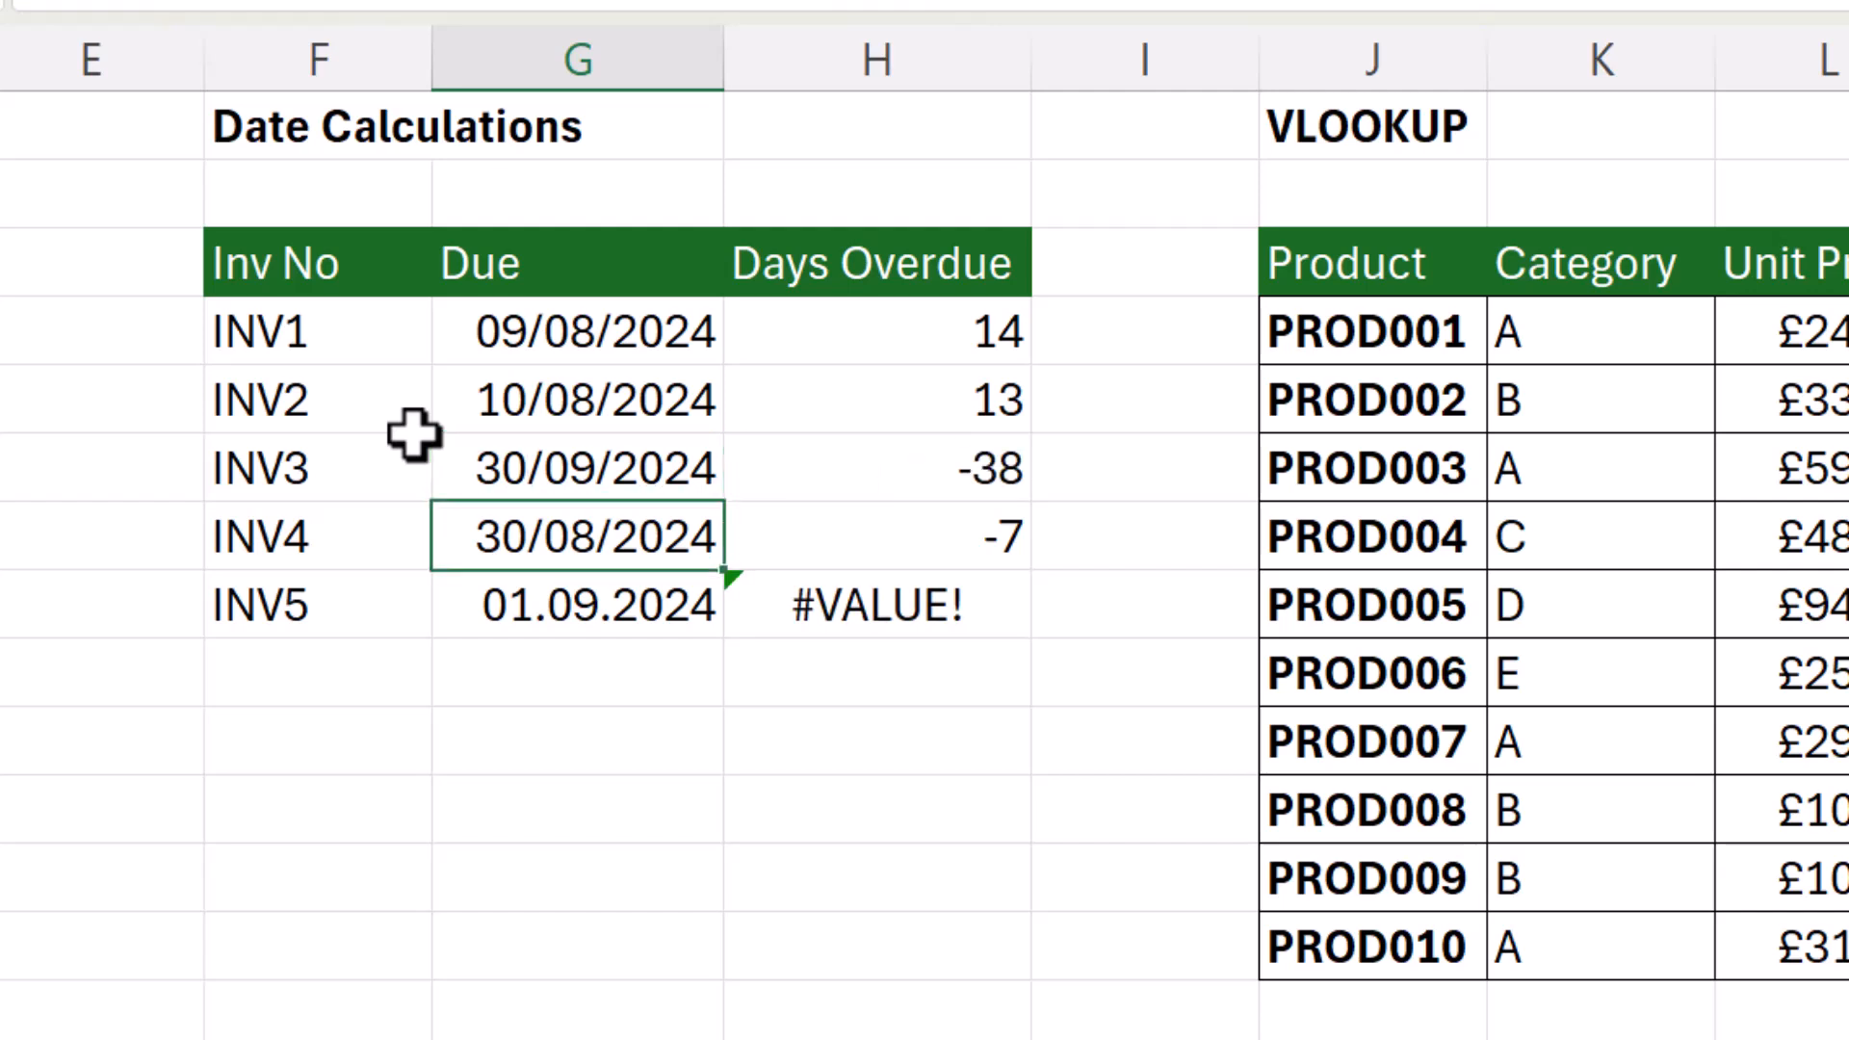
left_click(578, 605)
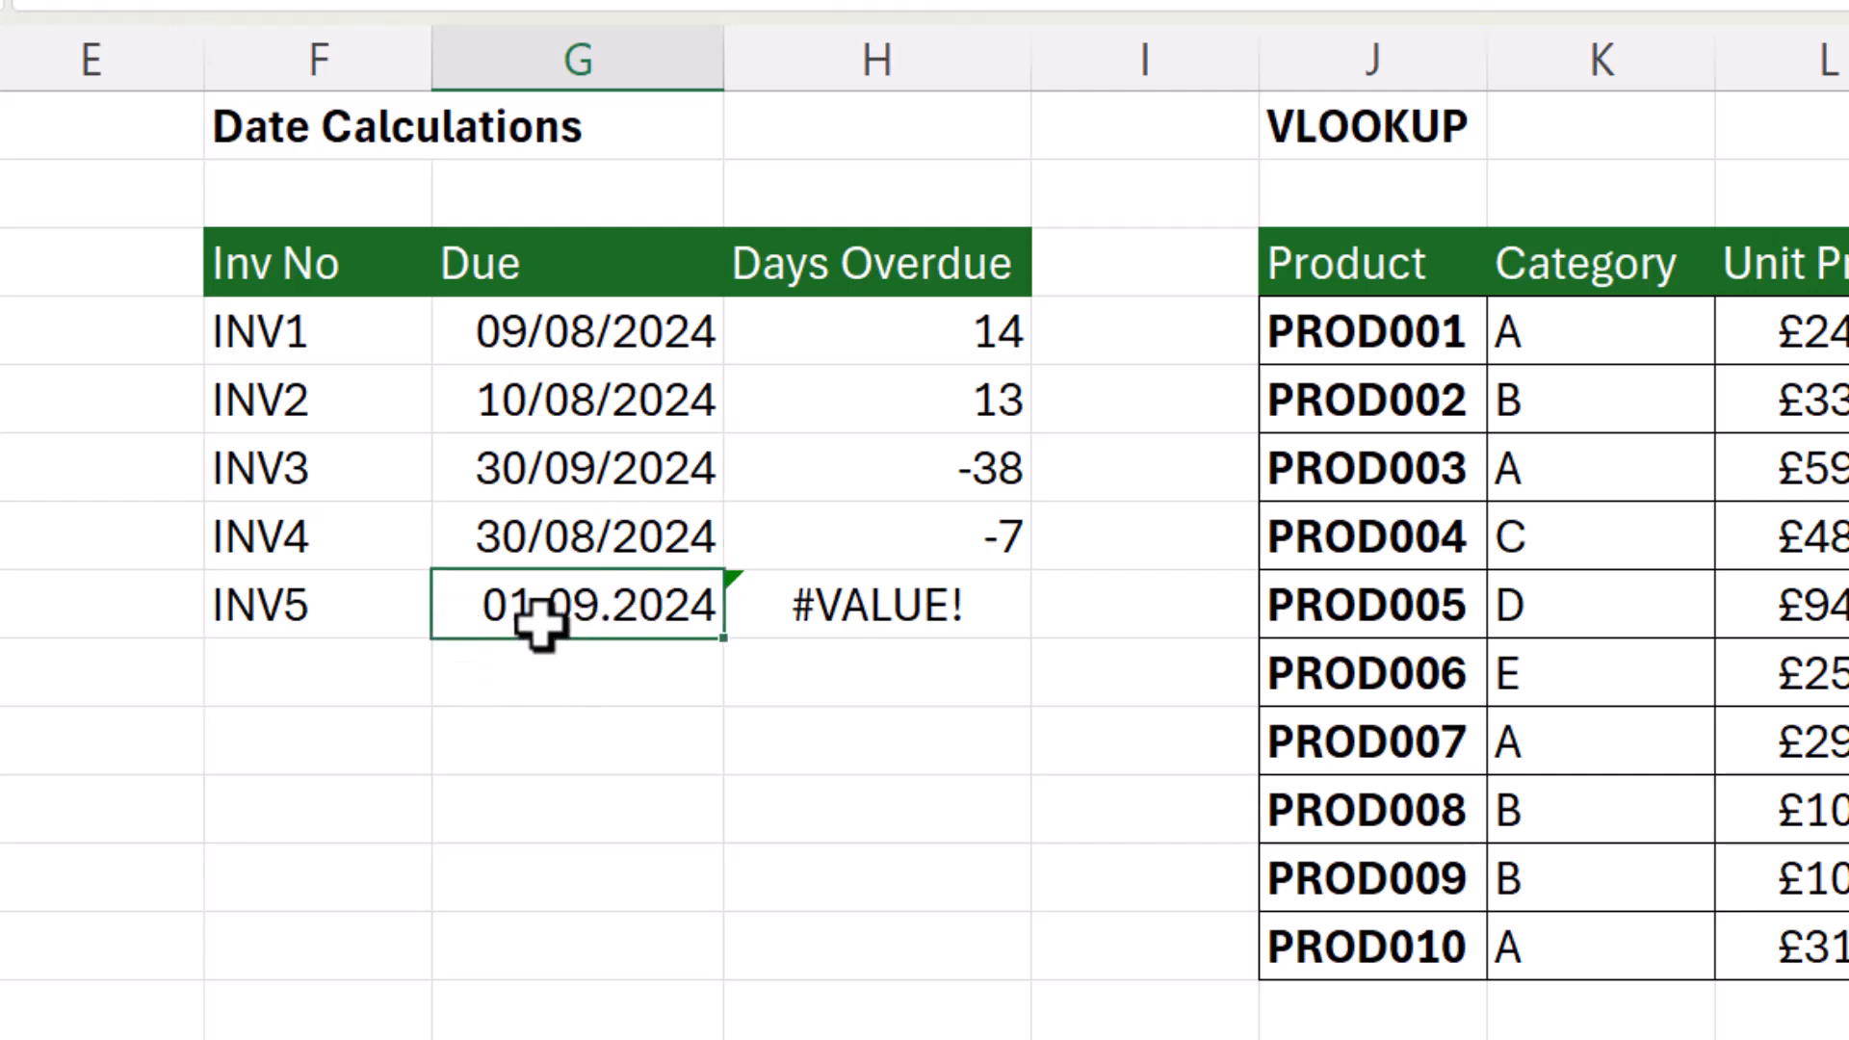
mouse_move(531, 619)
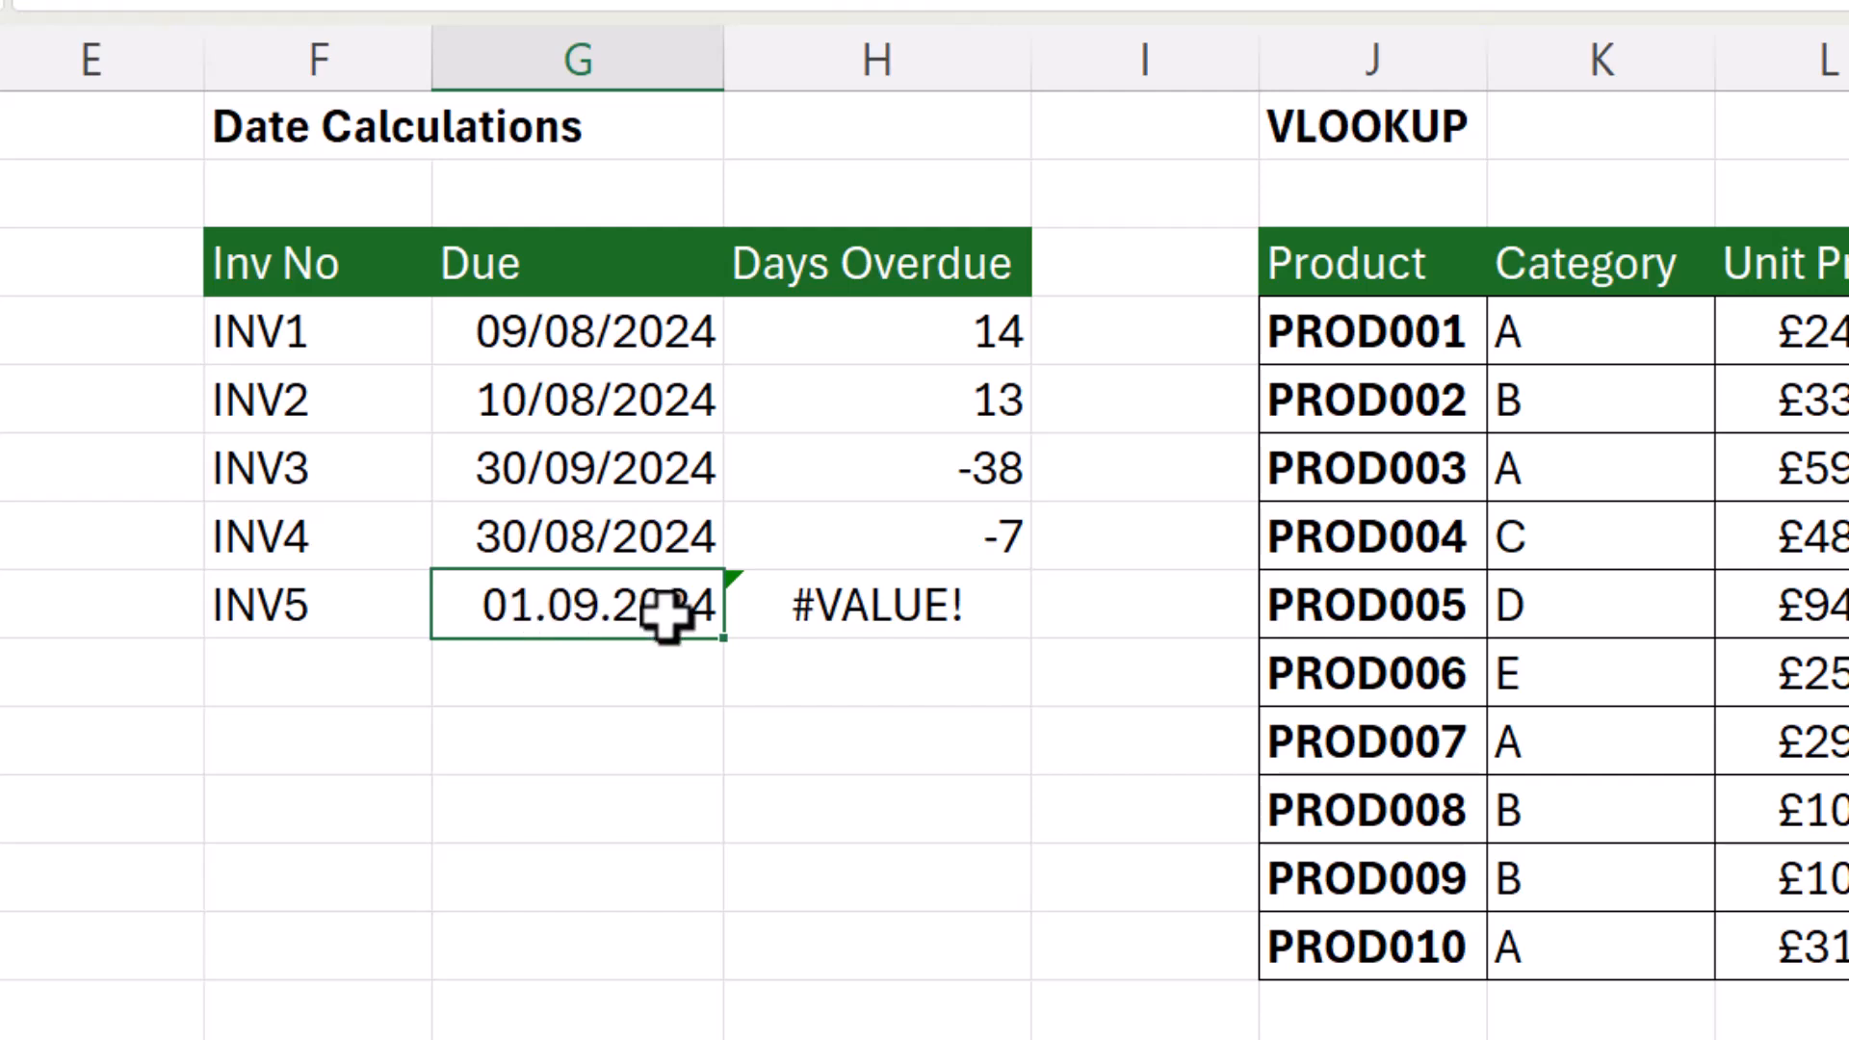
mouse_move(642, 543)
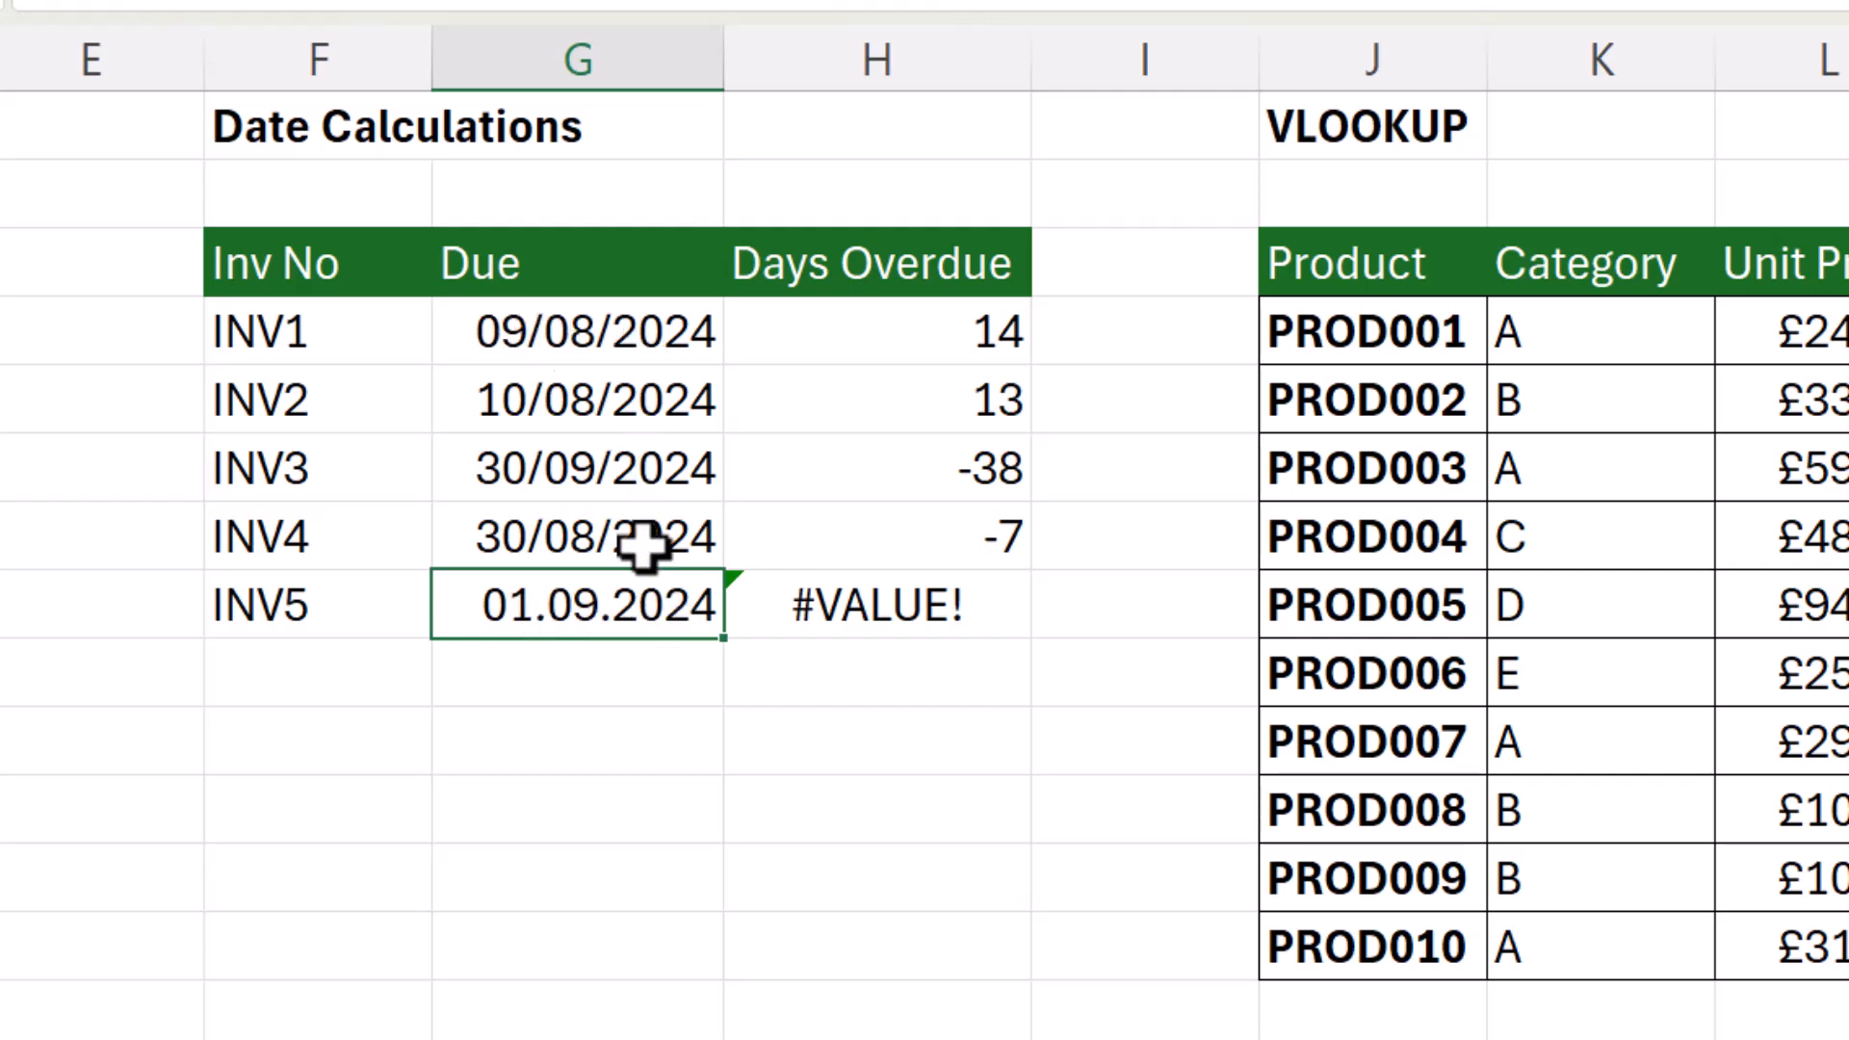
mouse_move(667, 333)
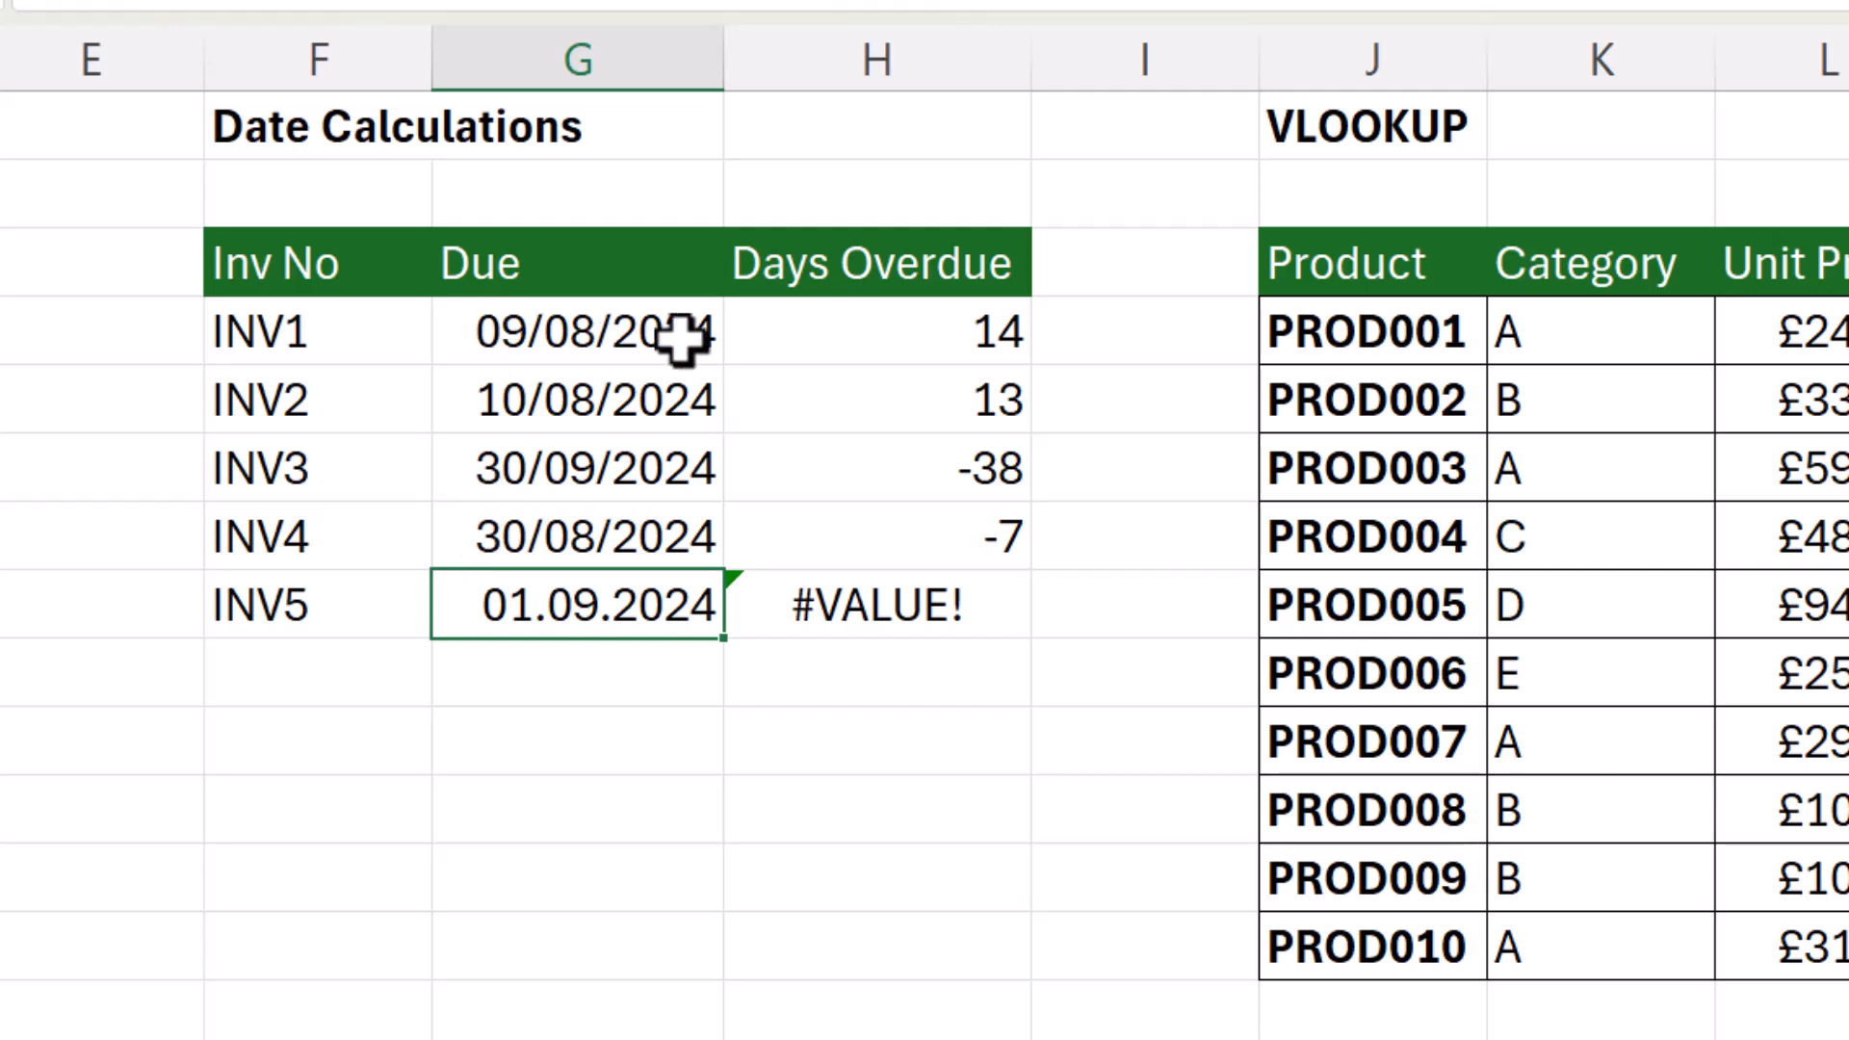
mouse_move(678, 536)
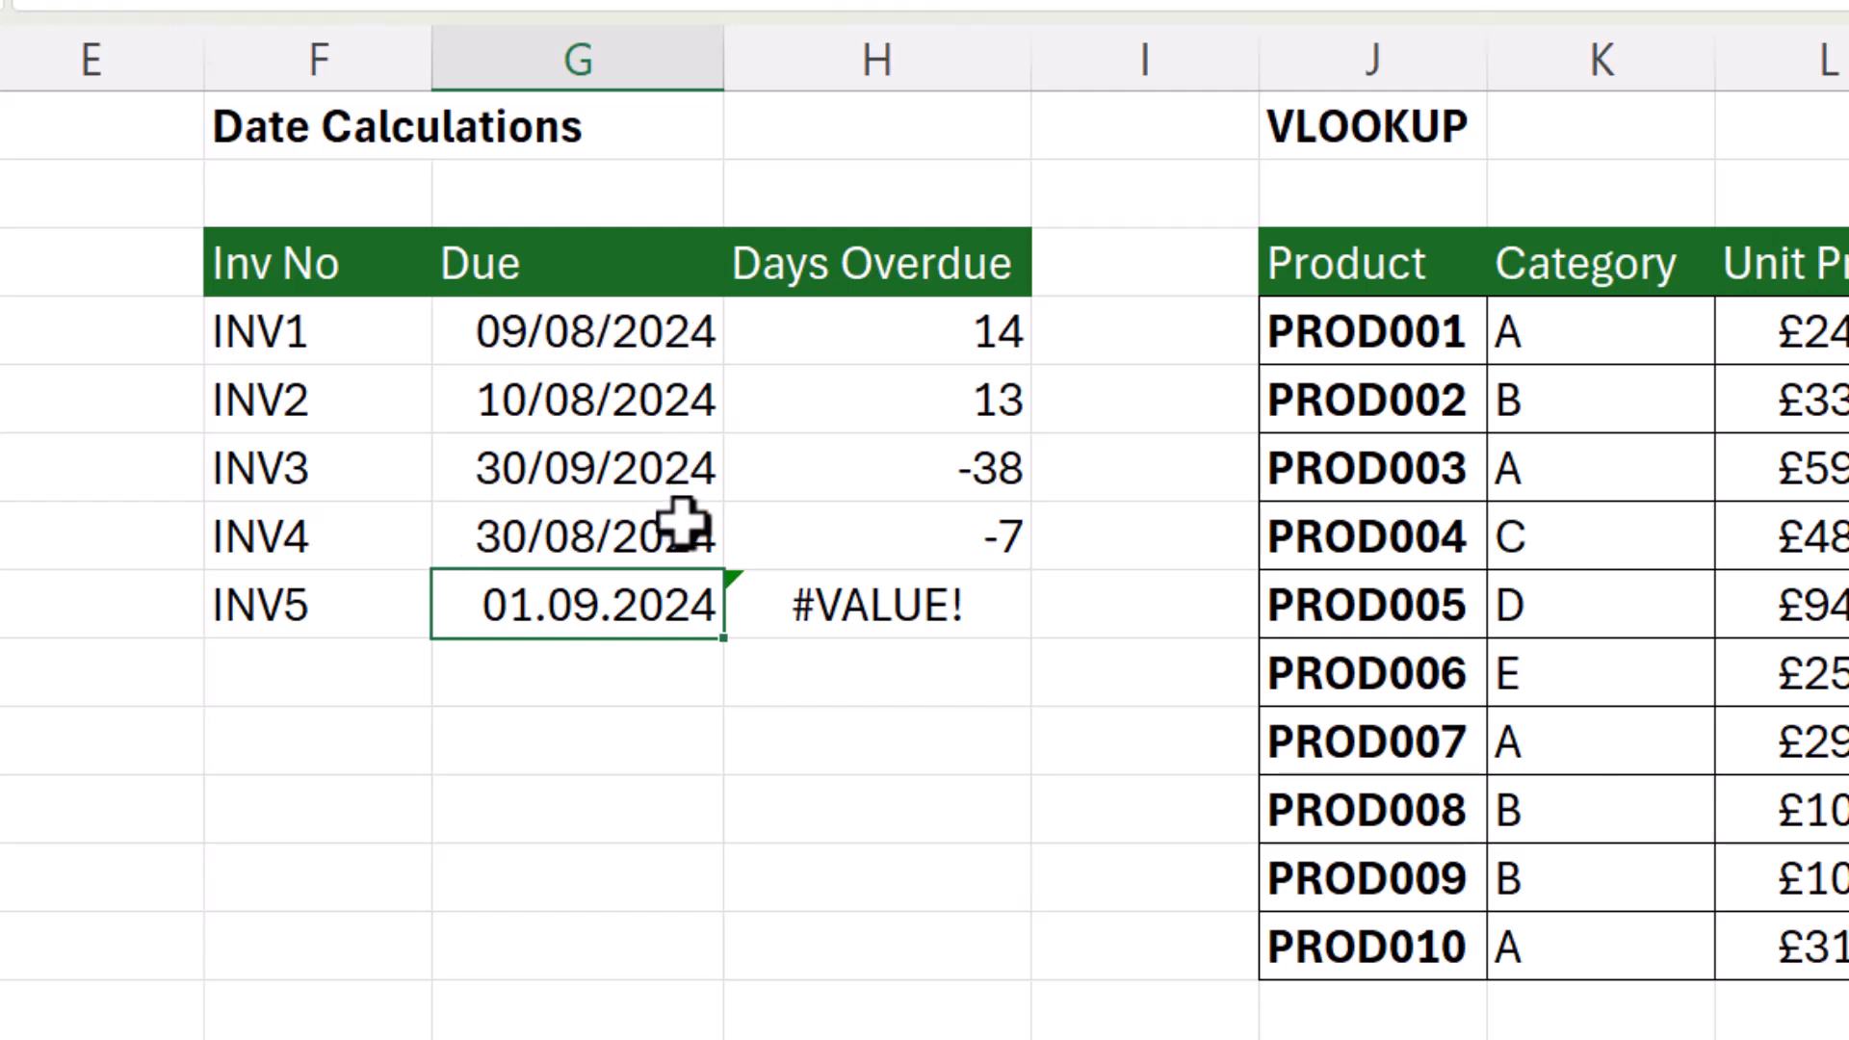
mouse_move(660, 655)
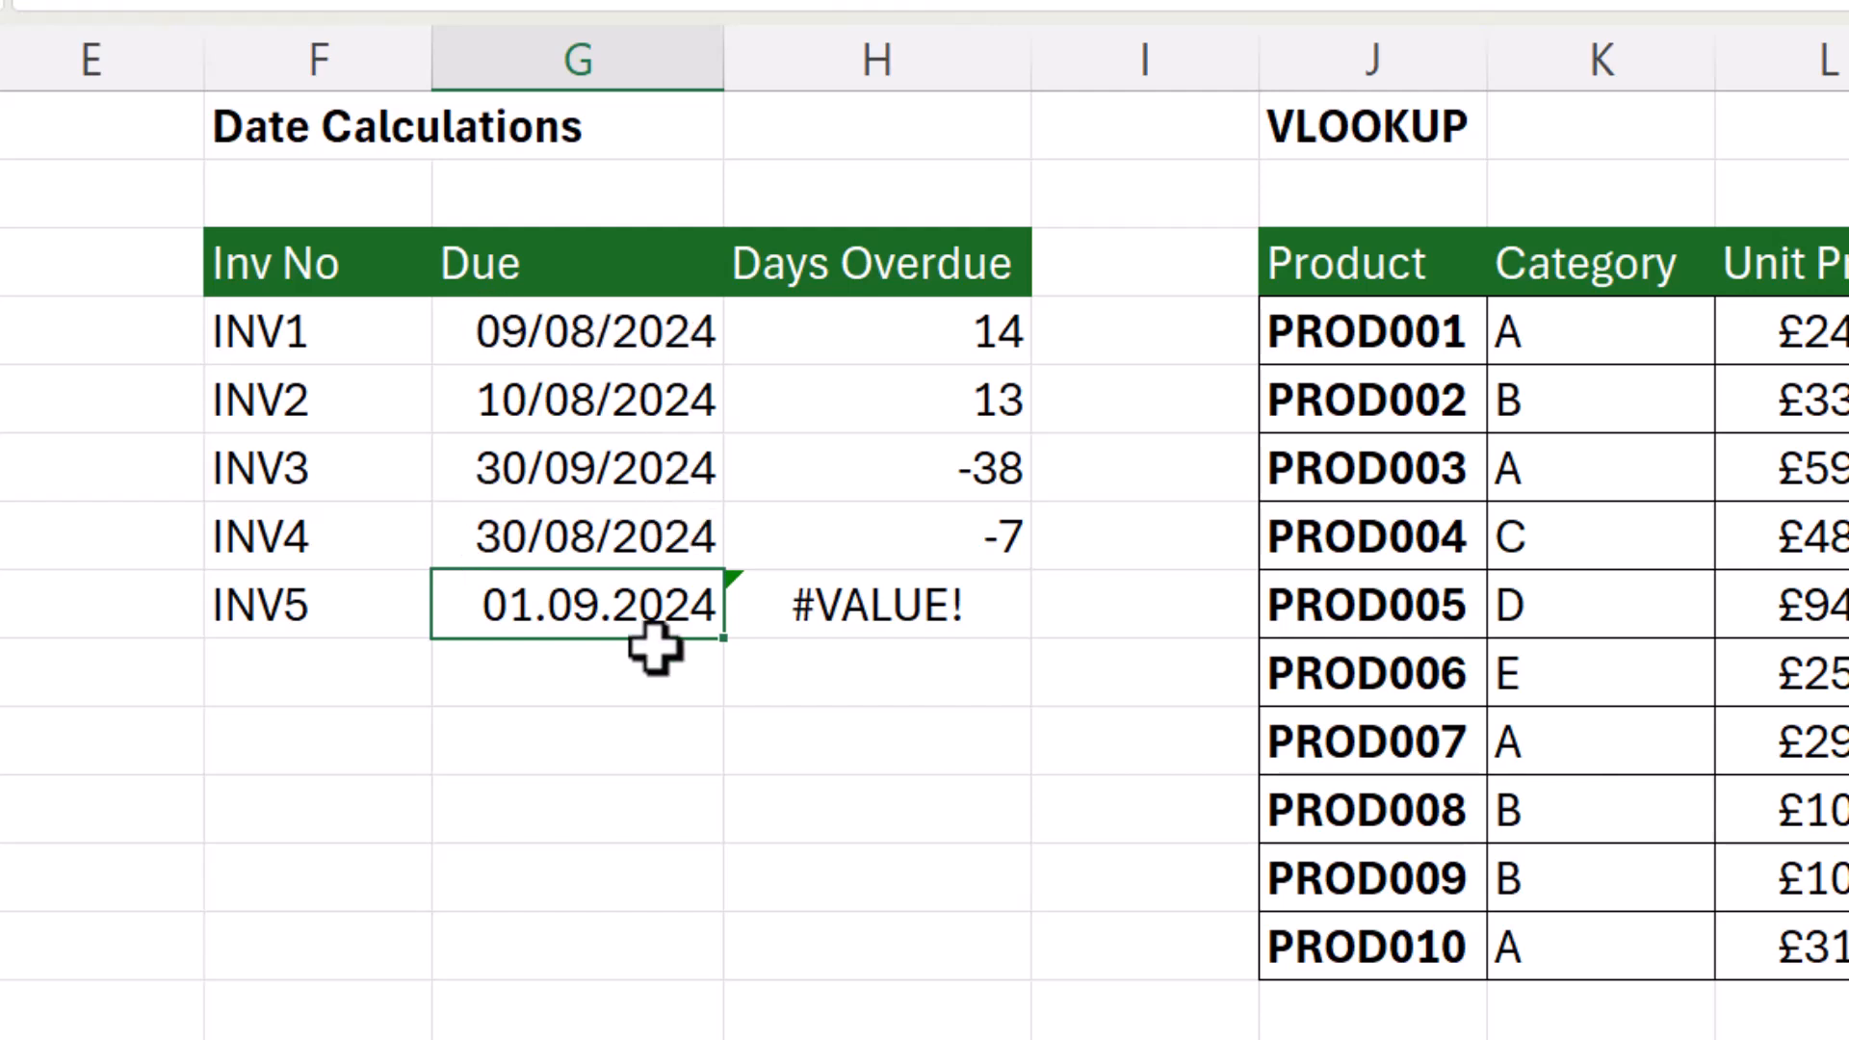
mouse_move(578, 615)
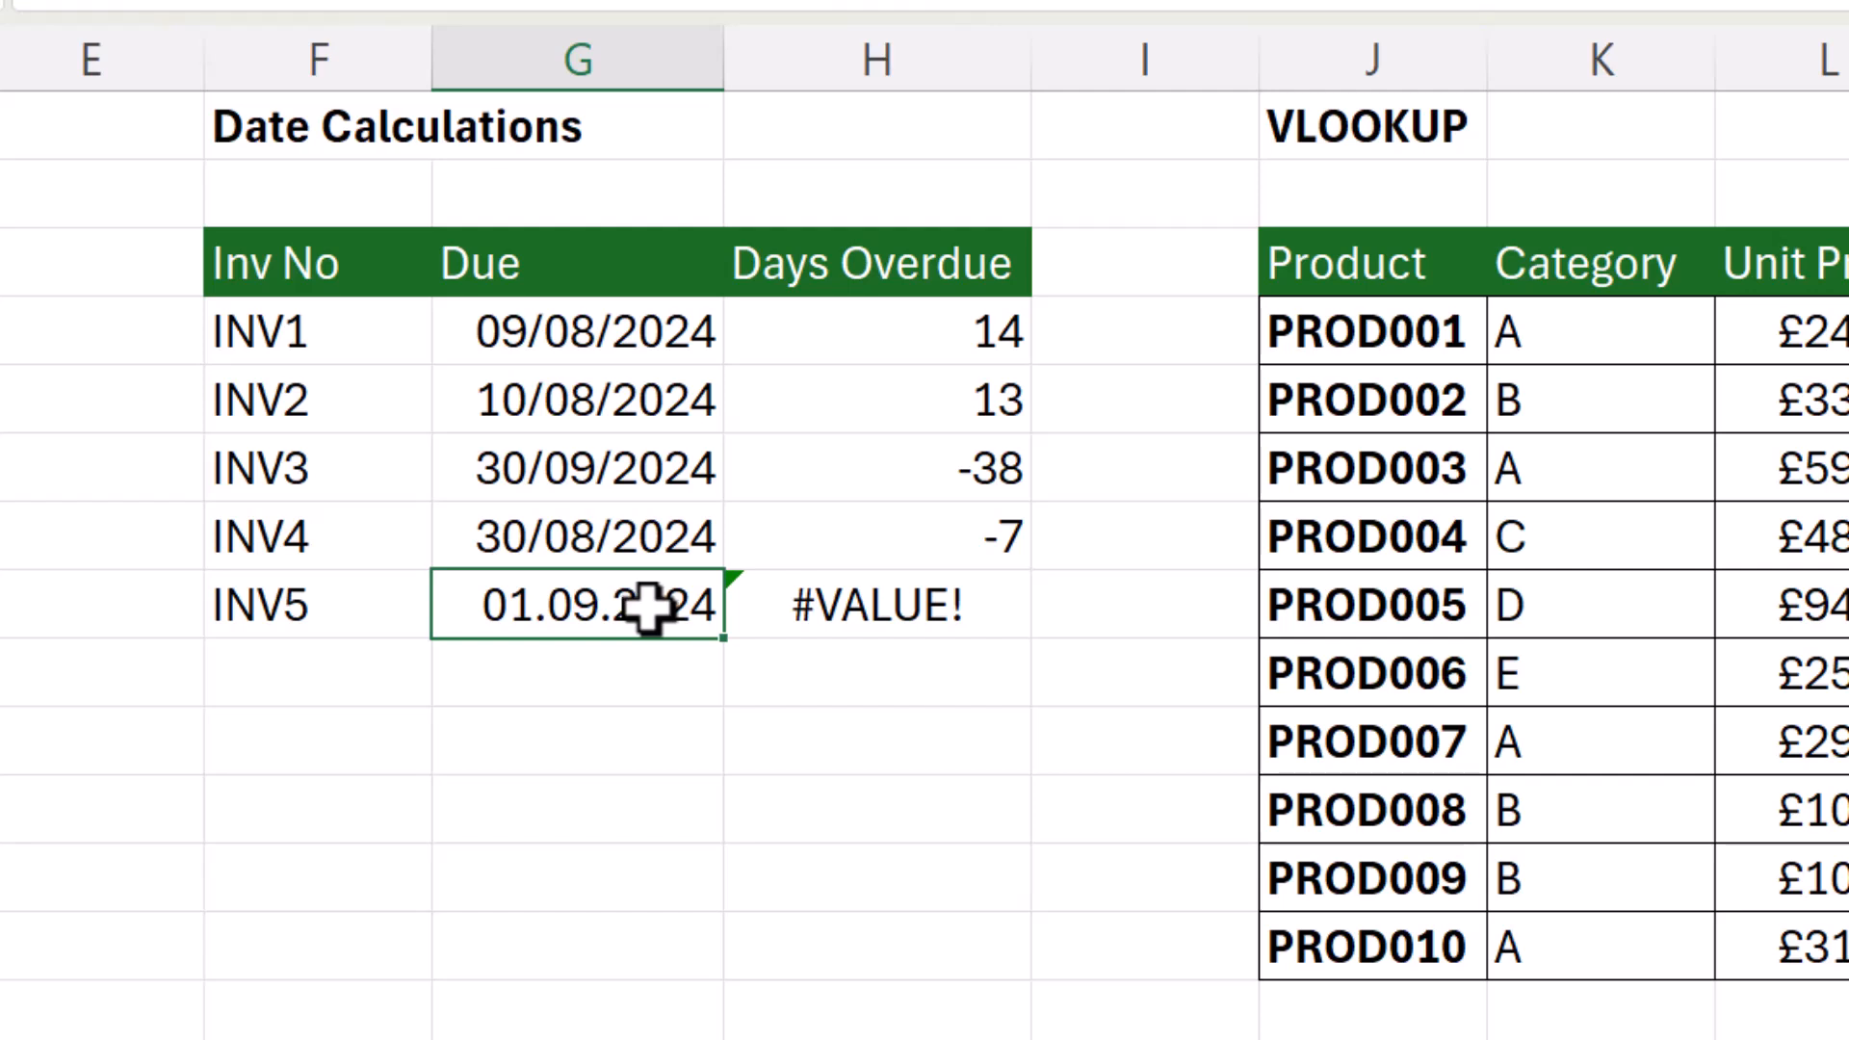
mouse_move(636, 538)
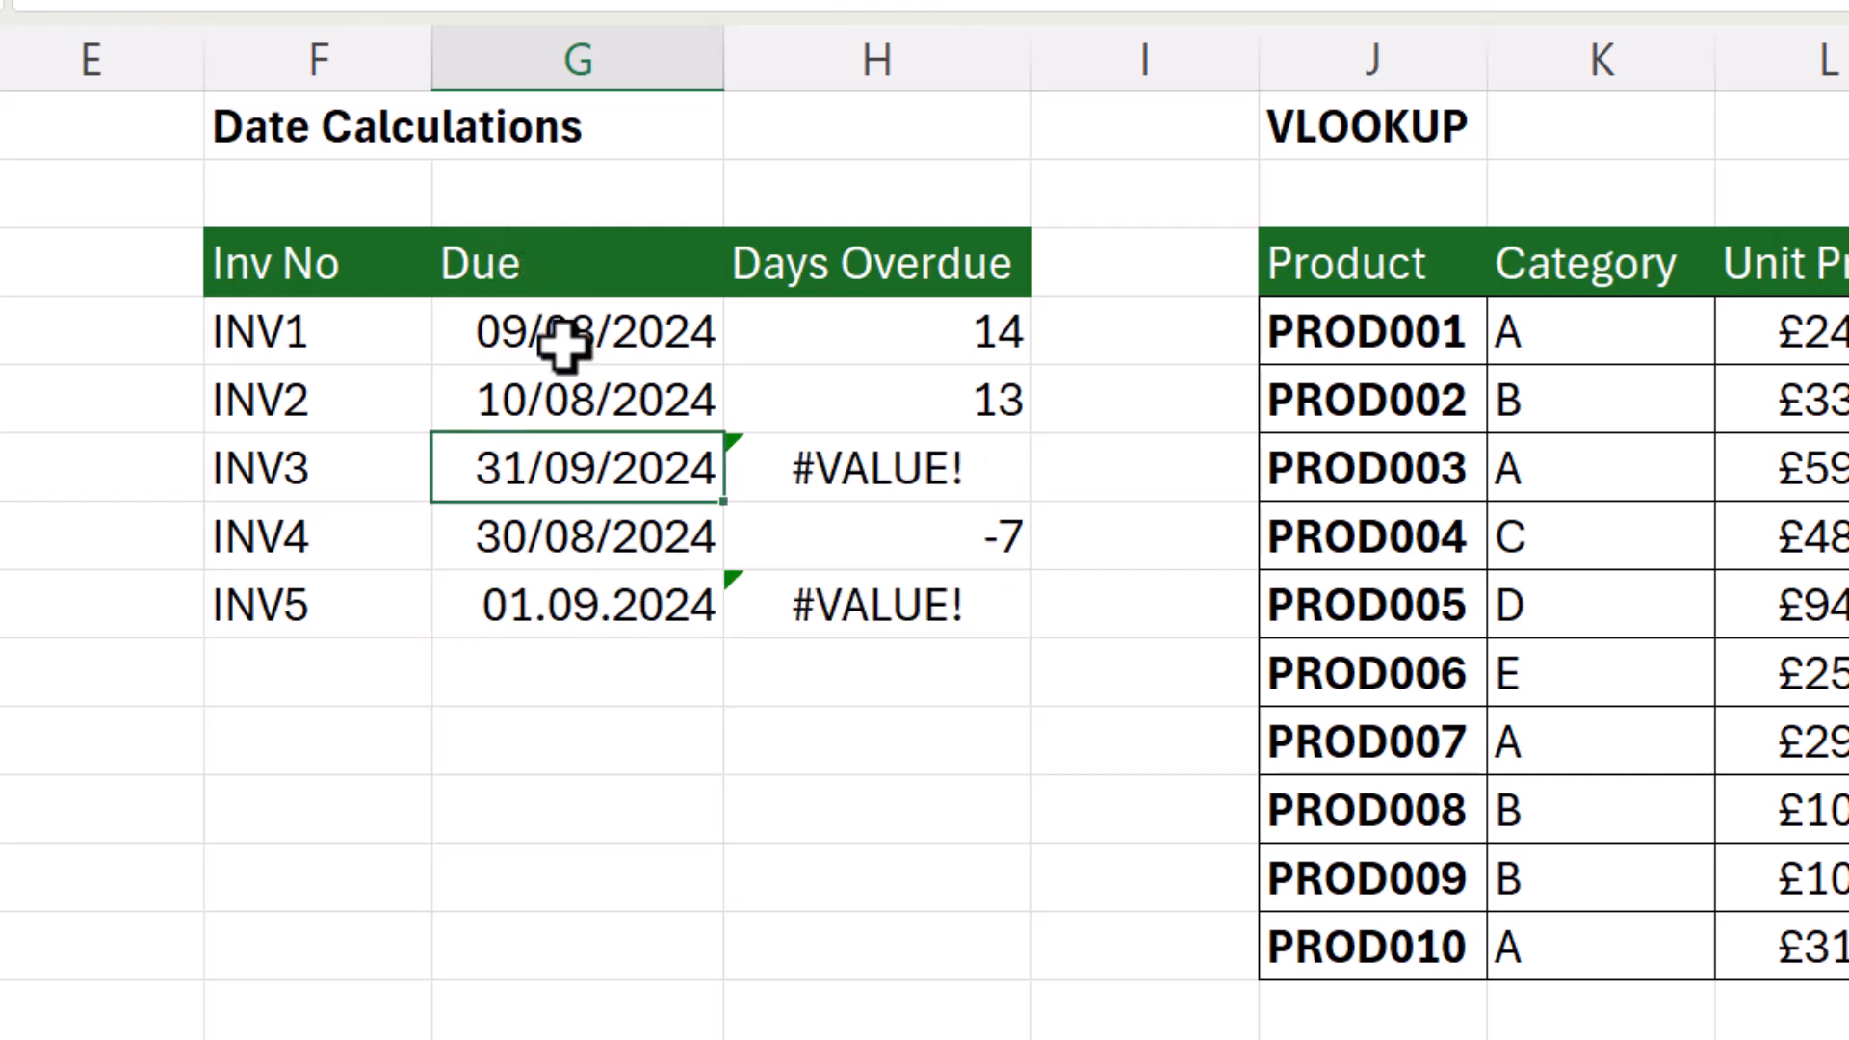
mouse_move(595, 608)
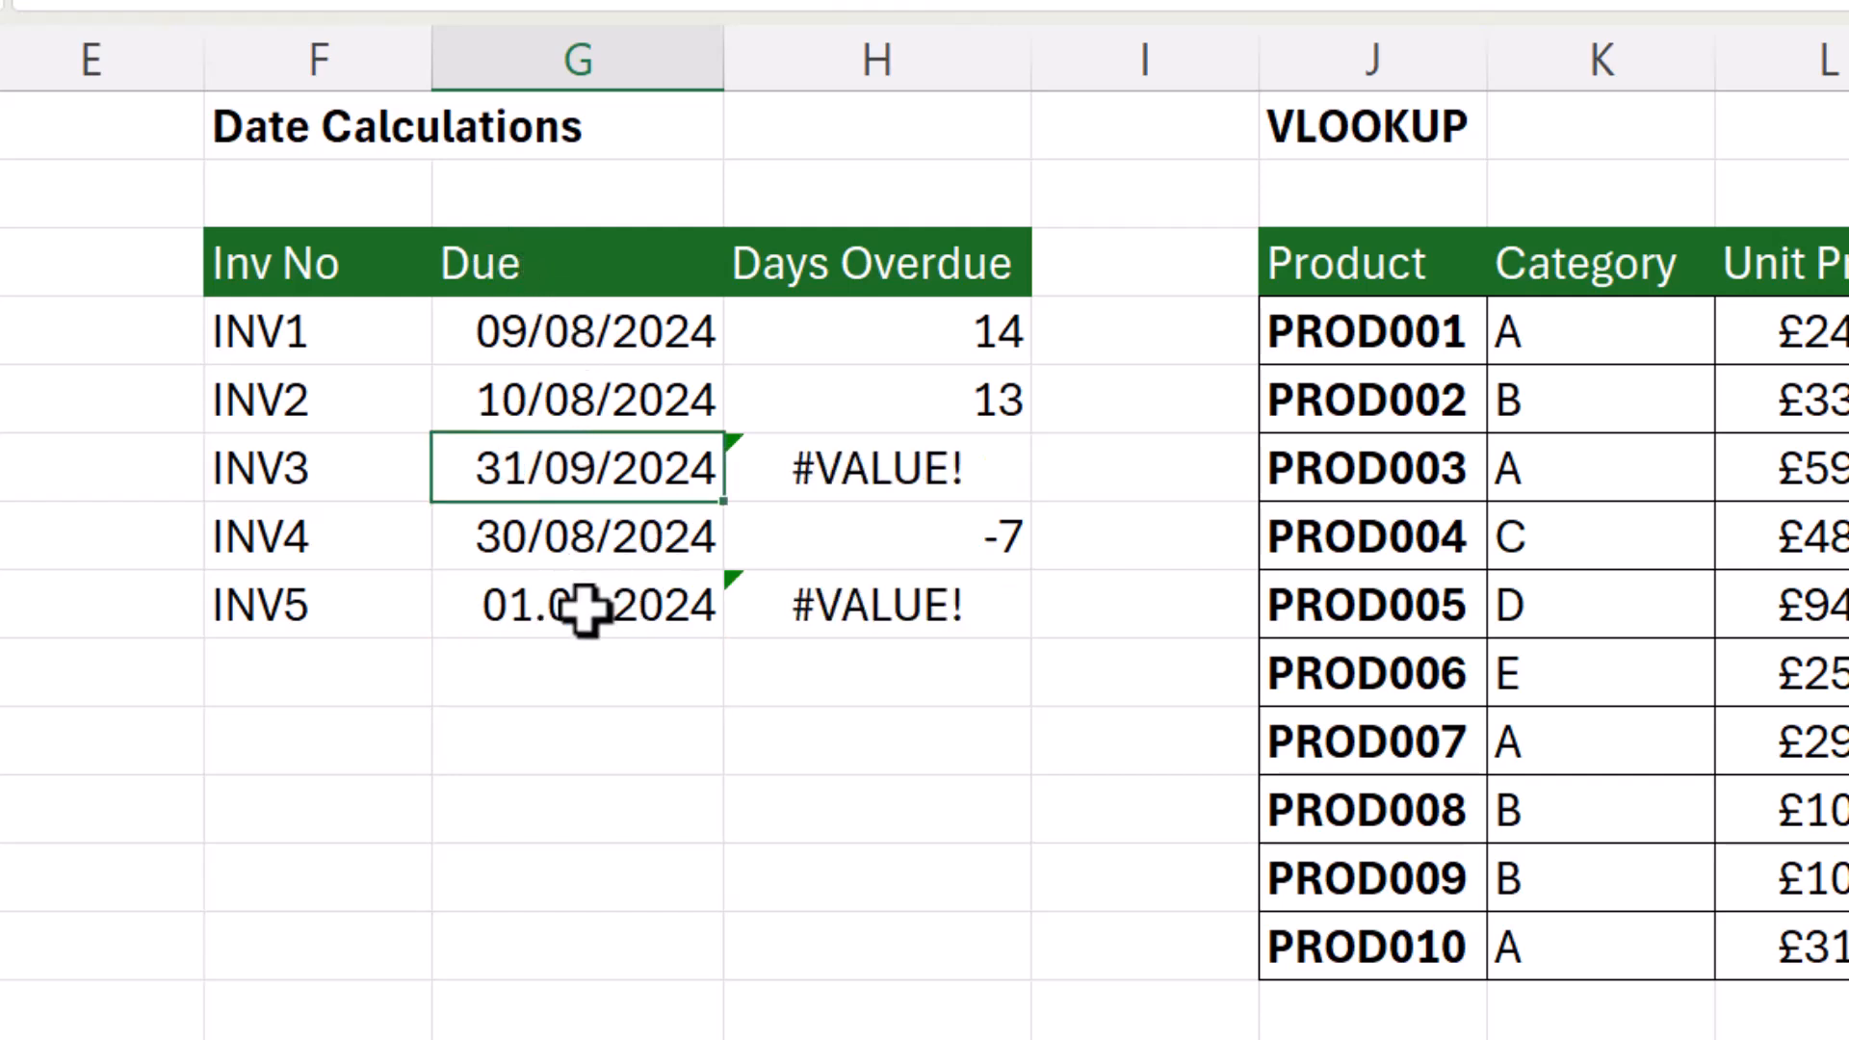
mouse_move(596, 336)
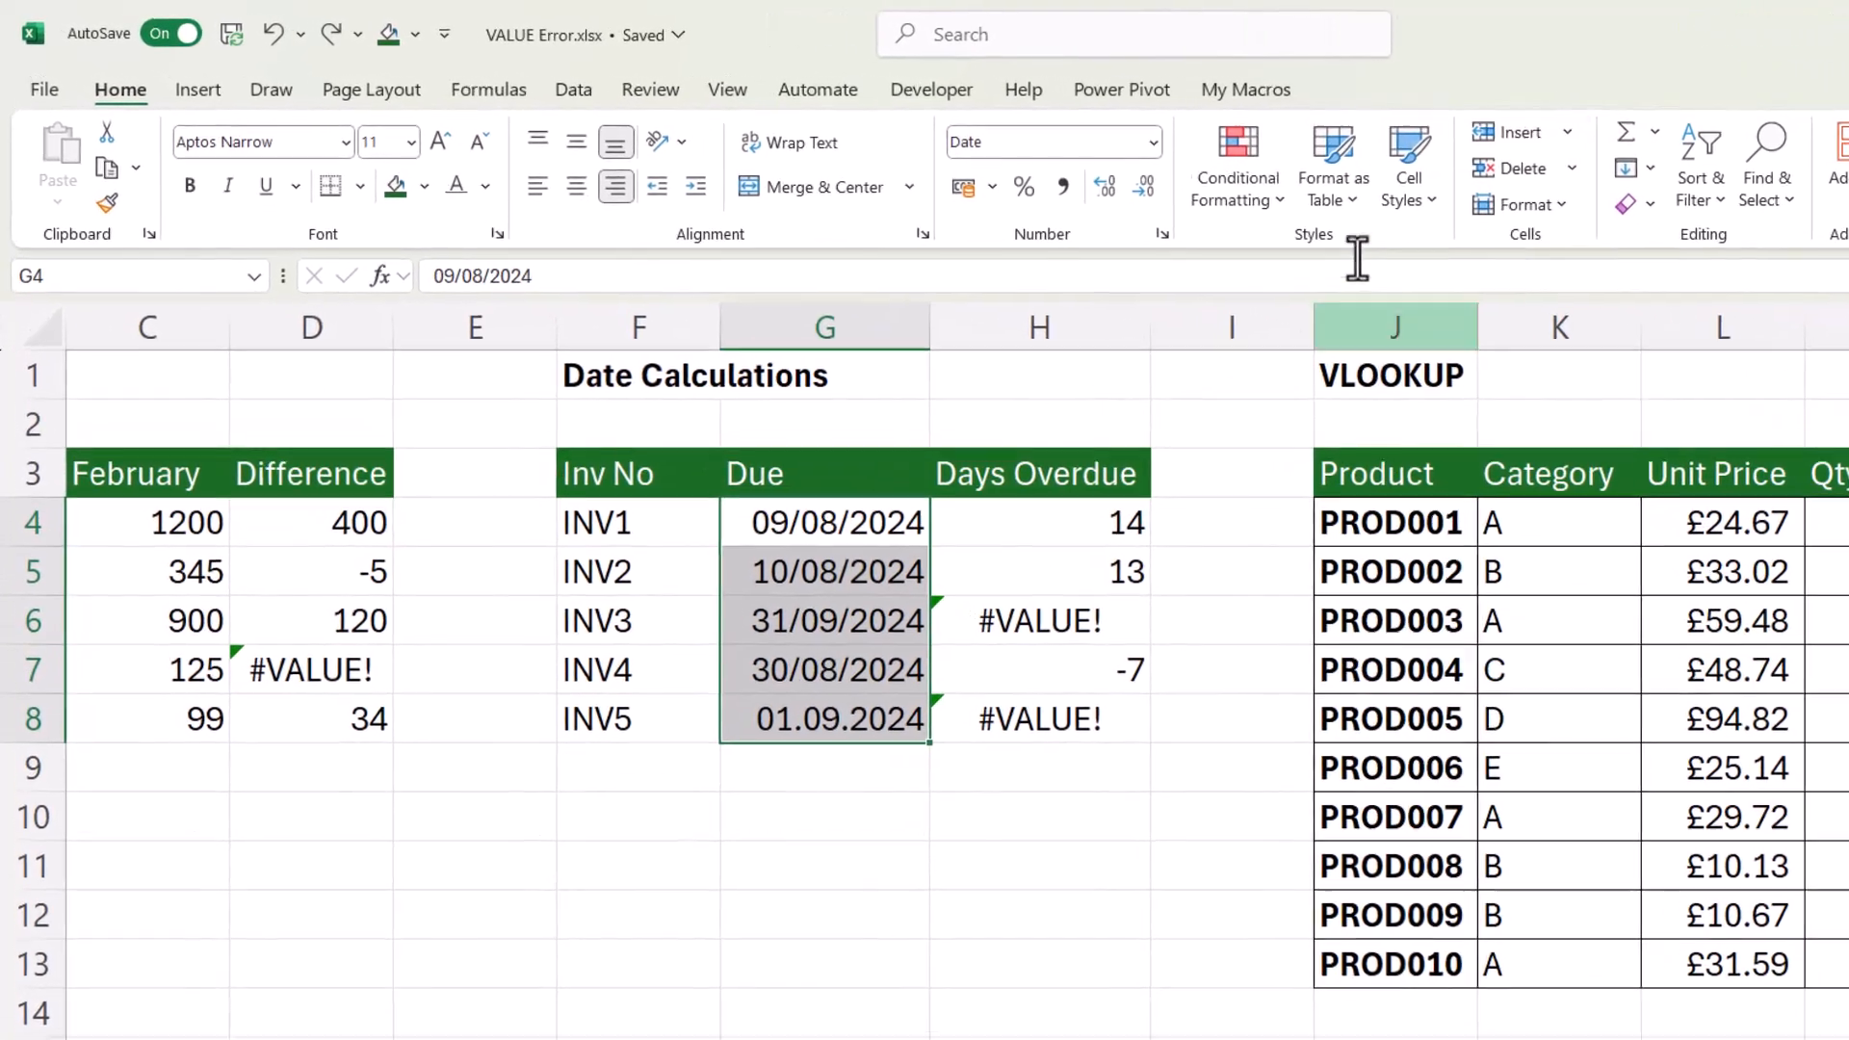
- Apply a formula rule =ISTEXT(G4) with a green fill to Due dates G4:G8
left_click(1235, 164)
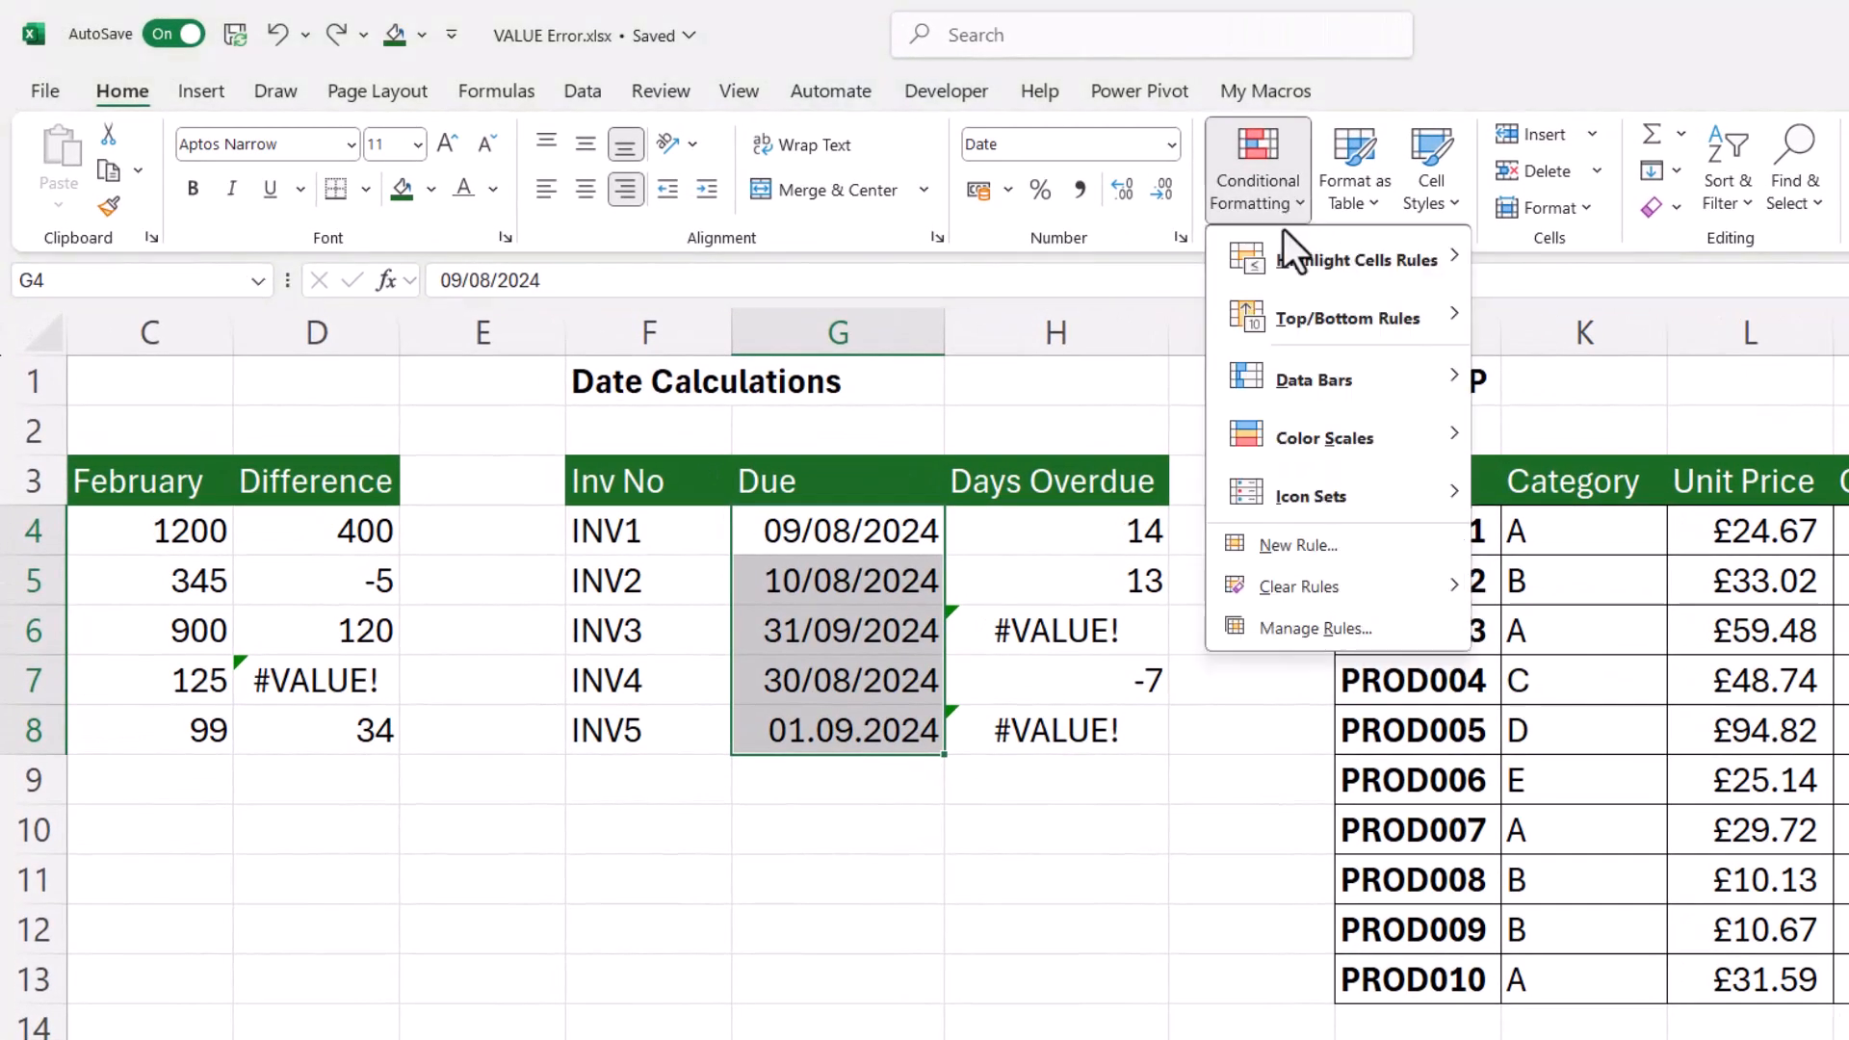
left_click(1298, 545)
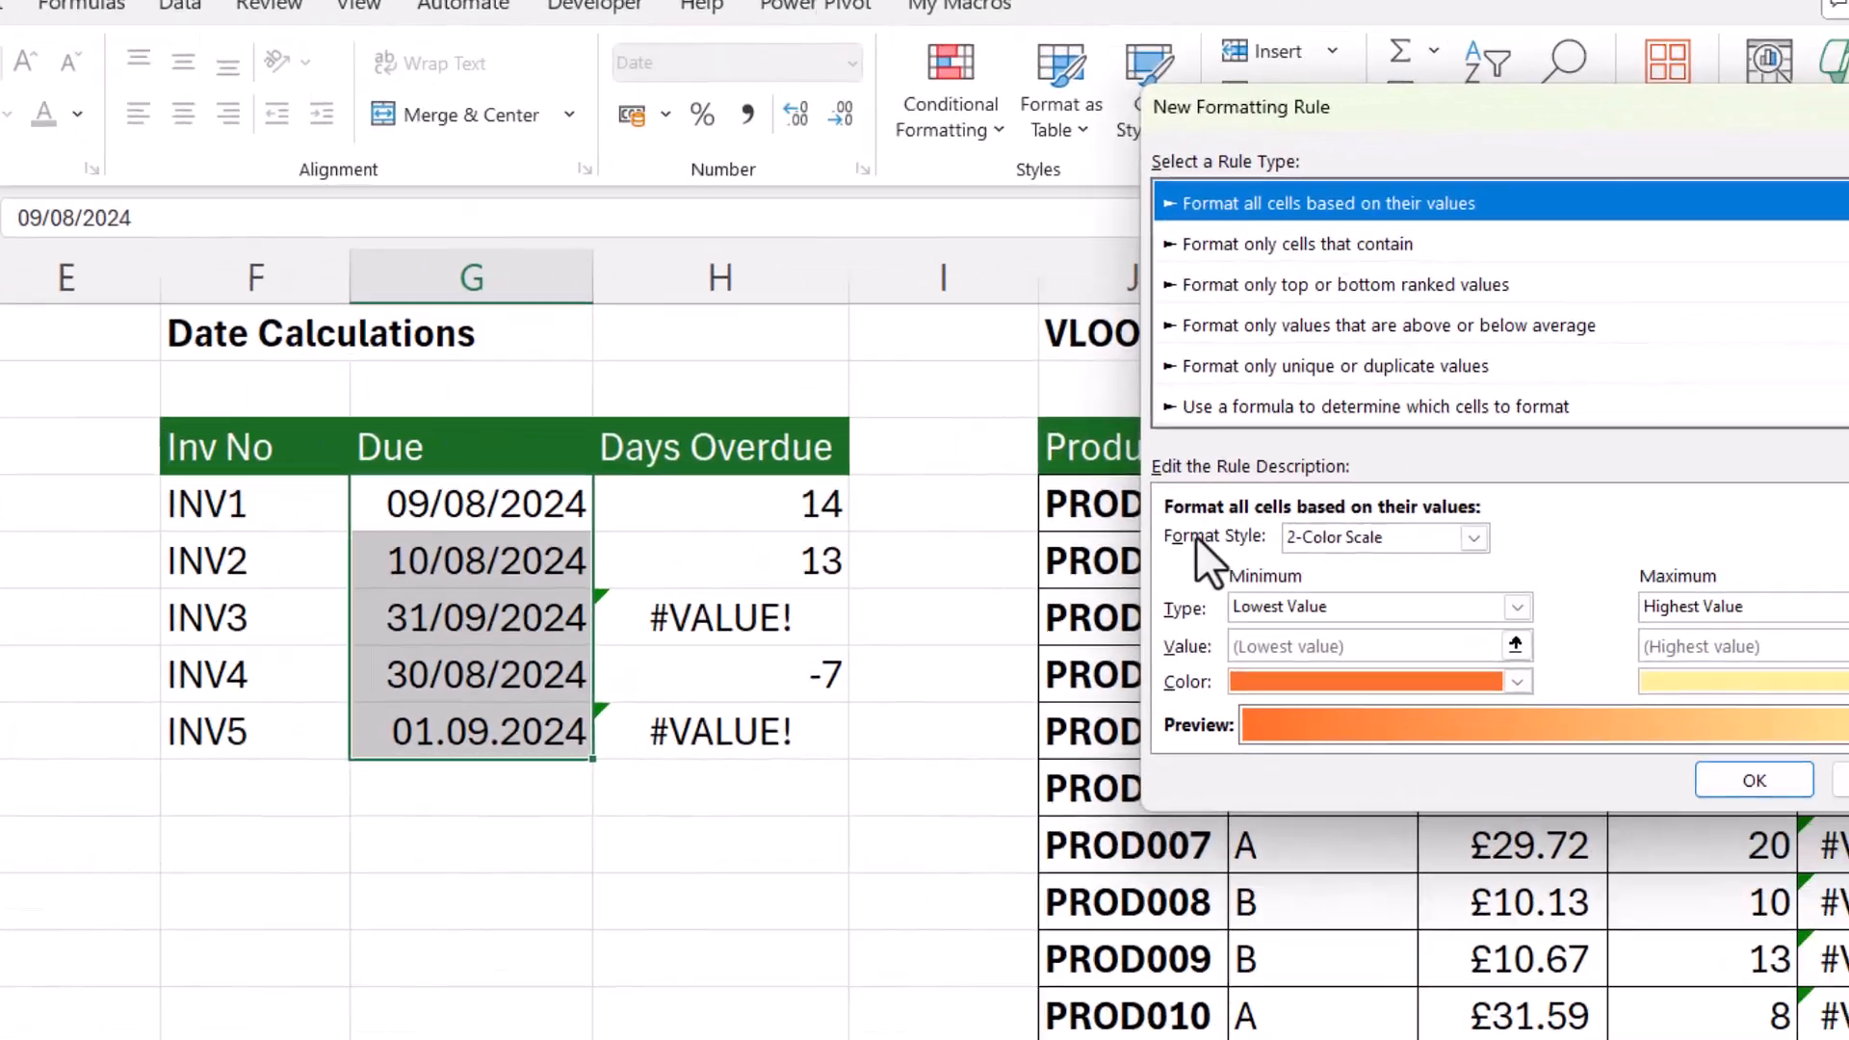
left_click(1368, 406)
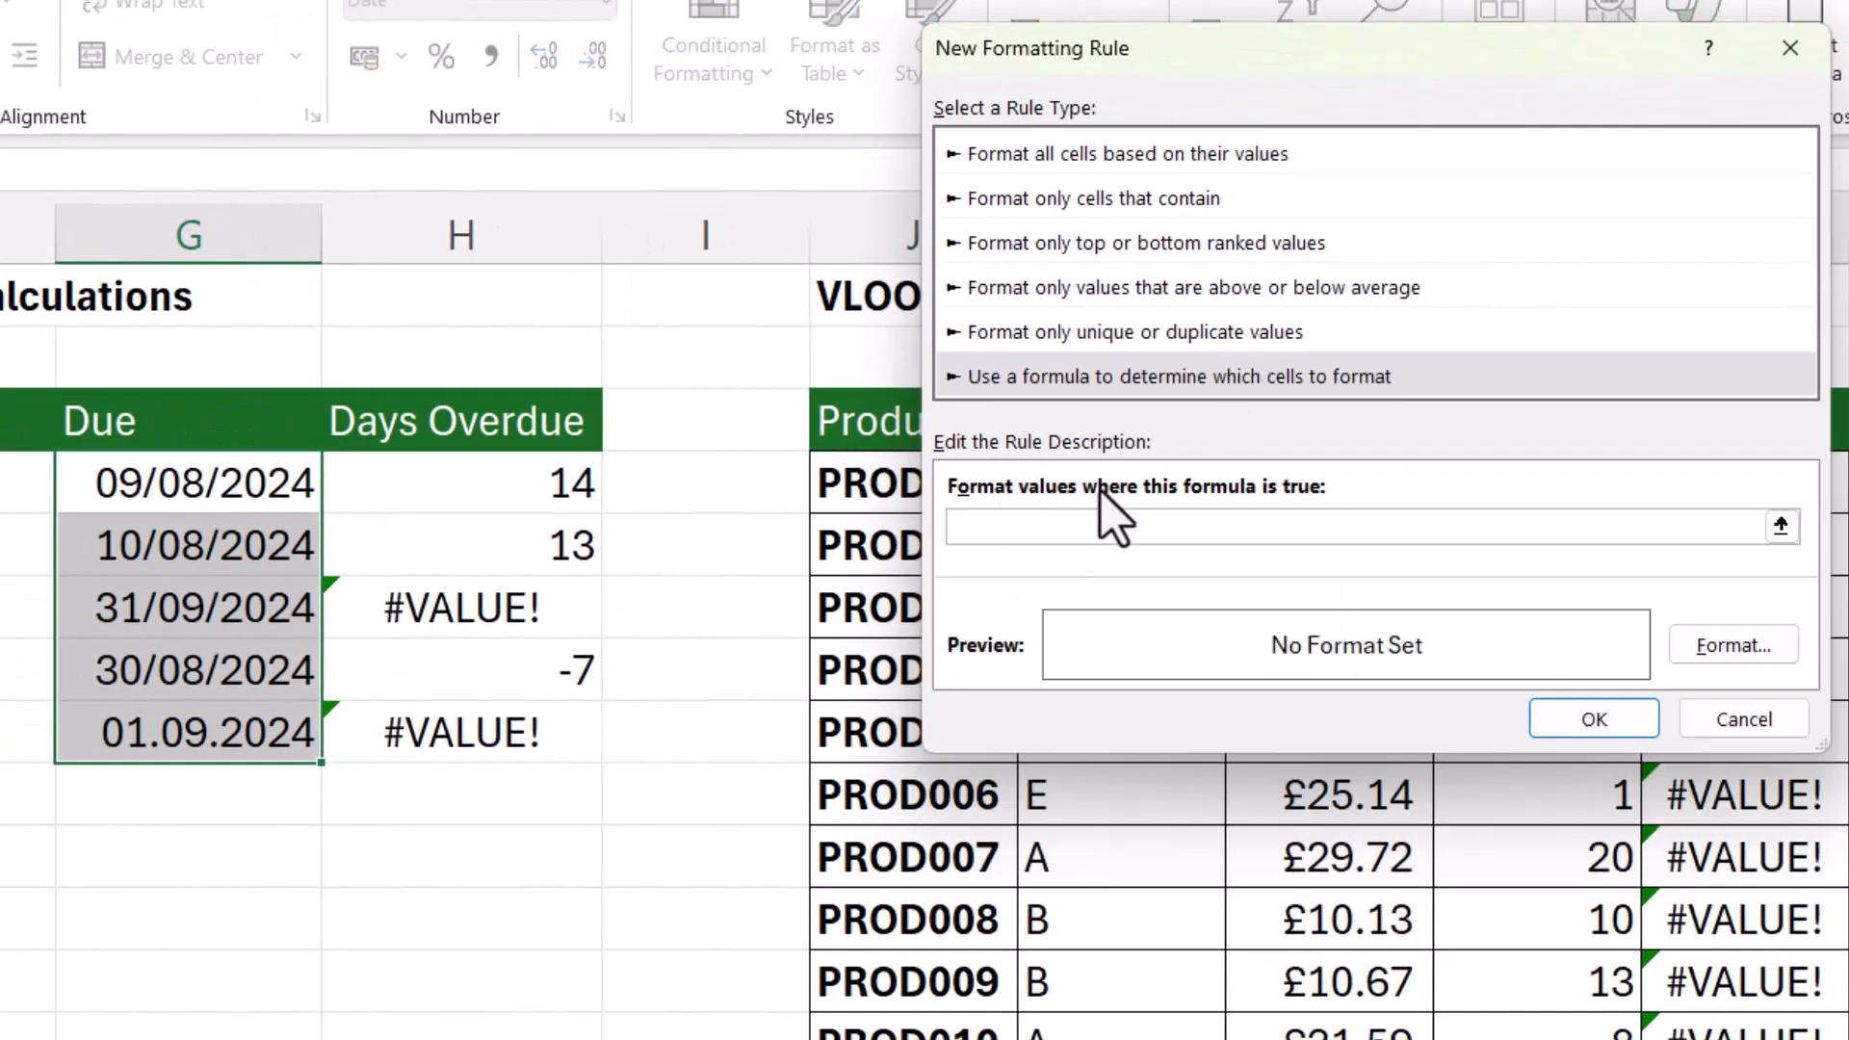
type("=IST")
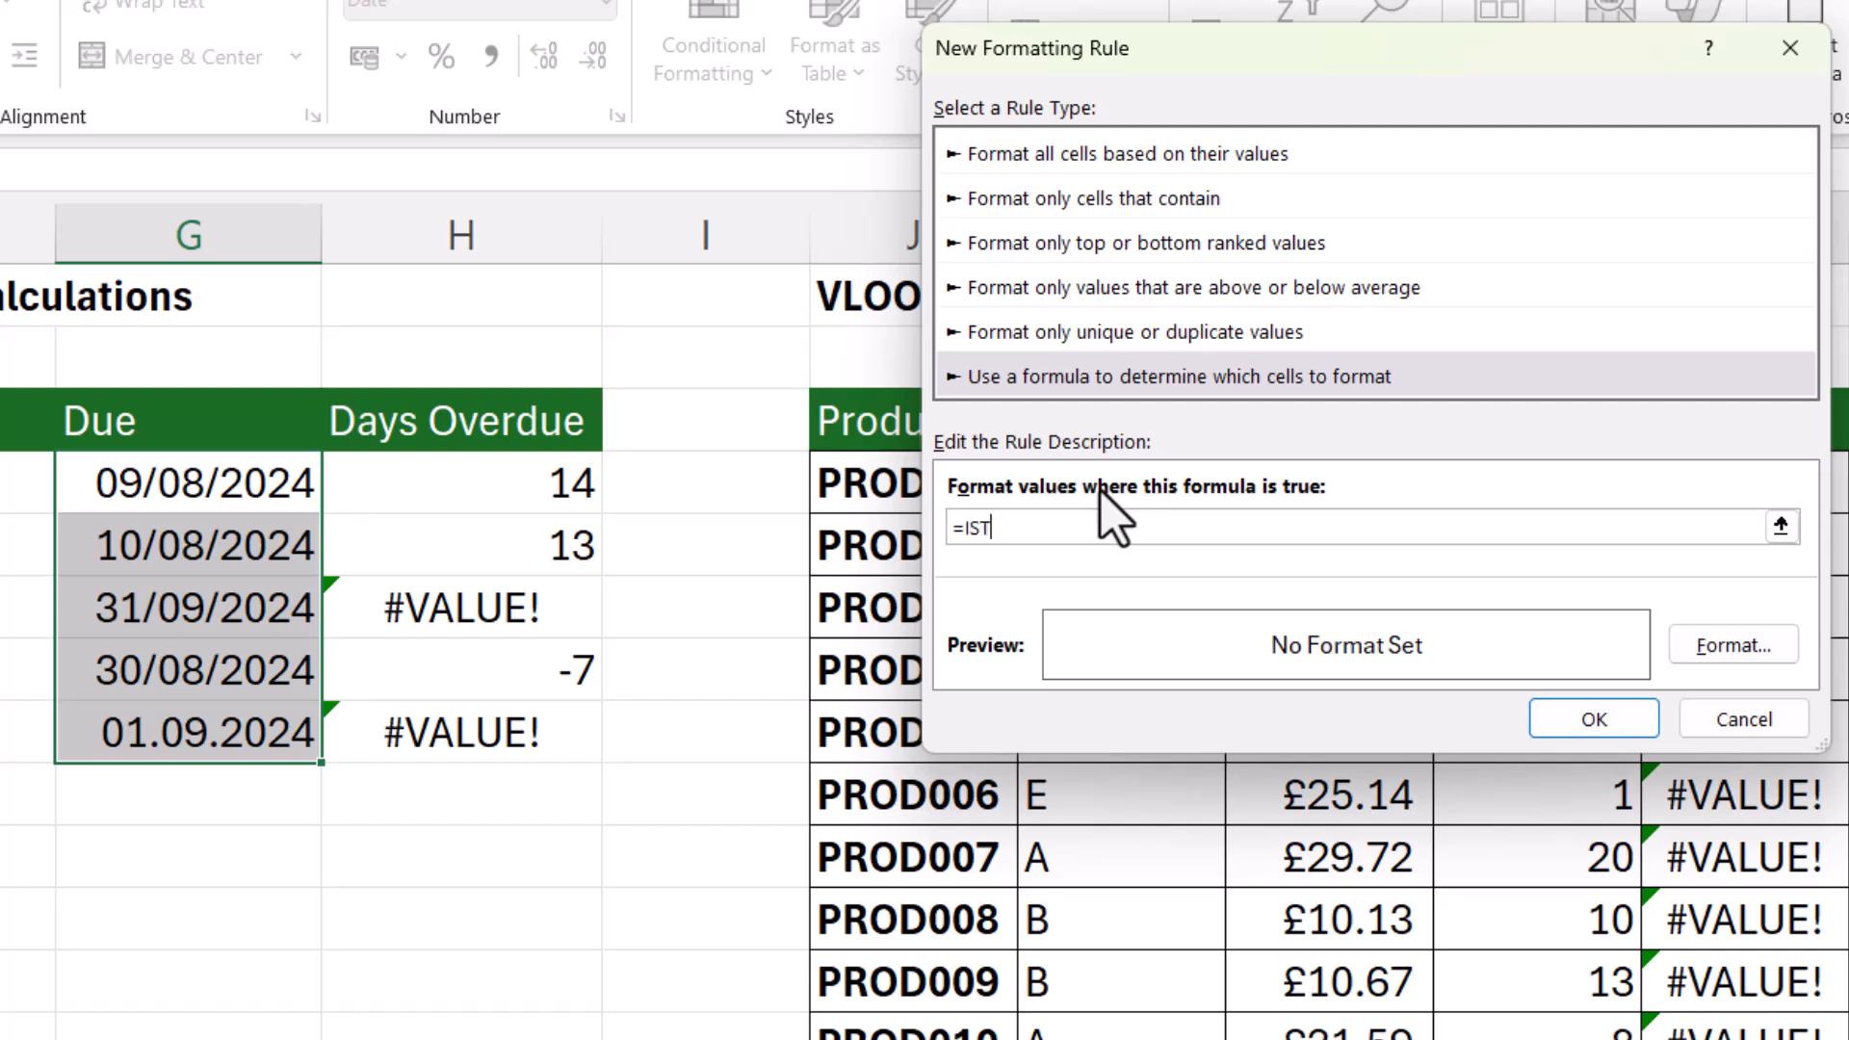
type("EXT(")
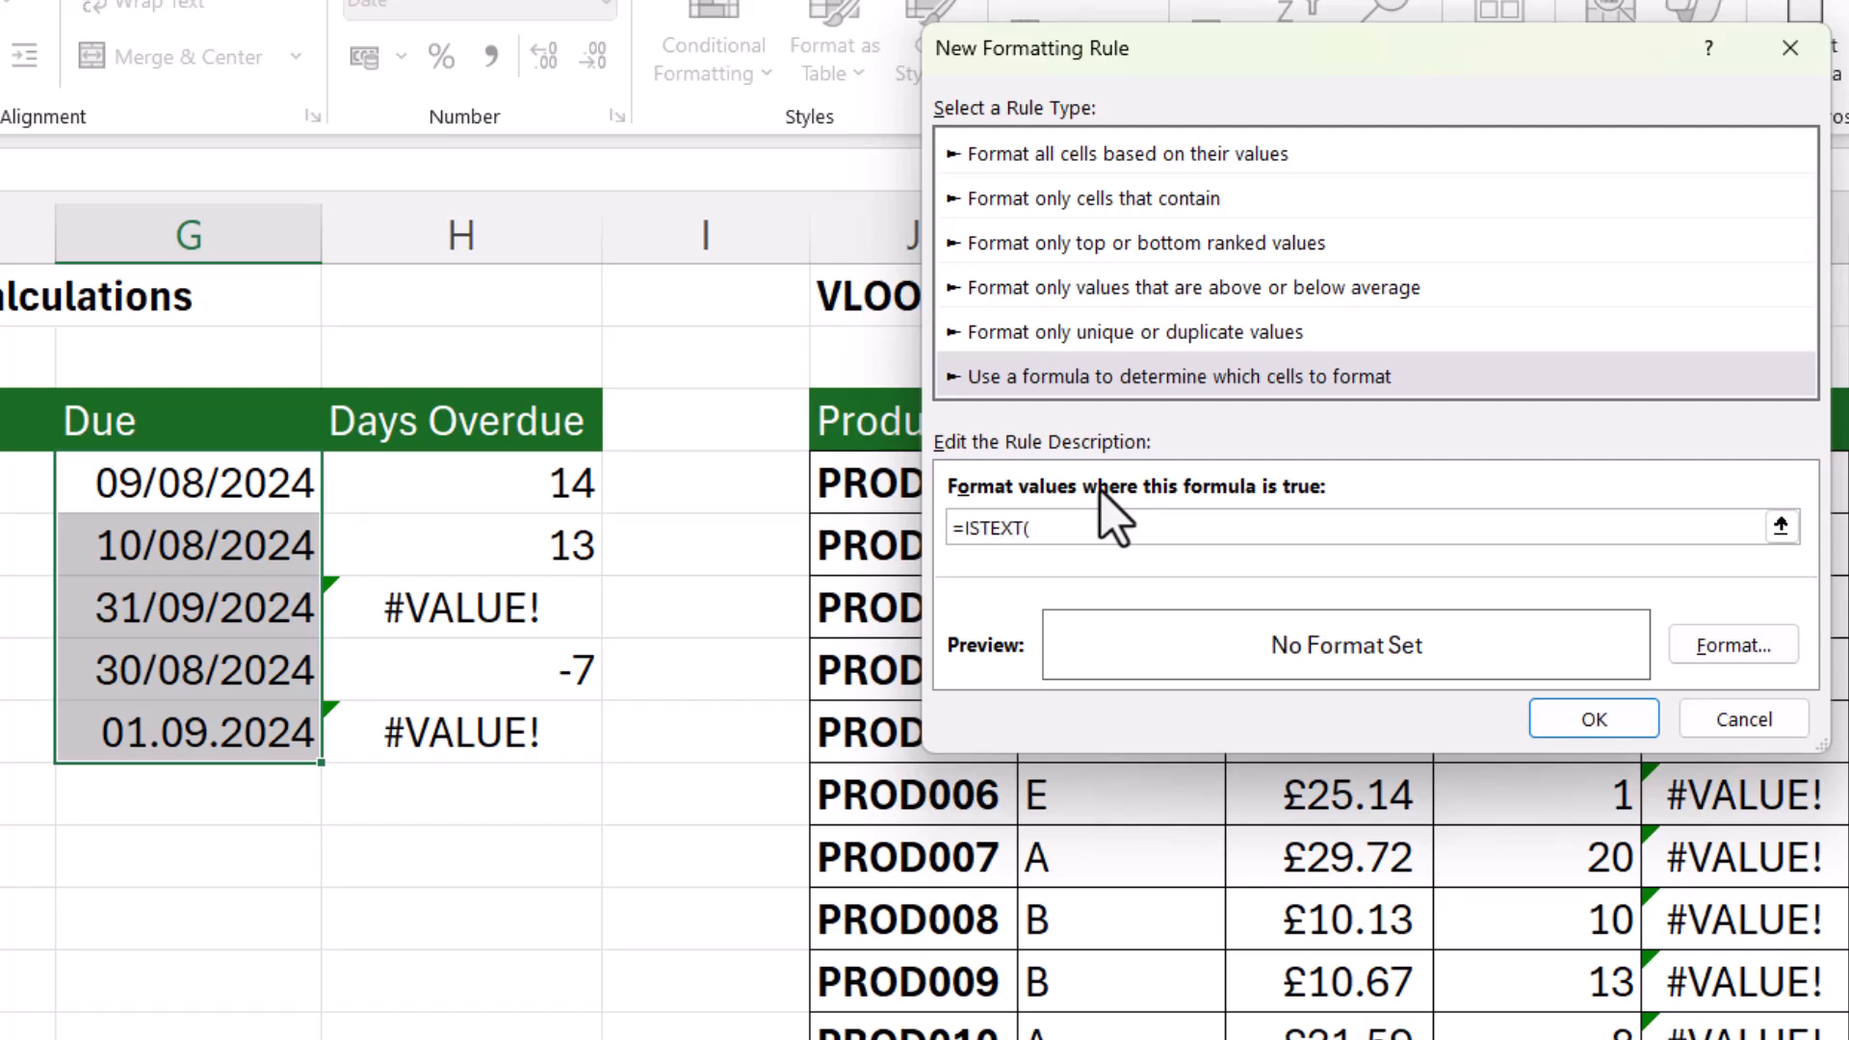
mouse_move(171, 489)
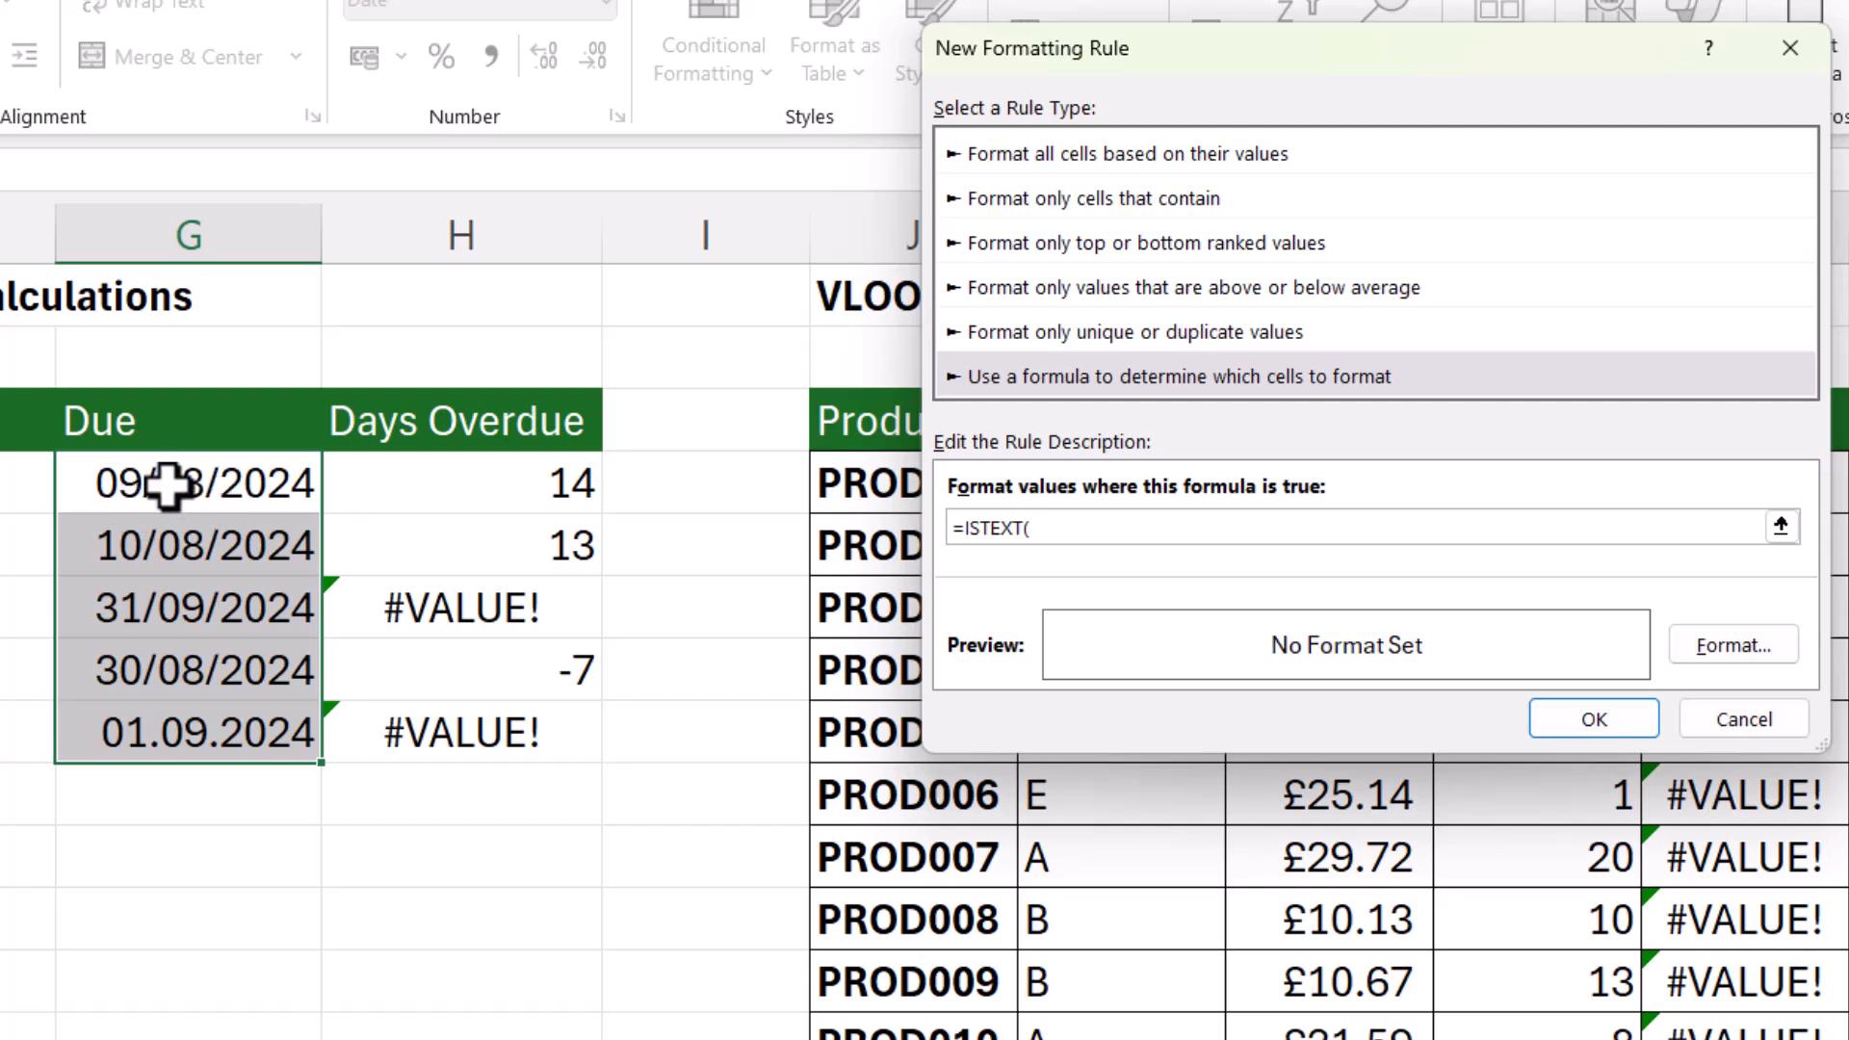
mouse_move(183, 489)
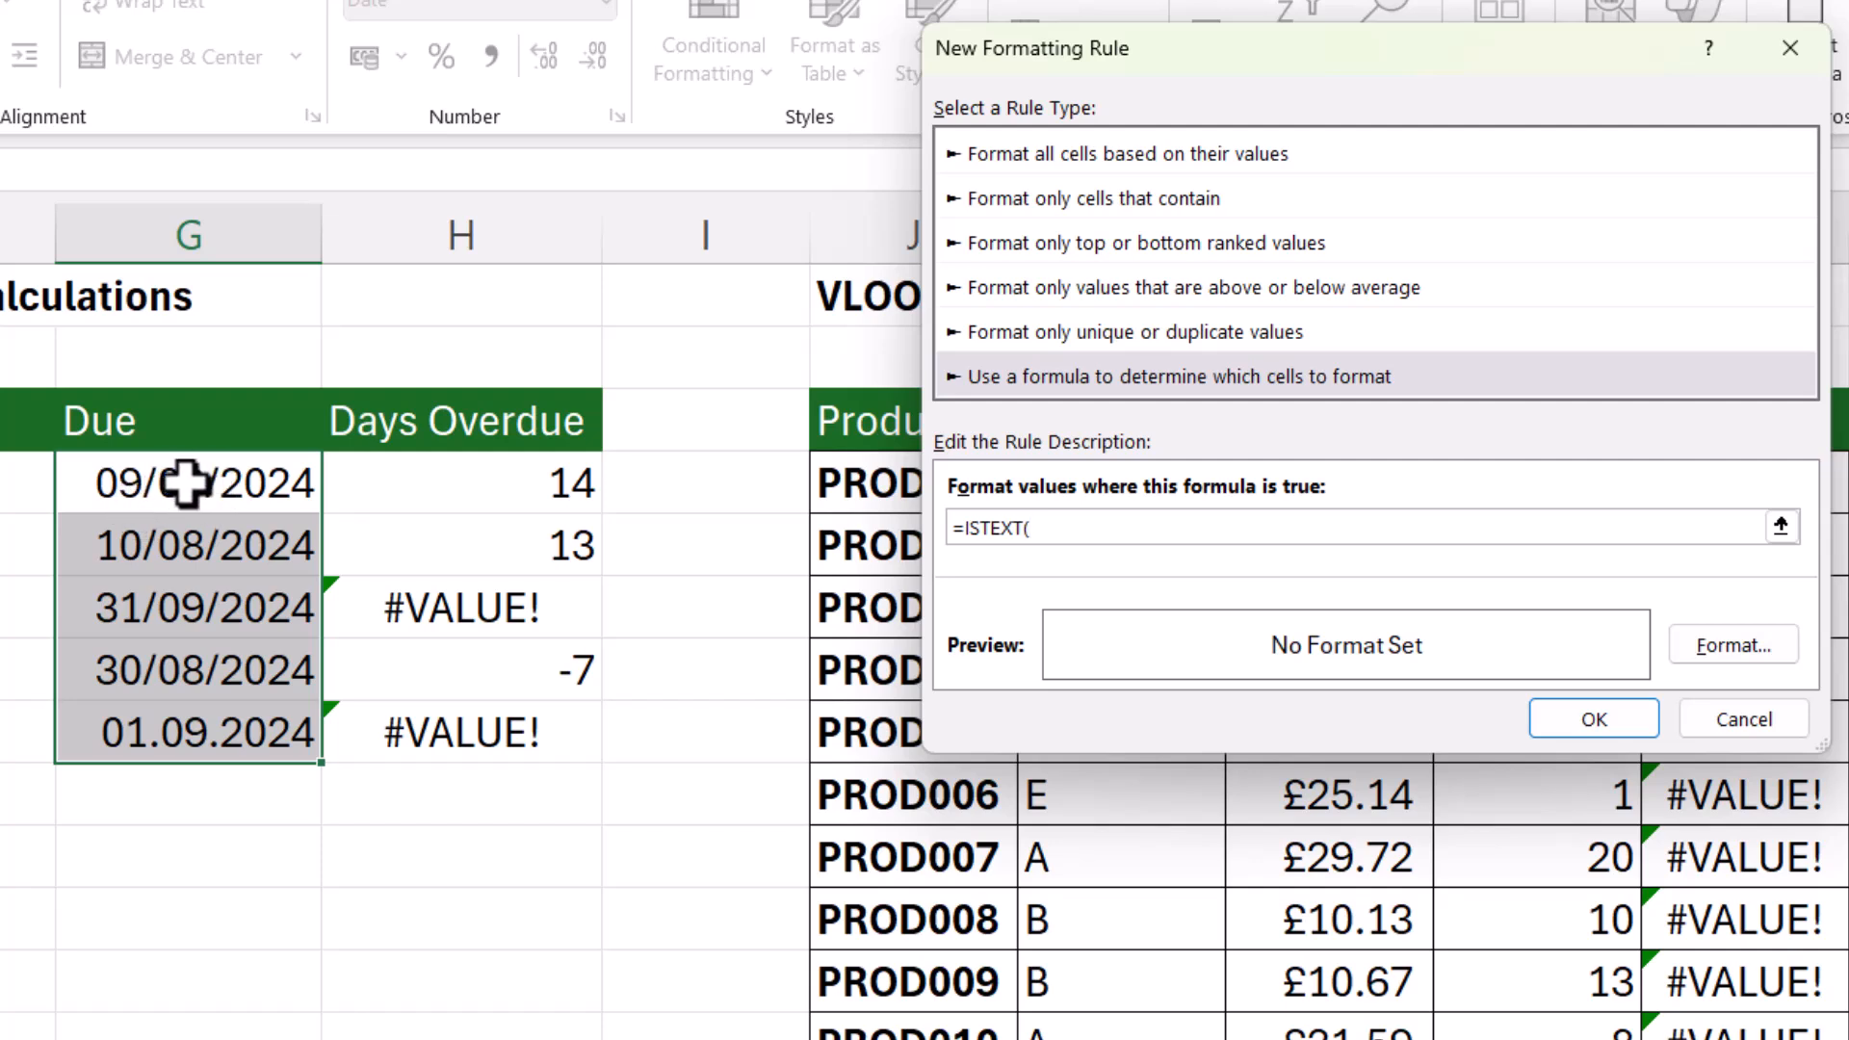
type("G")
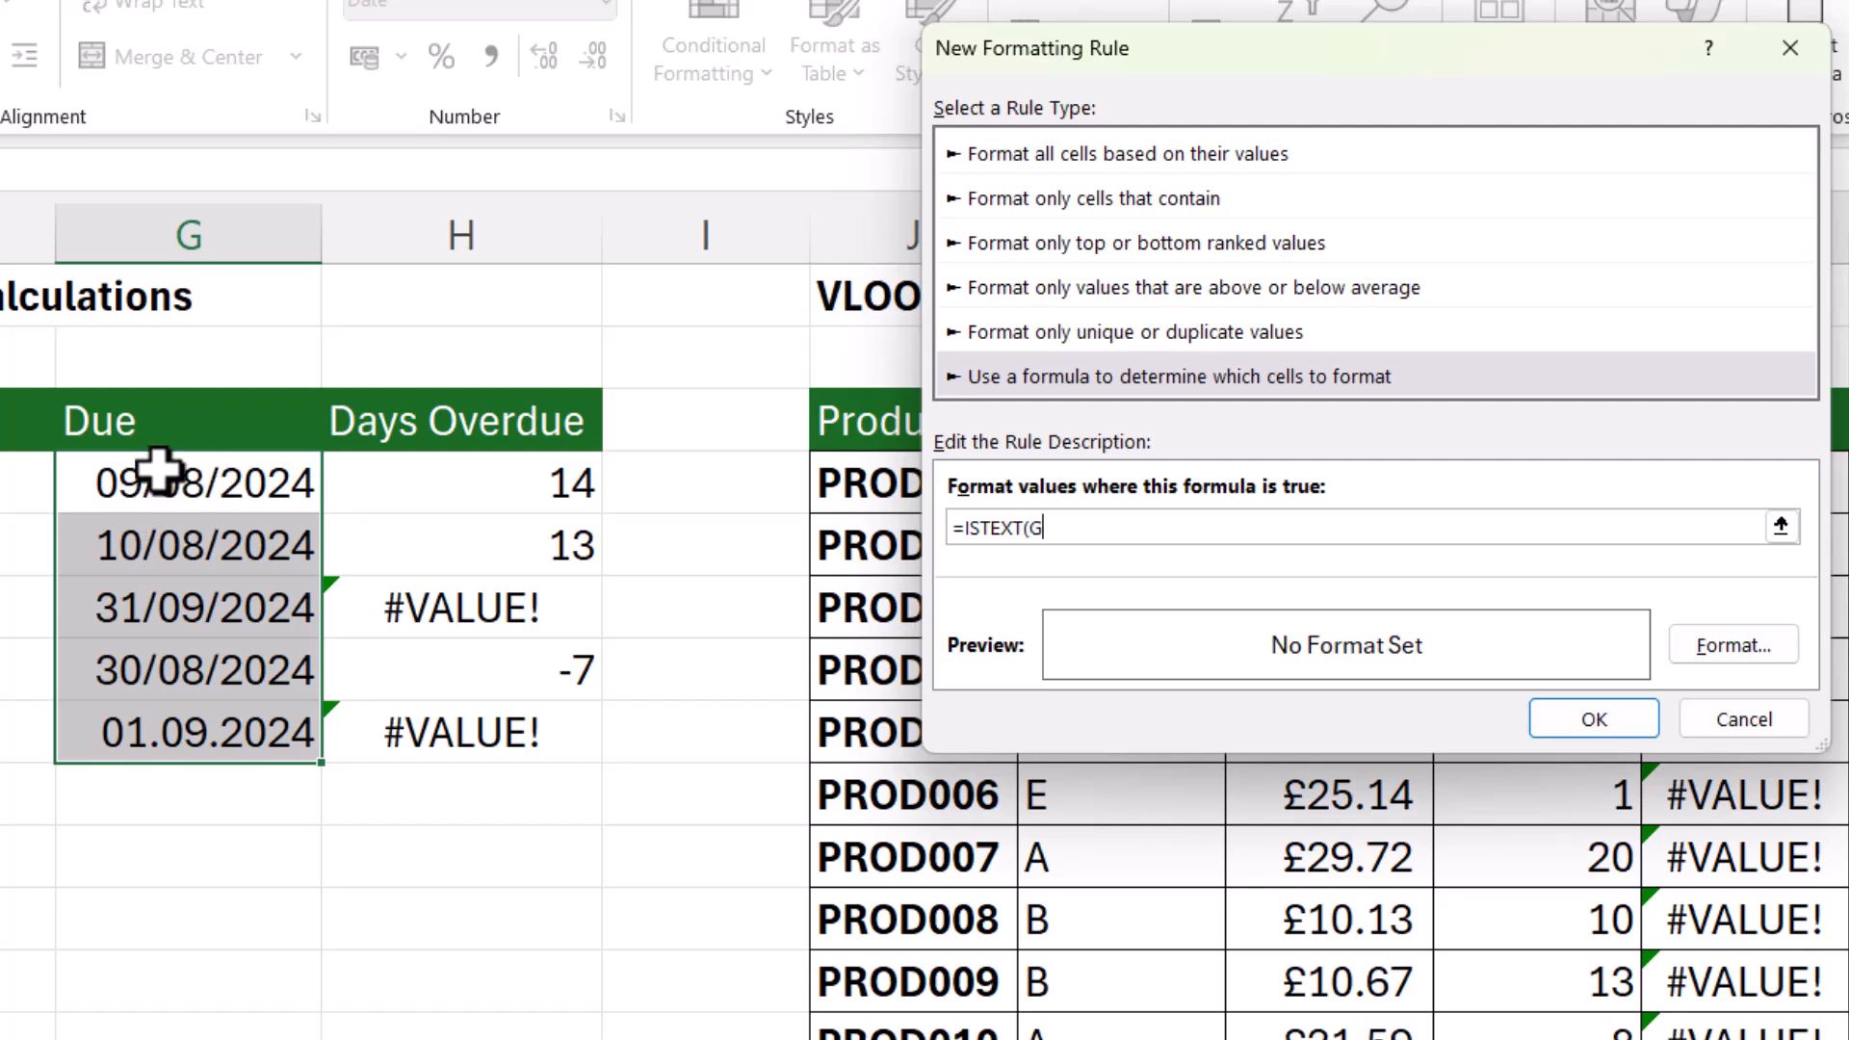
type("4)")
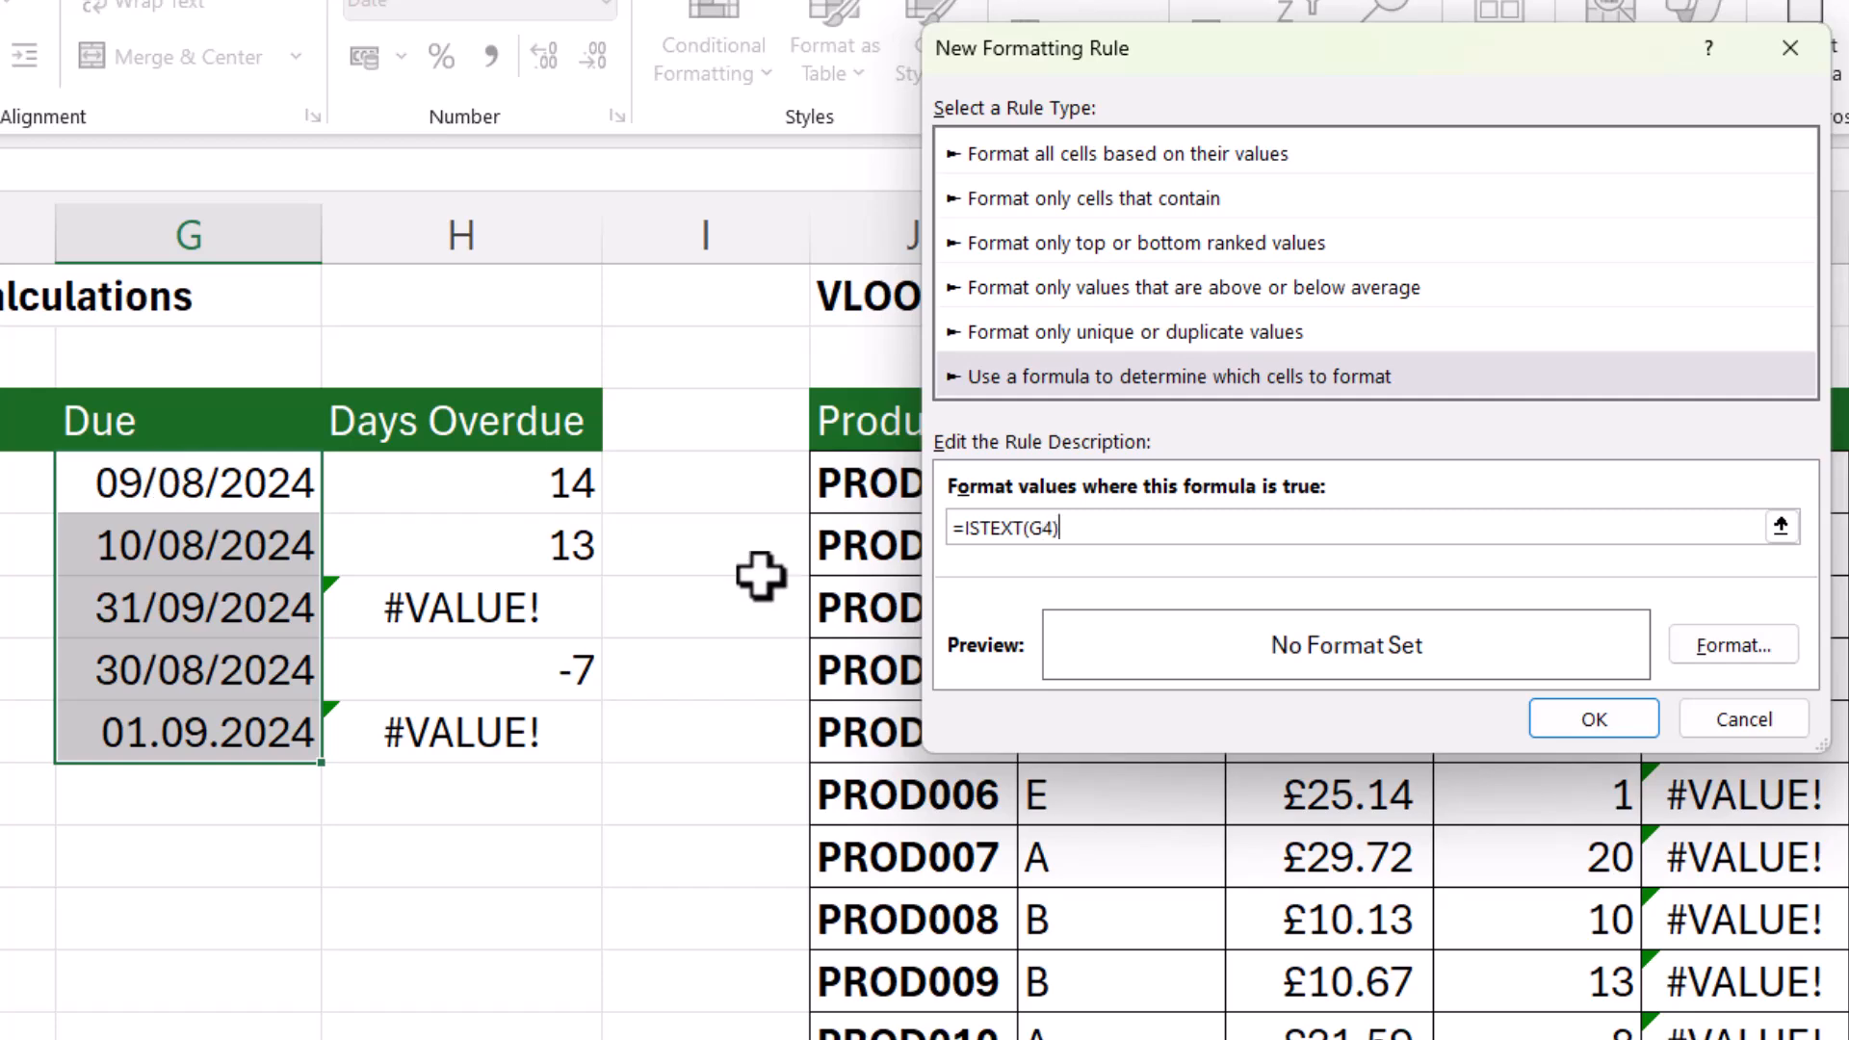
left_click(1732, 646)
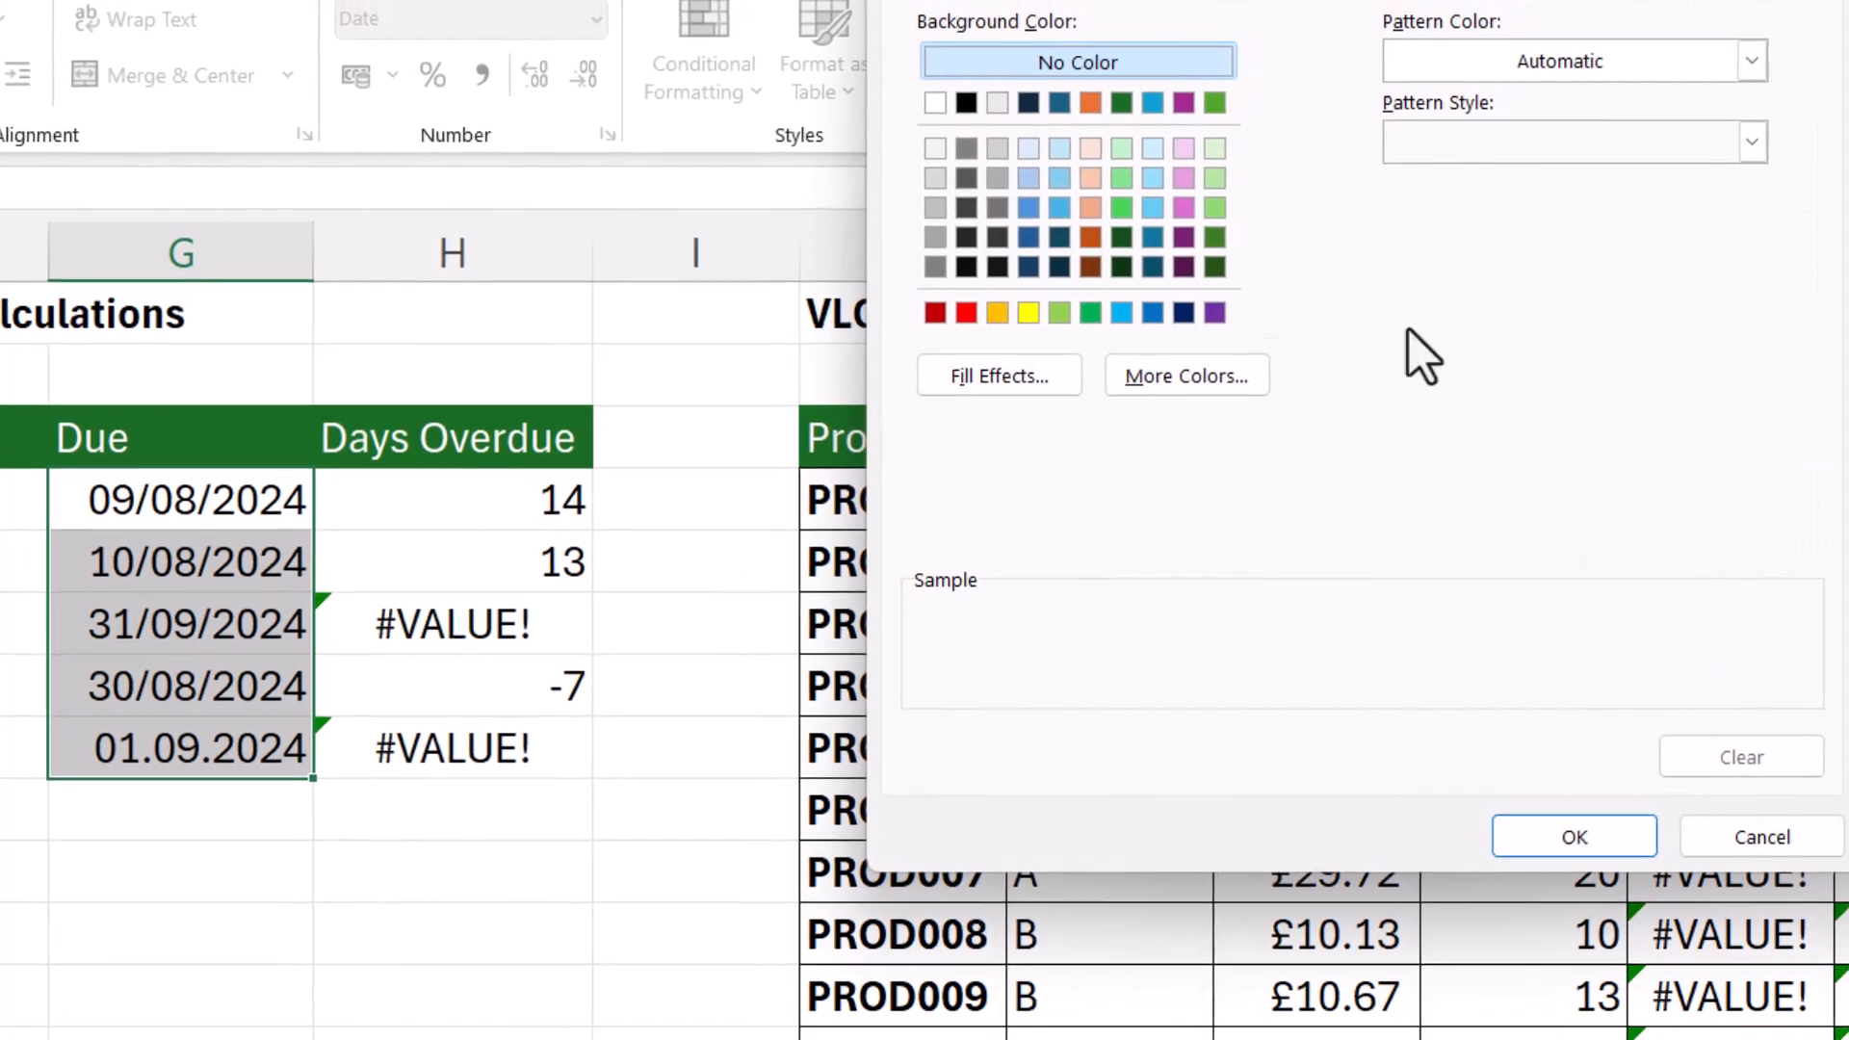
left_click(1088, 253)
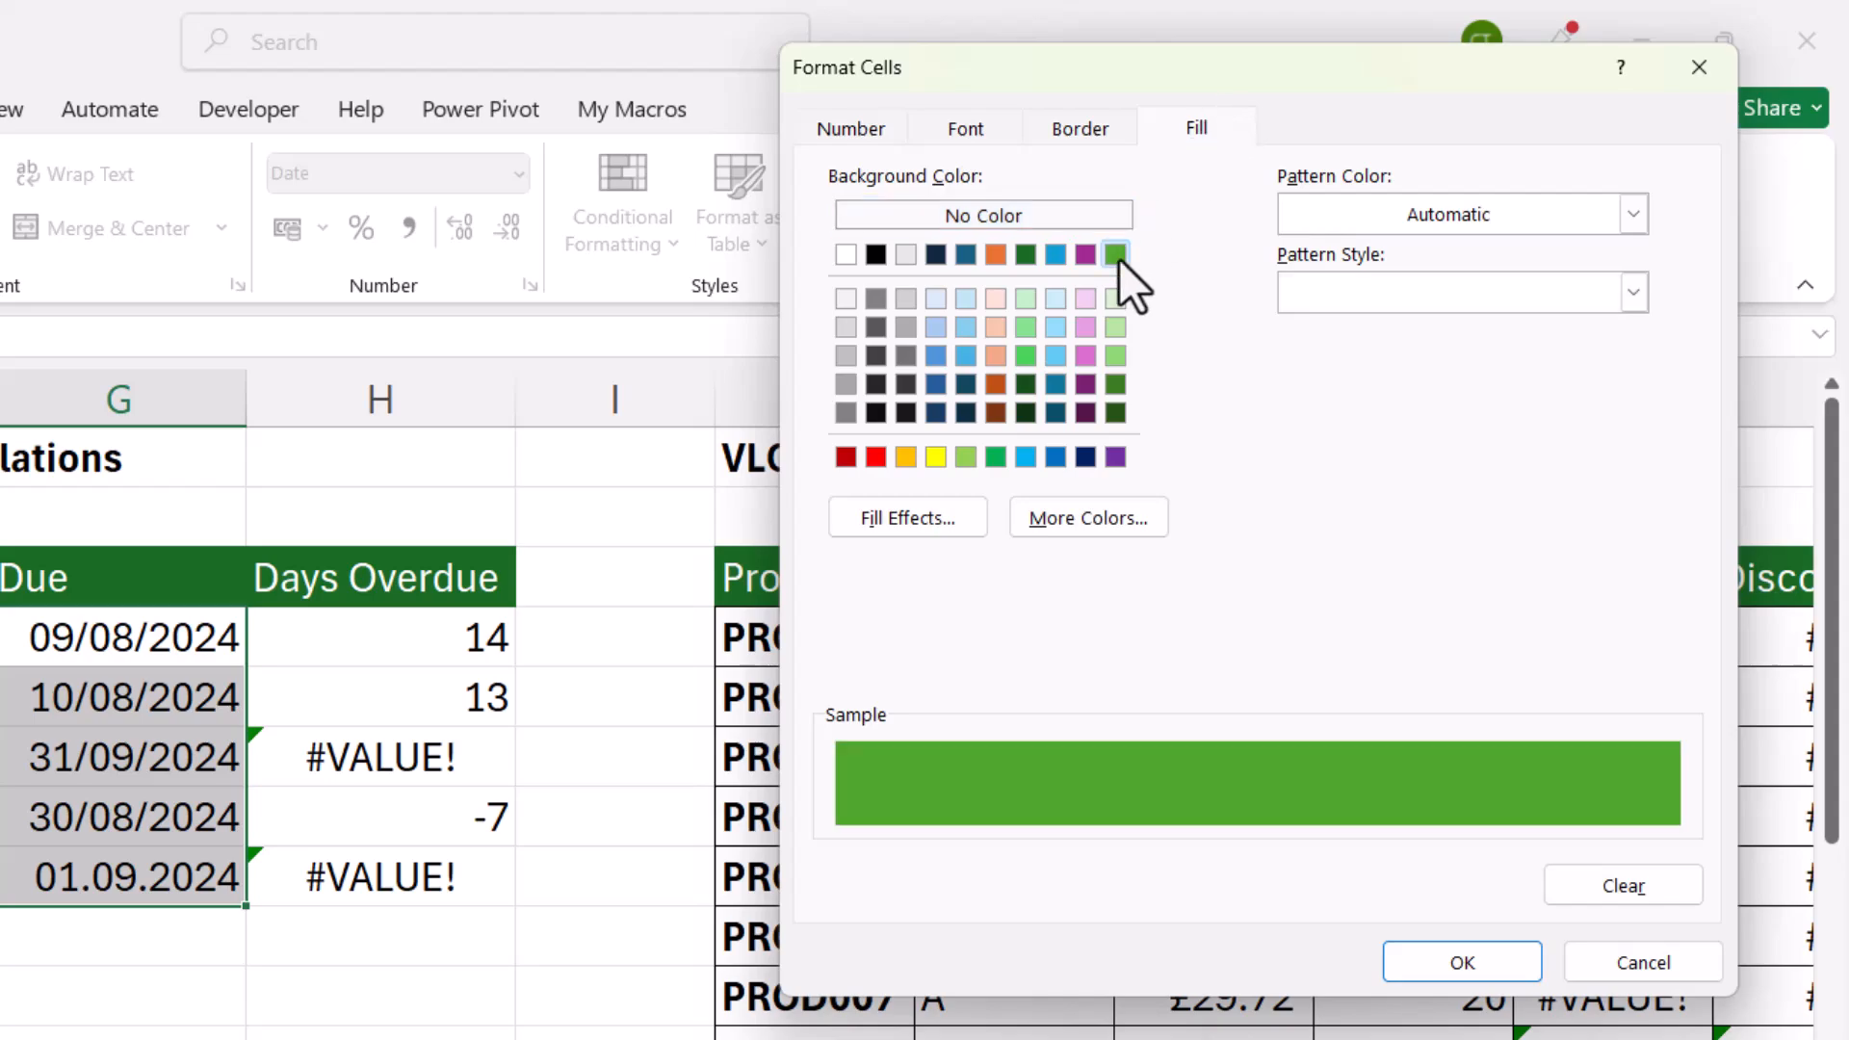
left_click(1460, 961)
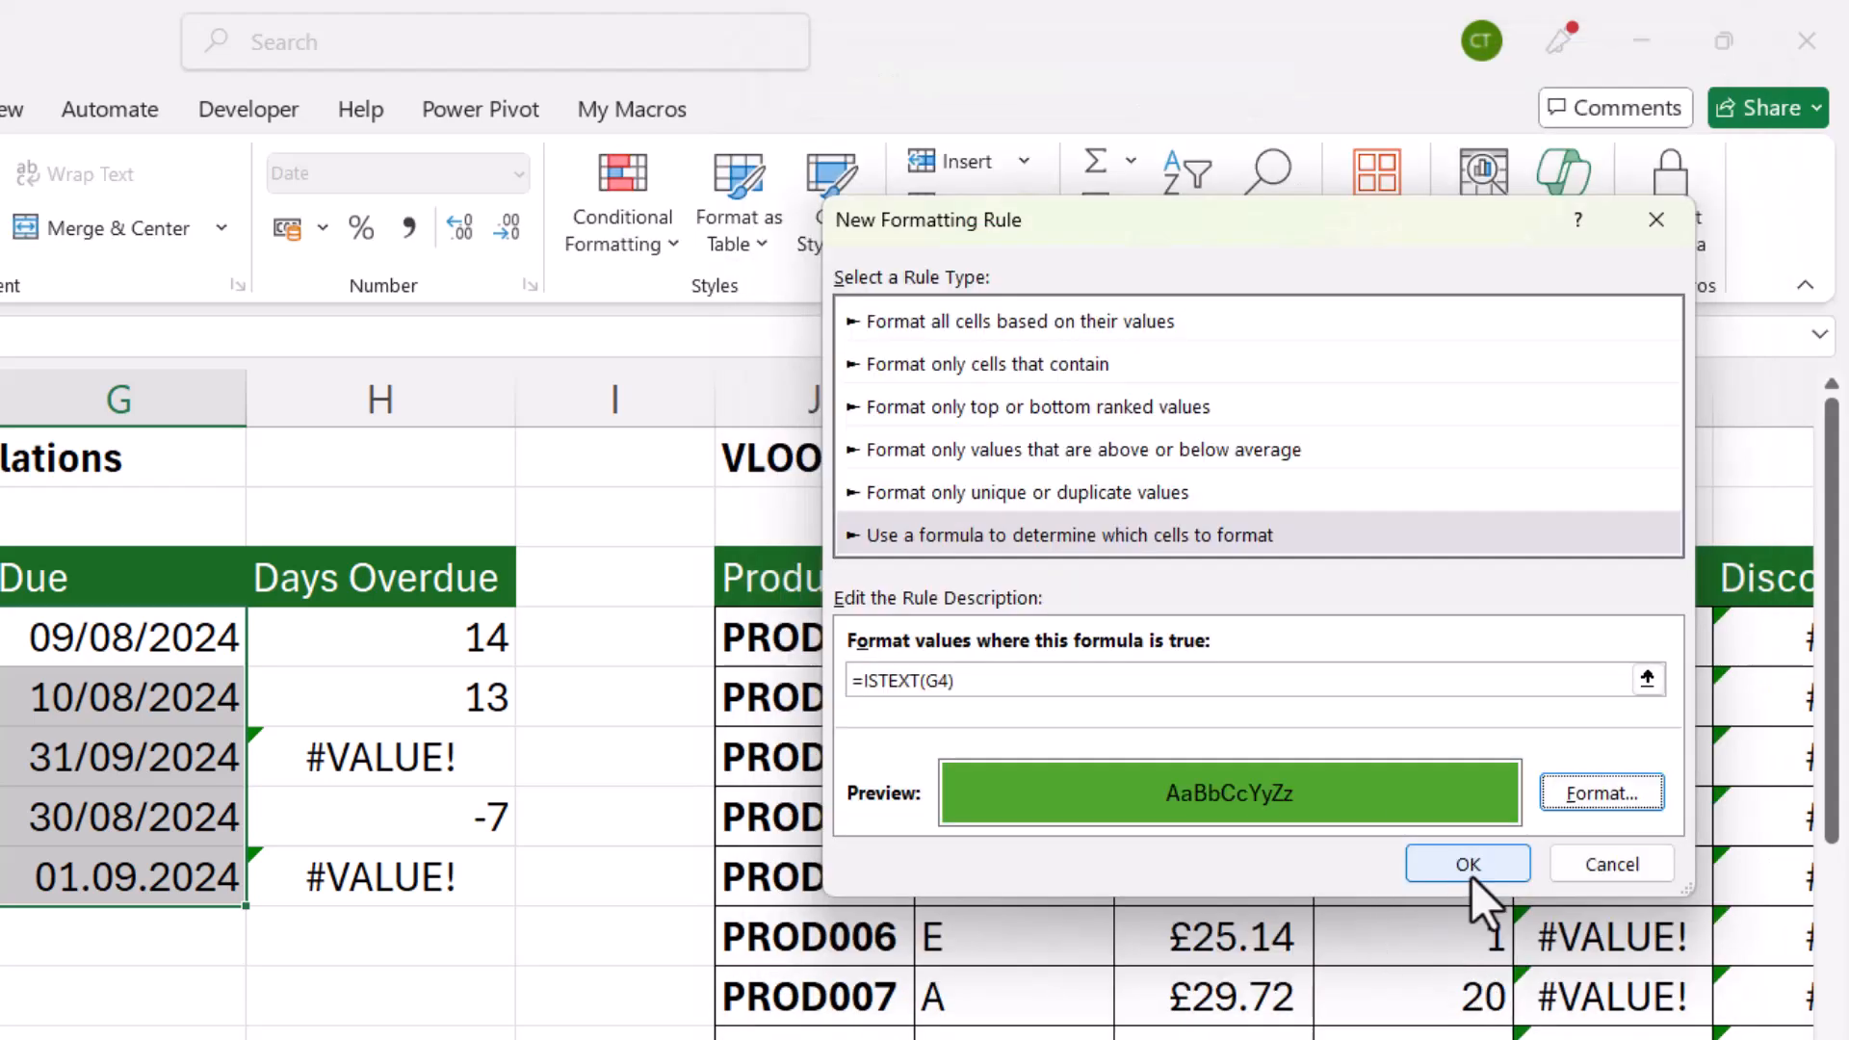
left_click(1466, 863)
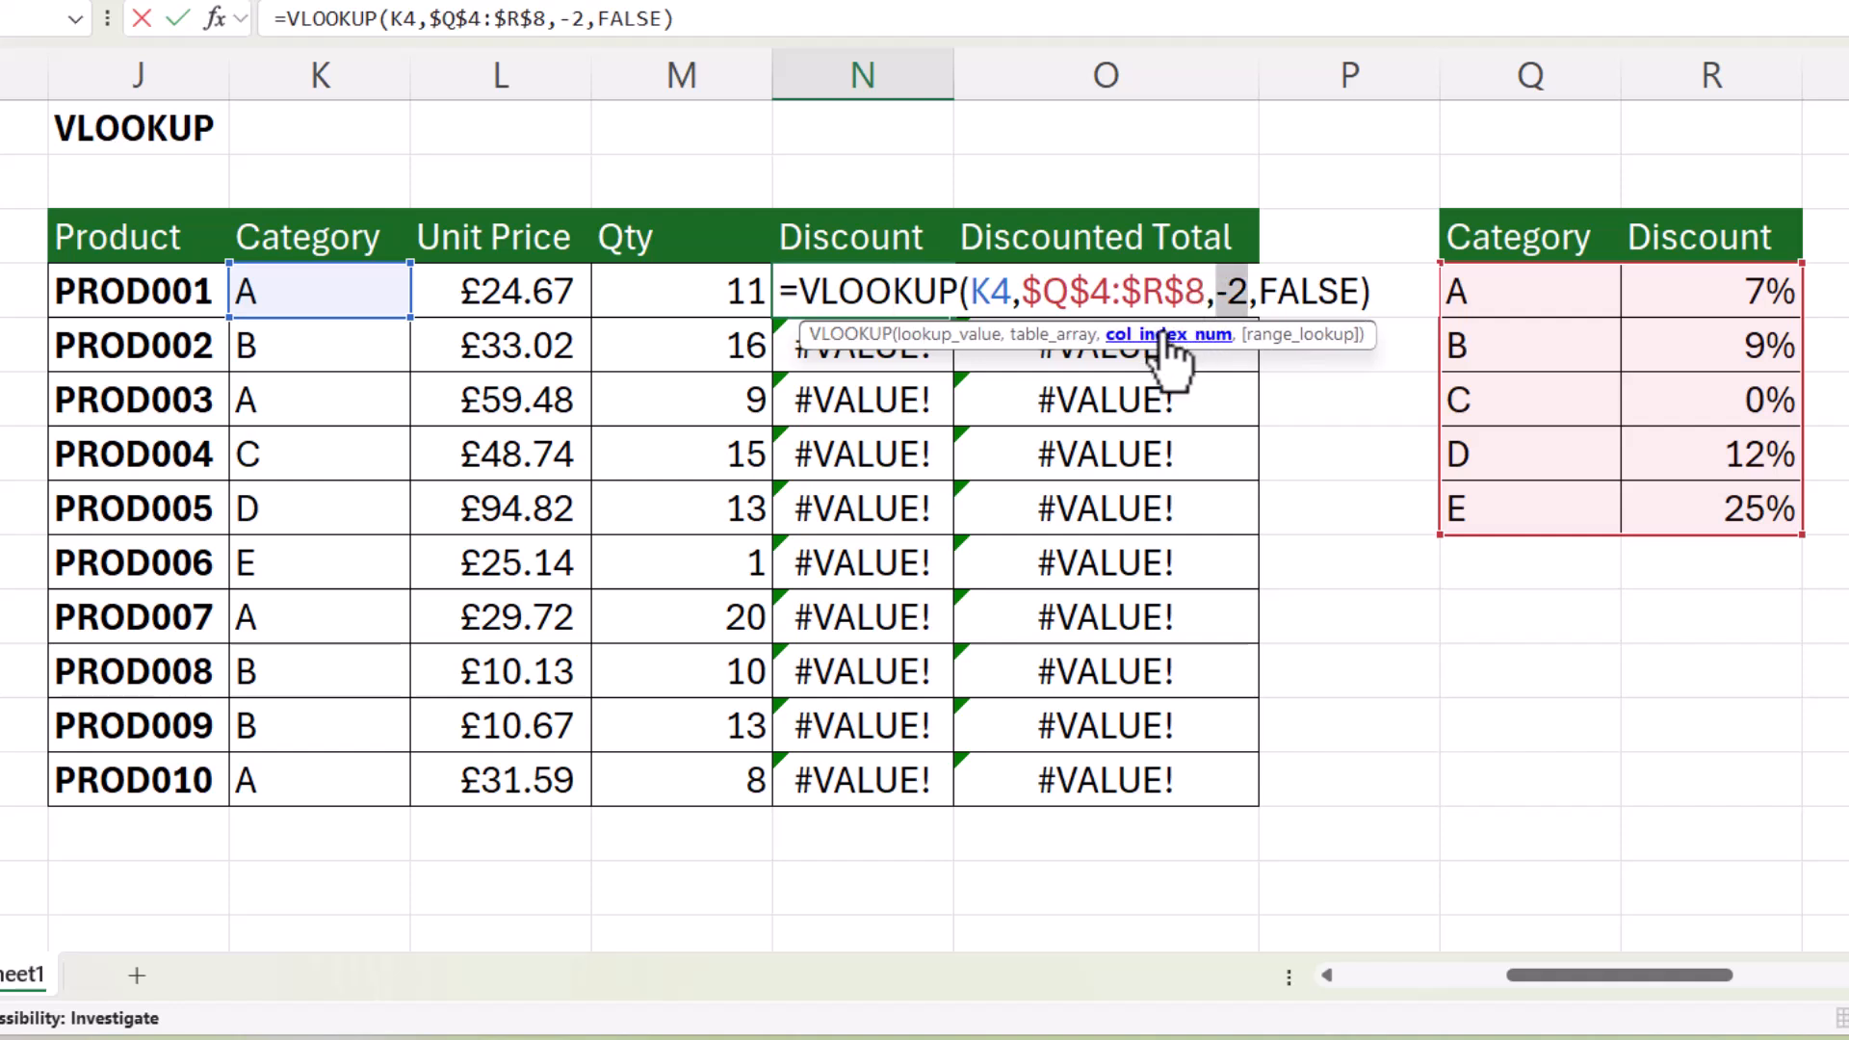
mouse_move(1179, 372)
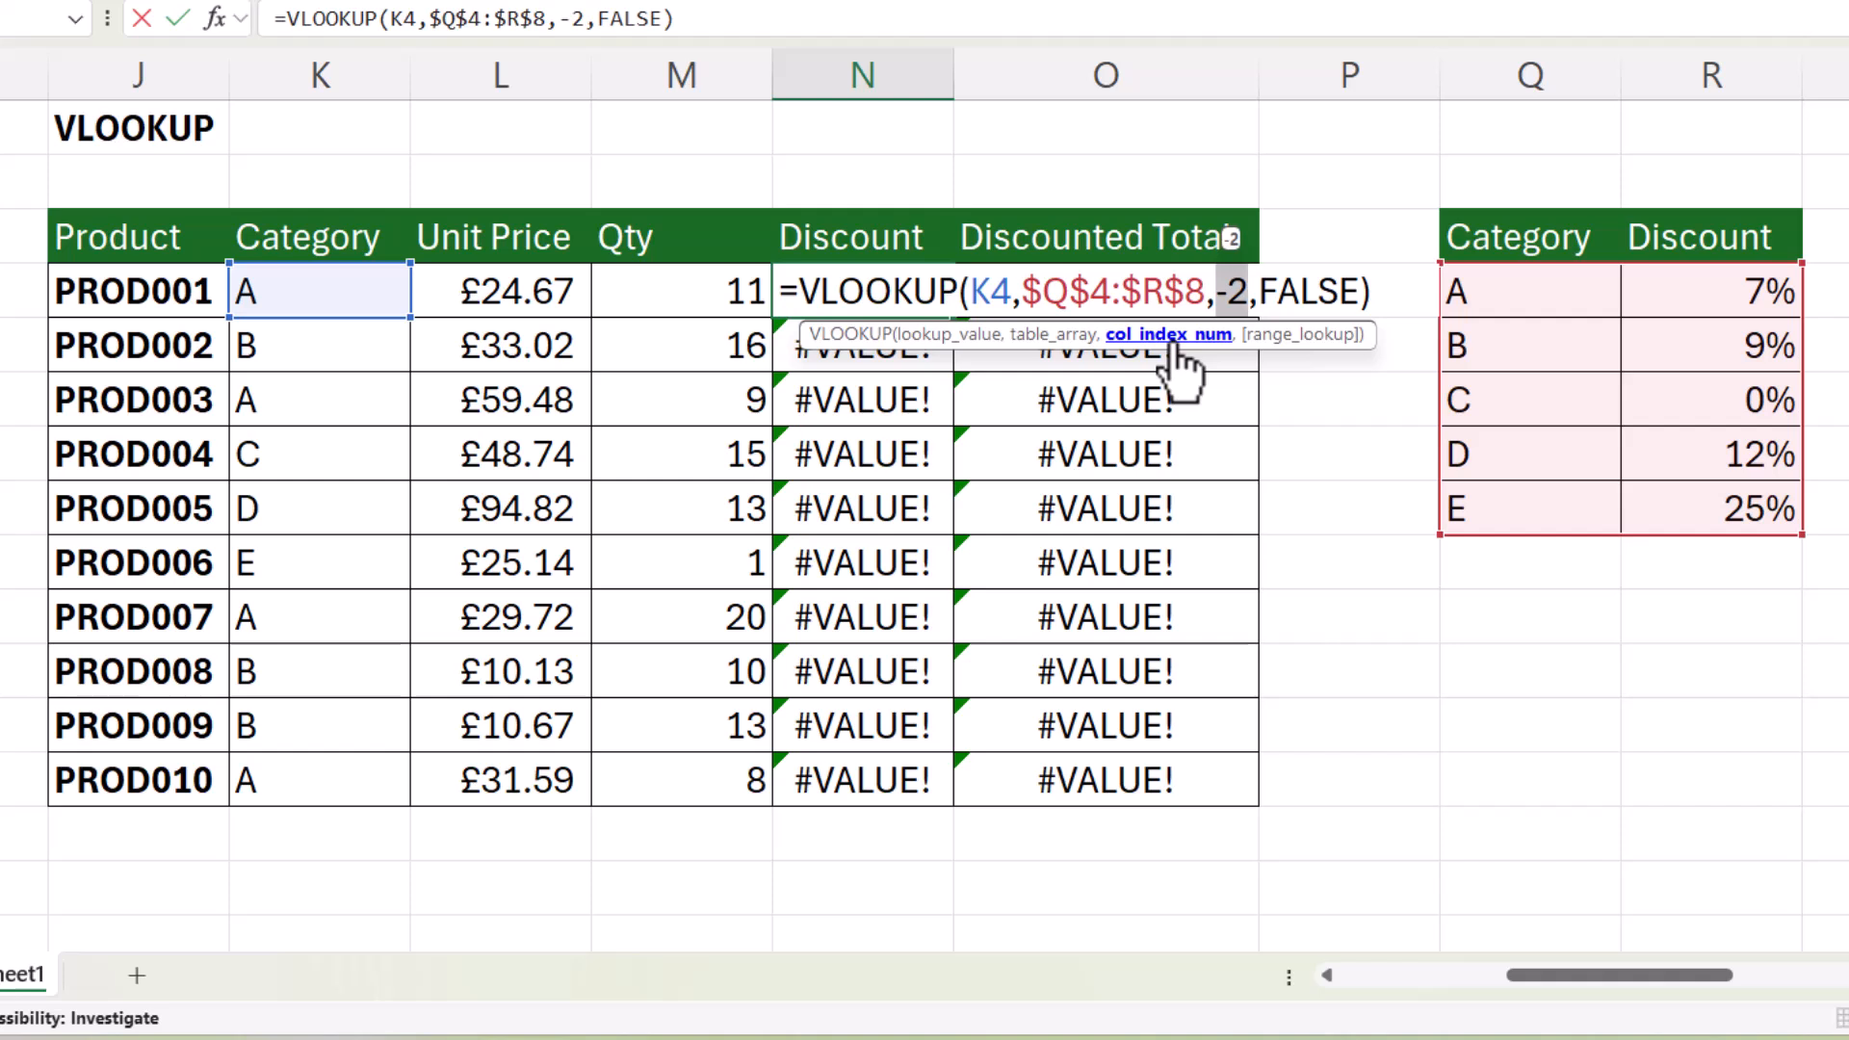
mouse_move(1226, 354)
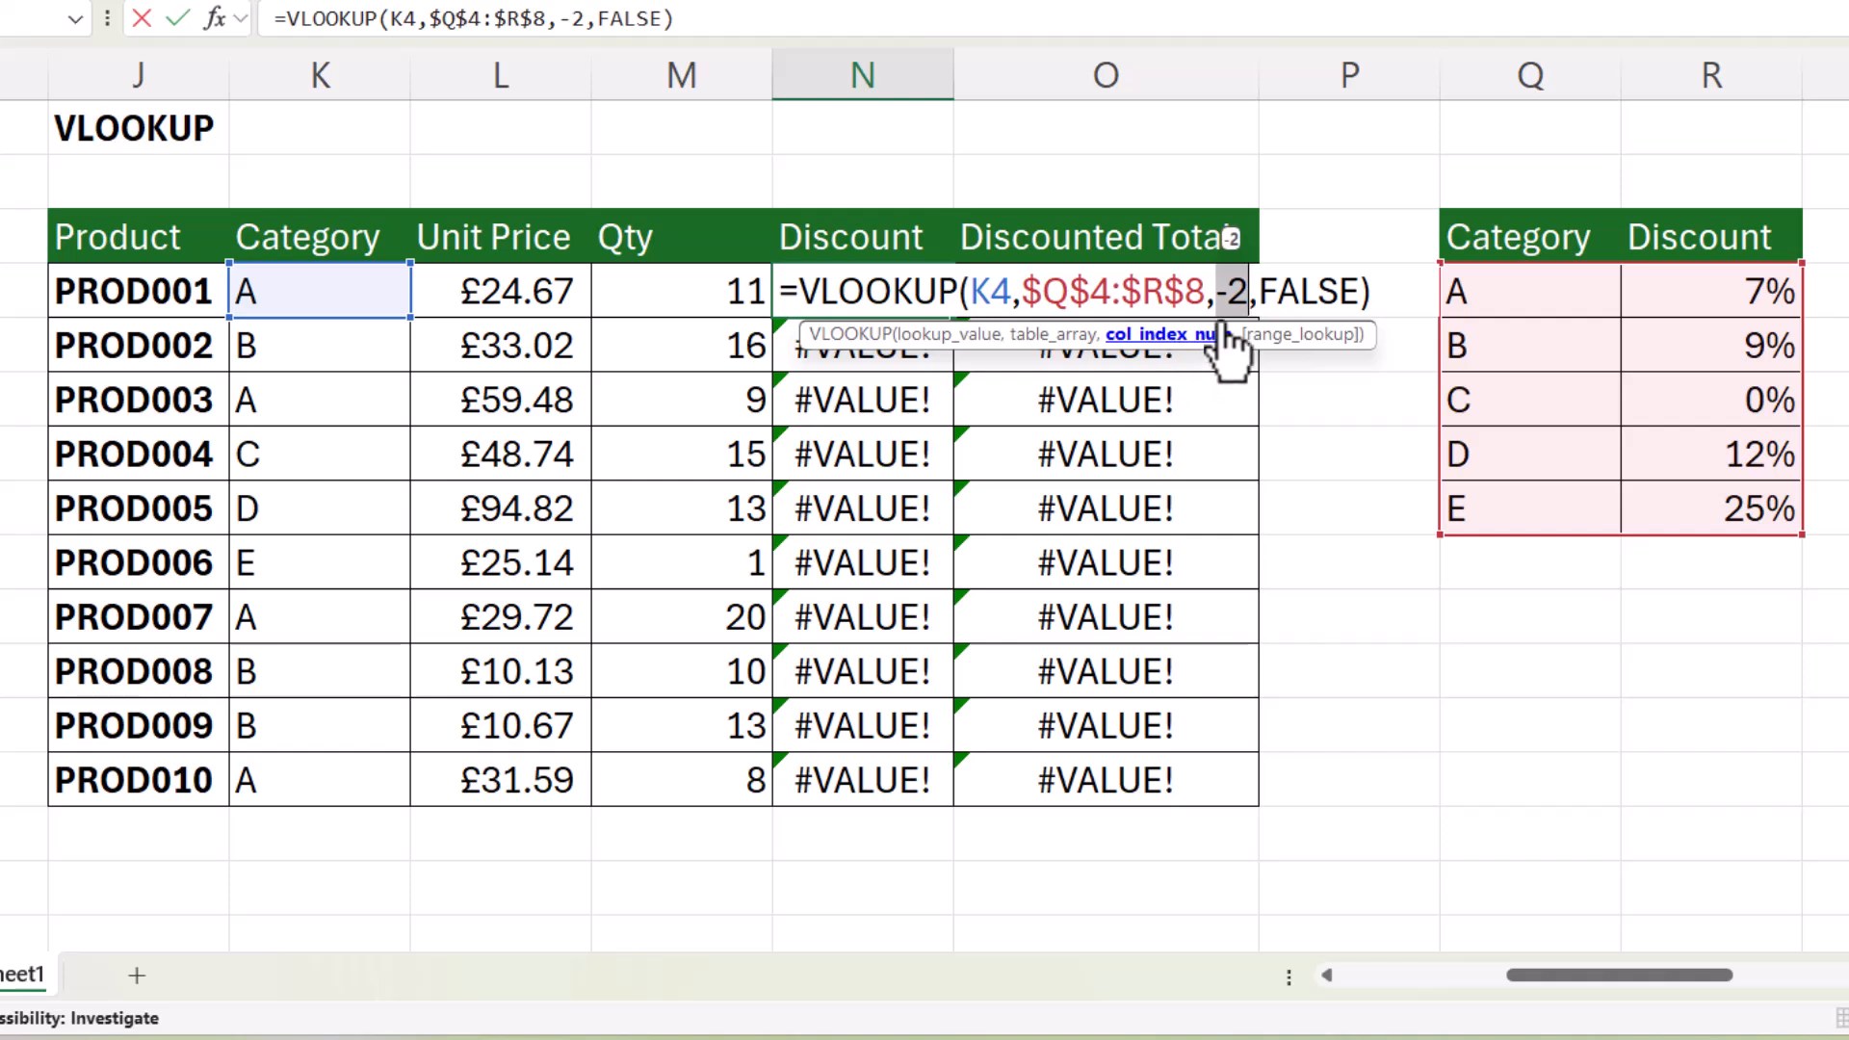
mouse_move(1245, 401)
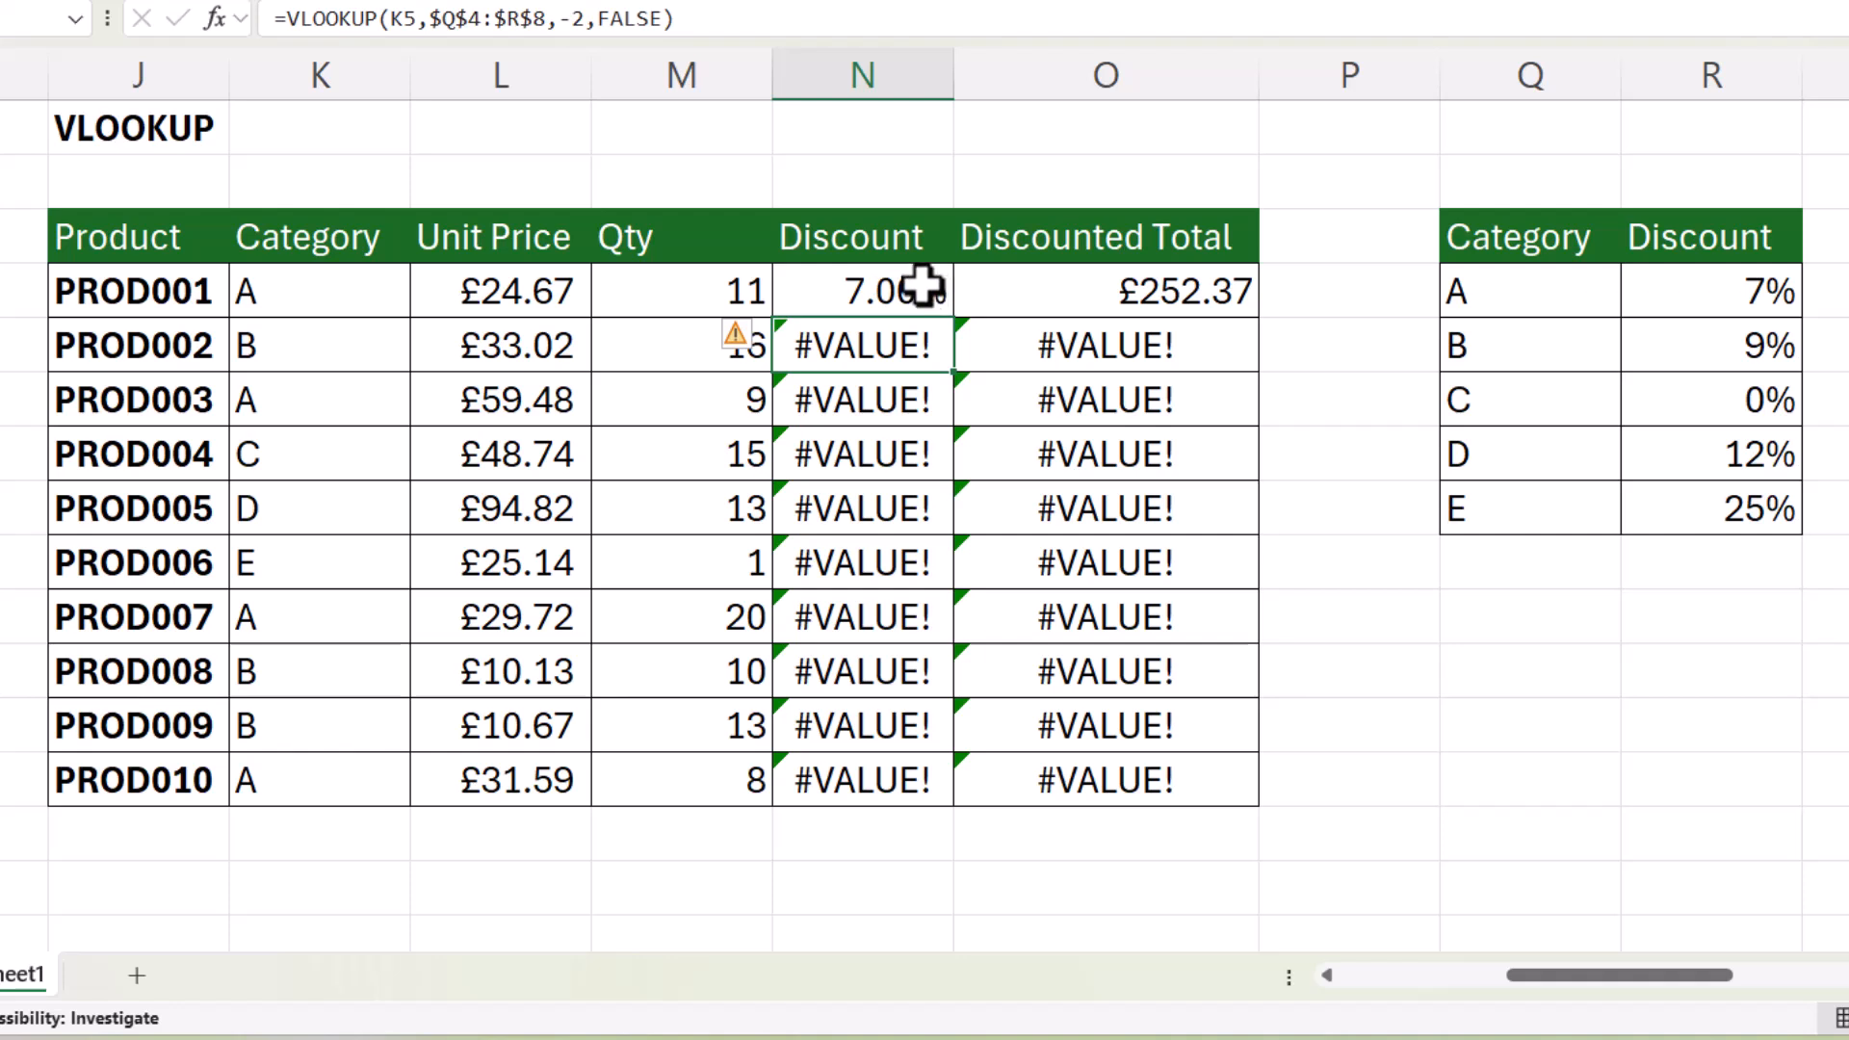
- Edit the N4 Discount VLOOKUP so its column index becomes 2 instead of -2
double_click(861, 291)
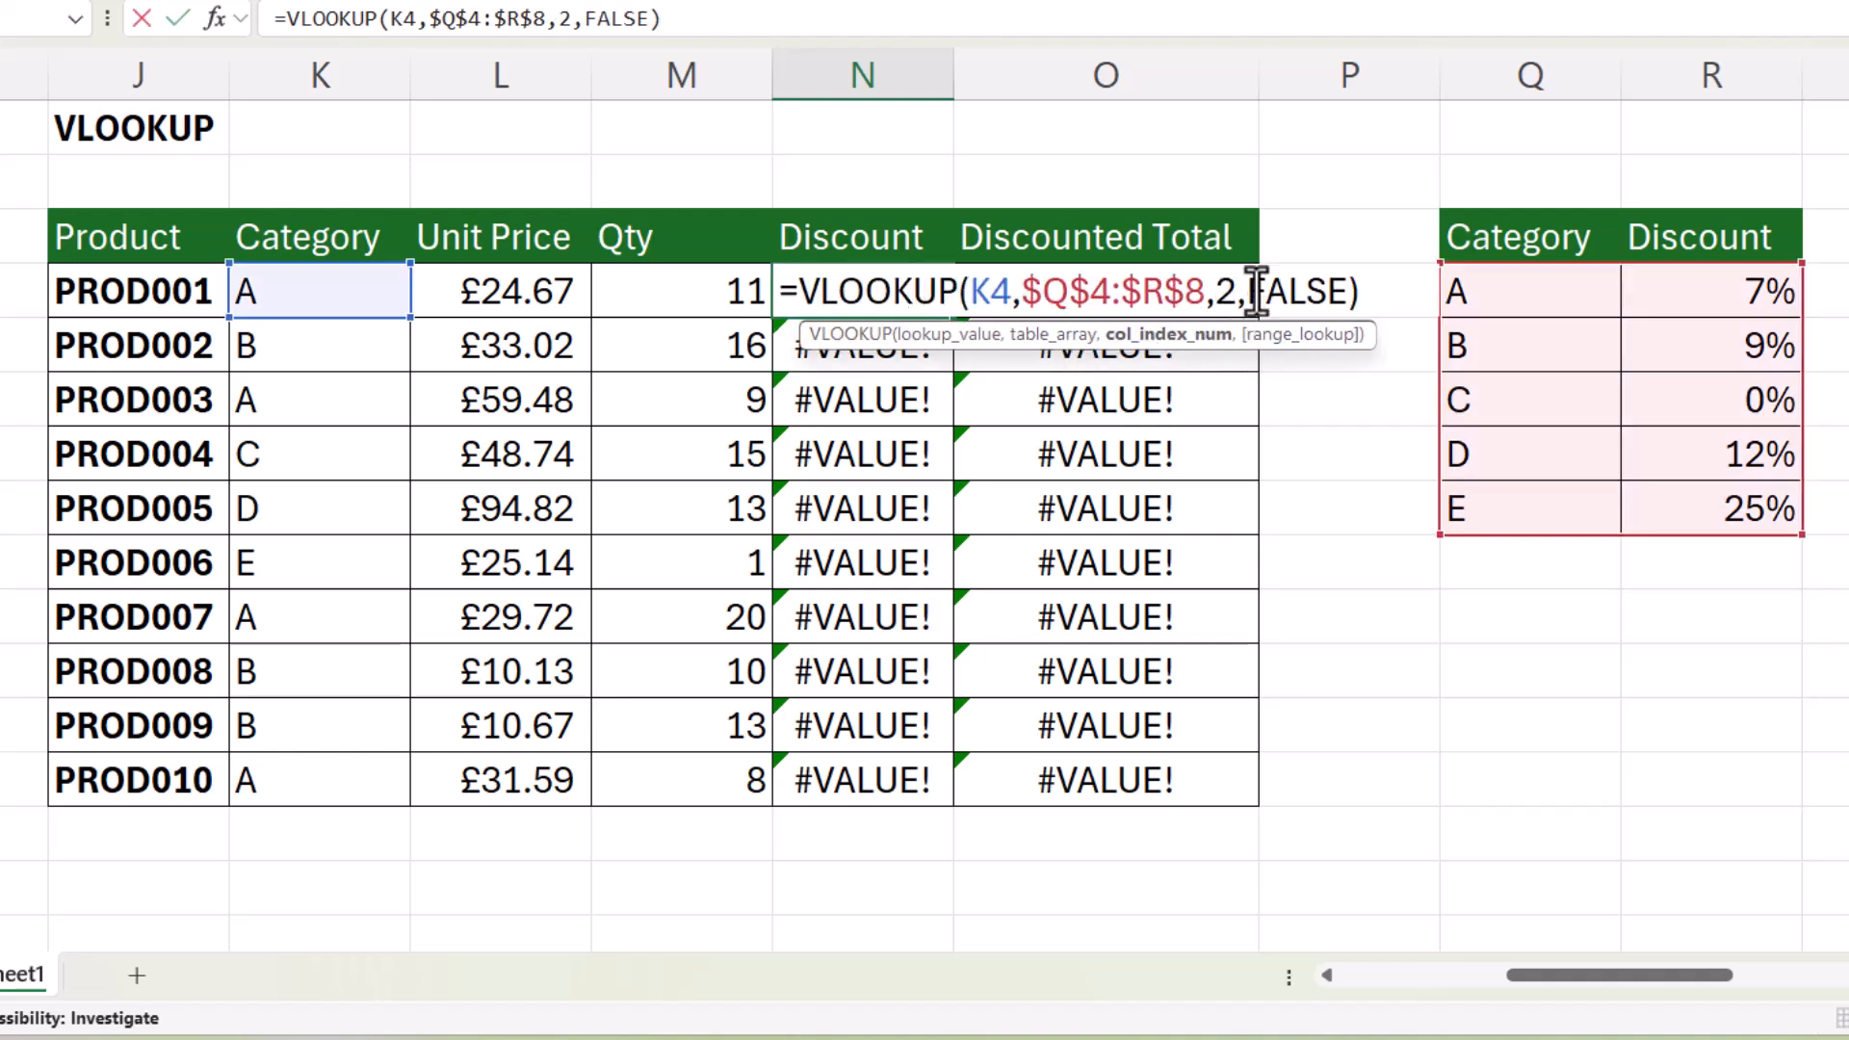
type("A2")
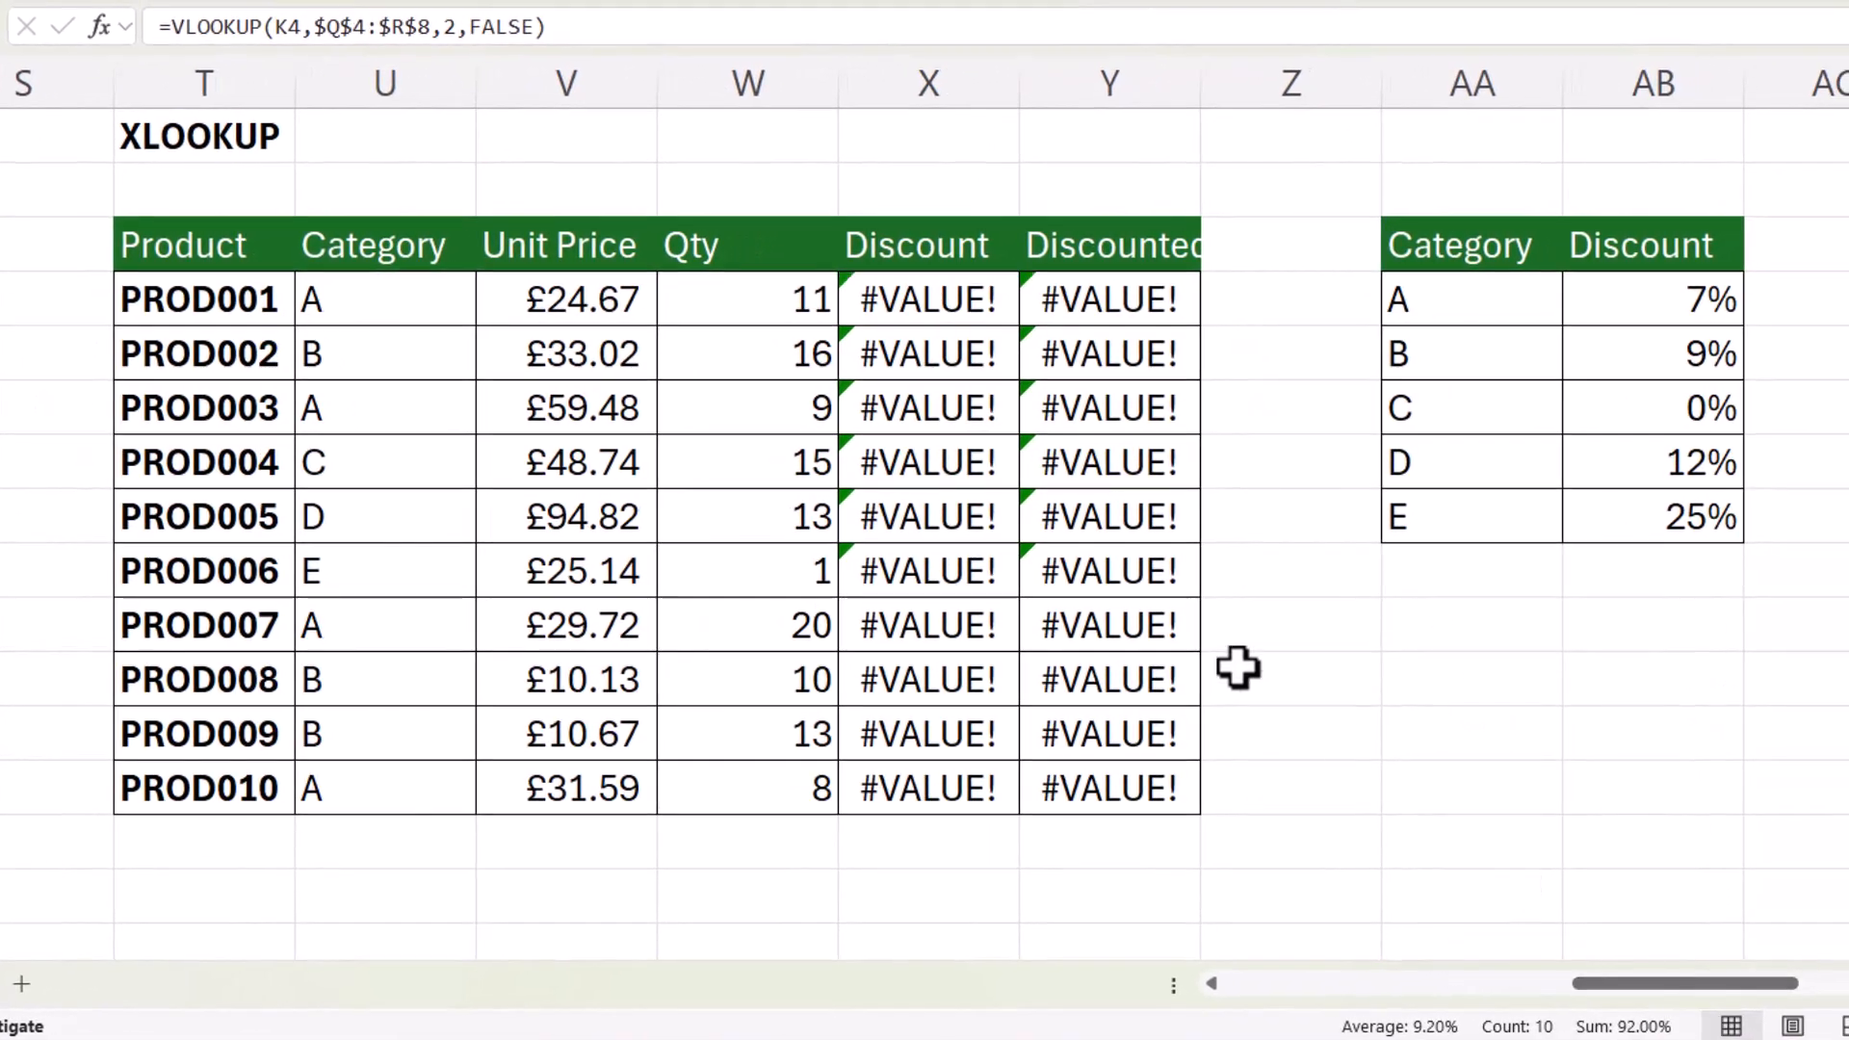
mouse_move(926, 299)
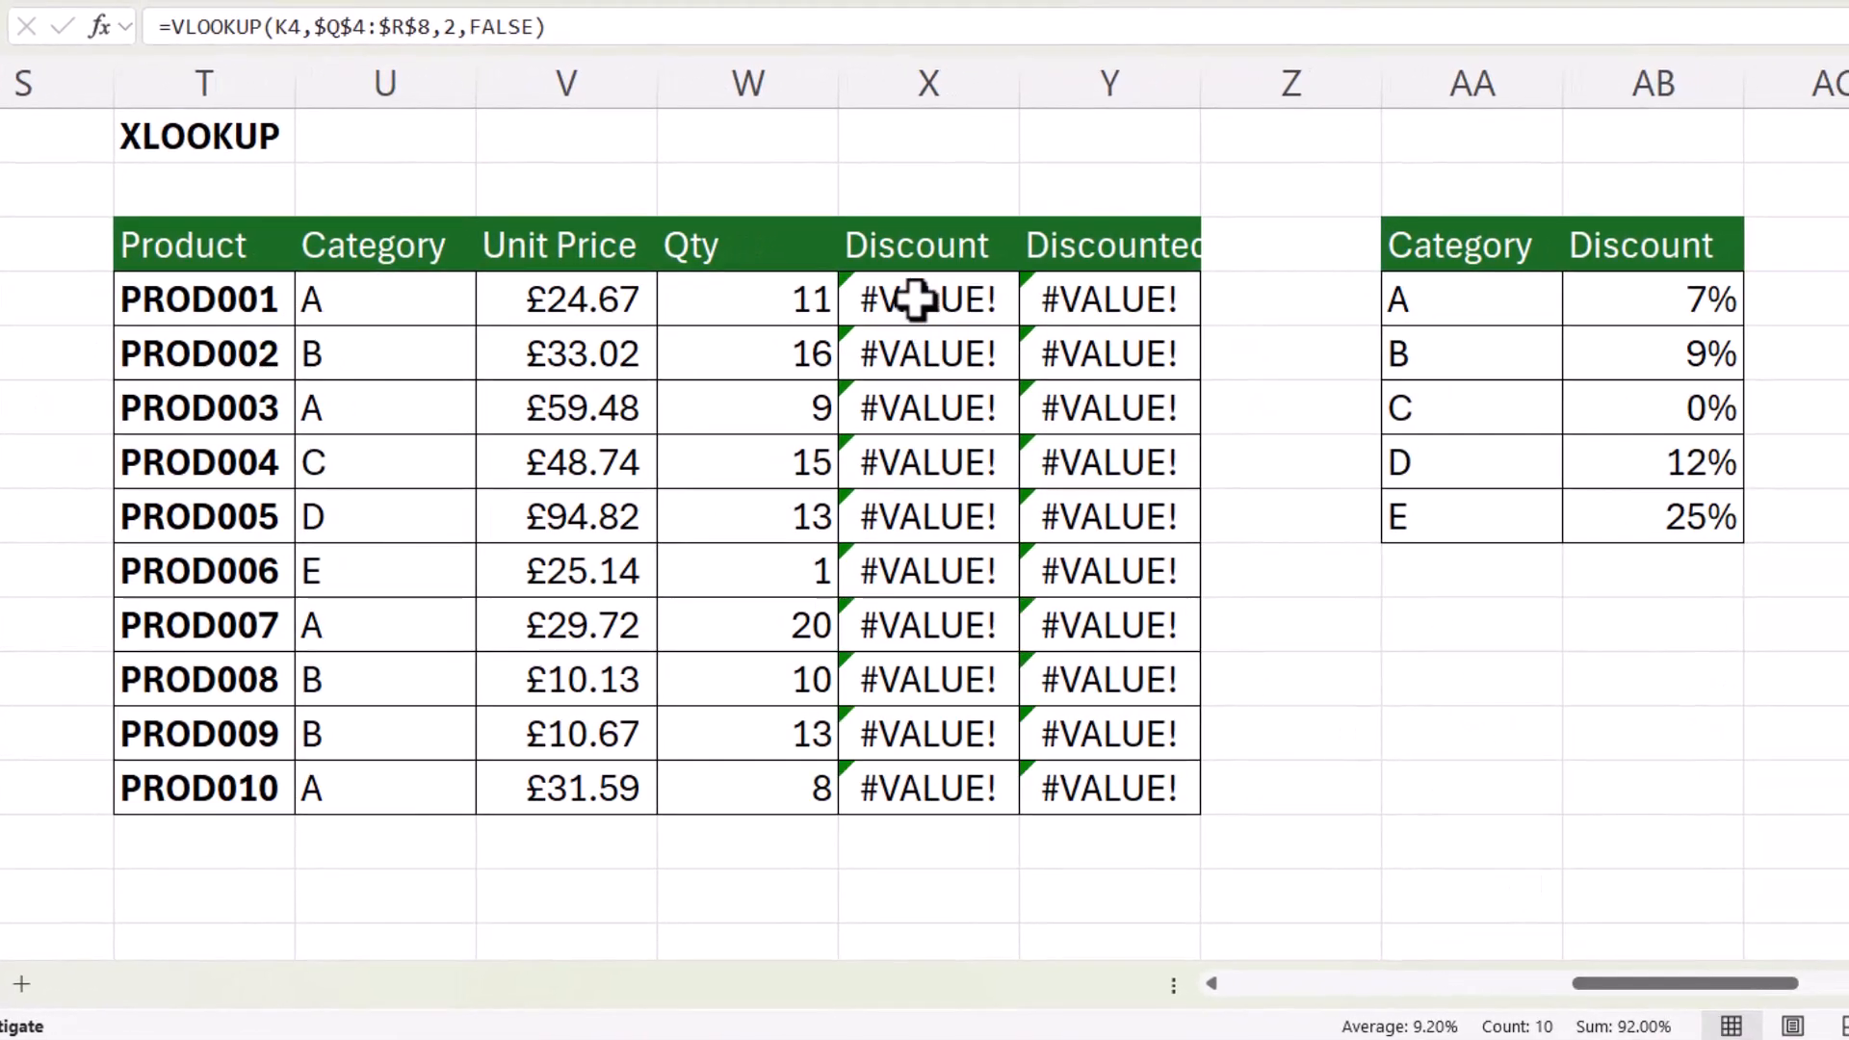
- Change X4's XLOOKUP return range from $AB$4:$AB$7 to $AB$4:$AB$8
left_click(929, 299)
type("=XLOOKUP(U4,$AA$4:$AA$8,$AB$4:$AB$7)")
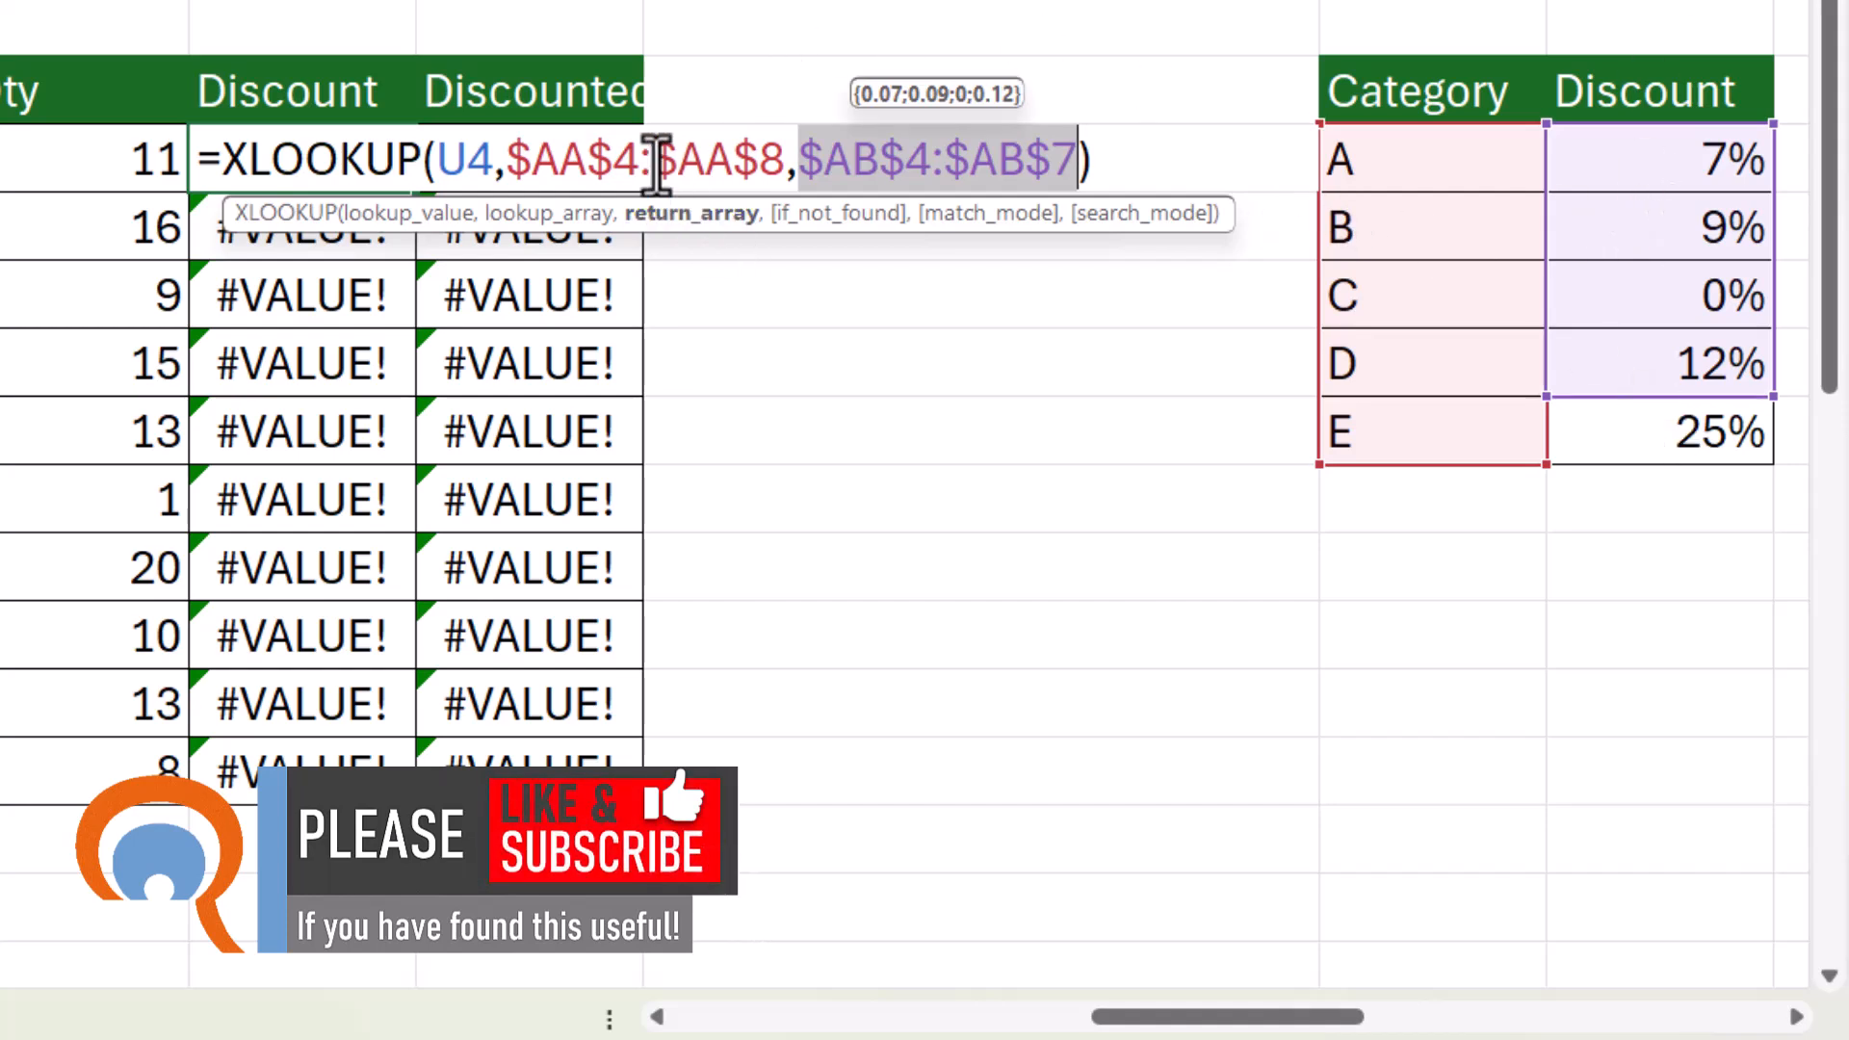
mouse_move(694, 228)
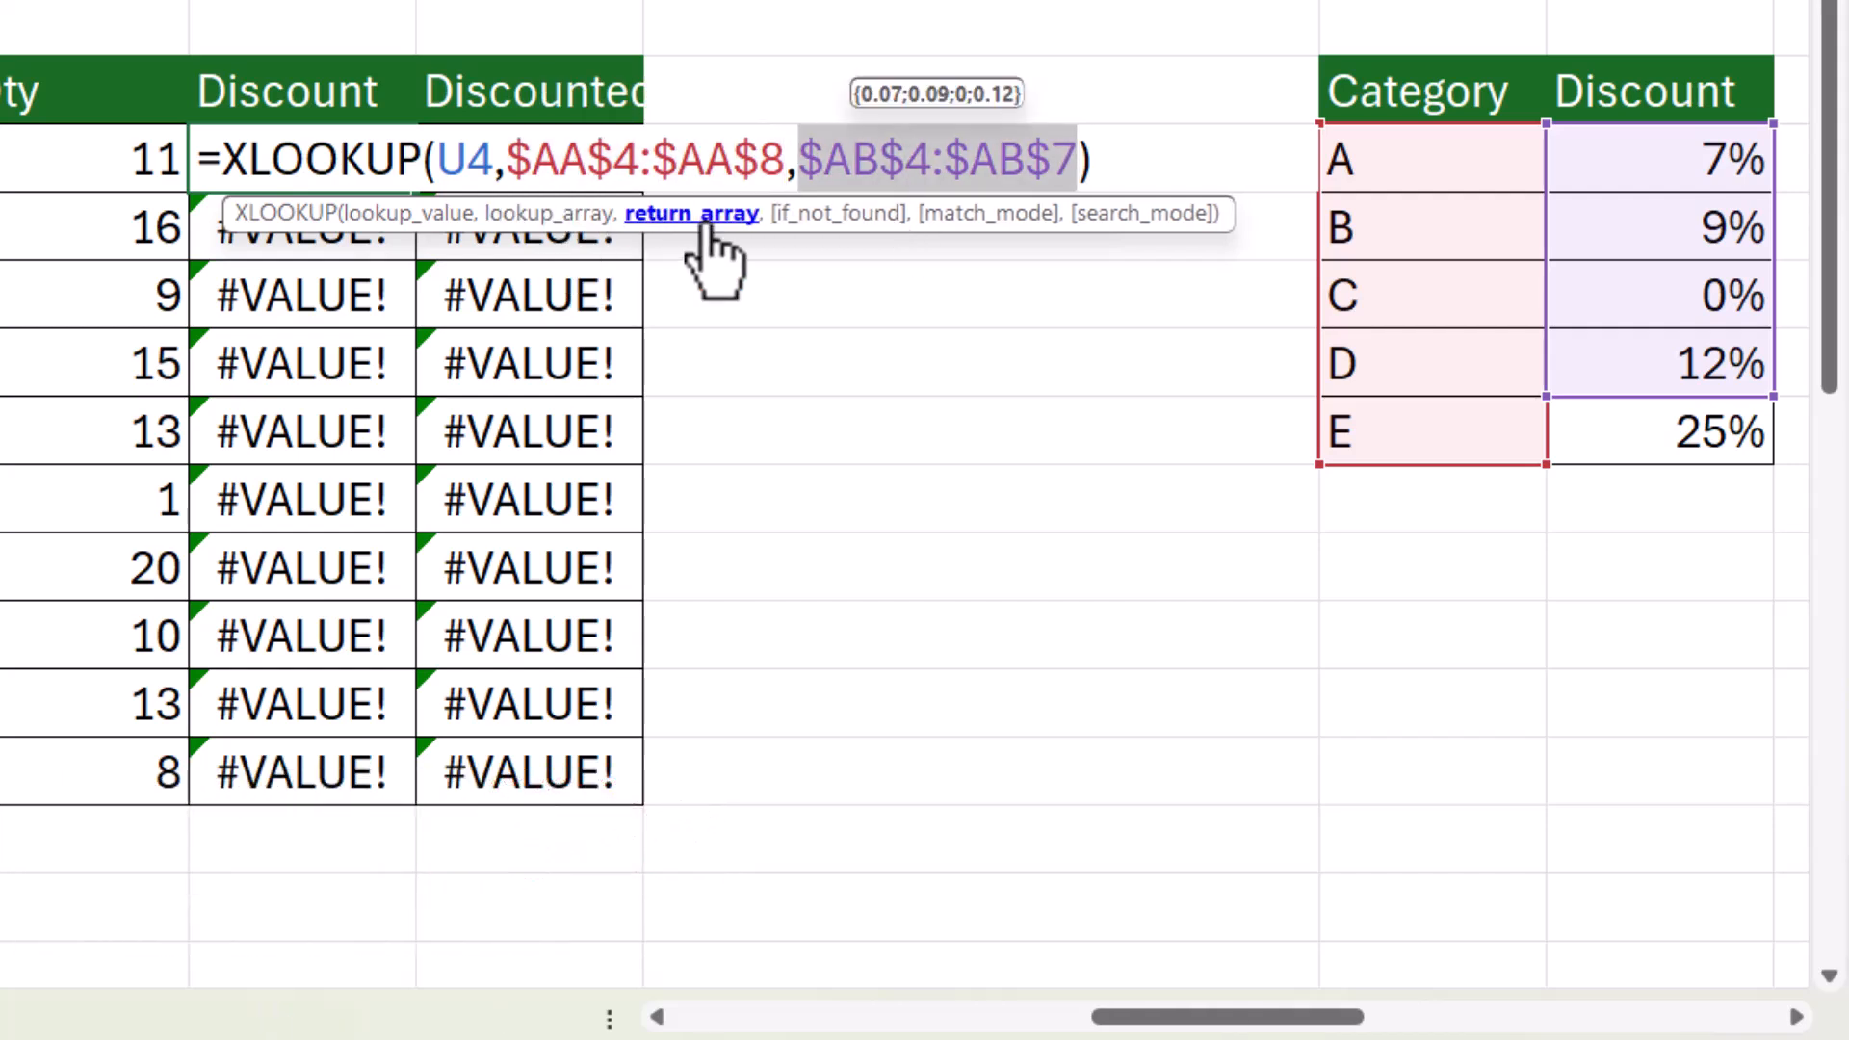
mouse_move(1692, 495)
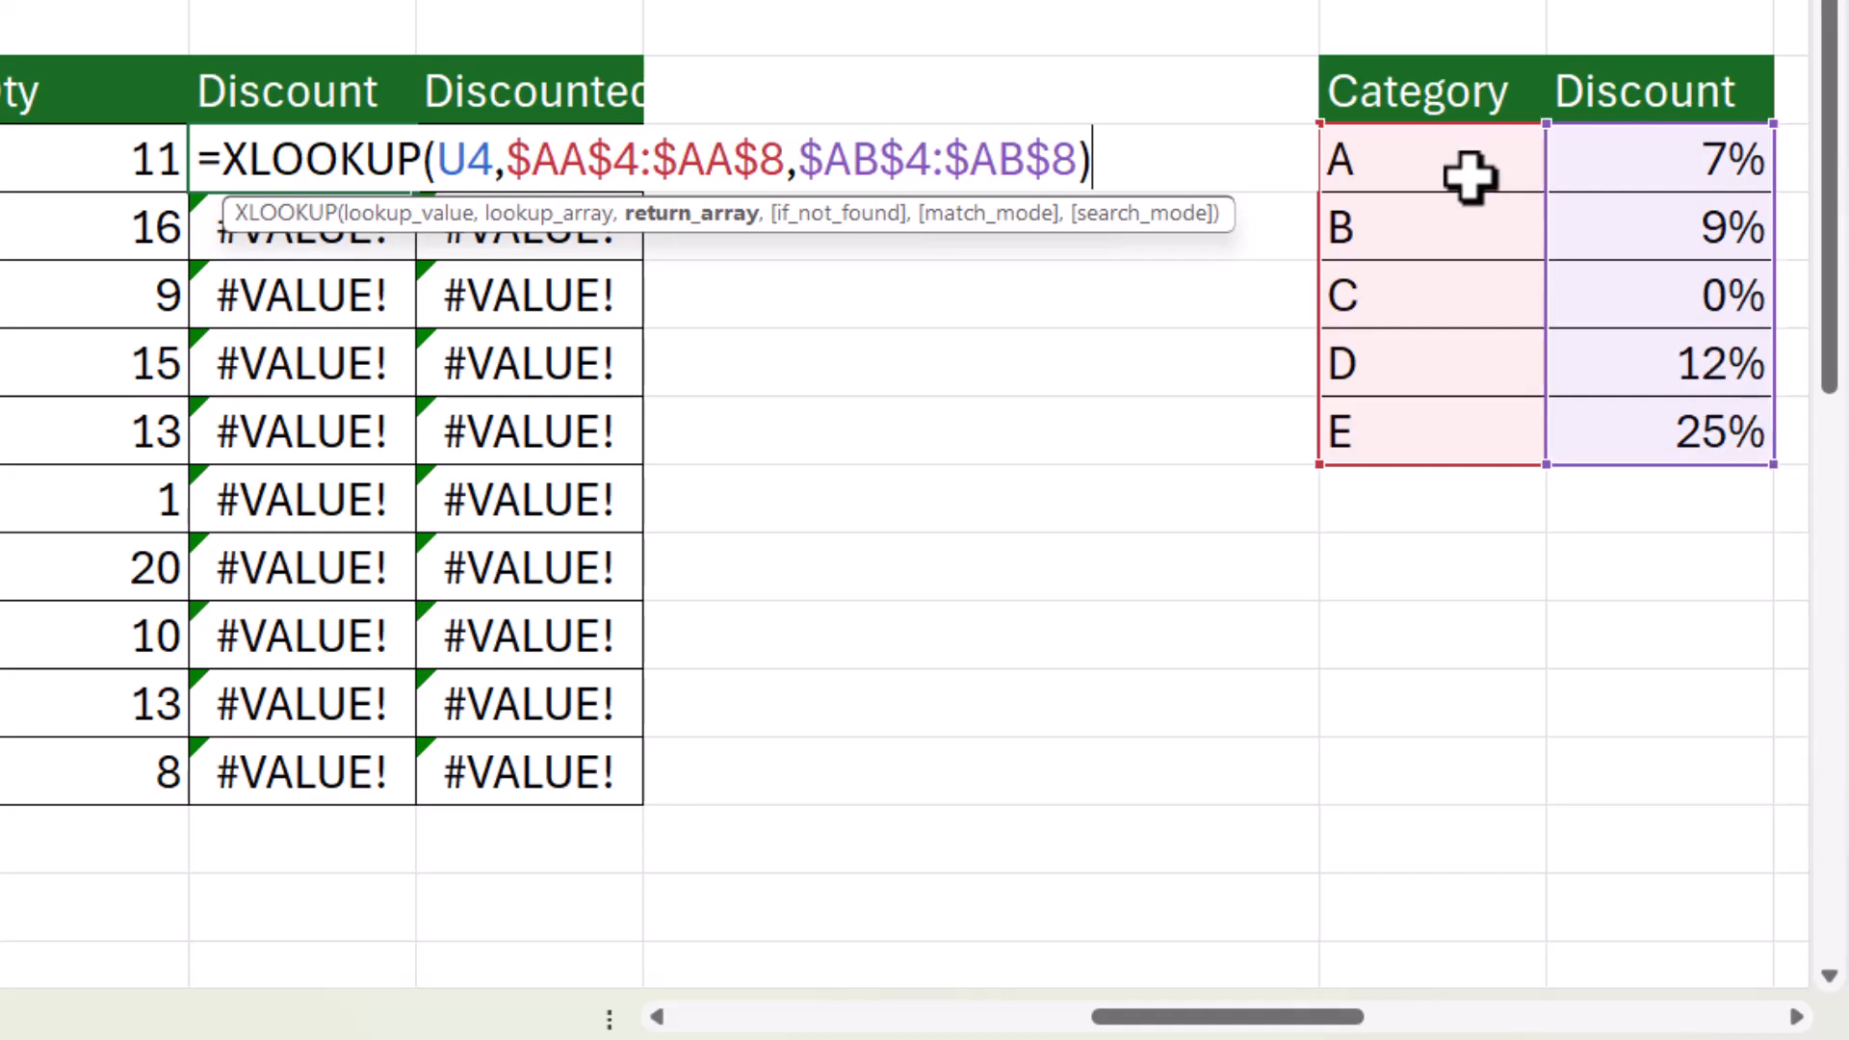
mouse_move(1434, 370)
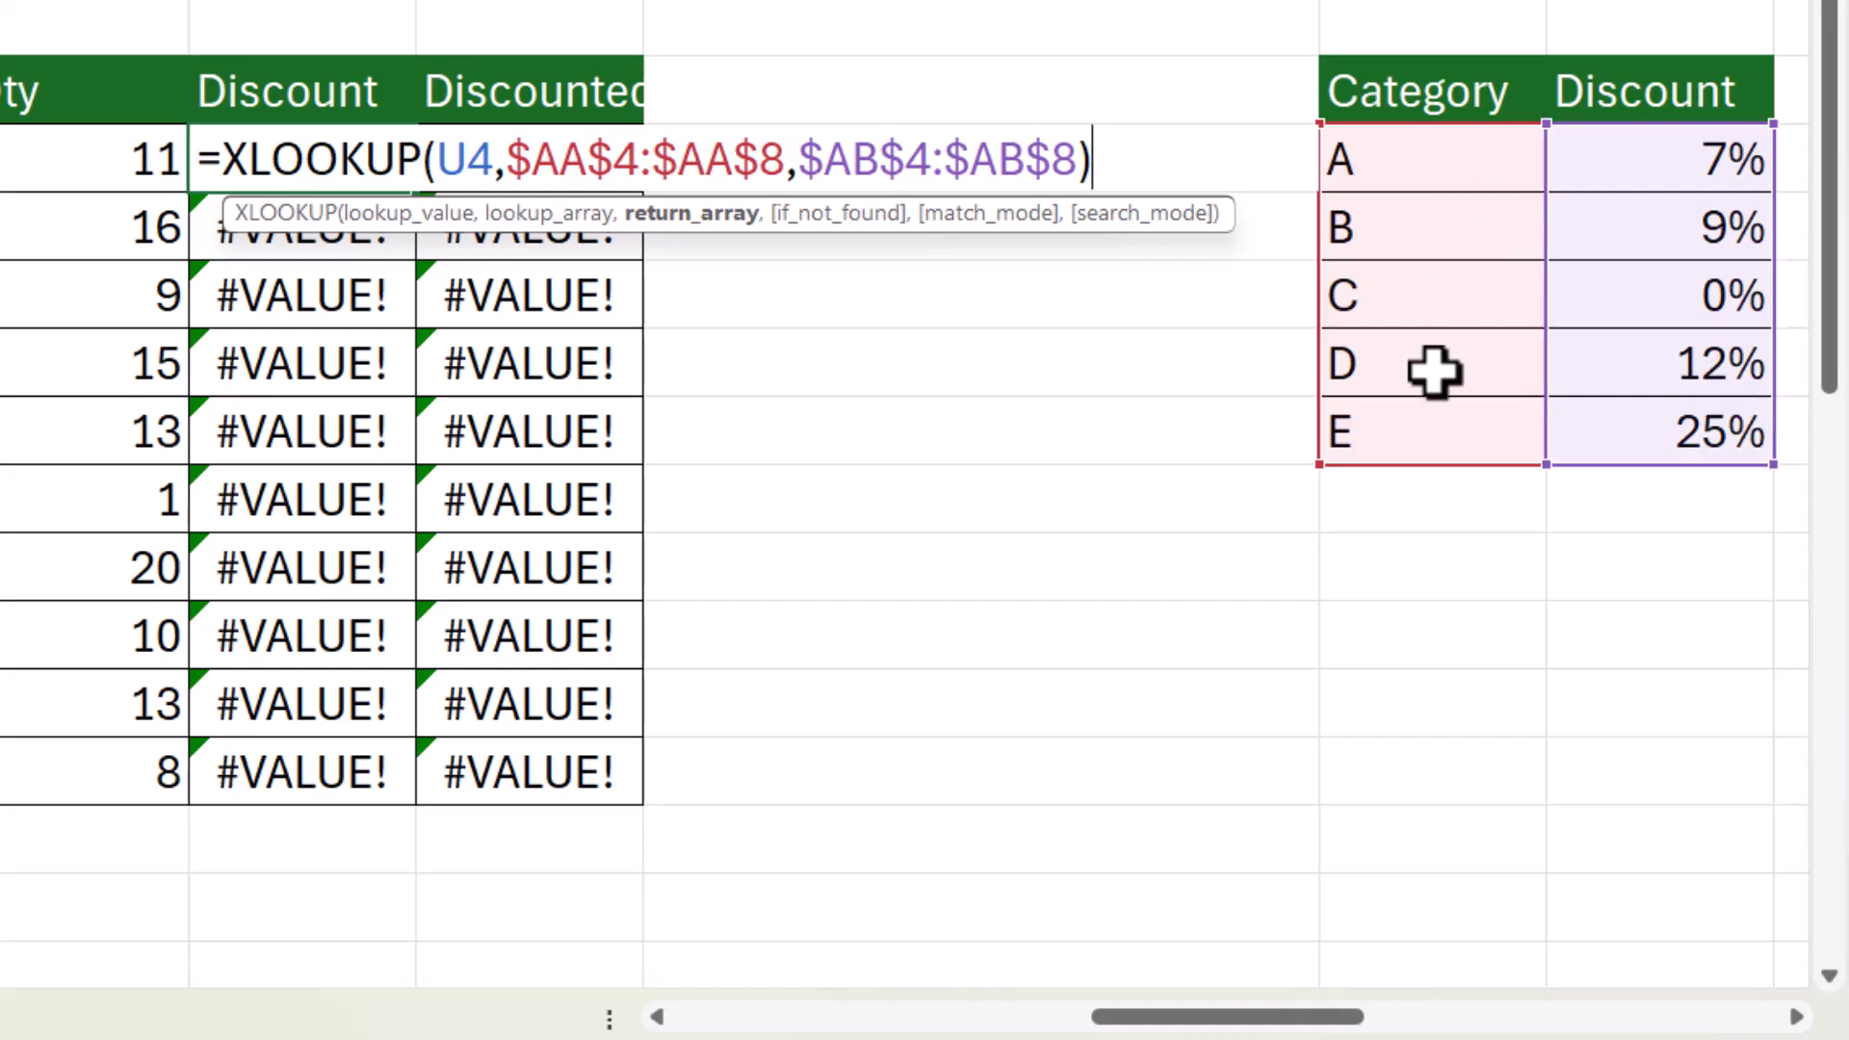
key("Return")
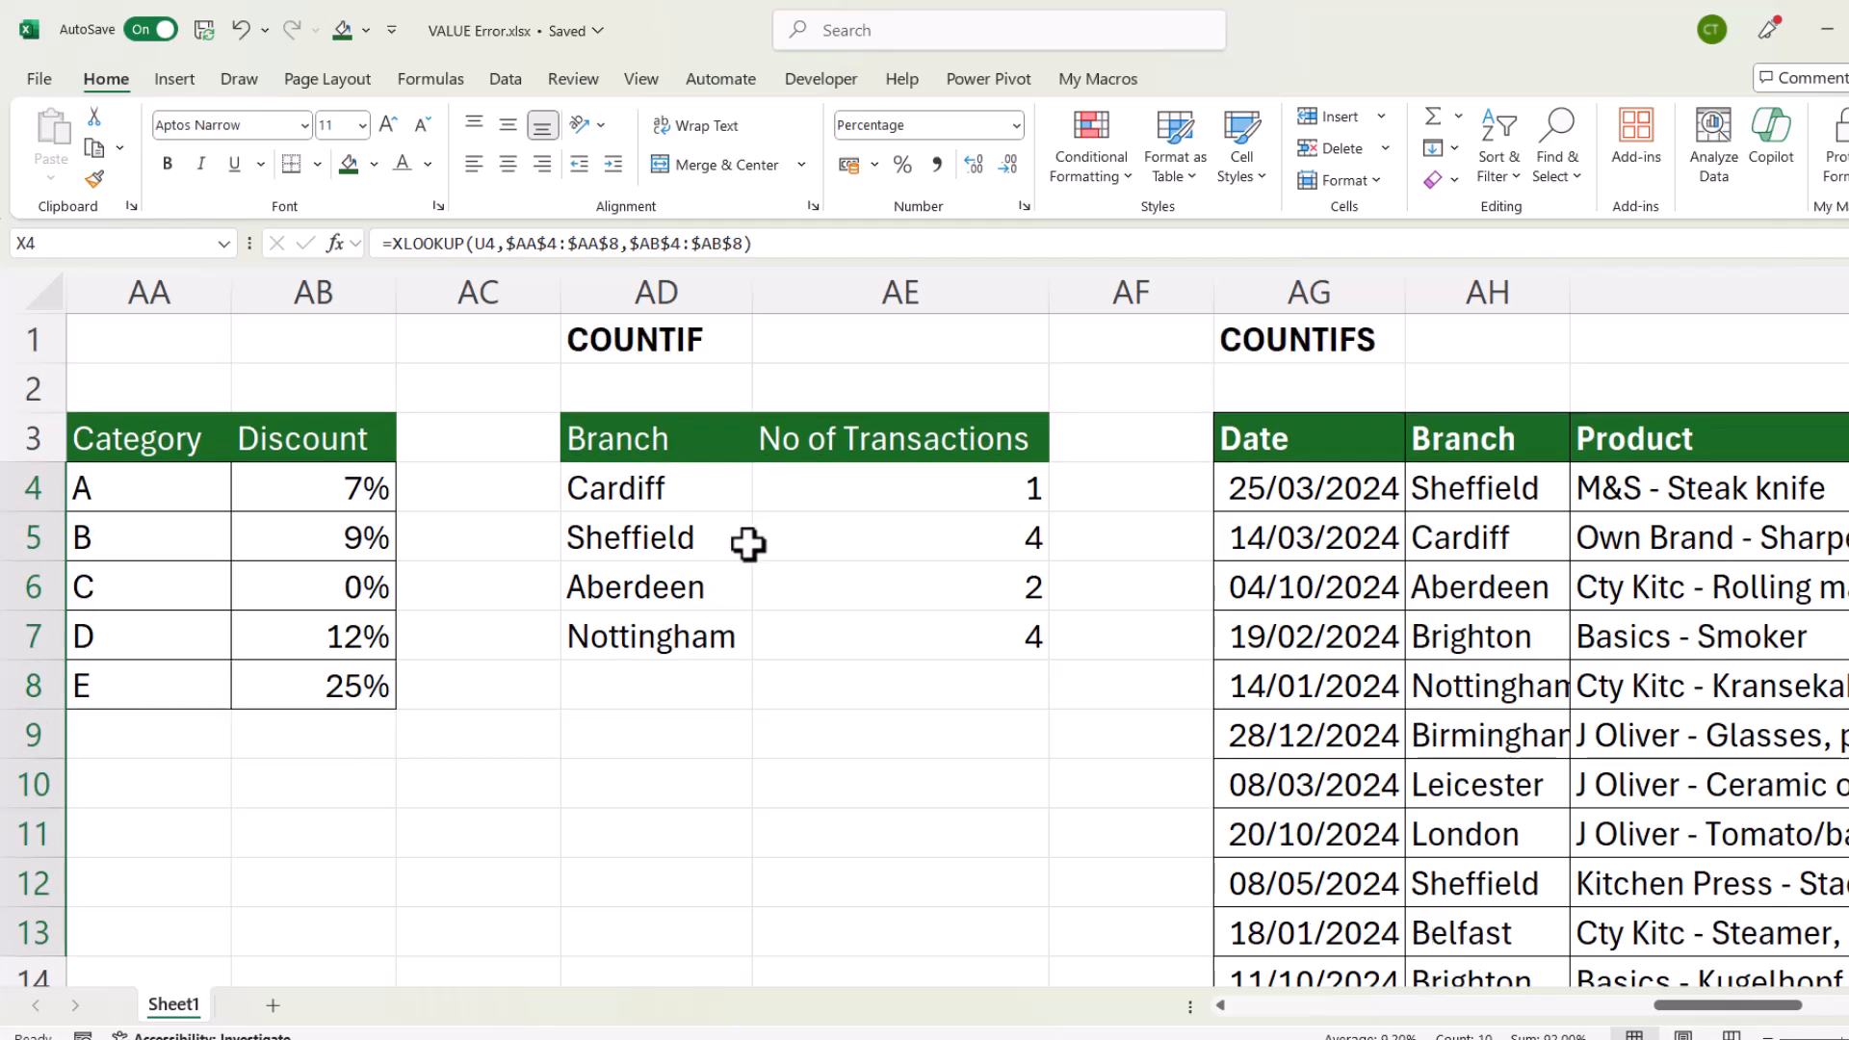
mouse_move(944, 500)
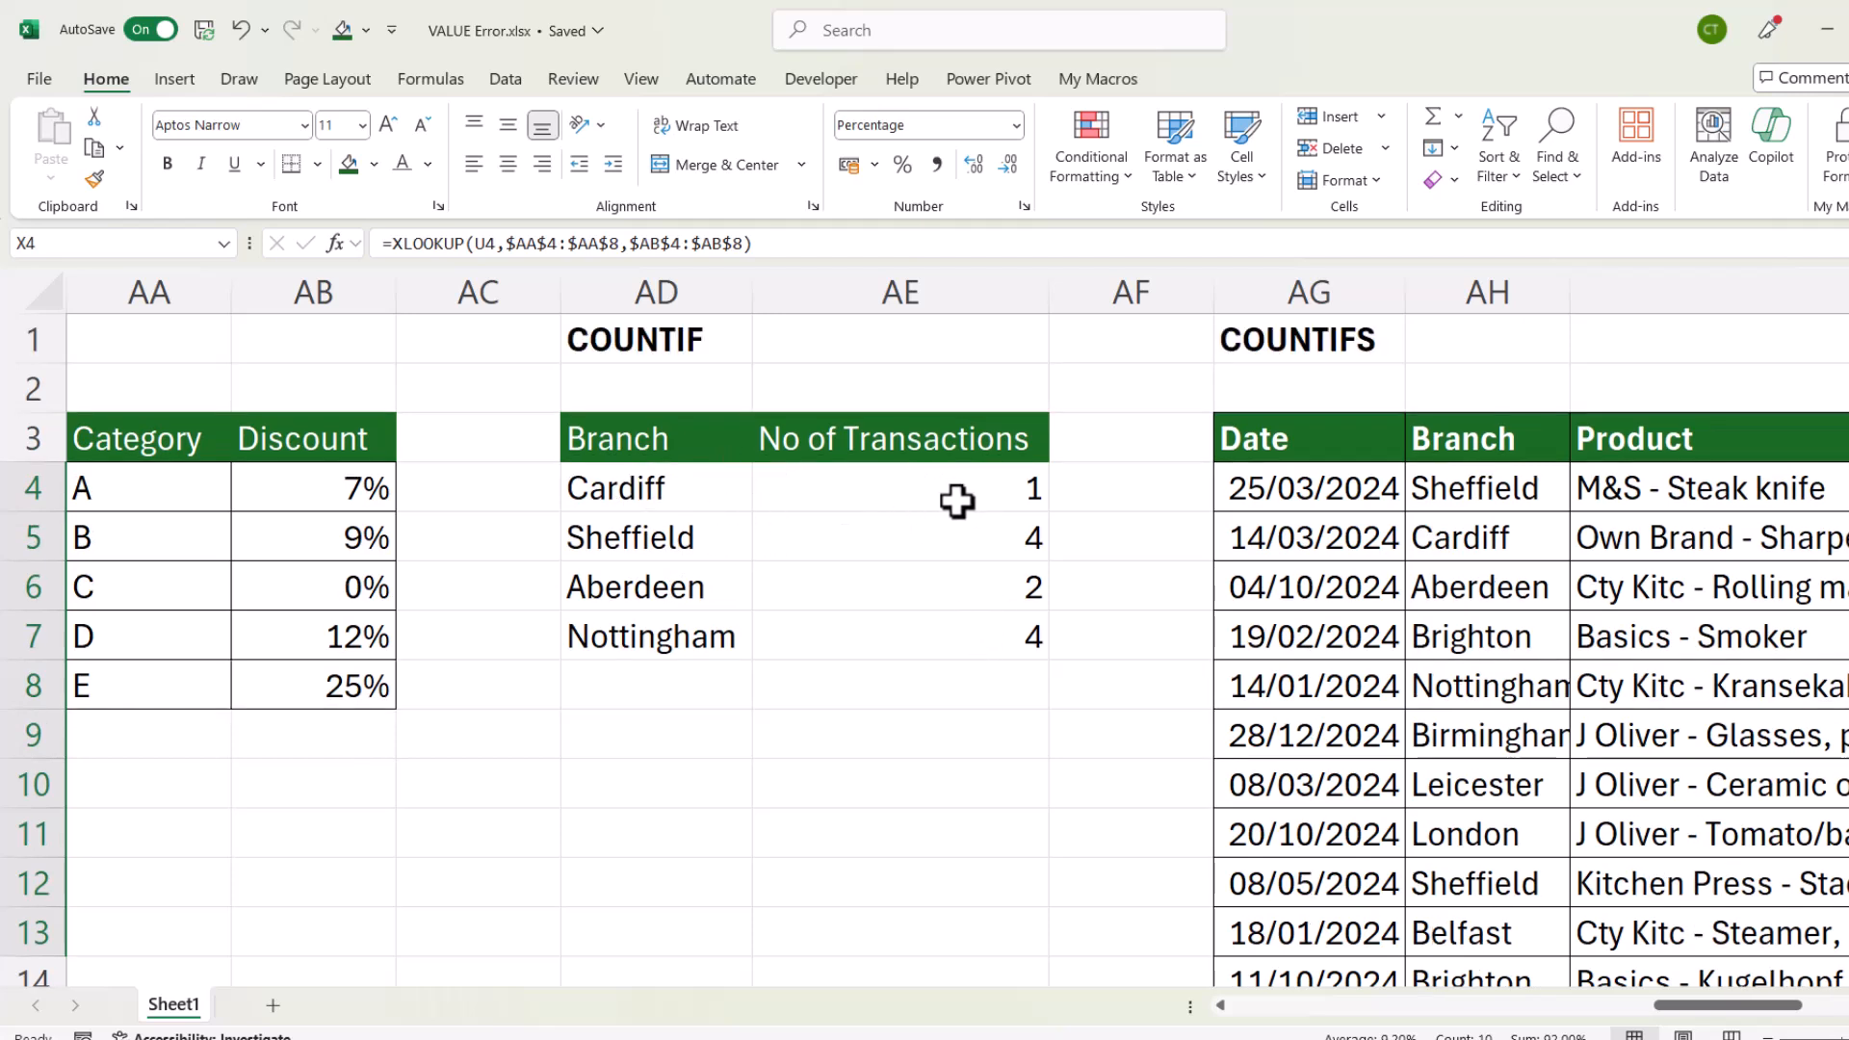
- Re-enter the Cardiff and Sheffield COUNTIF counts, then open Sales.xlsx so references resolve
left_click(897, 489)
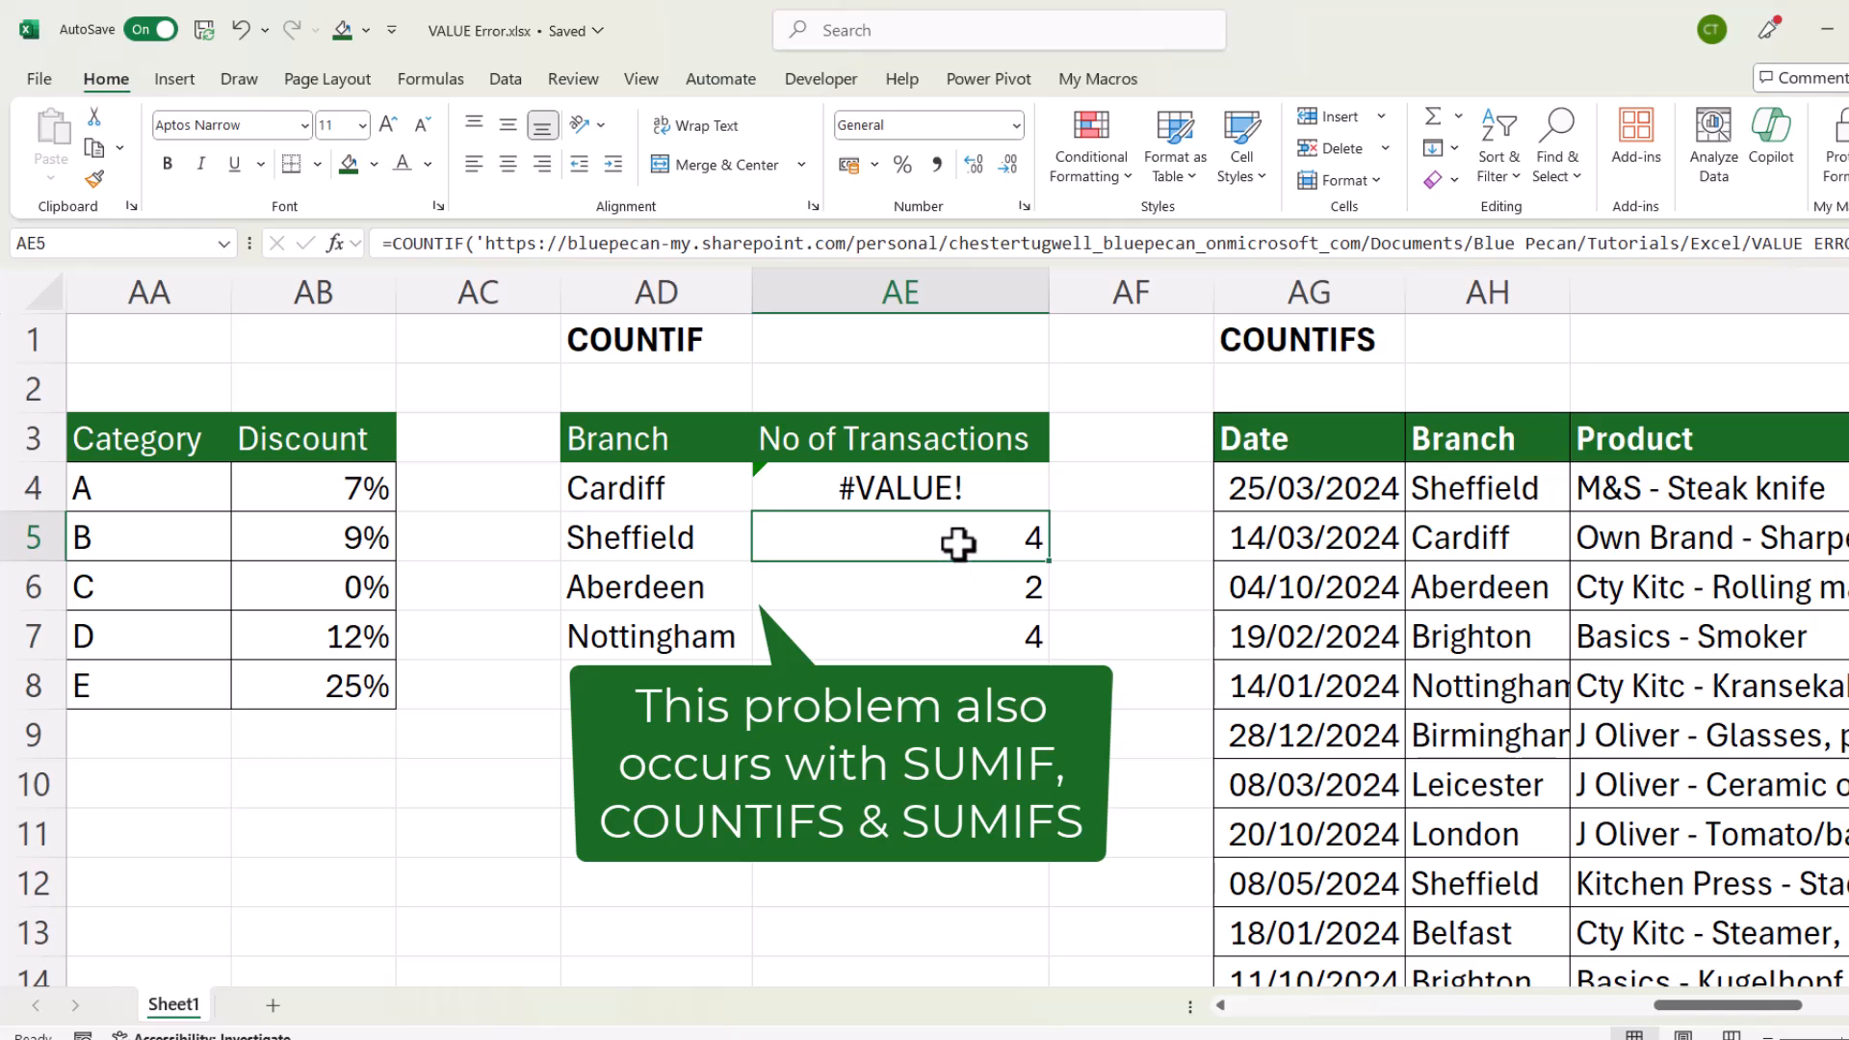
double_click(899, 537)
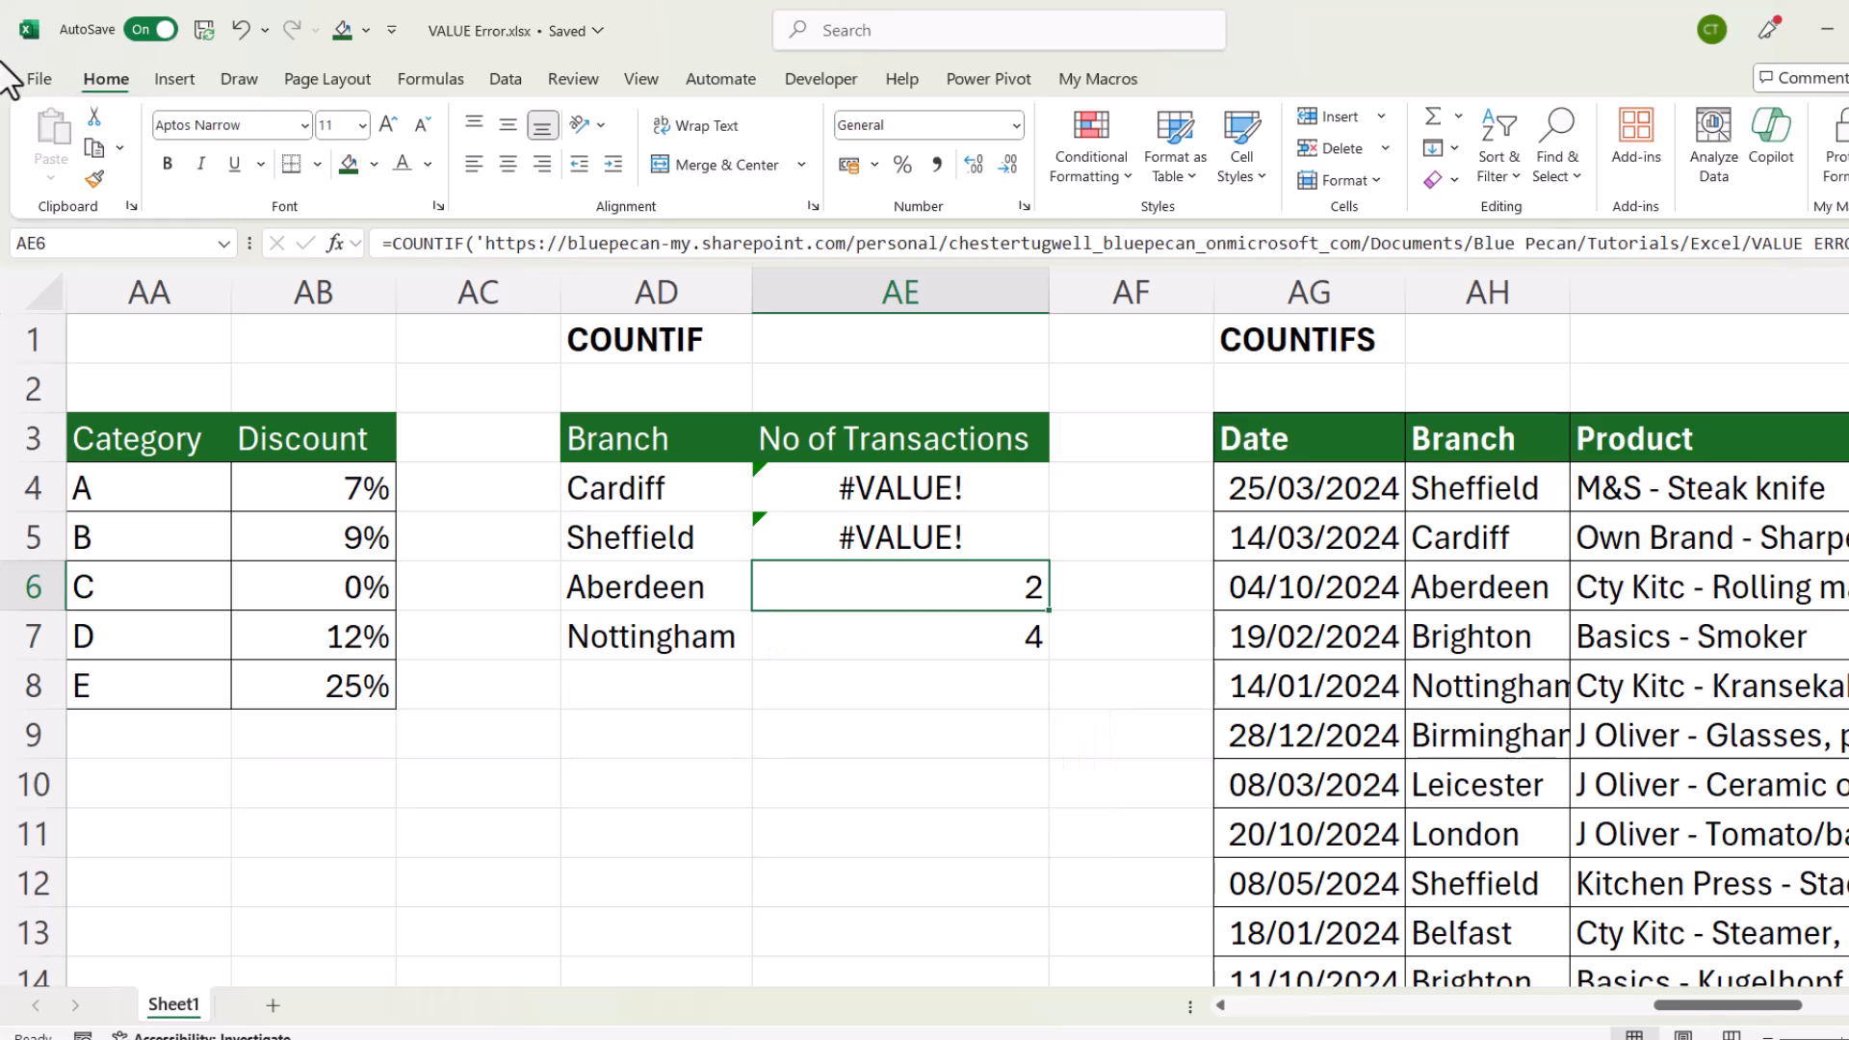
left_click(39, 78)
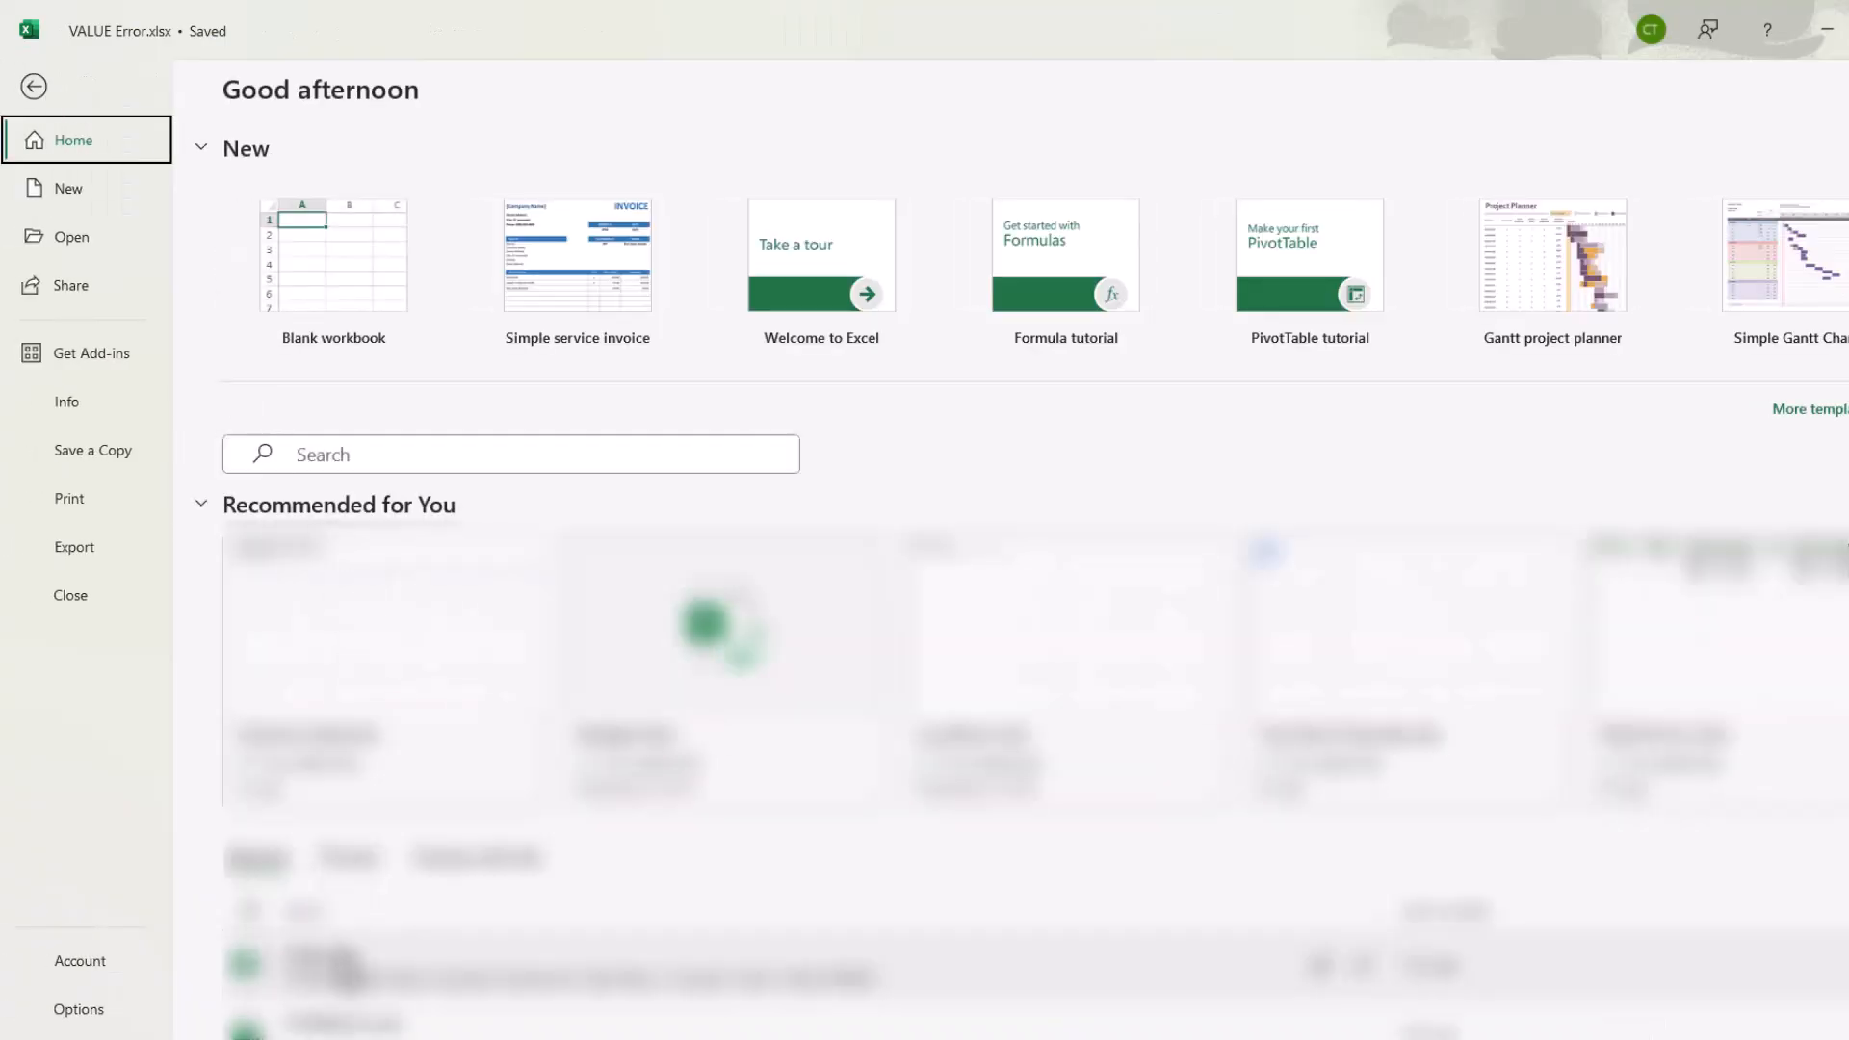
left_click(33, 85)
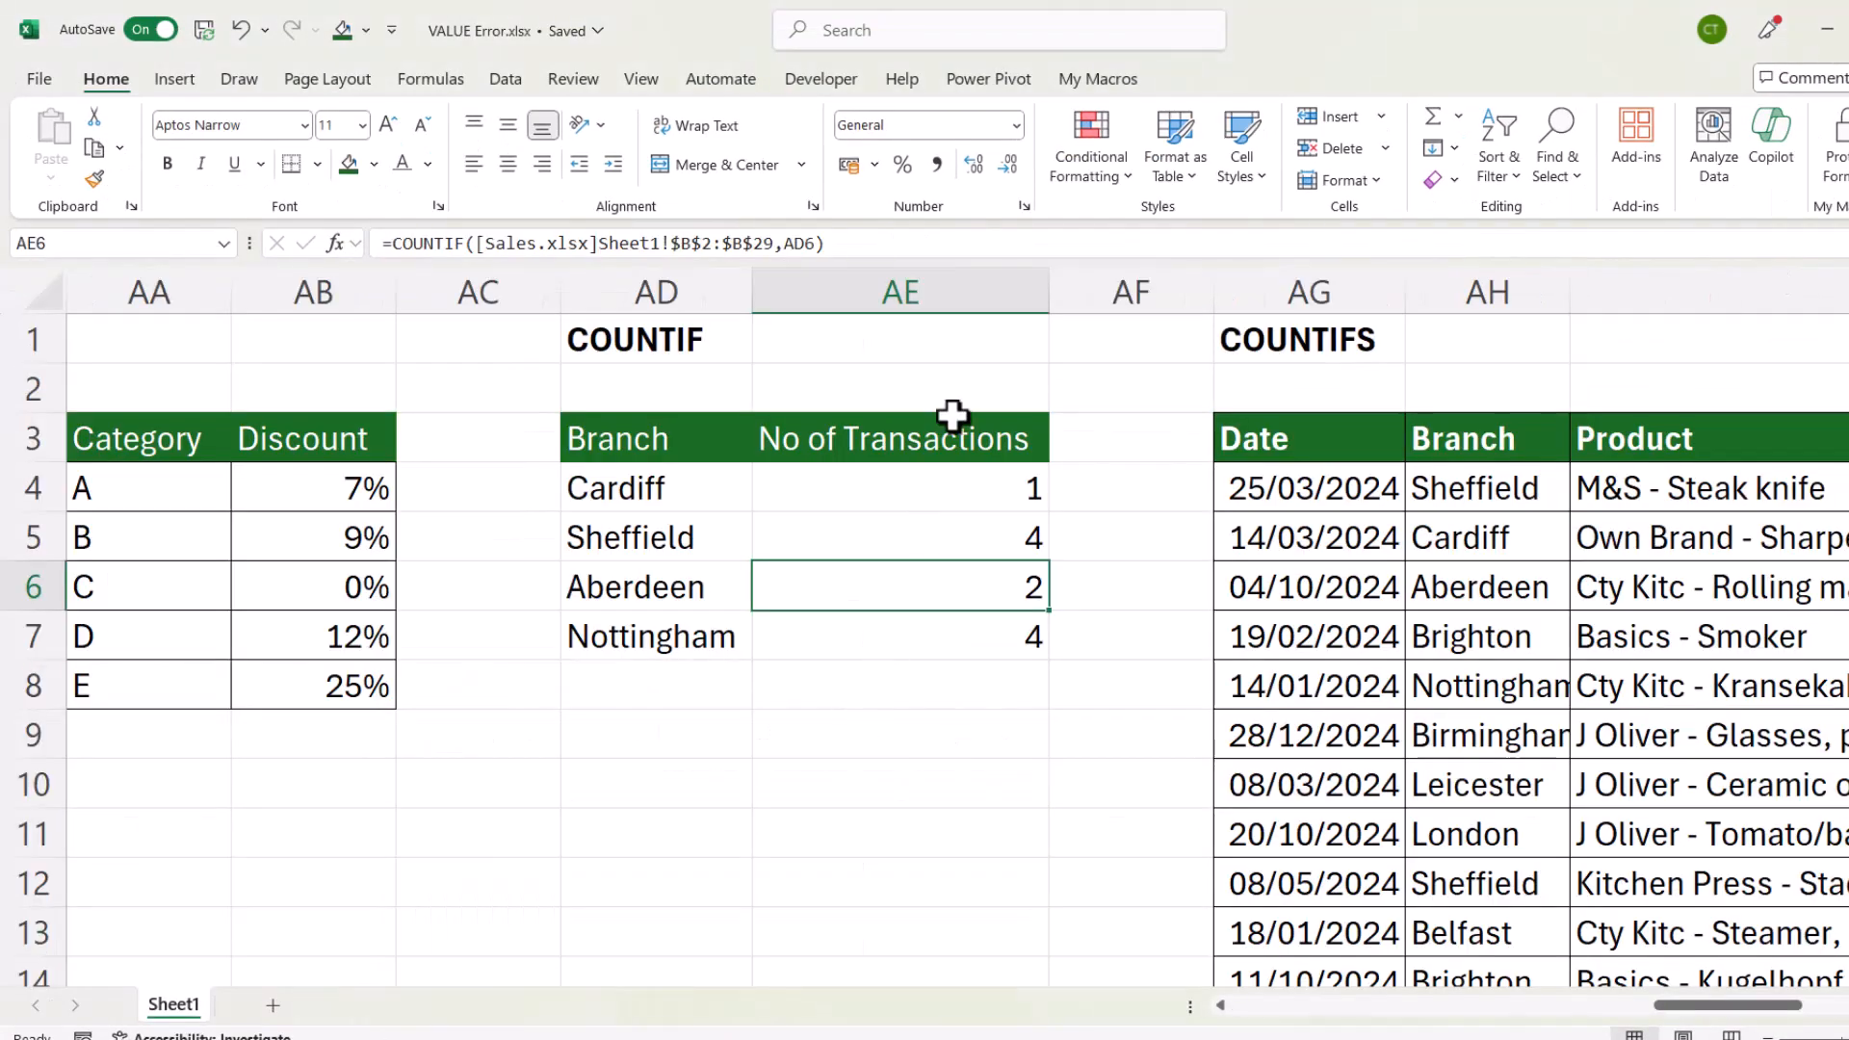
mouse_move(952, 416)
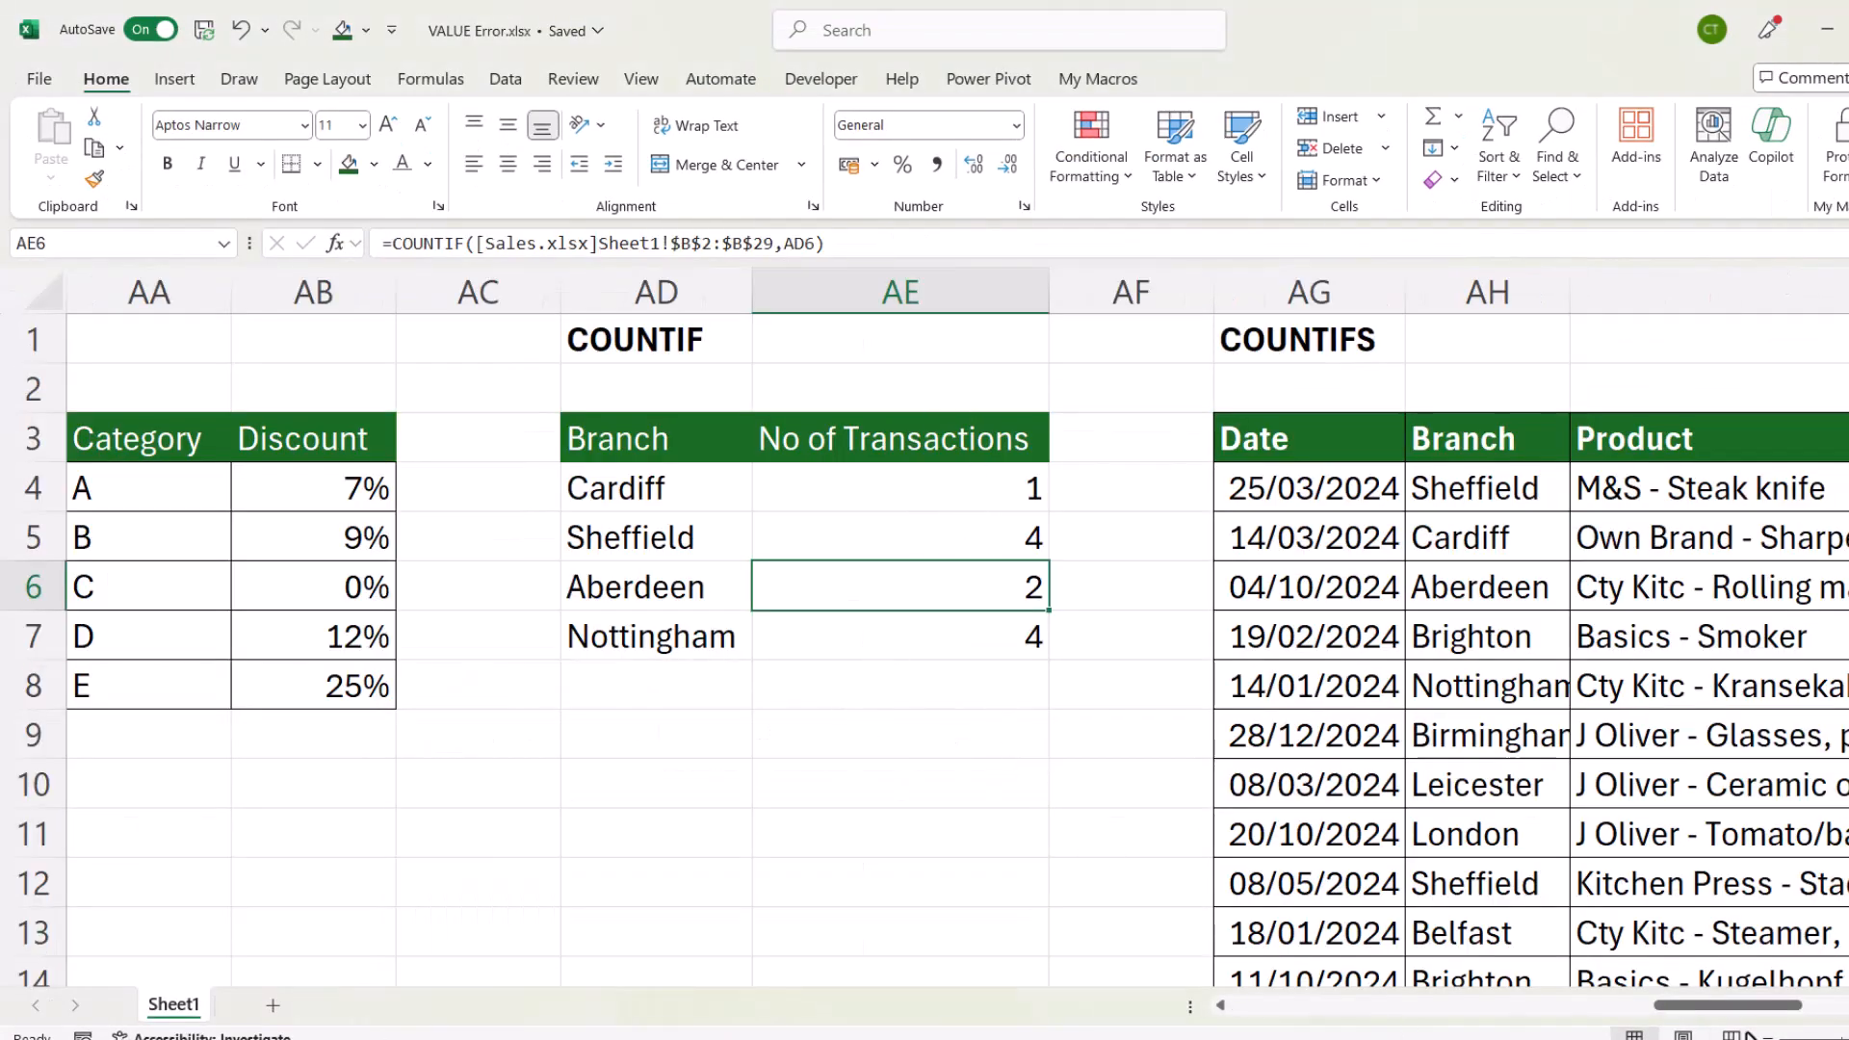
- Open the Sheffield Qty>3 COUNTIFS formula in AO4 and scroll to check where the data ends
scroll("right", 3)
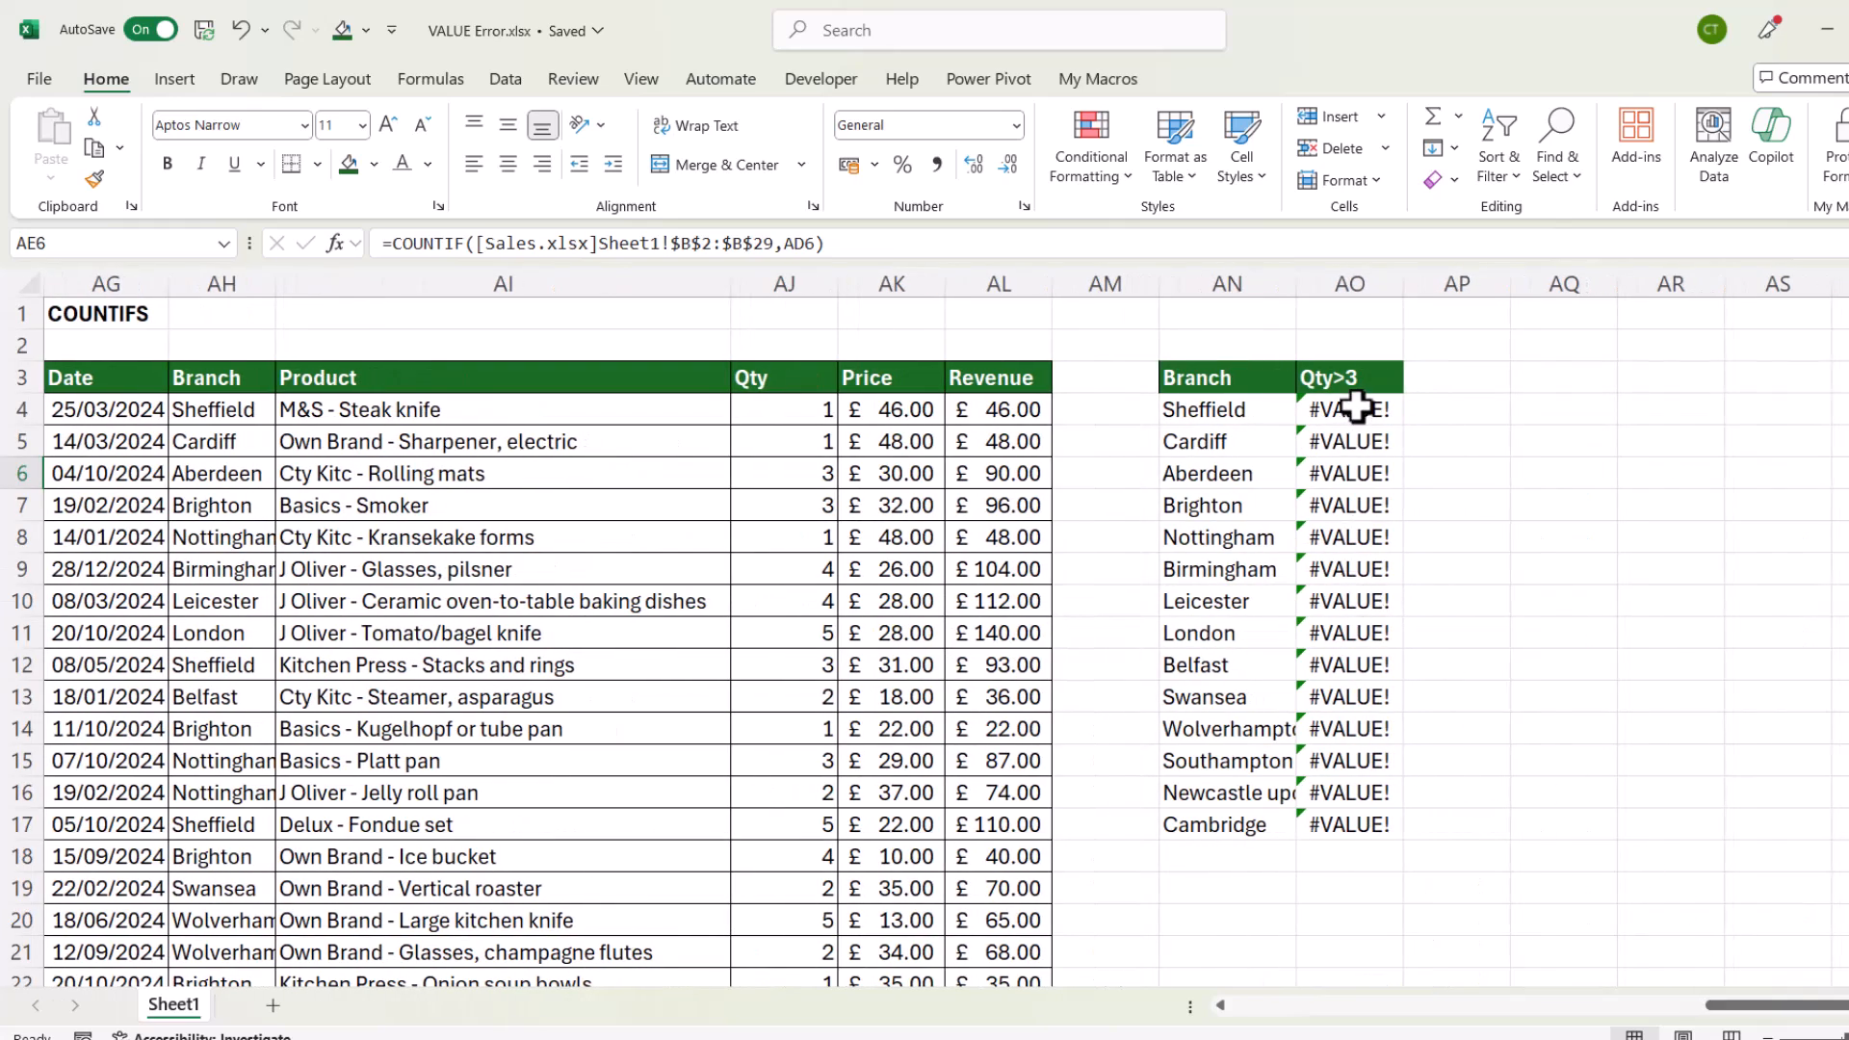
double_click(1350, 410)
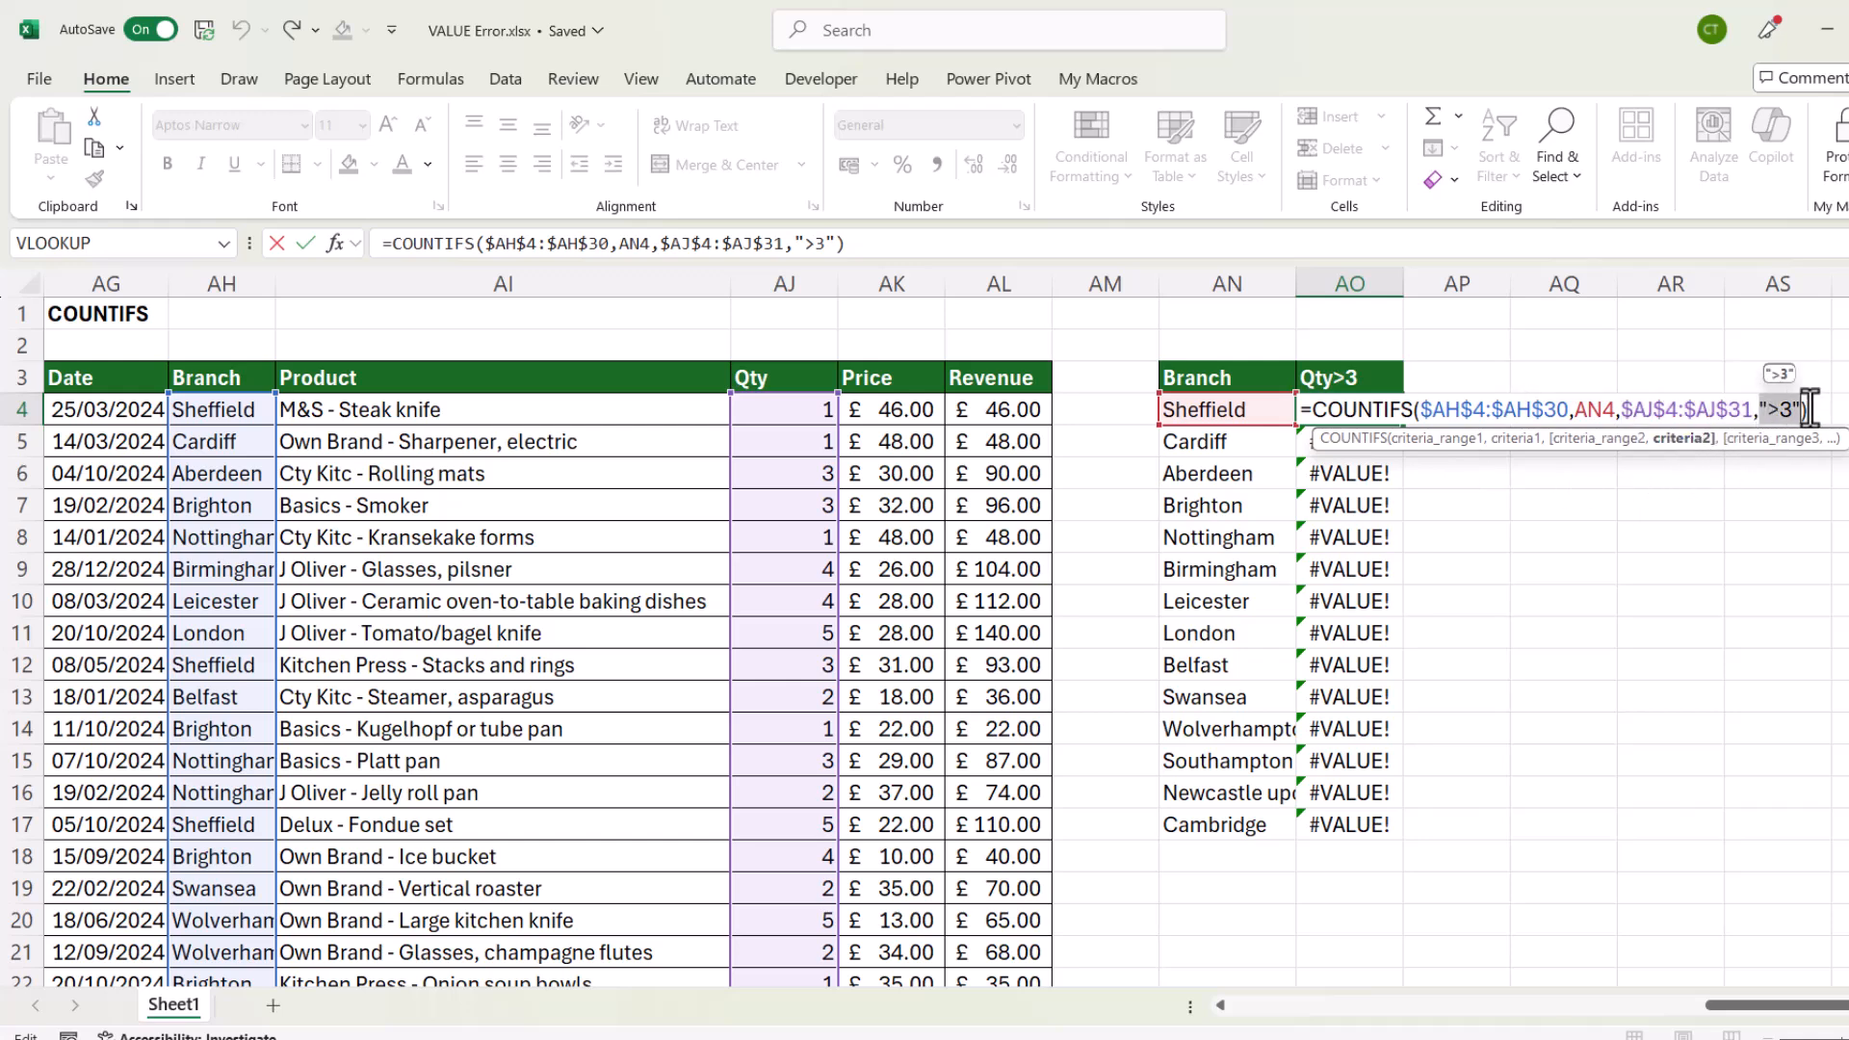
mouse_move(1751, 436)
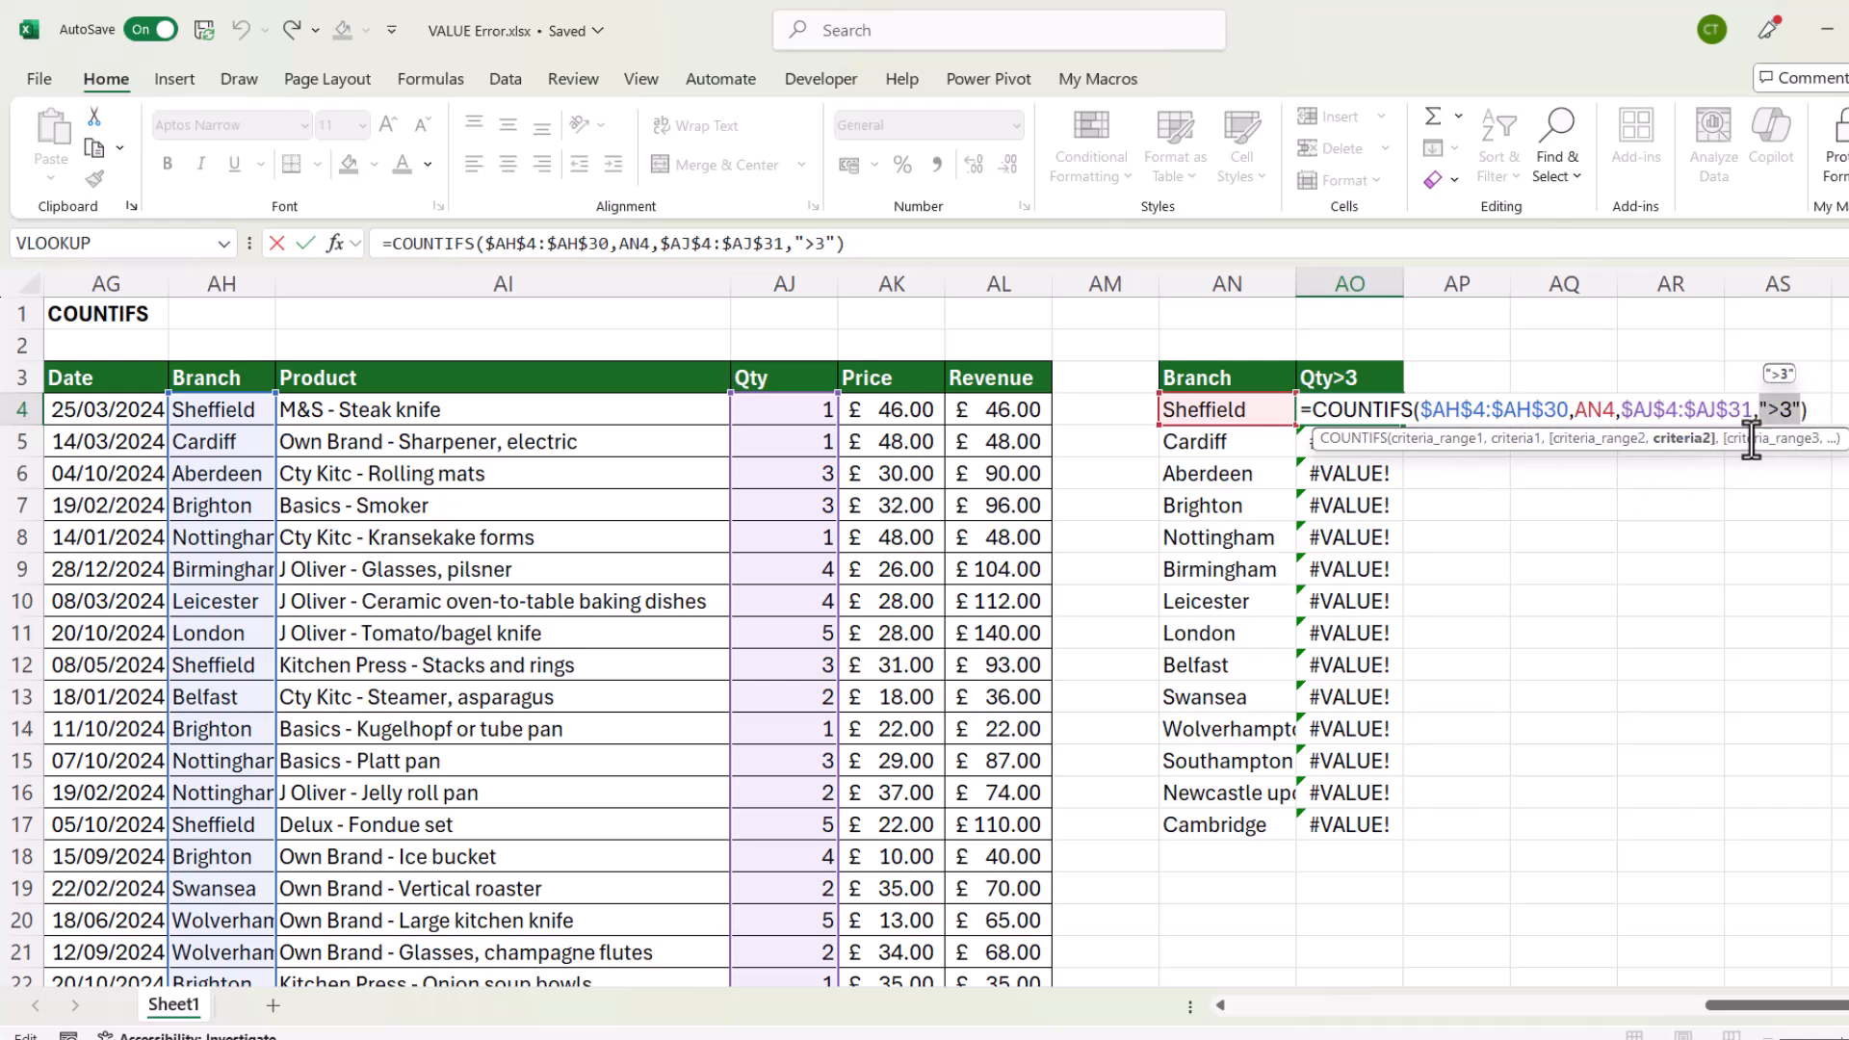
mouse_move(1622, 480)
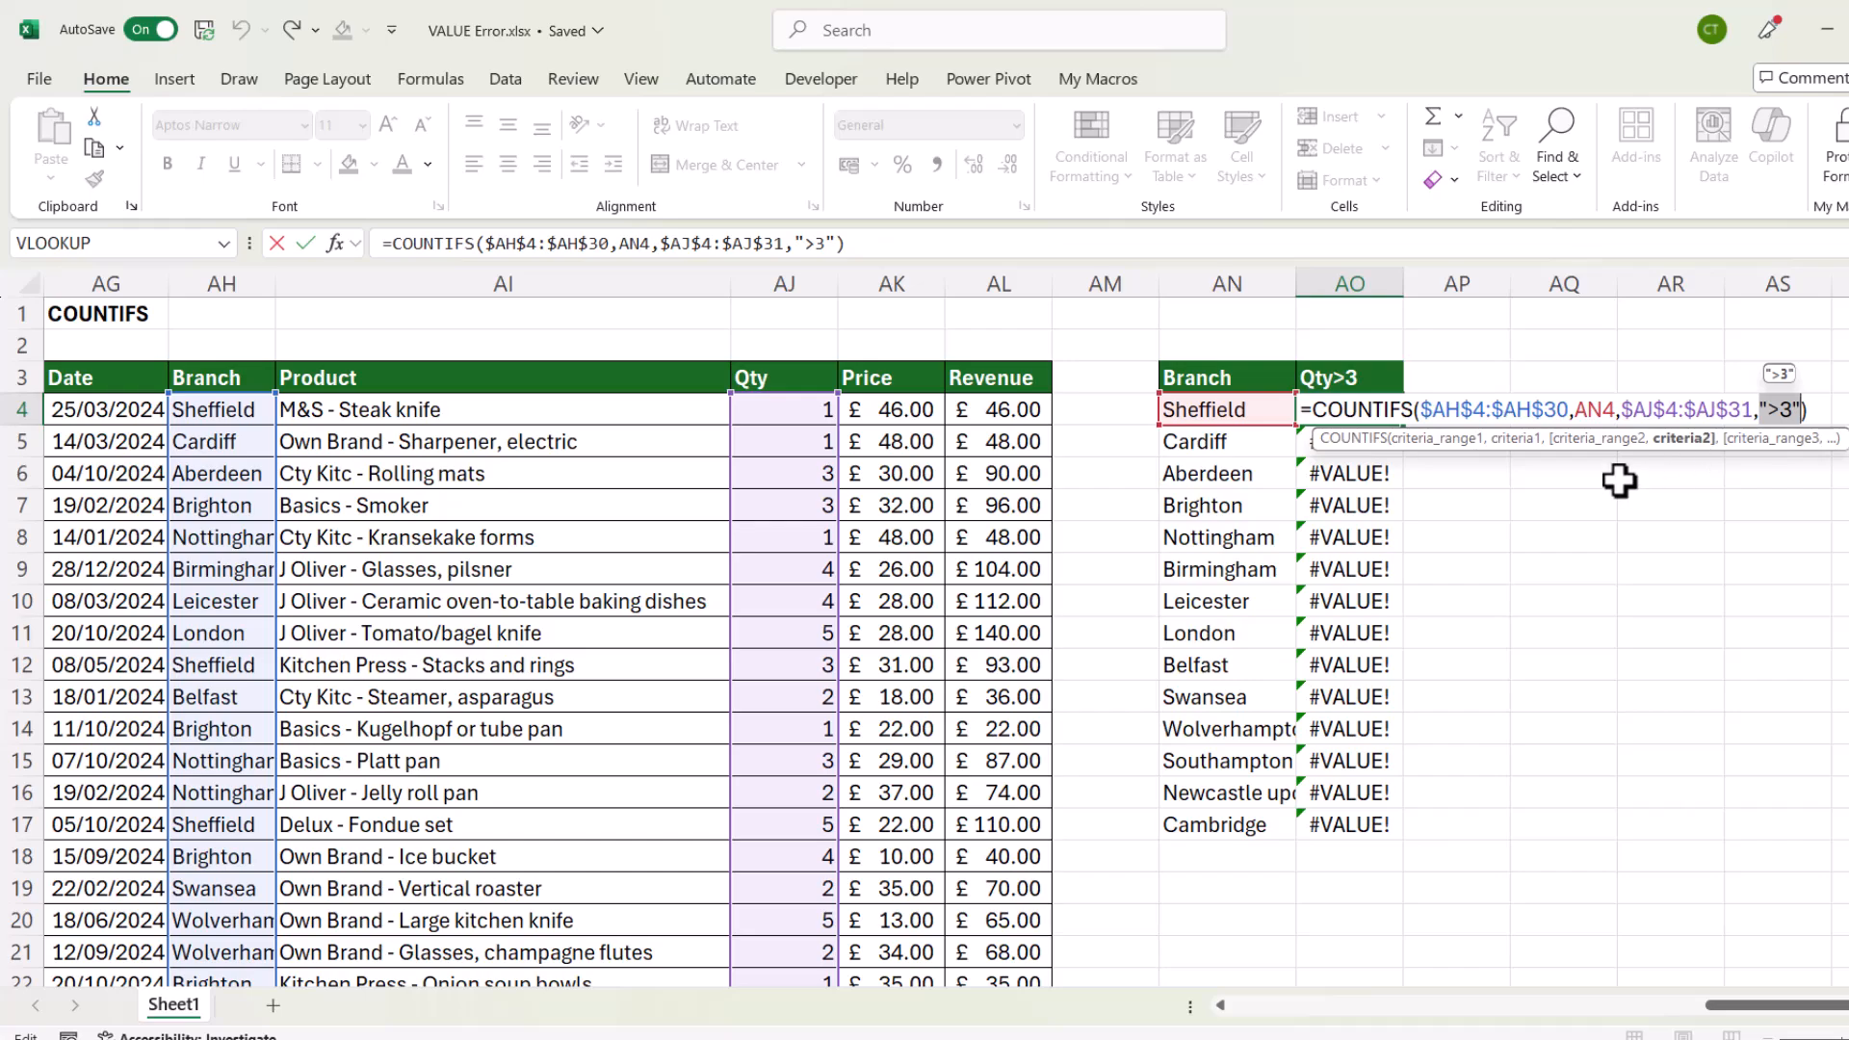
mouse_move(1449, 463)
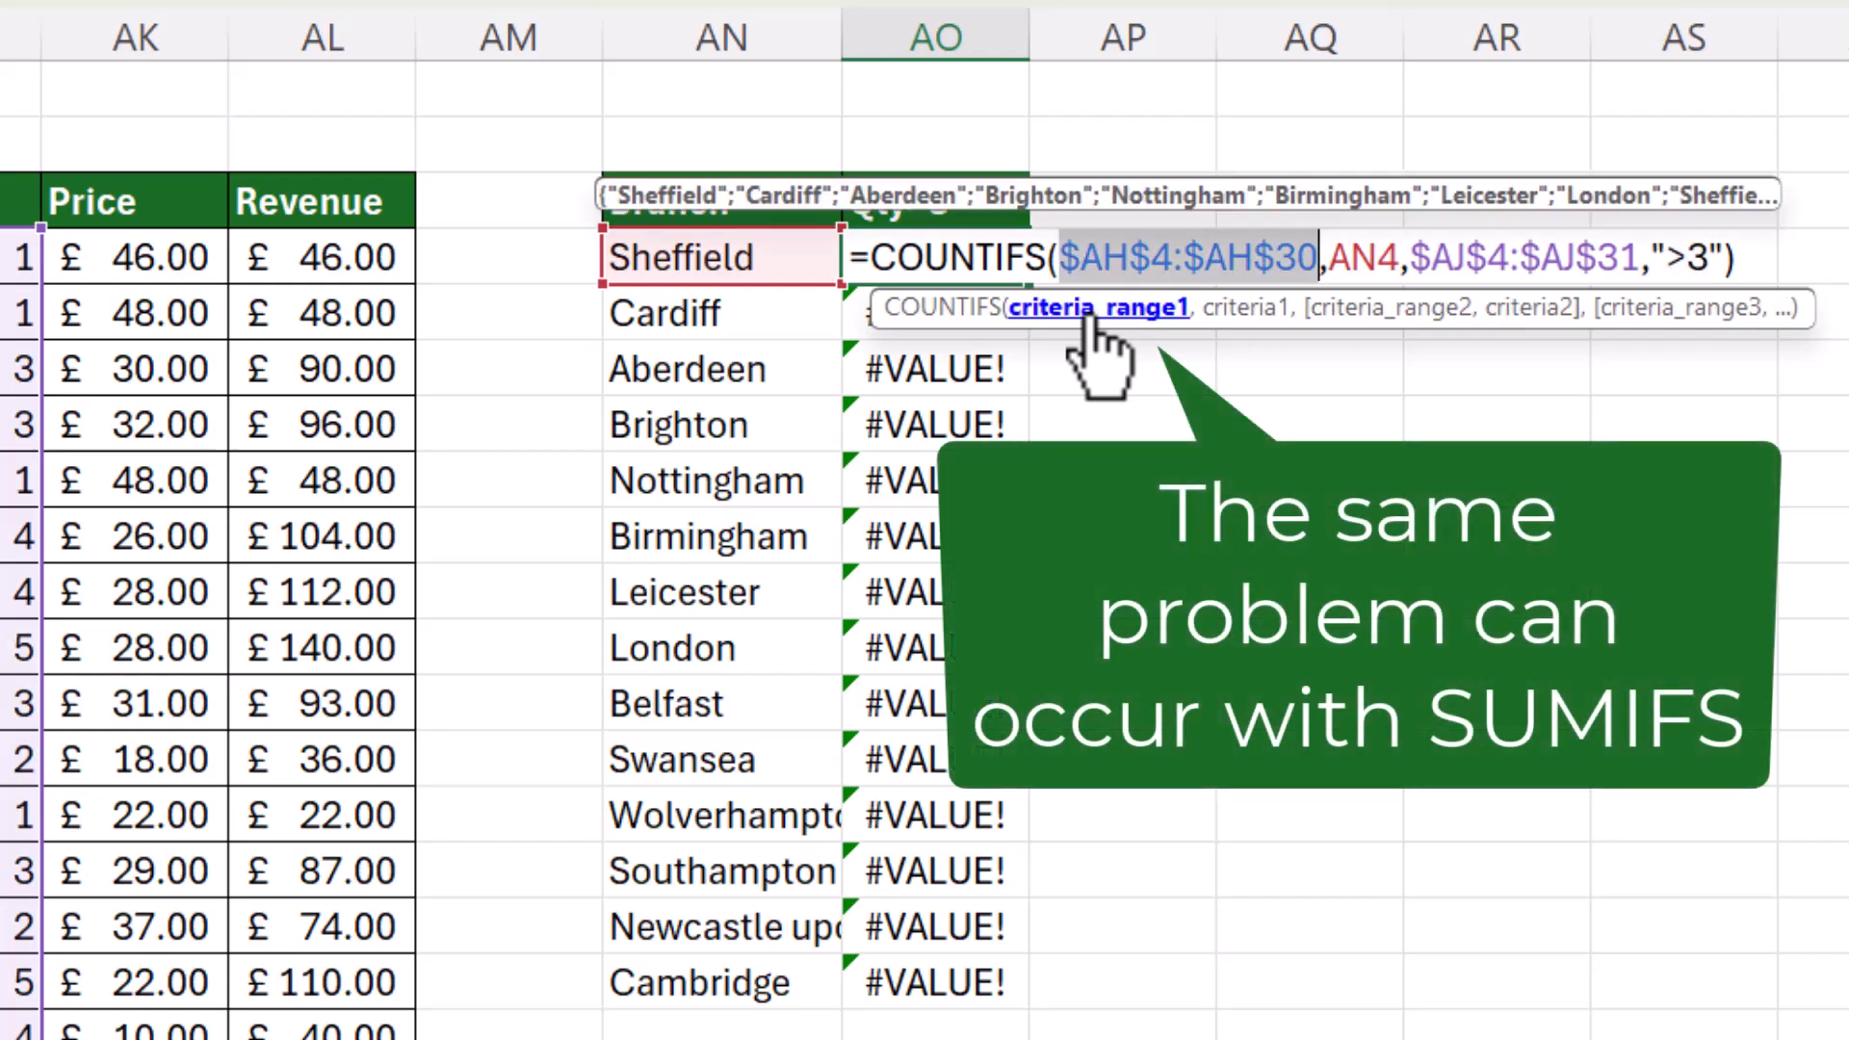
mouse_move(1139, 342)
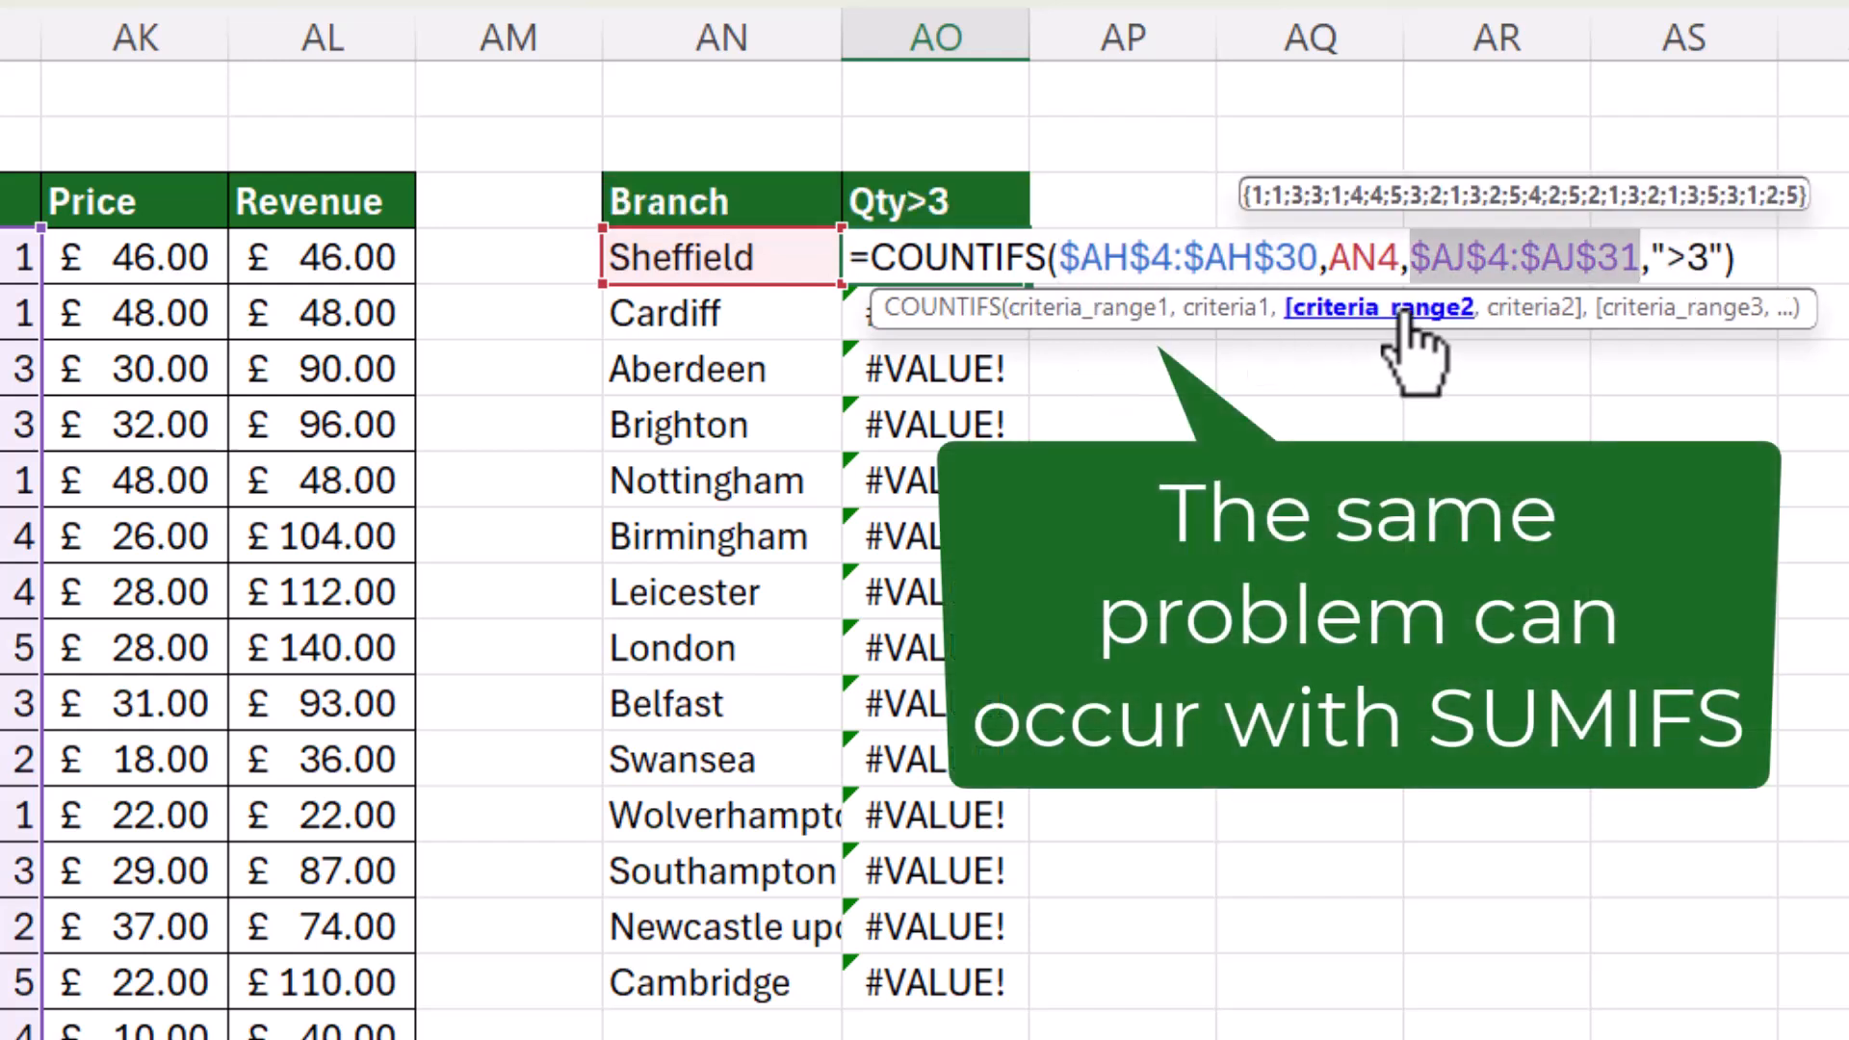
mouse_move(1297, 253)
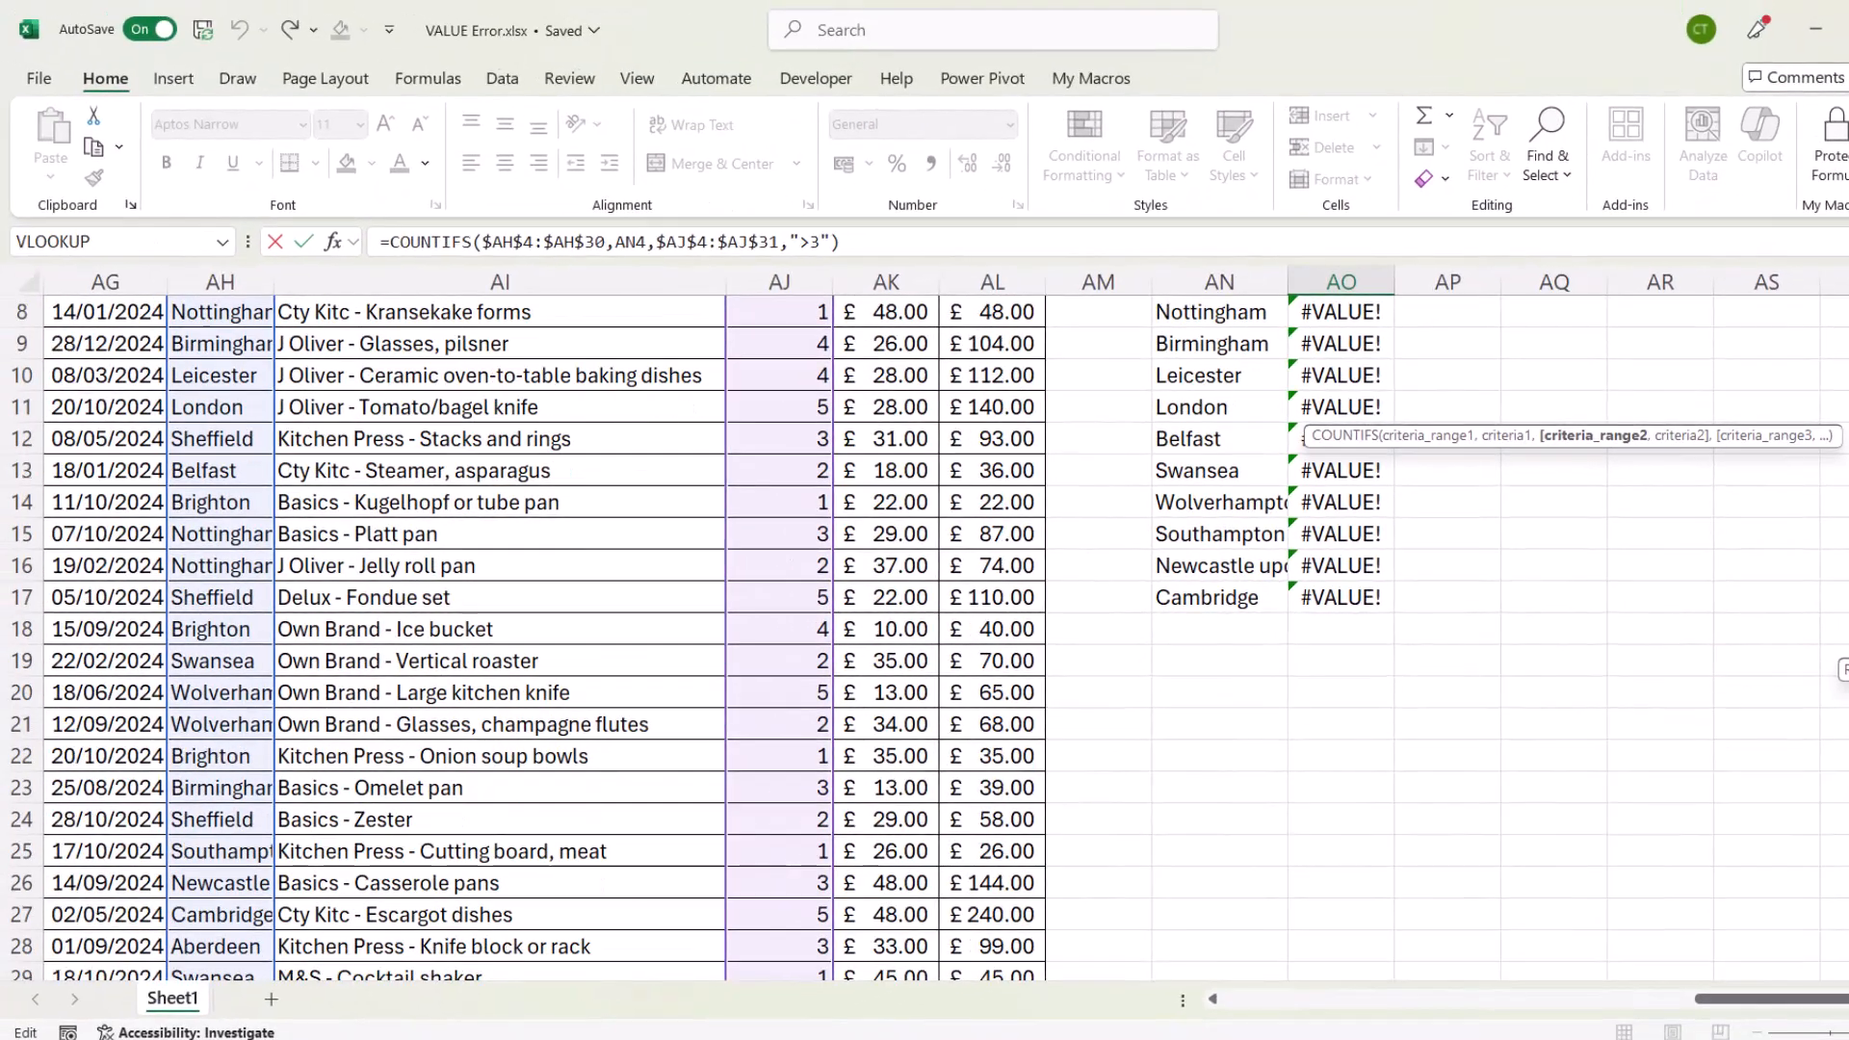
scroll("down", 3)
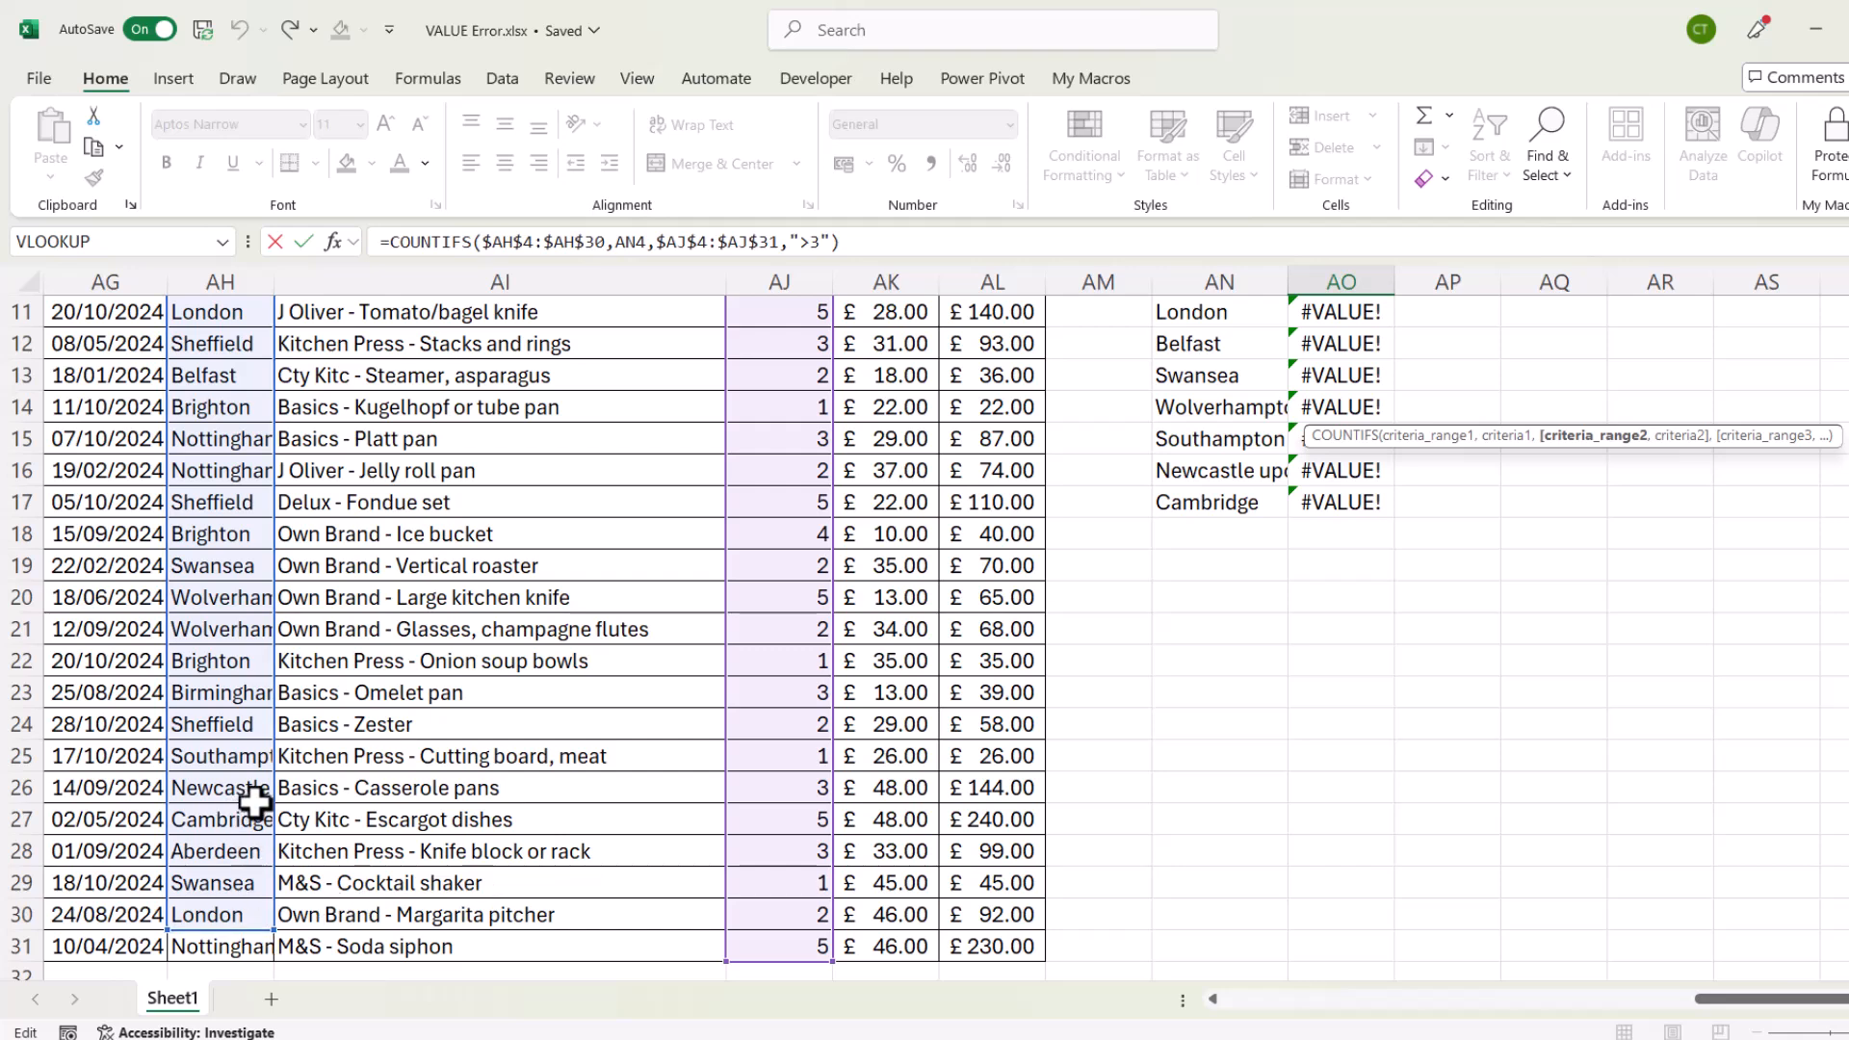
mouse_move(269, 934)
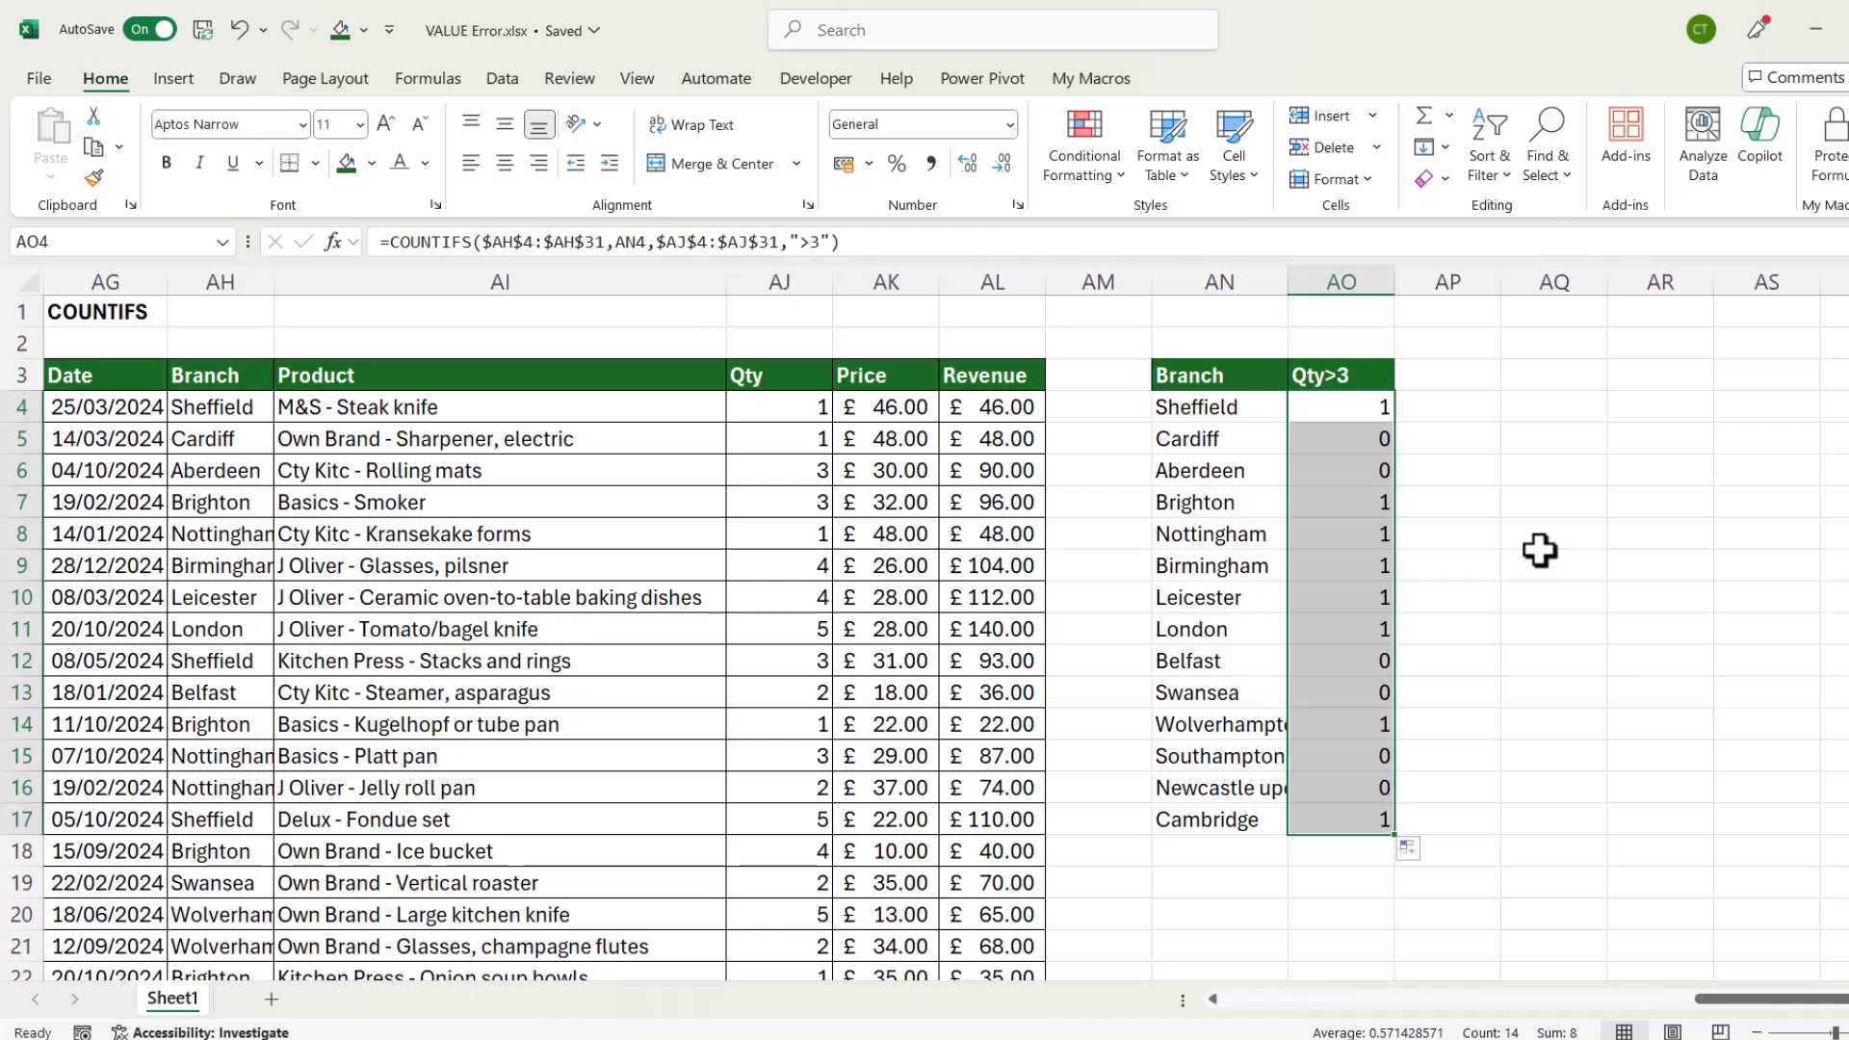
mouse_move(1540, 508)
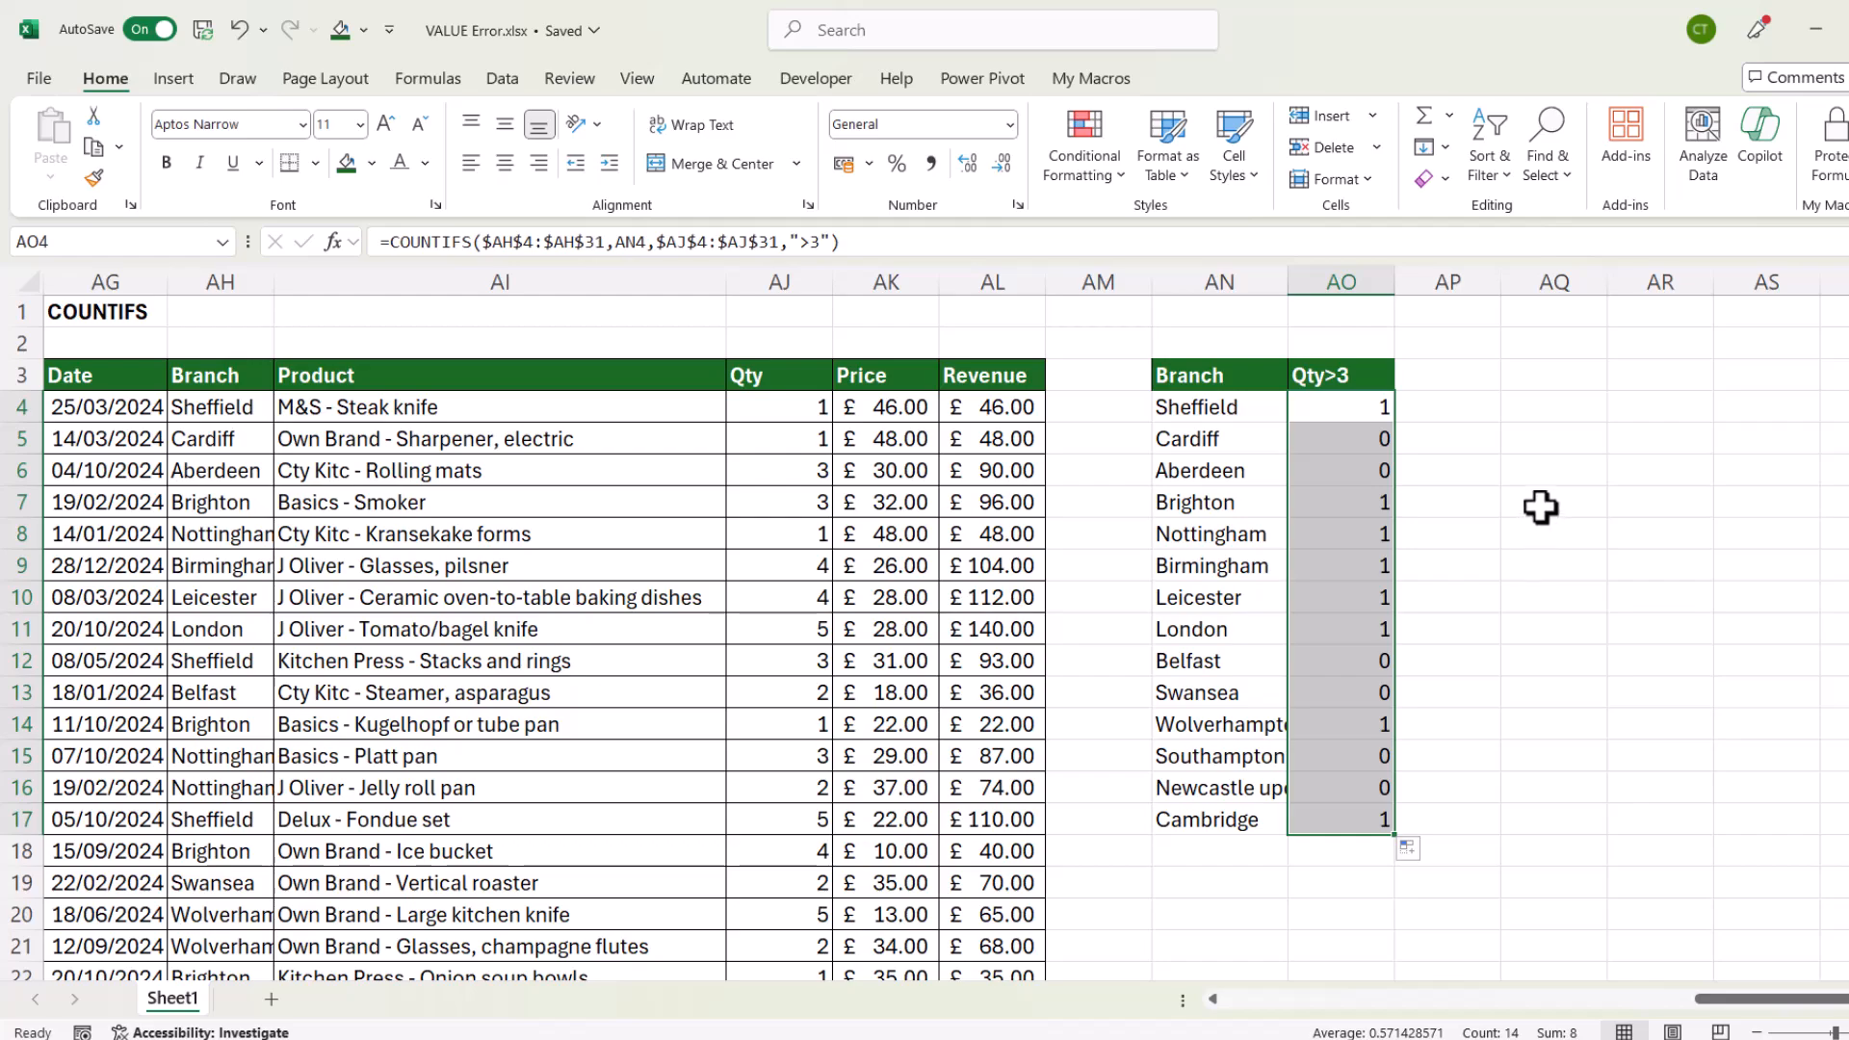